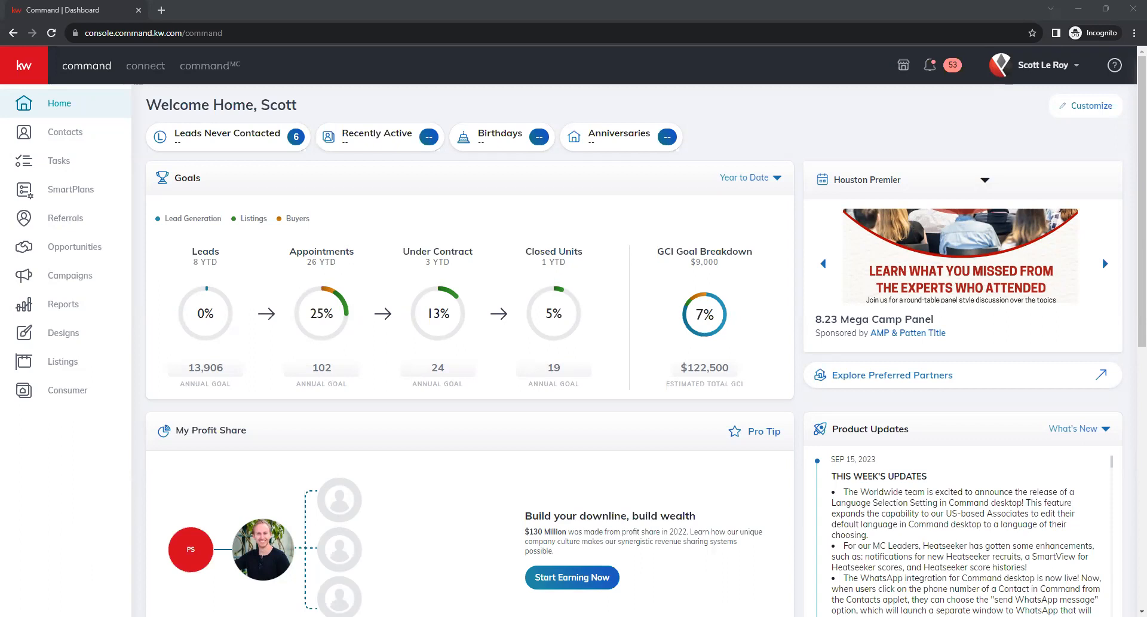
pyautogui.moveTo(51, 420)
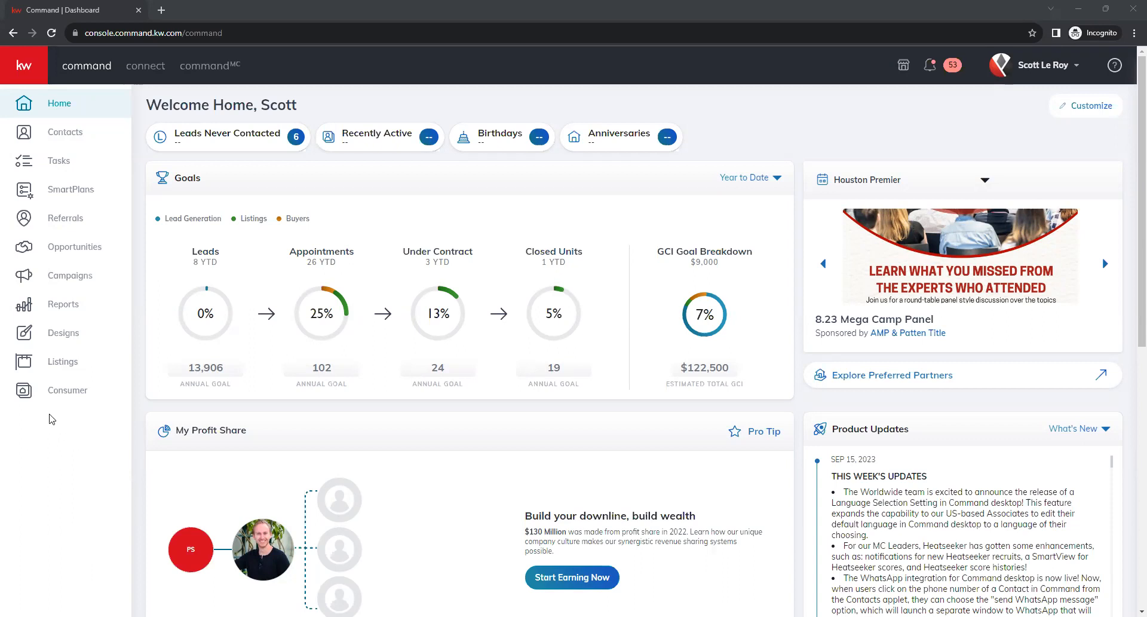
pyautogui.moveTo(29, 390)
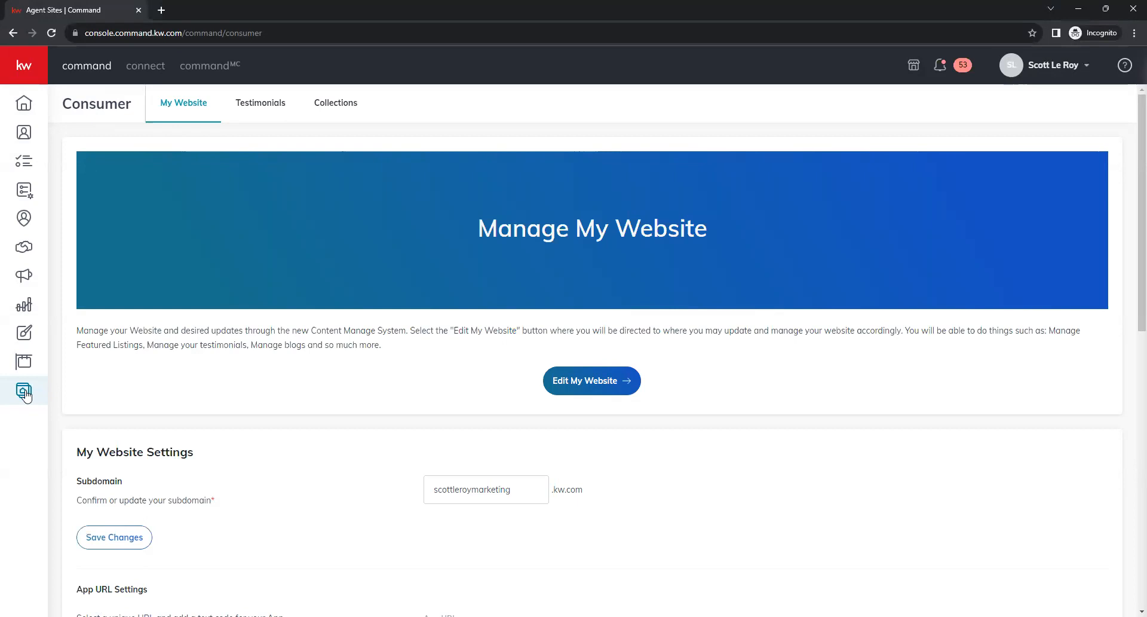
pyautogui.moveTo(581, 330)
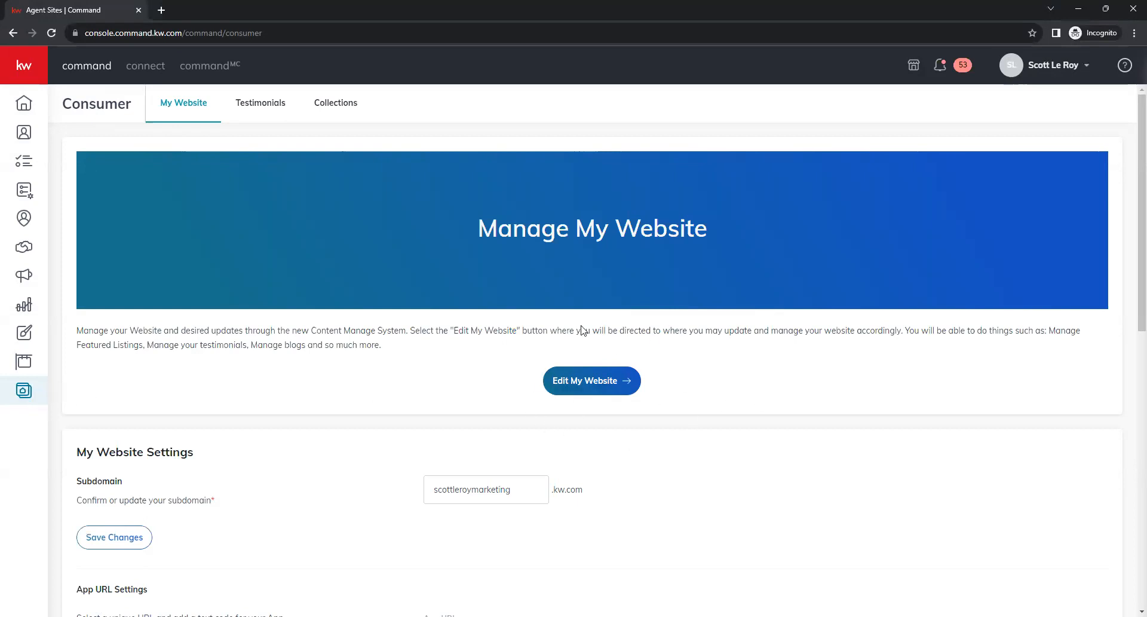
# Step: Launch the Brightspot website editor and reveal the Edit your website list of six default pages
pyautogui.click(592, 380)
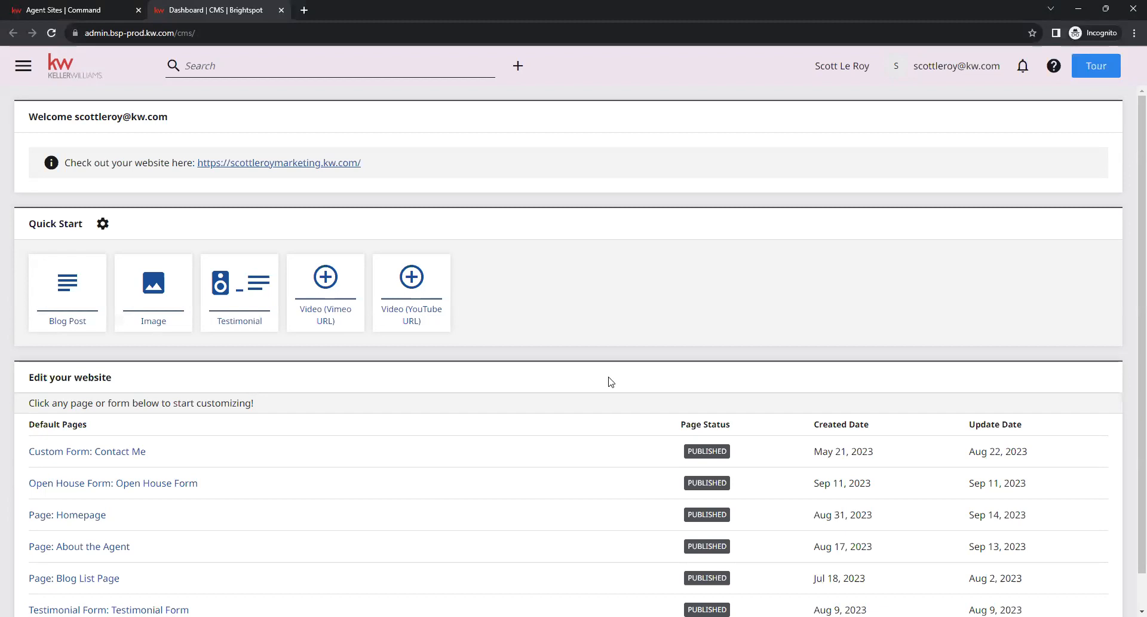
pyautogui.moveTo(48, 376)
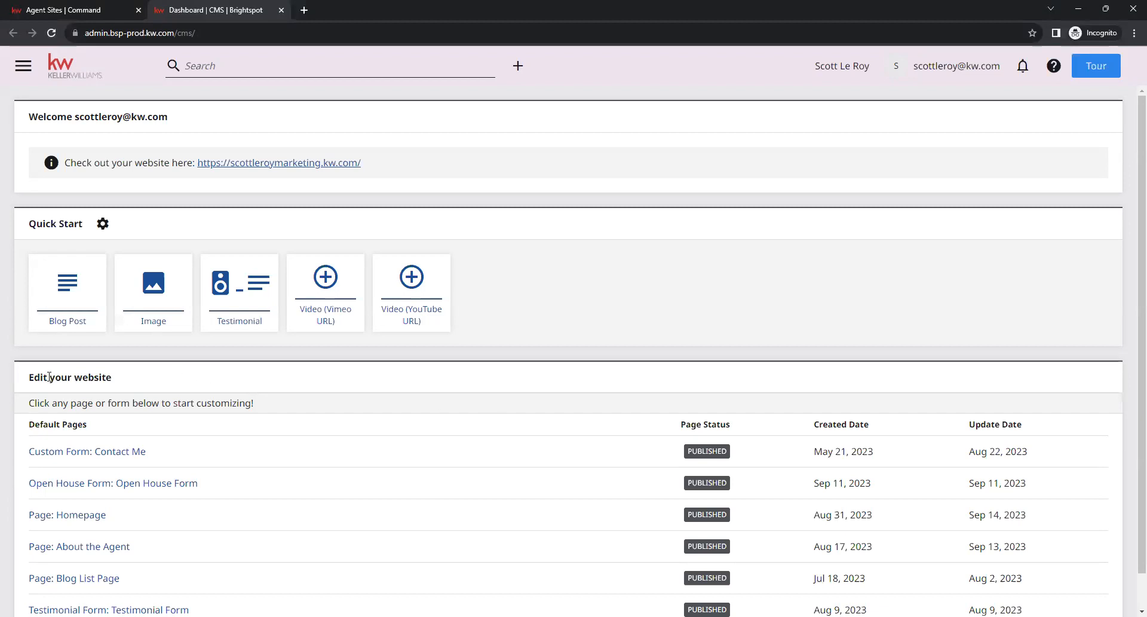
pyautogui.scroll(-3)
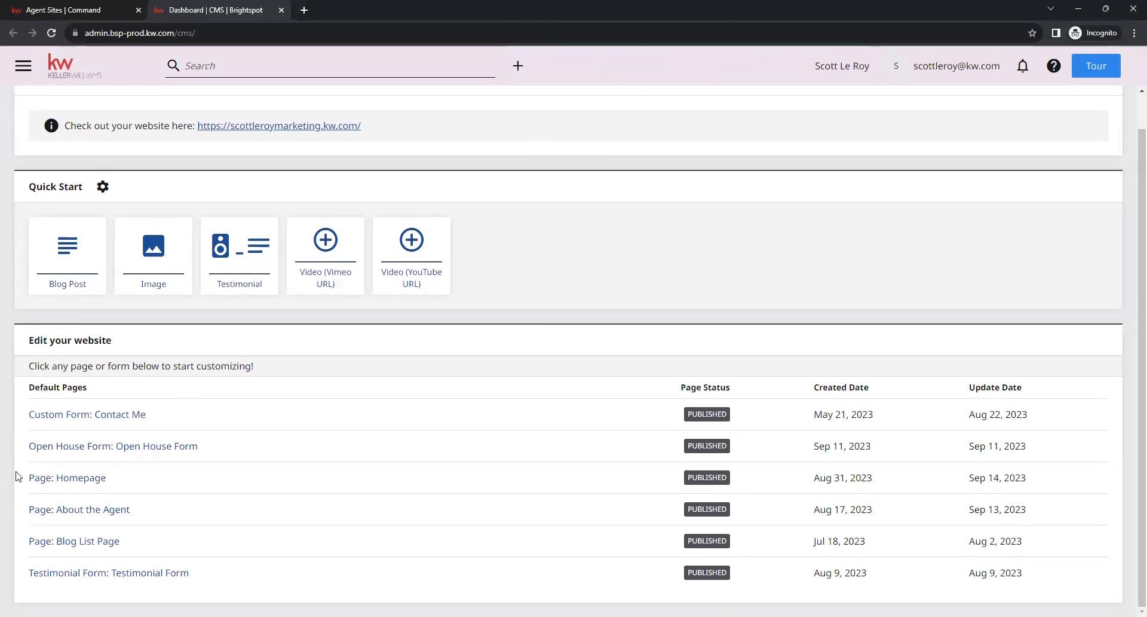
pyautogui.moveTo(79, 486)
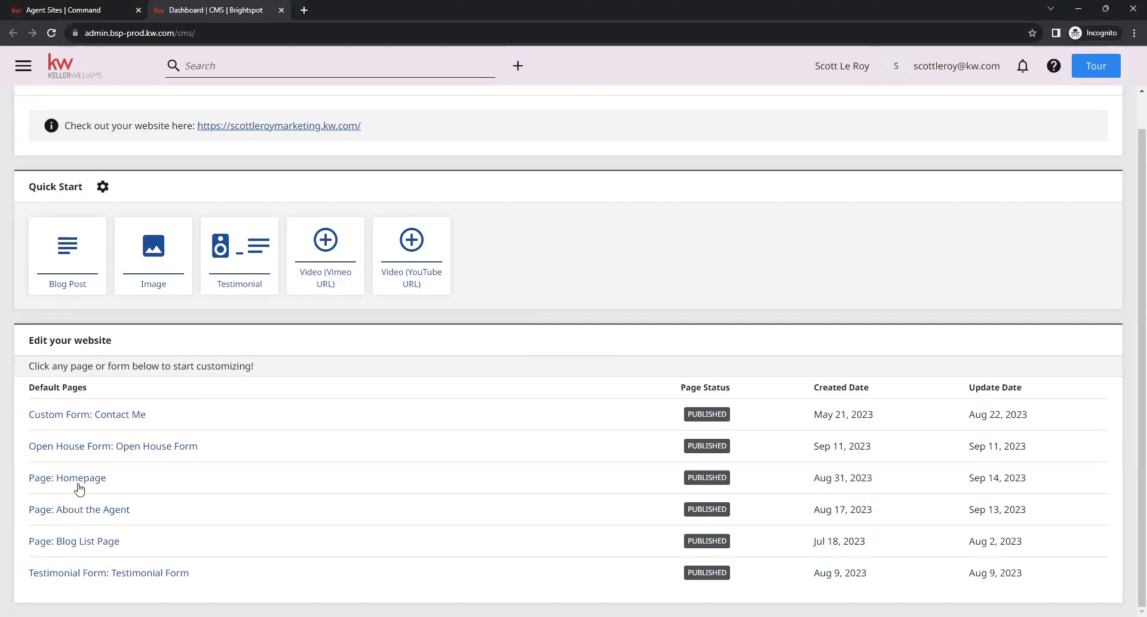
pyautogui.moveTo(67, 479)
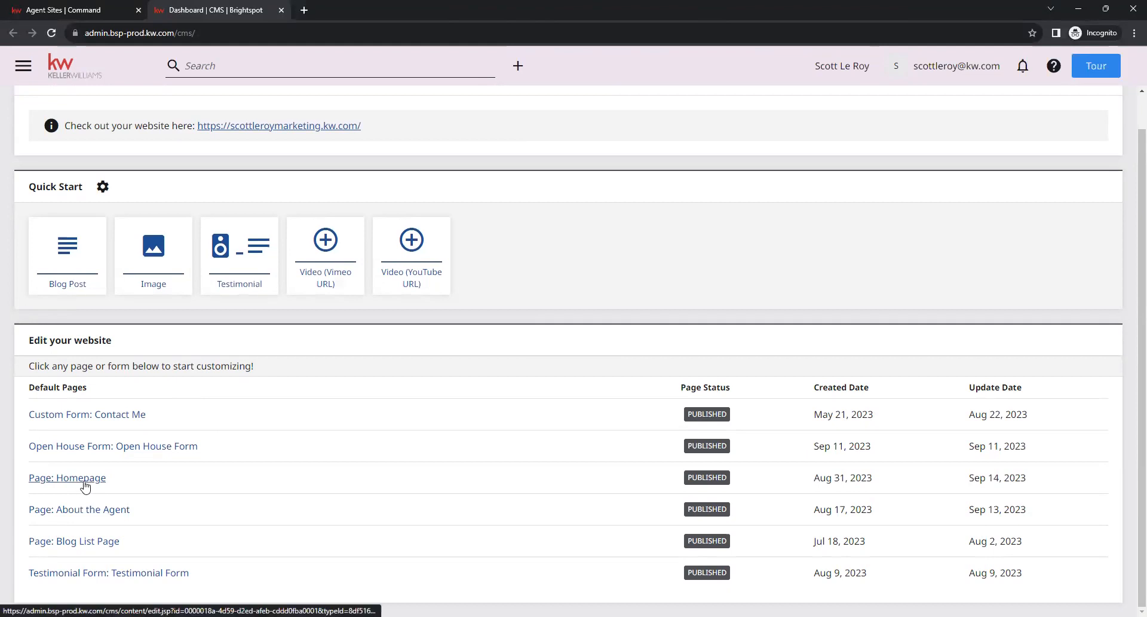
# Step: Edit Page: Homepage and expand the Featured Testimonials (Testimonial List) settings beside the preview
pyautogui.click(67, 476)
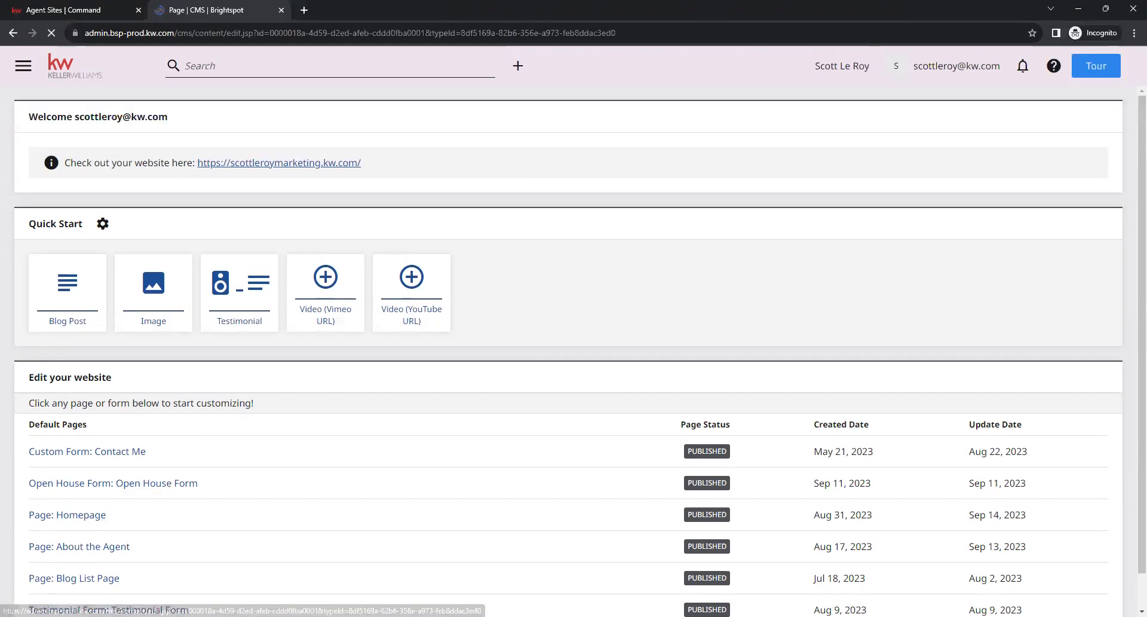
pyautogui.click(67, 514)
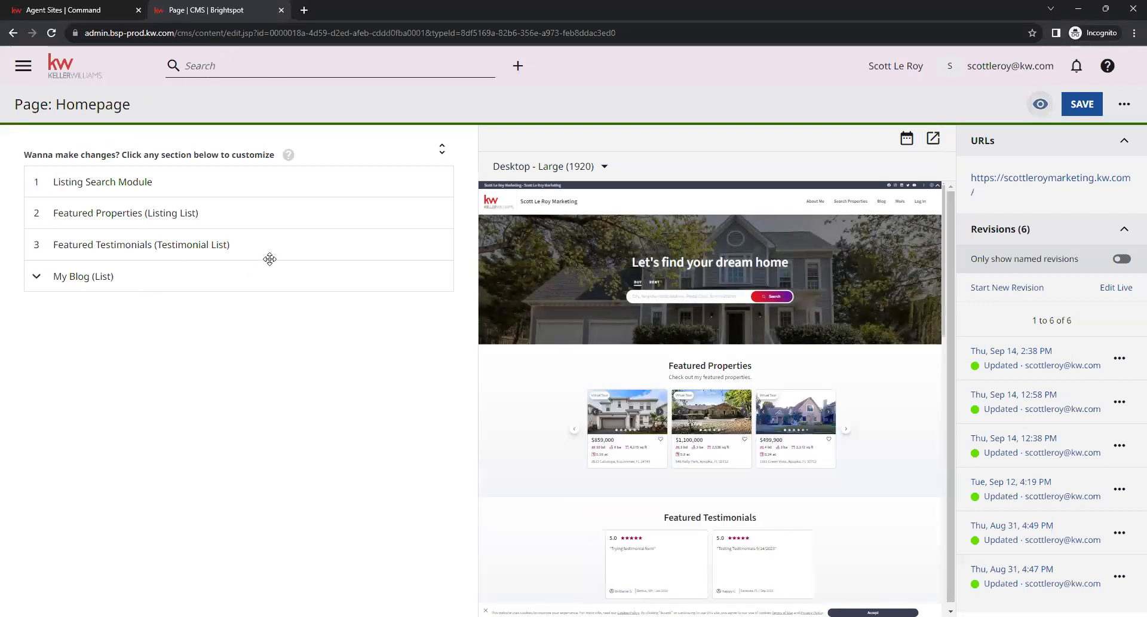
pyautogui.click(36, 244)
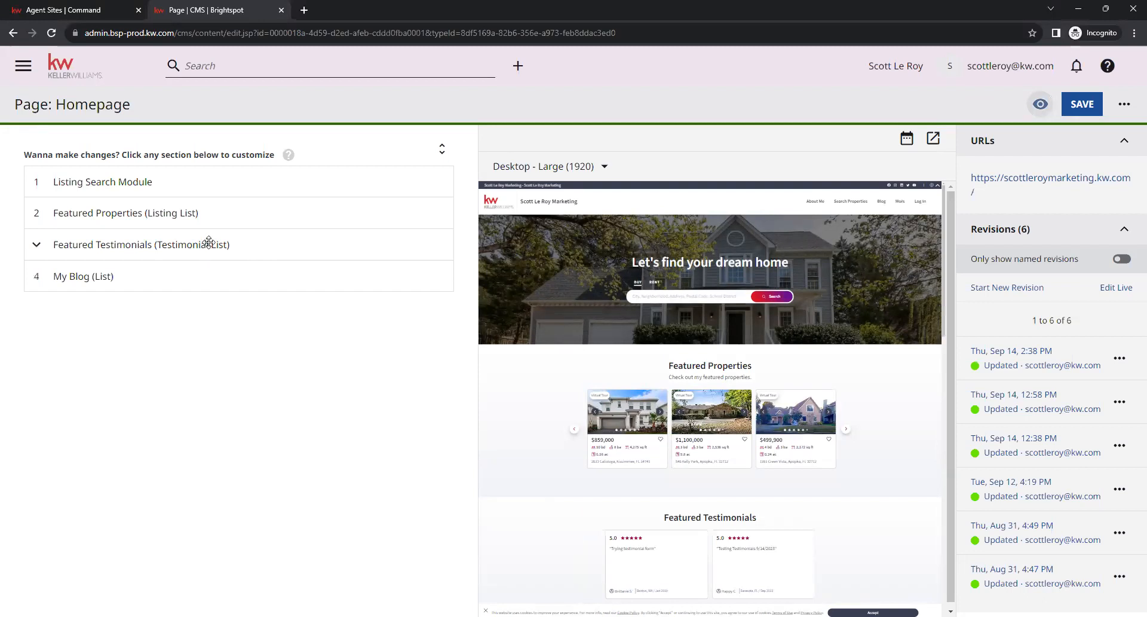
pyautogui.click(141, 244)
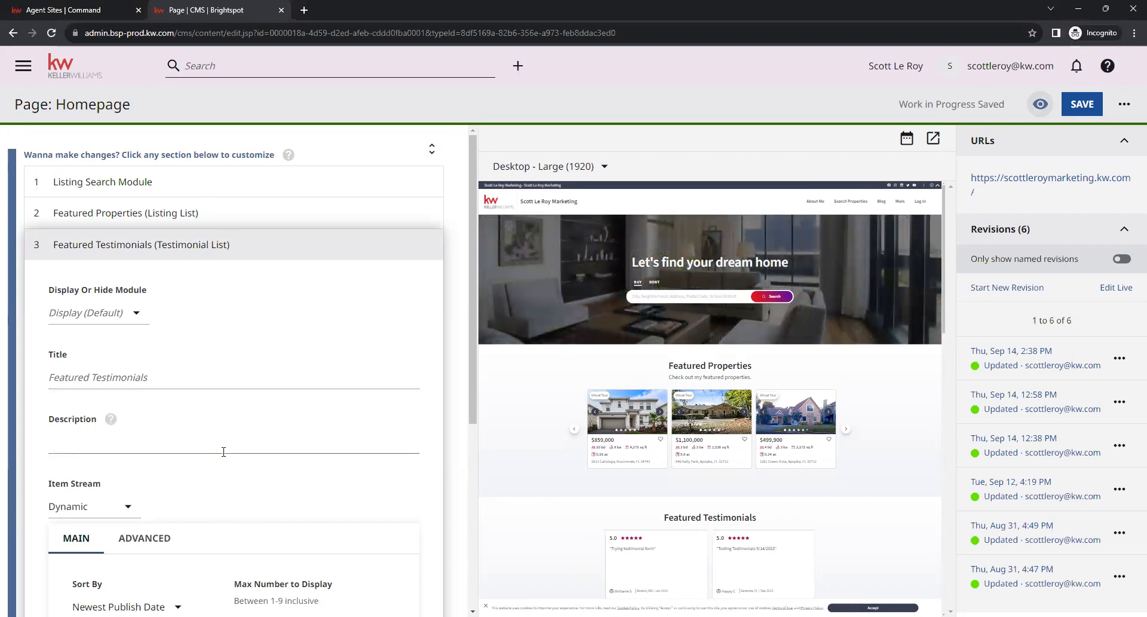
pyautogui.moveTo(290, 305)
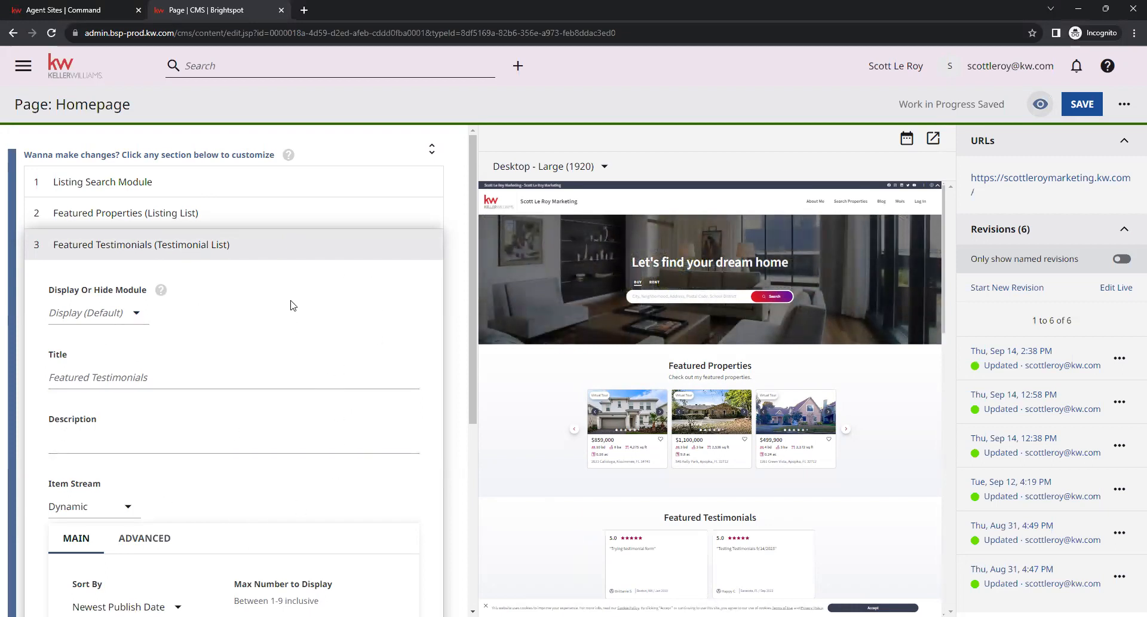
pyautogui.scroll(-3)
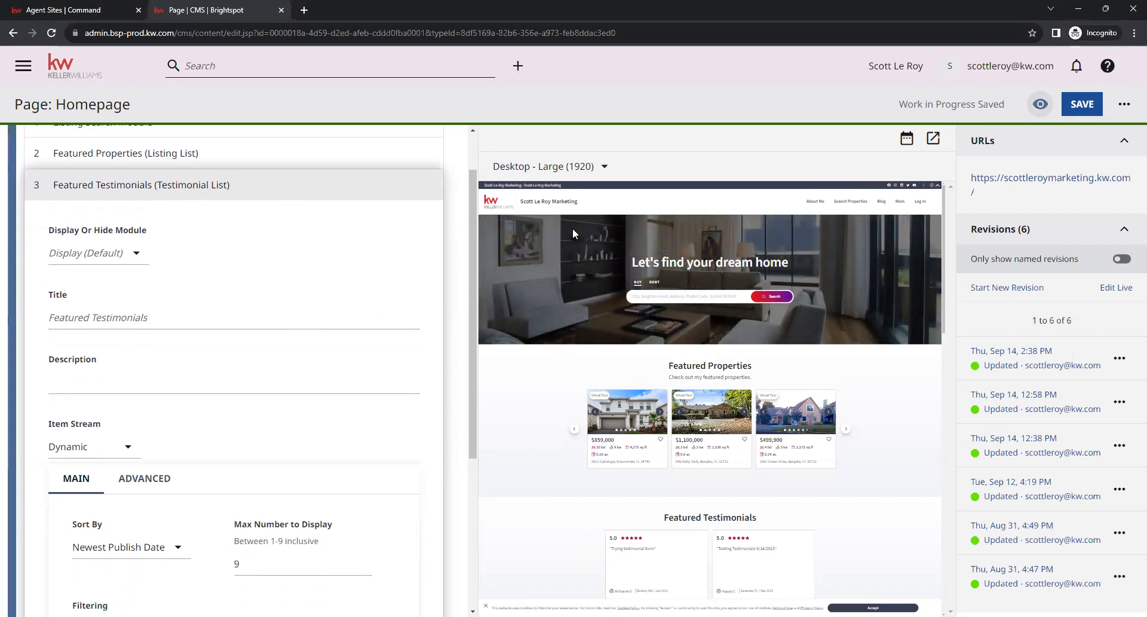
pyautogui.moveTo(600, 293)
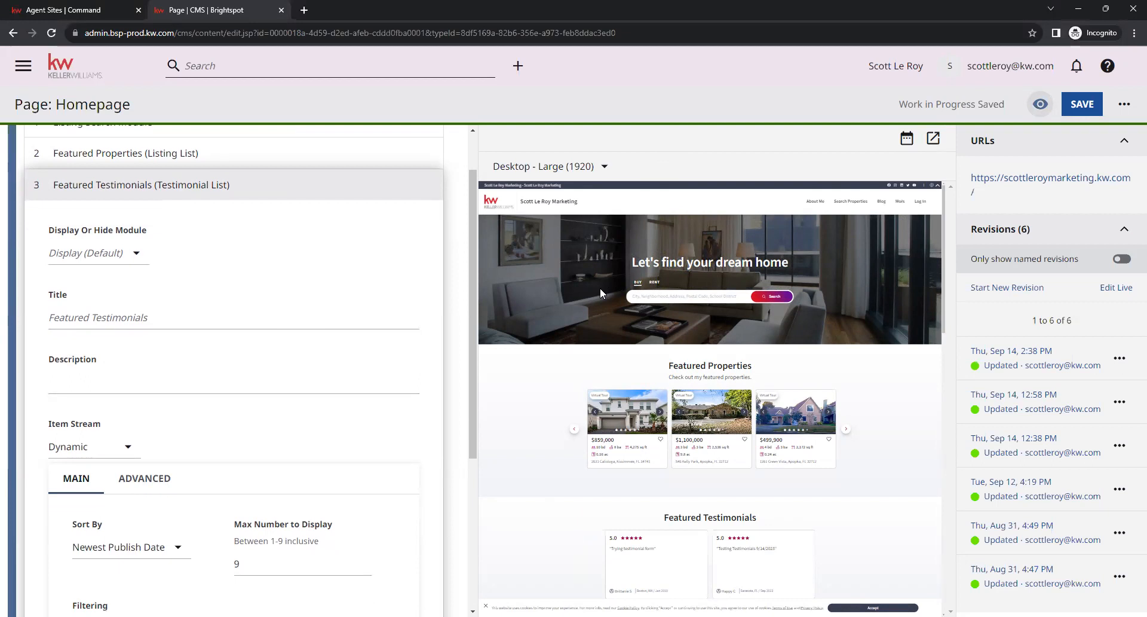
pyautogui.moveTo(754, 311)
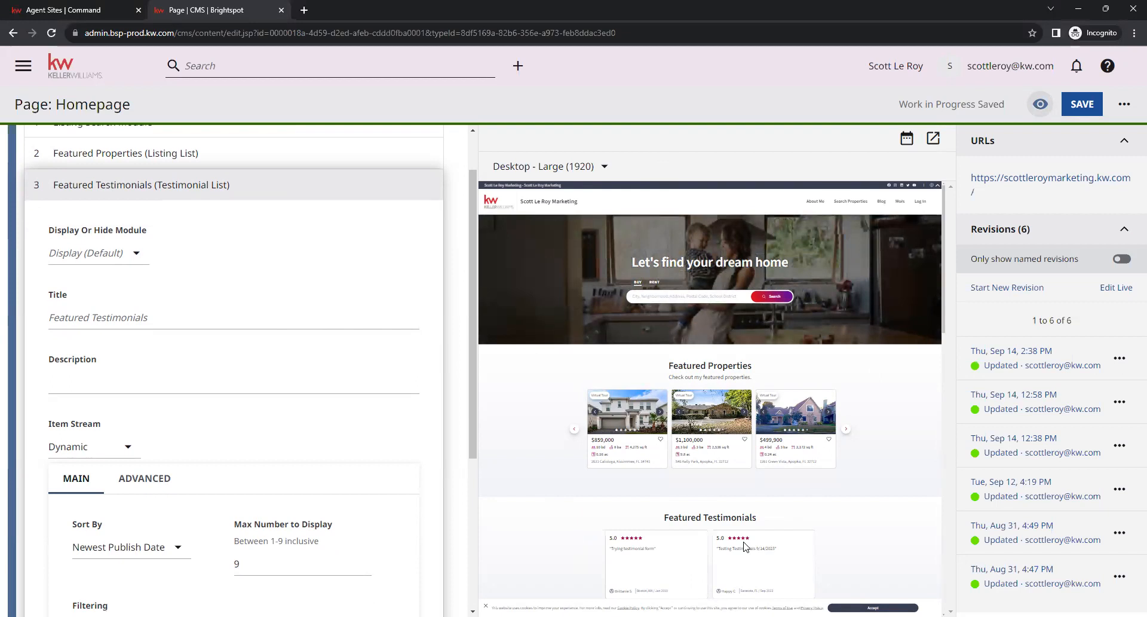
pyautogui.moveTo(841, 245)
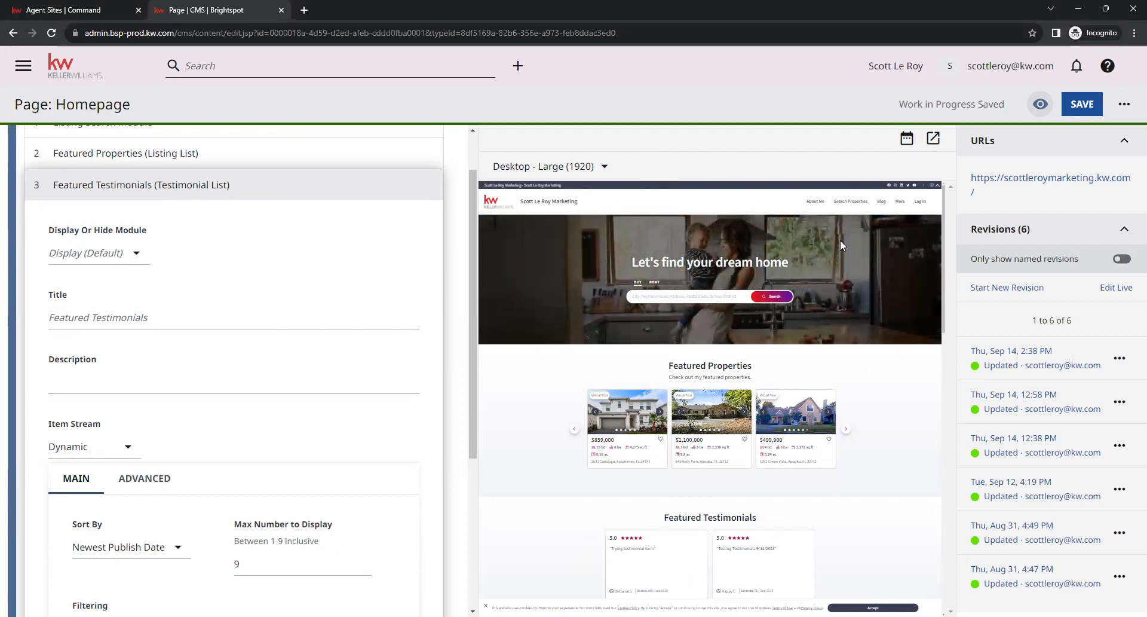
pyautogui.moveTo(930, 438)
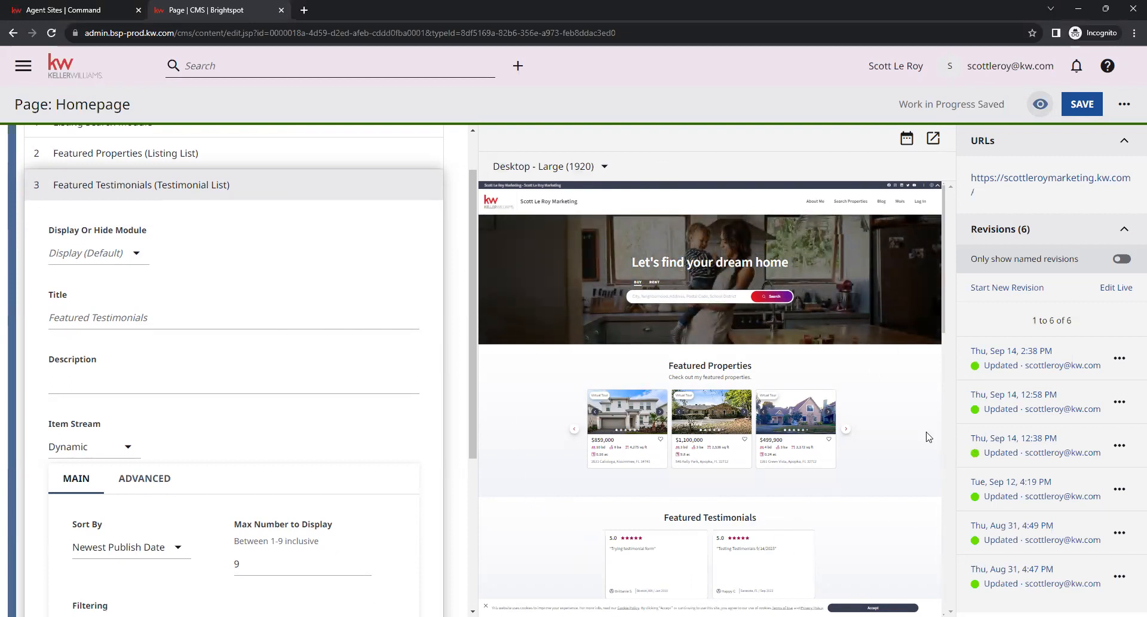
pyautogui.moveTo(845, 283)
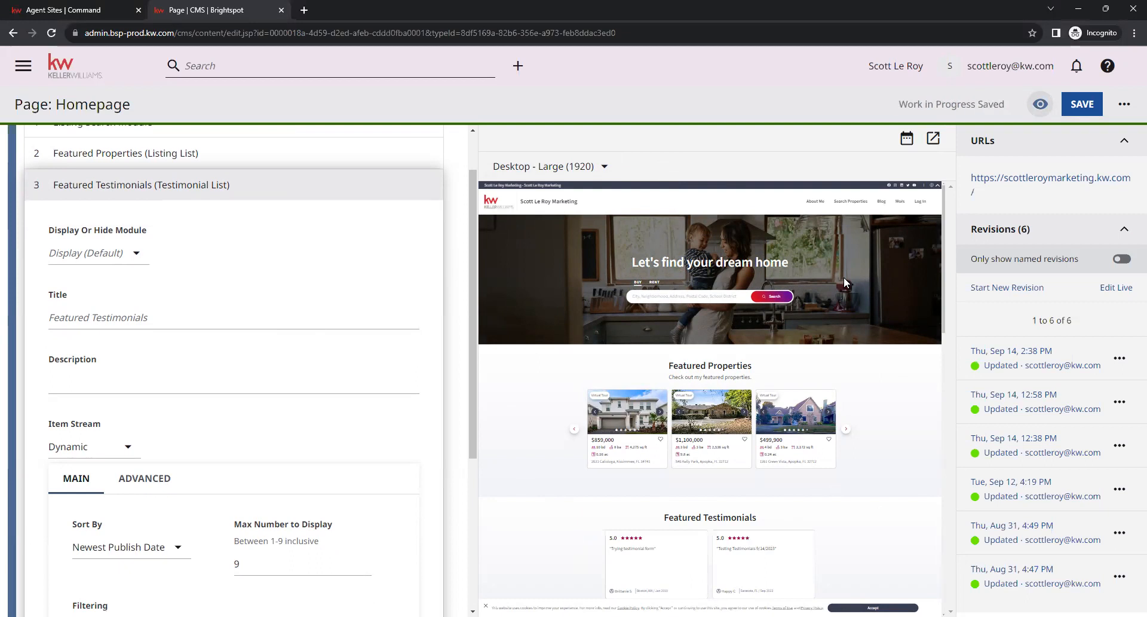
pyautogui.moveTo(732, 295)
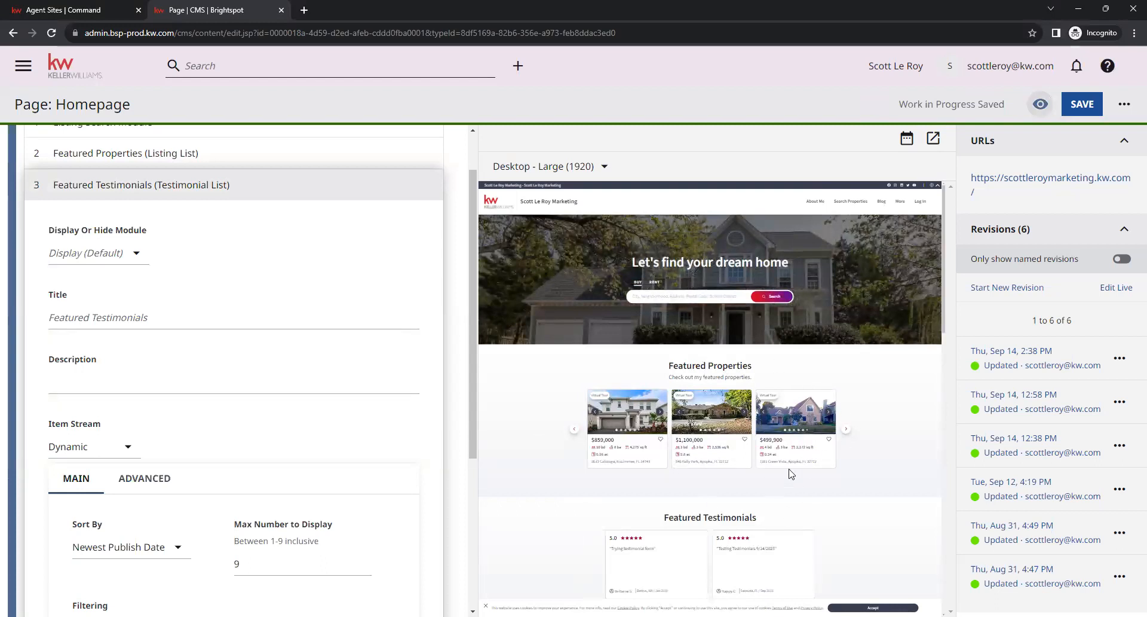
pyautogui.scroll(-3)
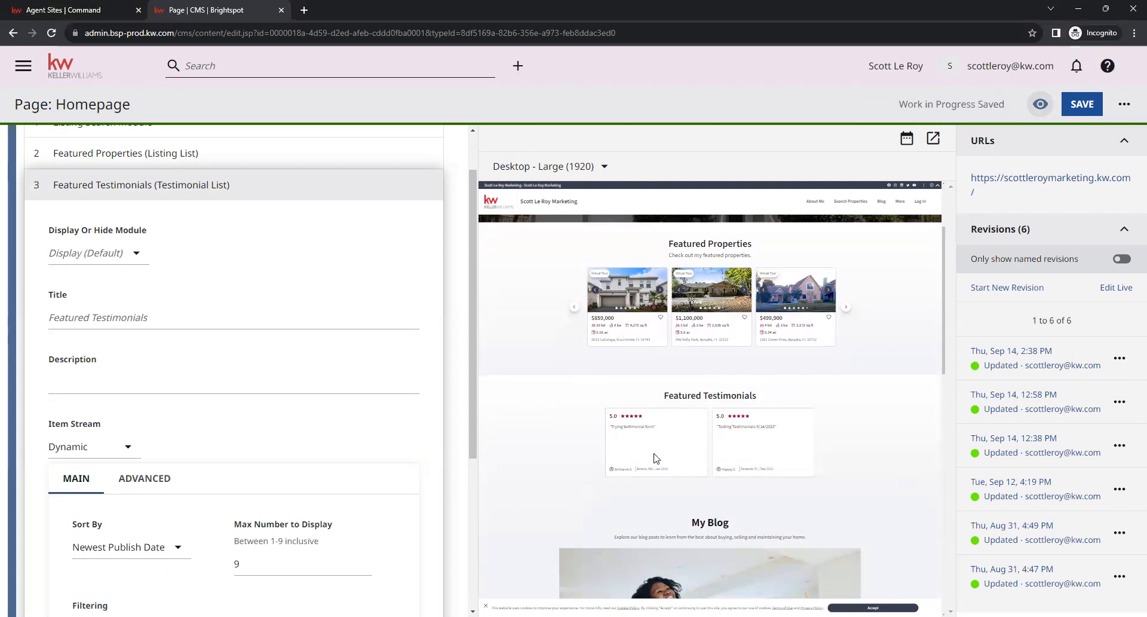
pyautogui.moveTo(358, 285)
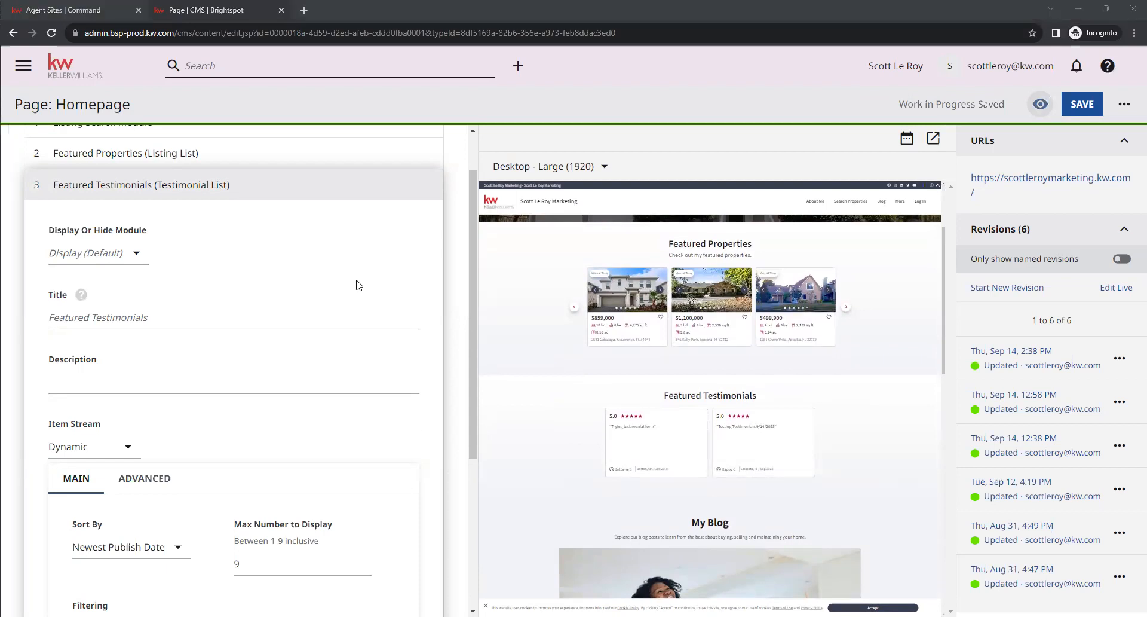
pyautogui.moveTo(131, 262)
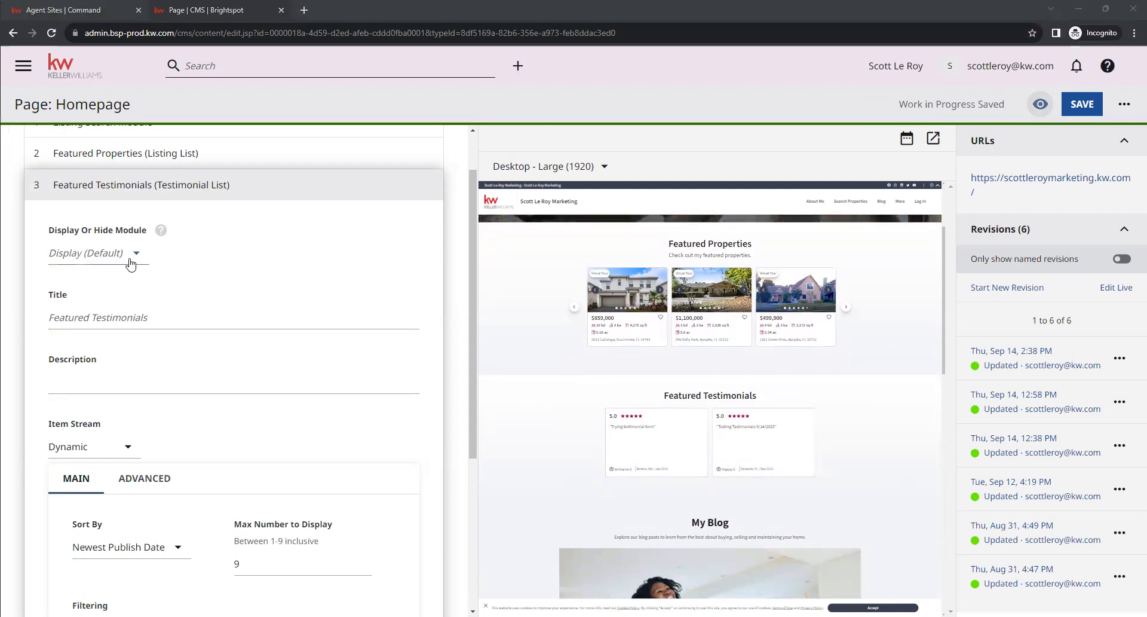
pyautogui.moveTo(204, 299)
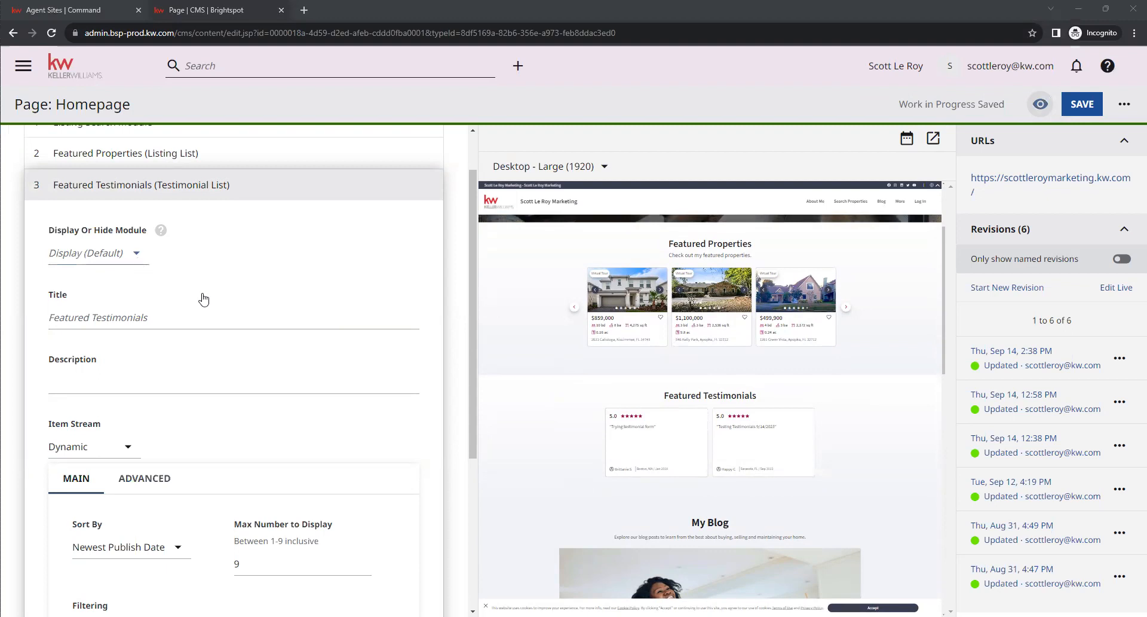
pyautogui.click(95, 252)
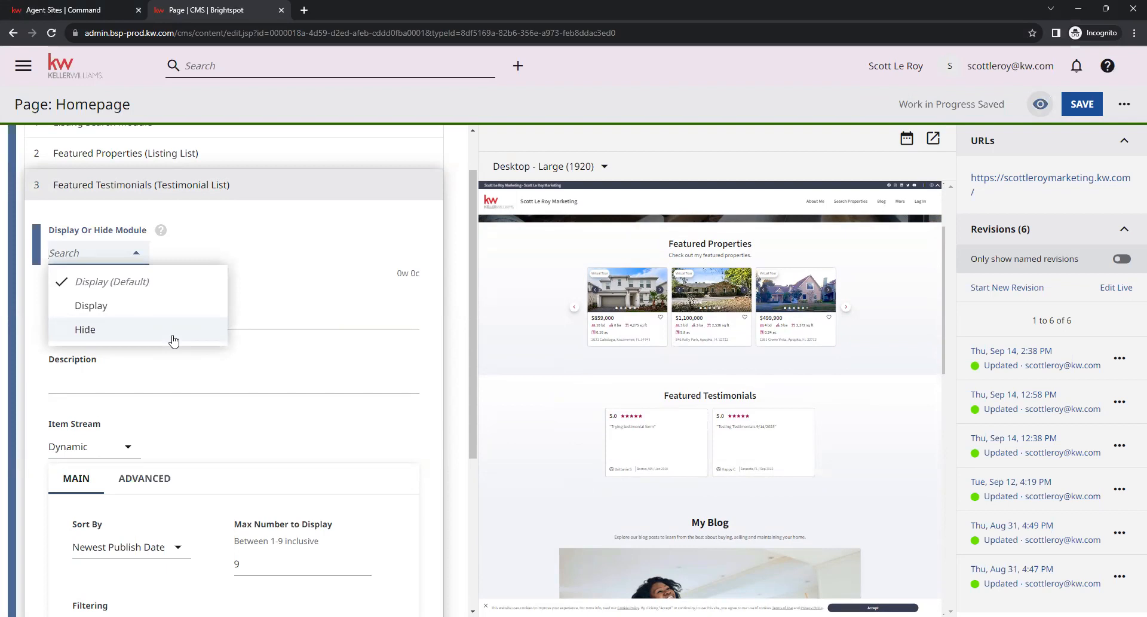
pyautogui.click(111, 280)
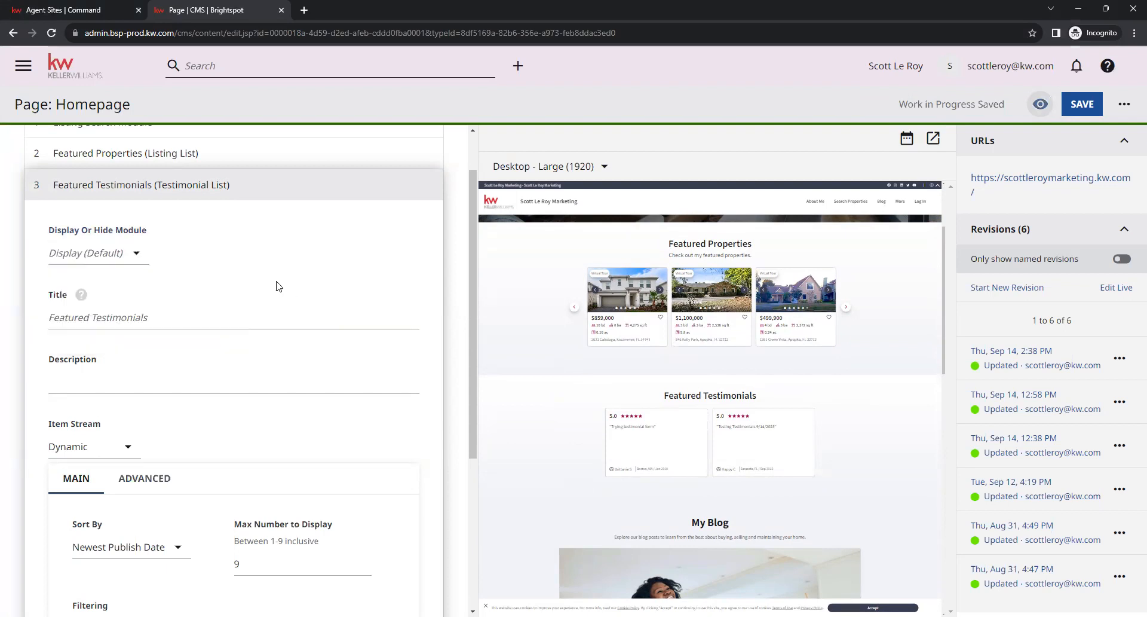
pyautogui.click(220, 317)
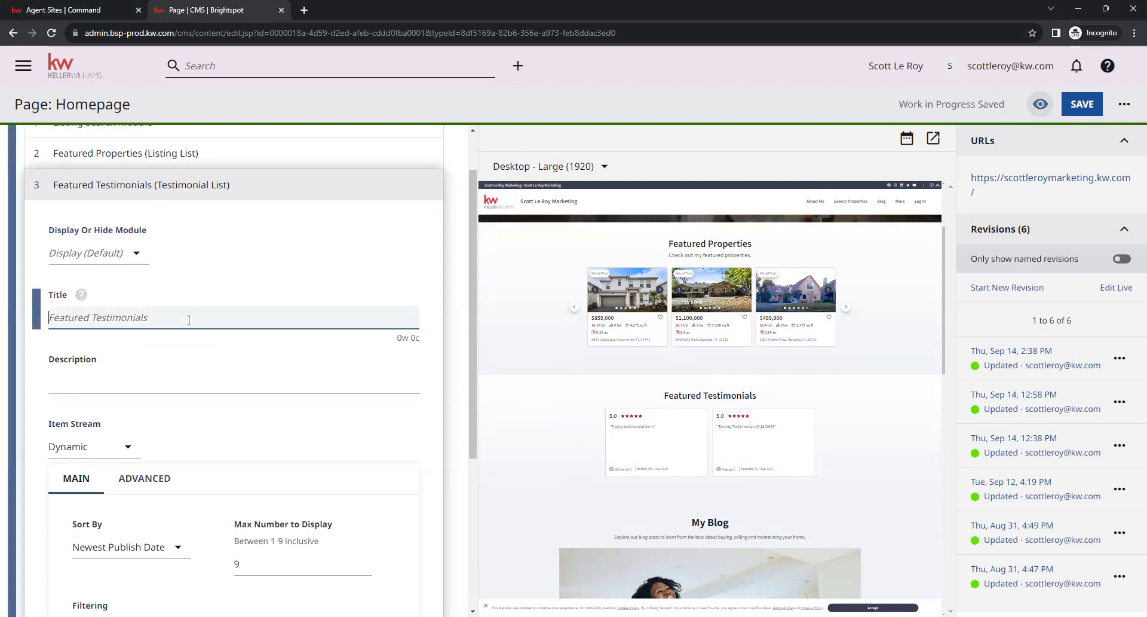
pyautogui.click(233, 381)
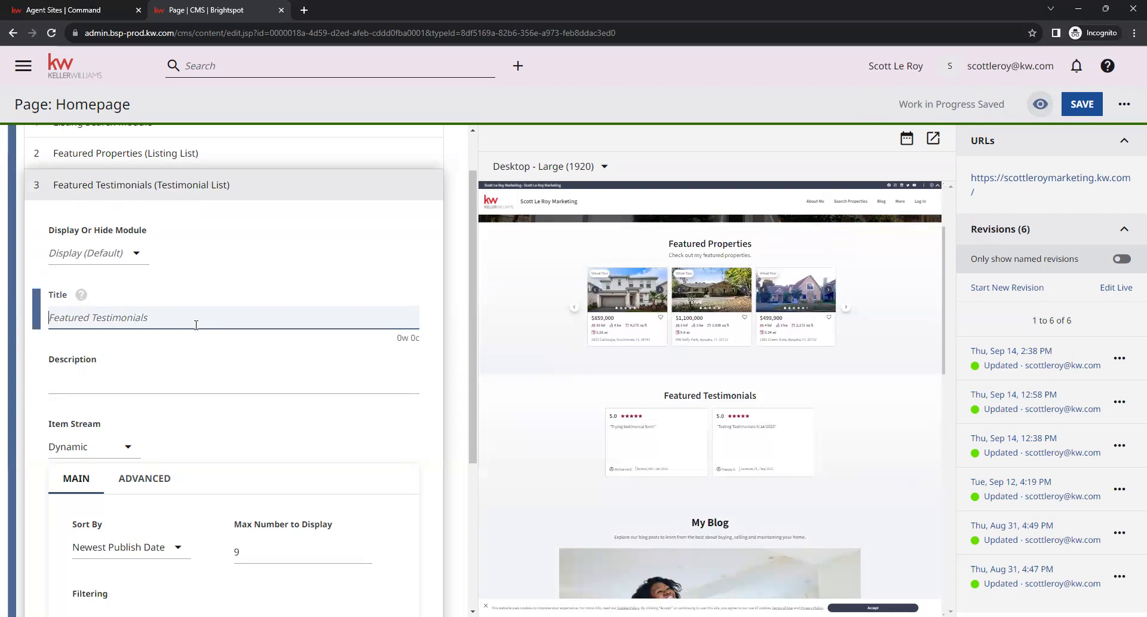
pyautogui.moveTo(196, 368)
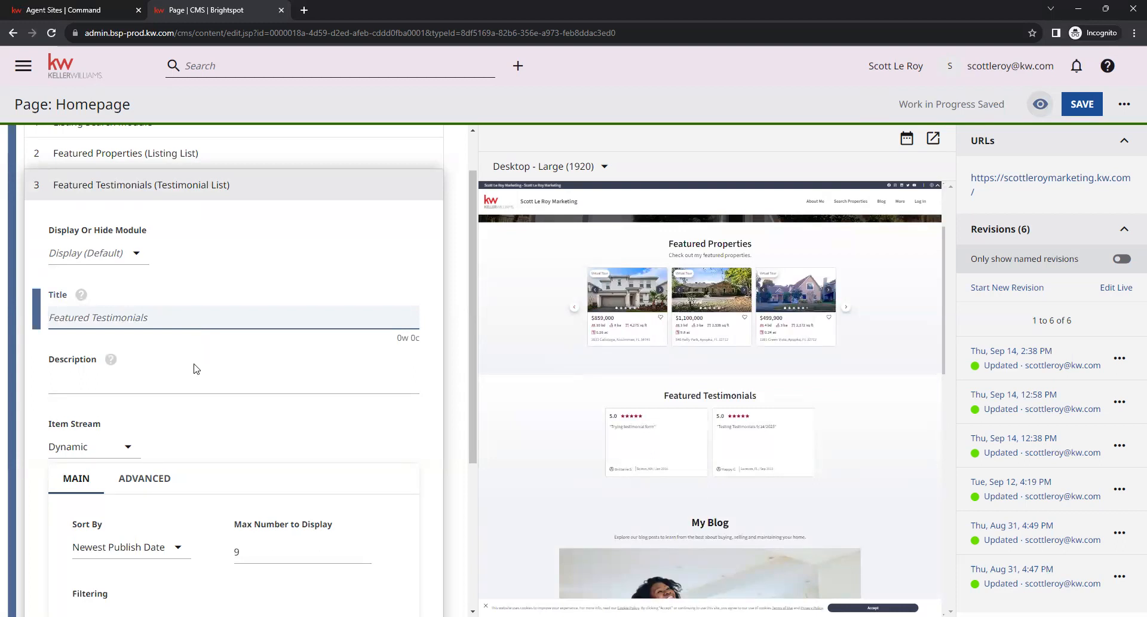
# Step: Enter 'Test Description' as the Featured Testimonials description and verify it in the preview
pyautogui.click(233, 381)
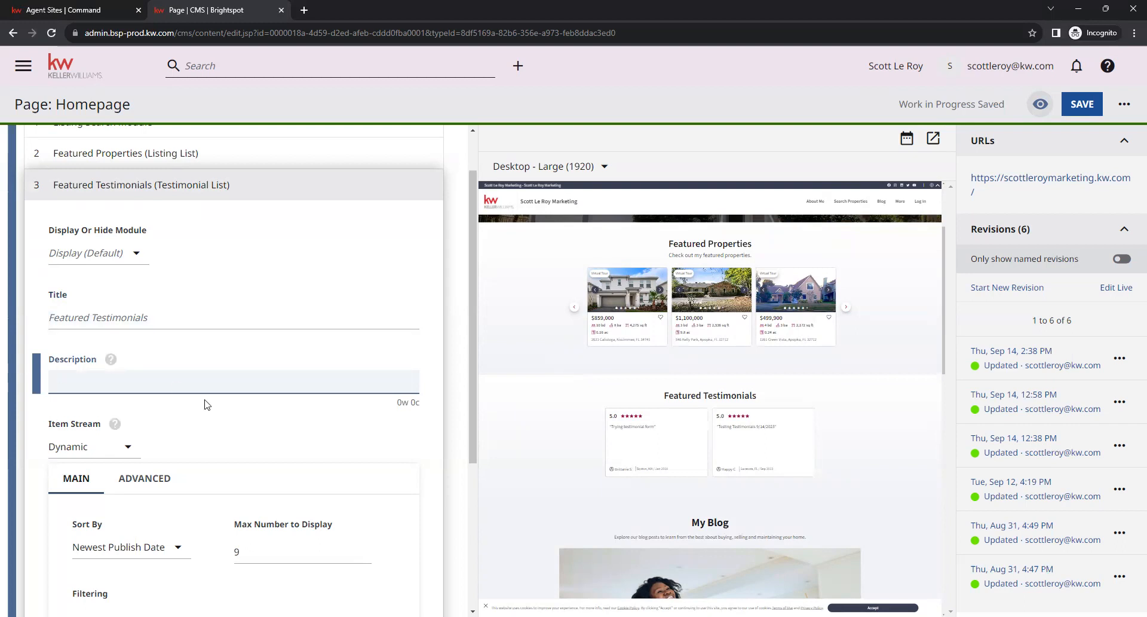
pyautogui.moveTo(681, 525)
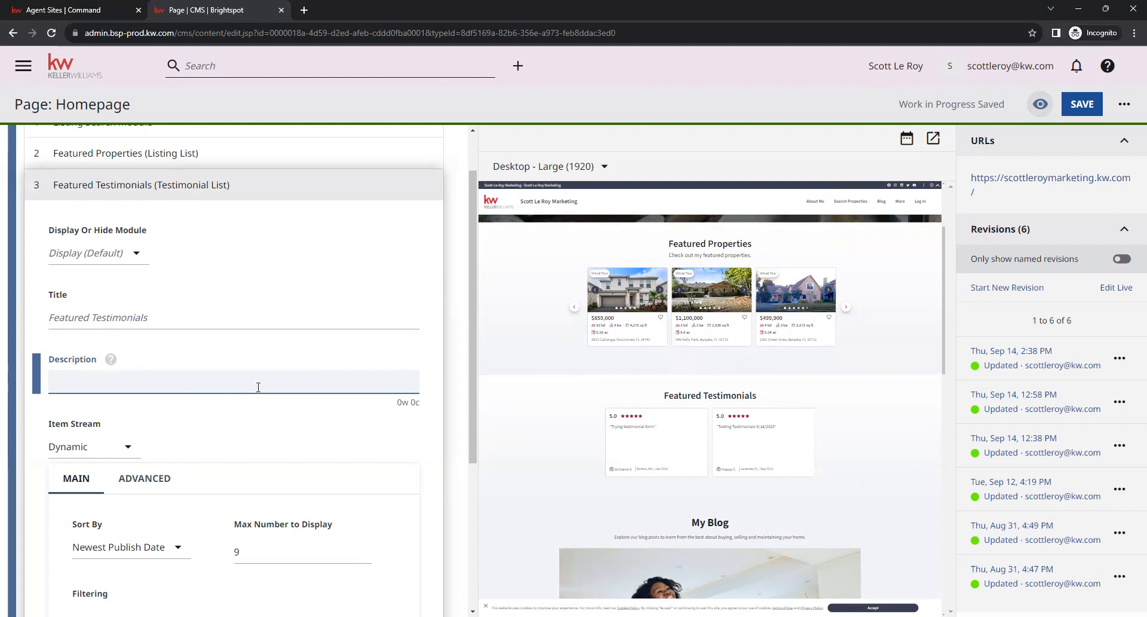
pyautogui.write('Test D')
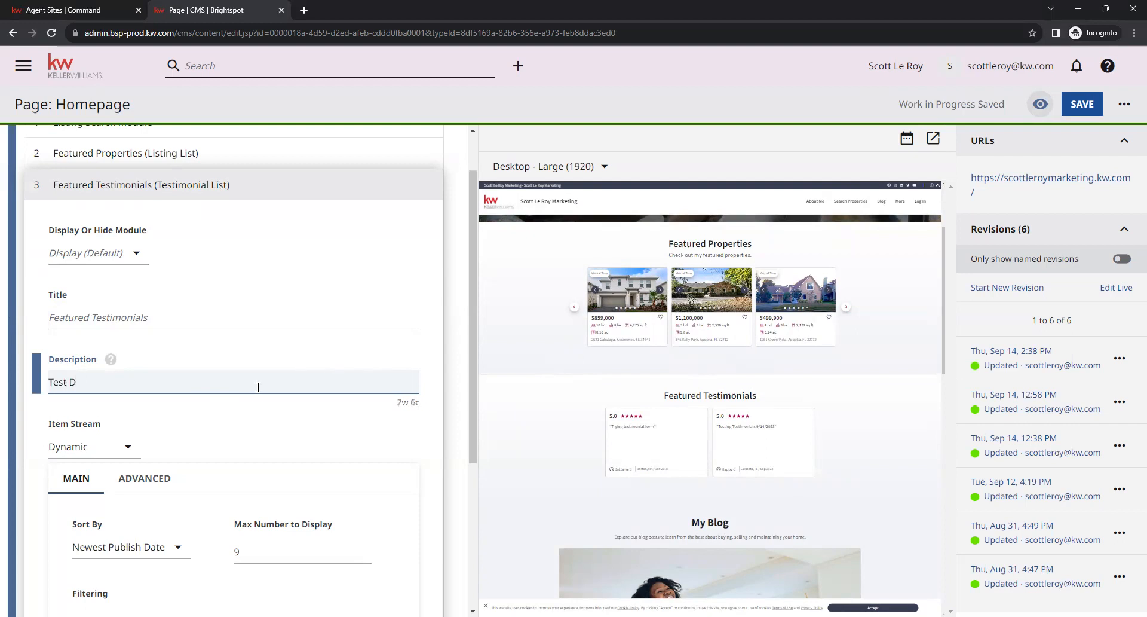
pyautogui.write('escription')
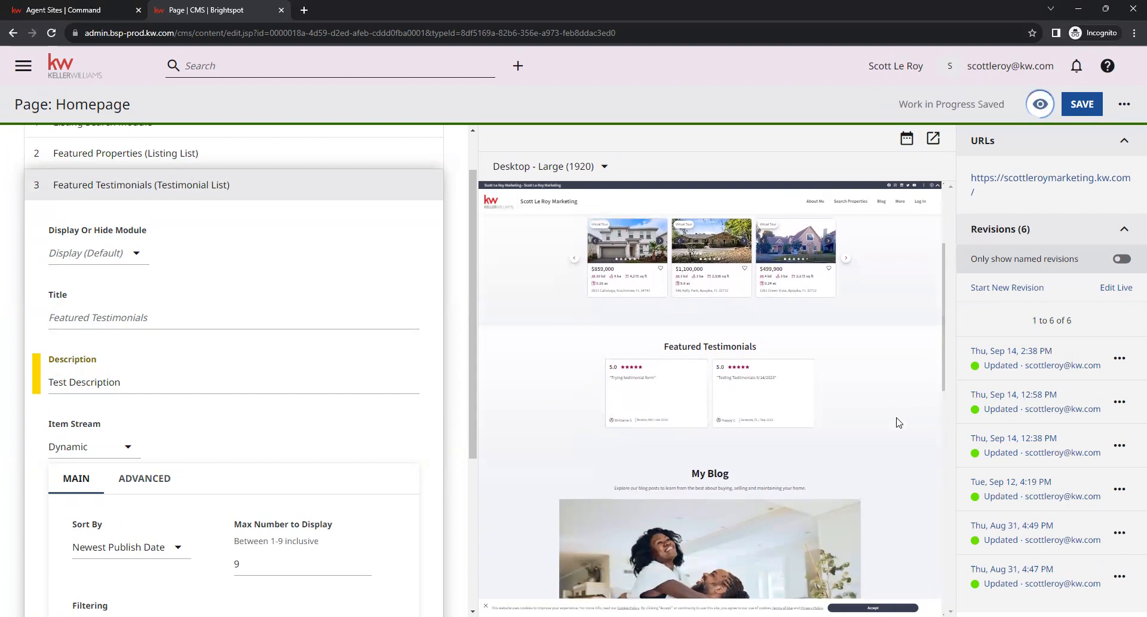
pyautogui.scroll(3)
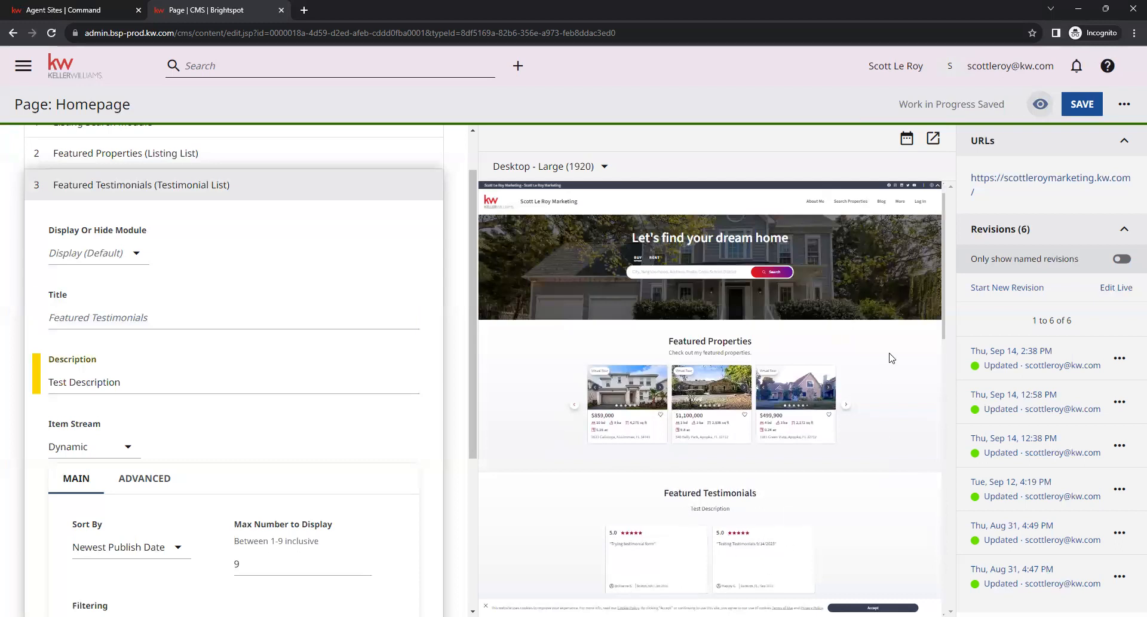
pyautogui.scroll(-3)
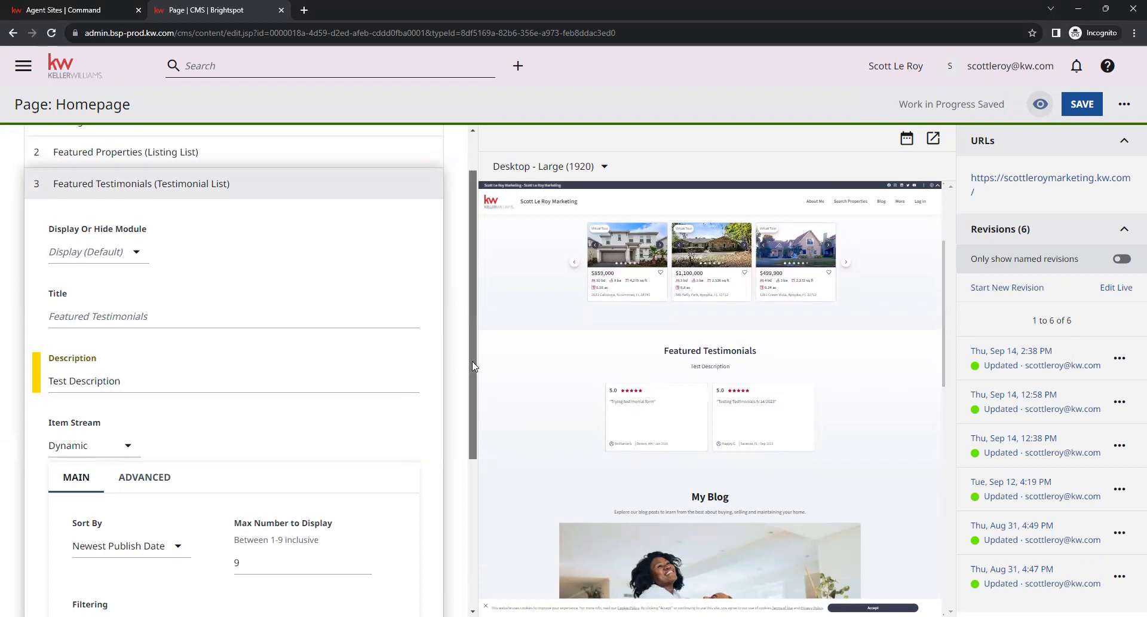
pyautogui.scroll(-3)
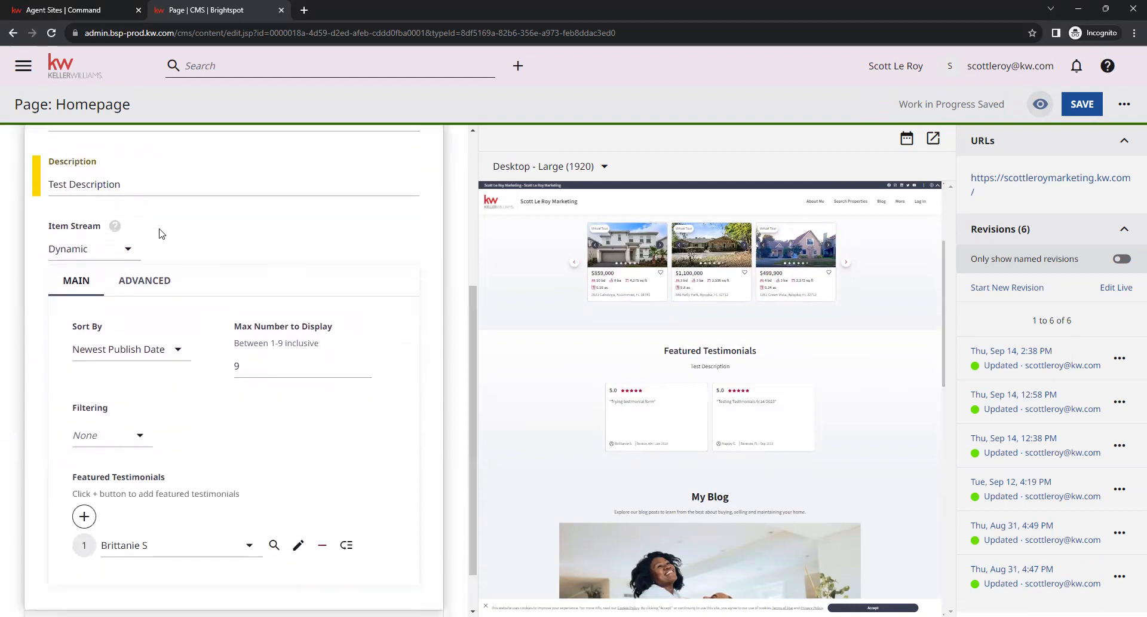
pyautogui.moveTo(141, 251)
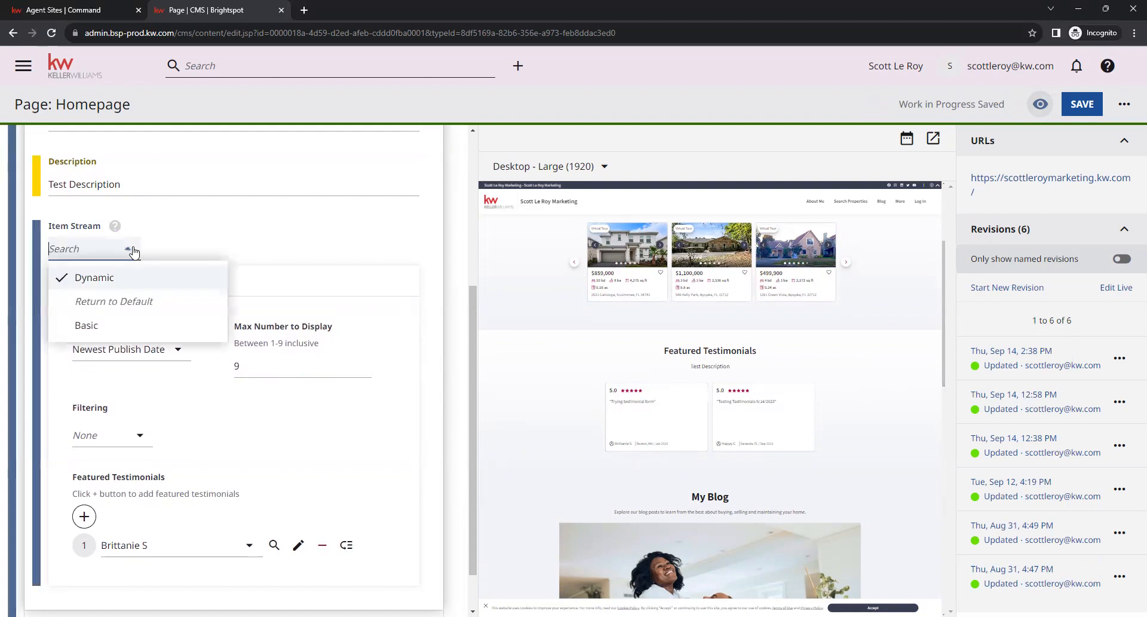
pyautogui.moveTo(127, 325)
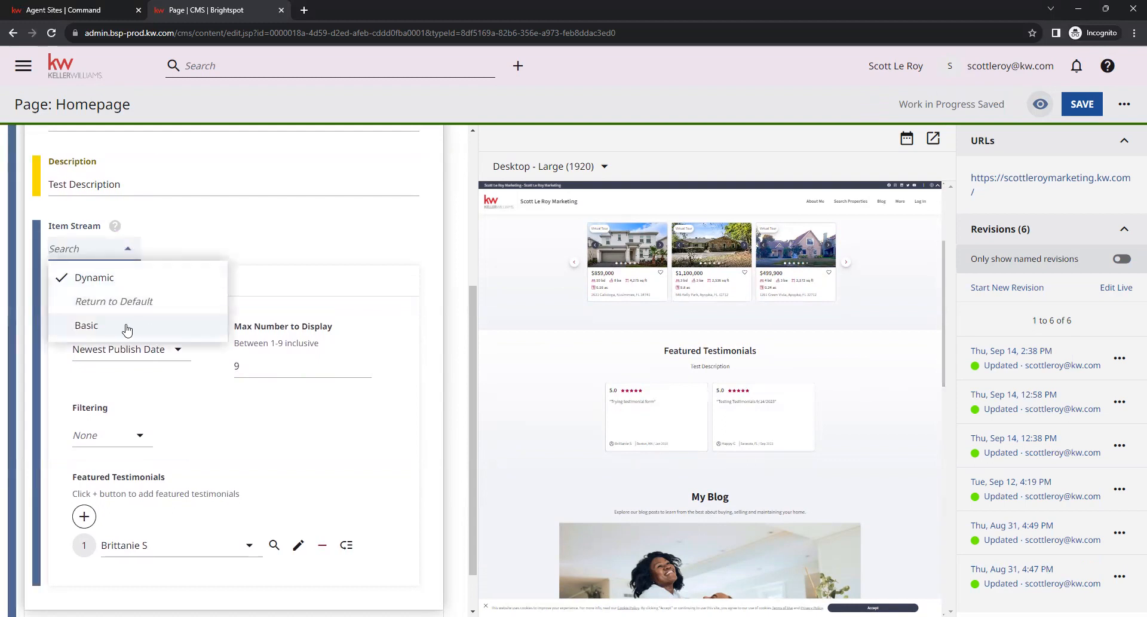
pyautogui.moveTo(160, 338)
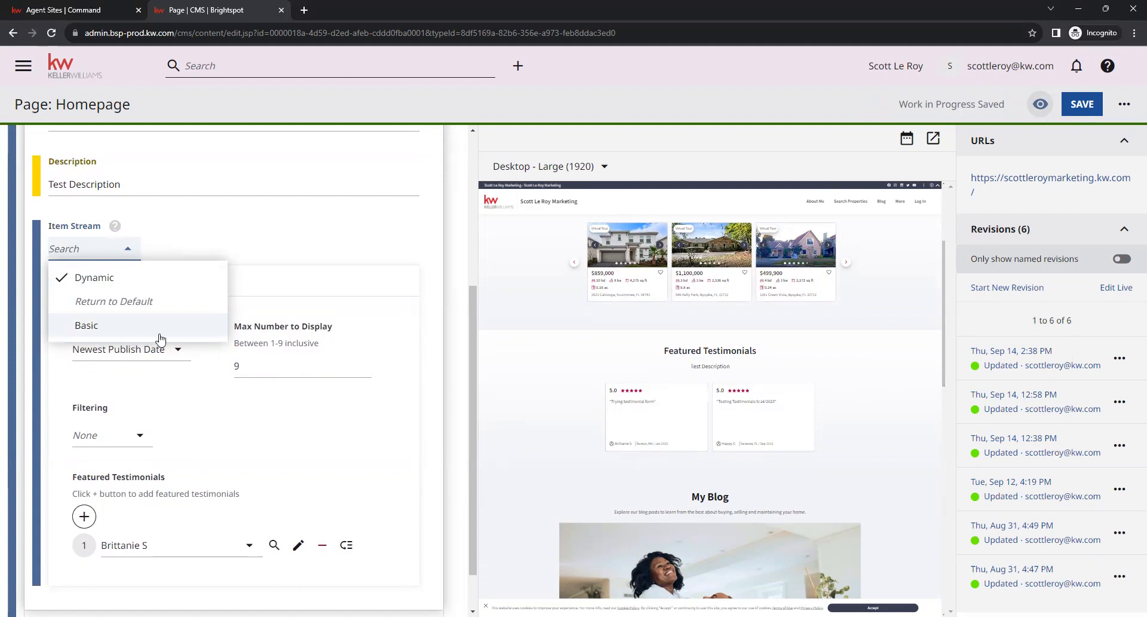
pyautogui.moveTo(311, 244)
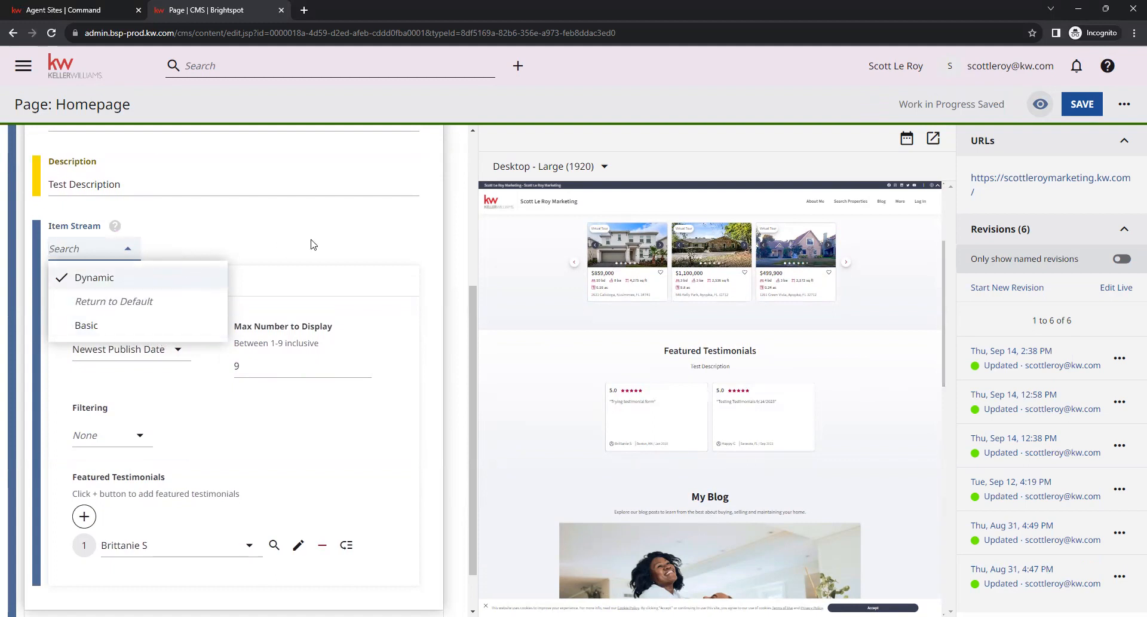
pyautogui.click(94, 277)
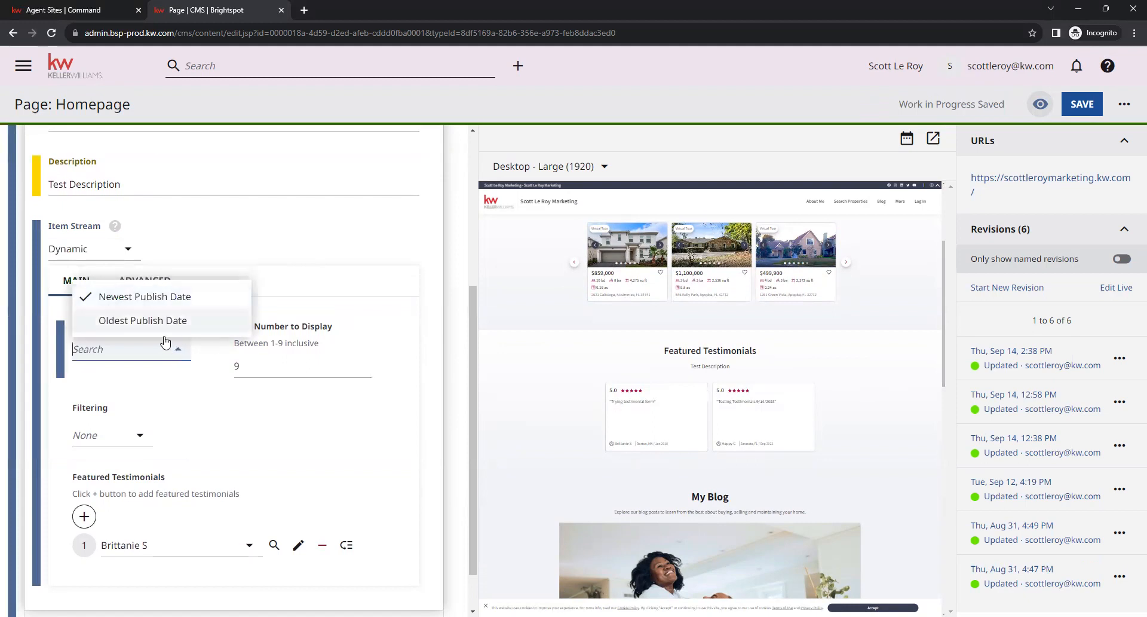
pyautogui.click(145, 296)
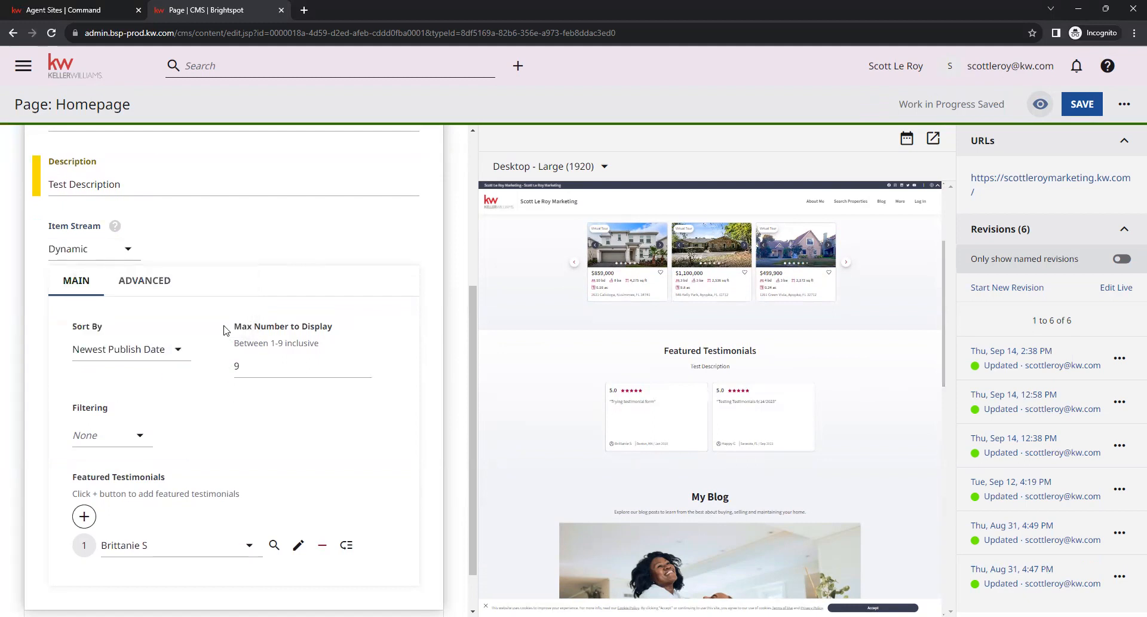
pyautogui.moveTo(289, 423)
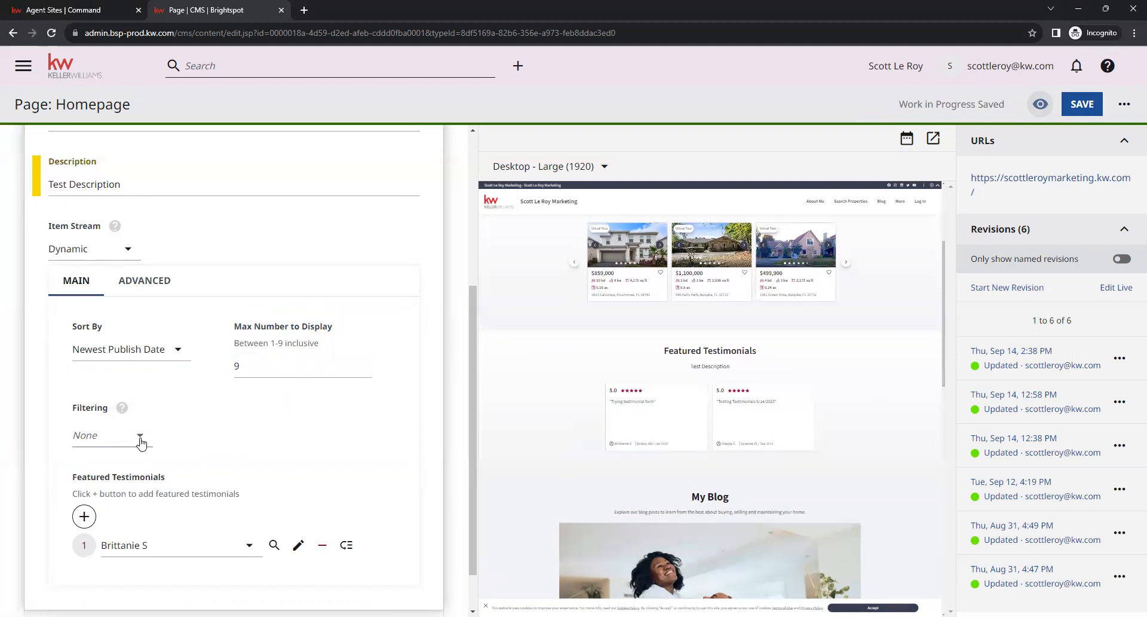
pyautogui.moveTo(106, 452)
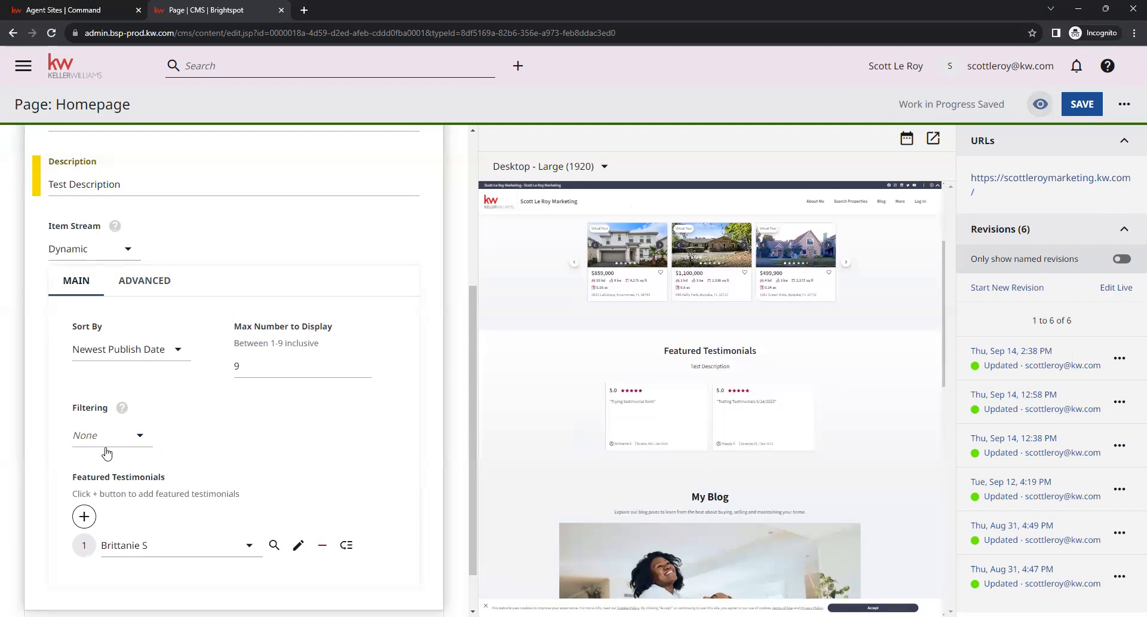
pyautogui.moveTo(156, 454)
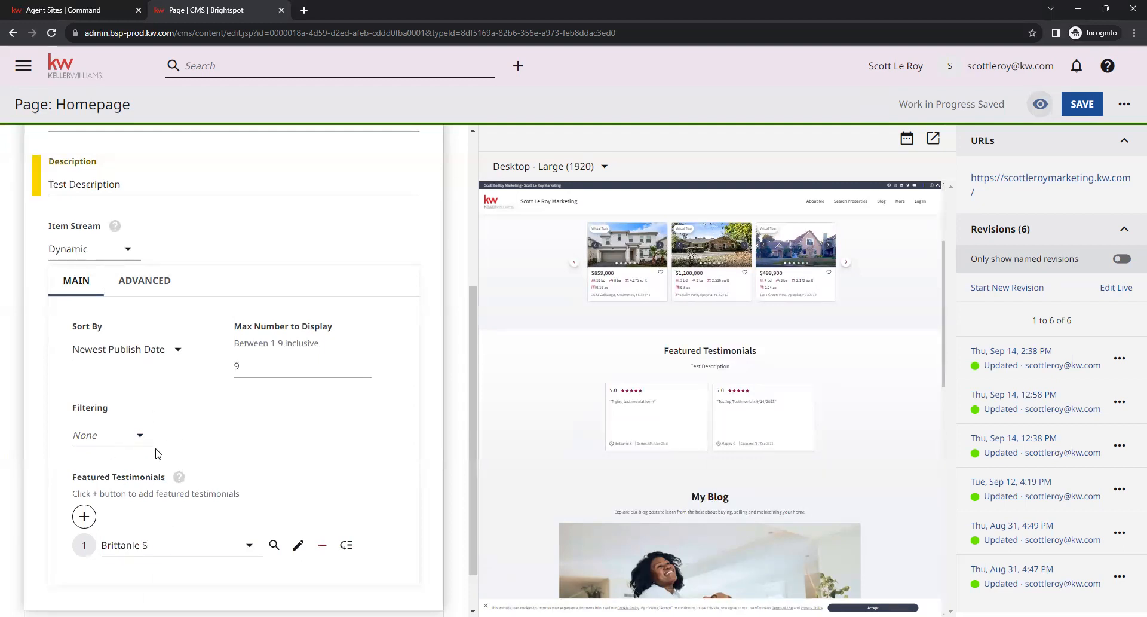
pyautogui.click(110, 435)
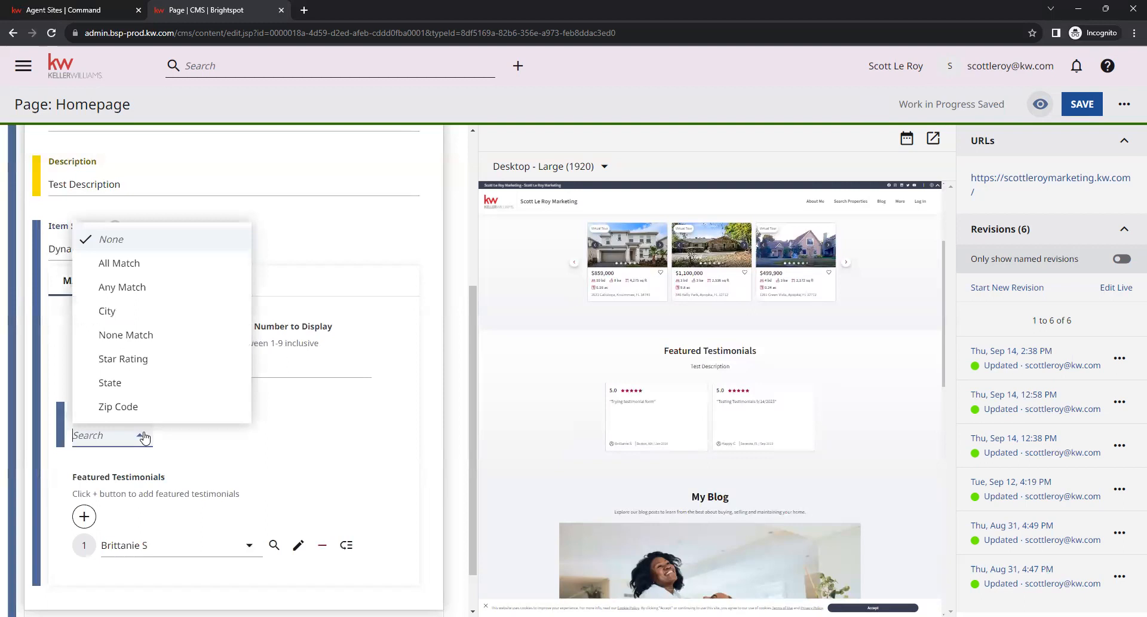
pyautogui.moveTo(214, 263)
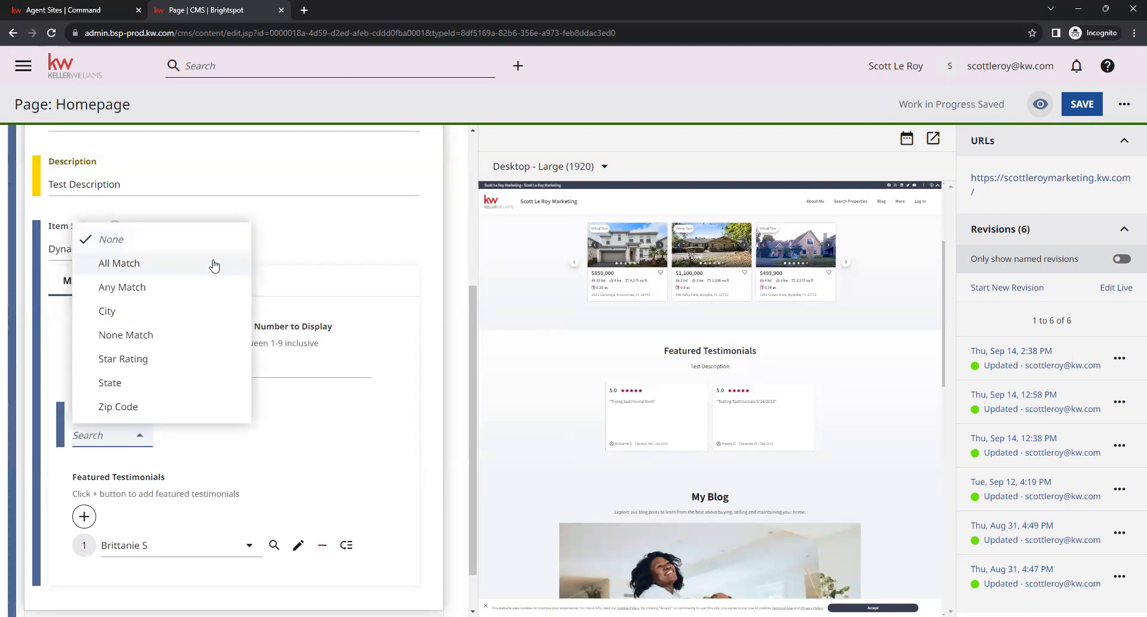
pyautogui.moveTo(165, 310)
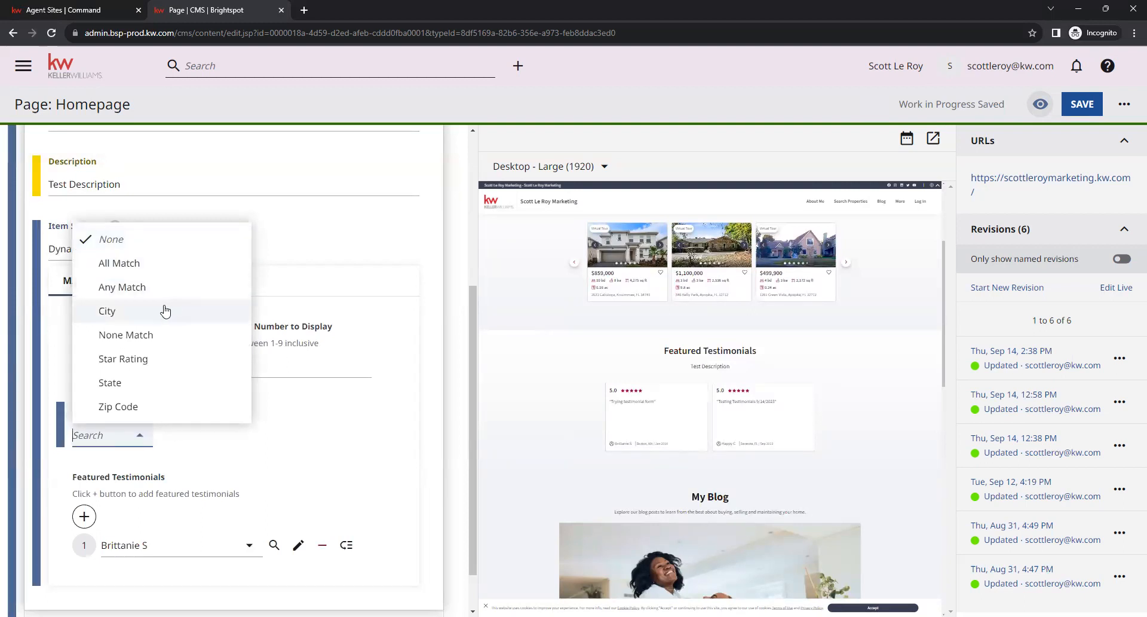
pyautogui.moveTo(123, 359)
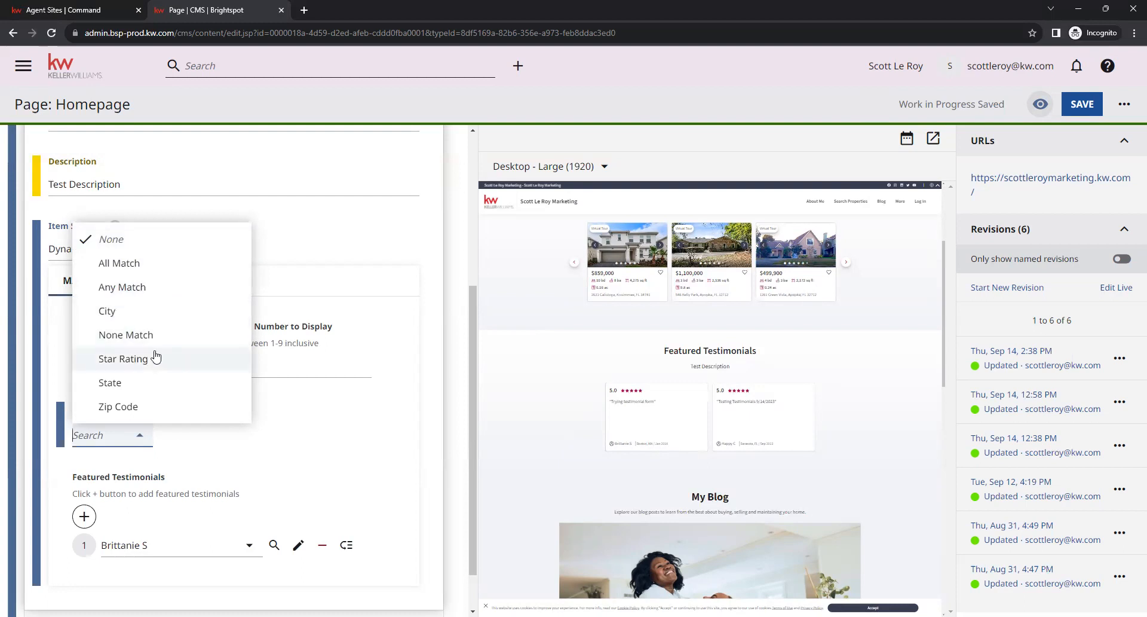
pyautogui.moveTo(183, 382)
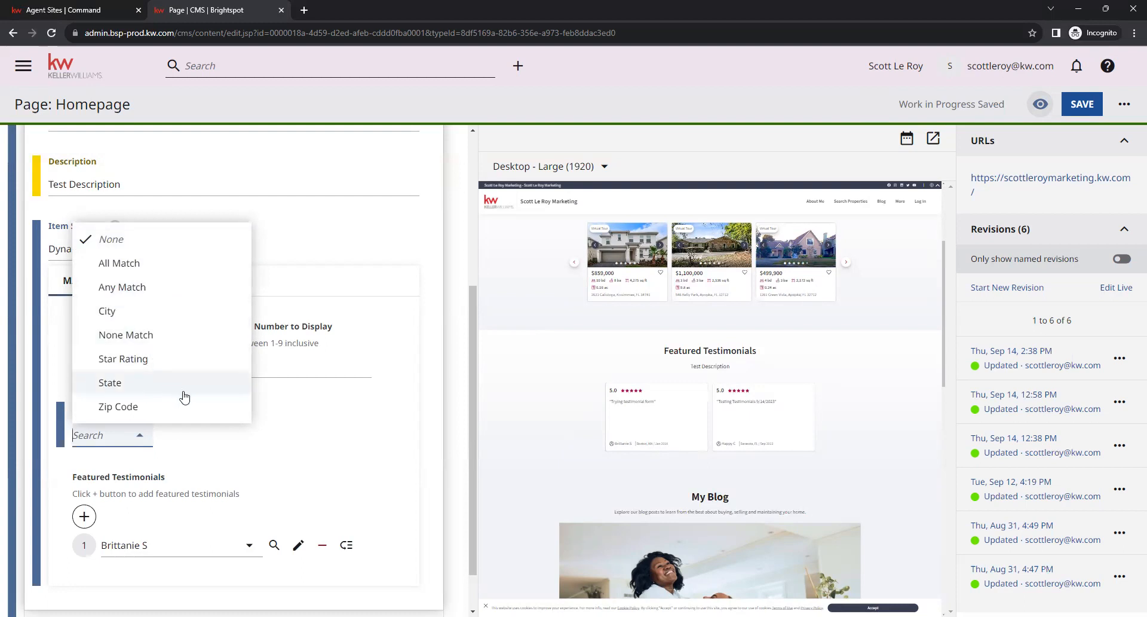
pyautogui.click(109, 239)
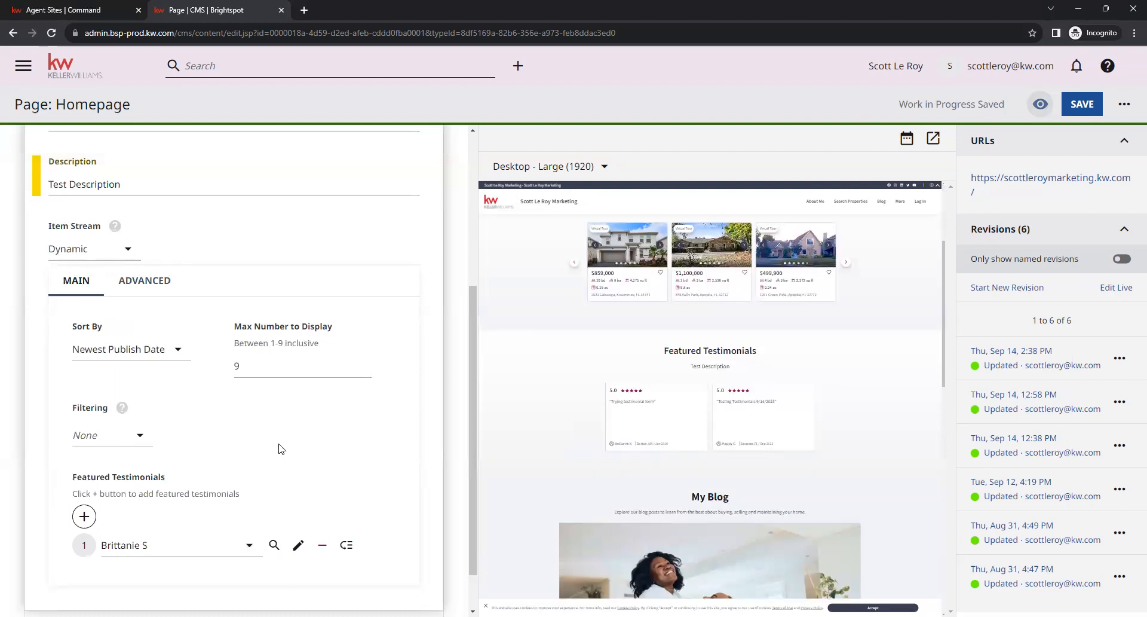
pyautogui.scroll(-3)
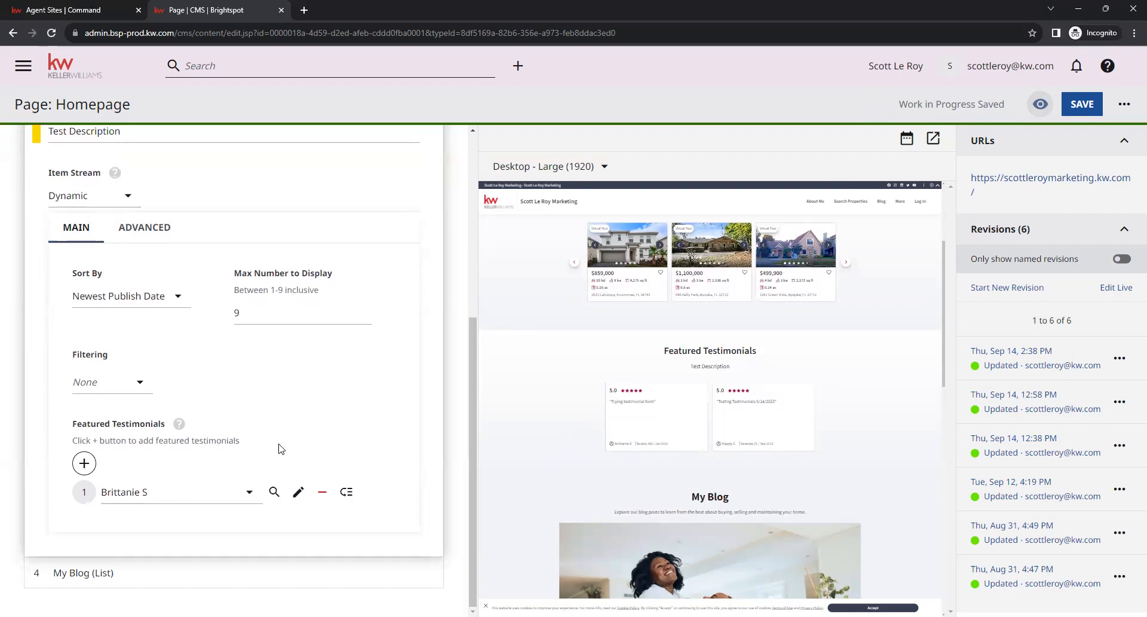
pyautogui.moveTo(130, 465)
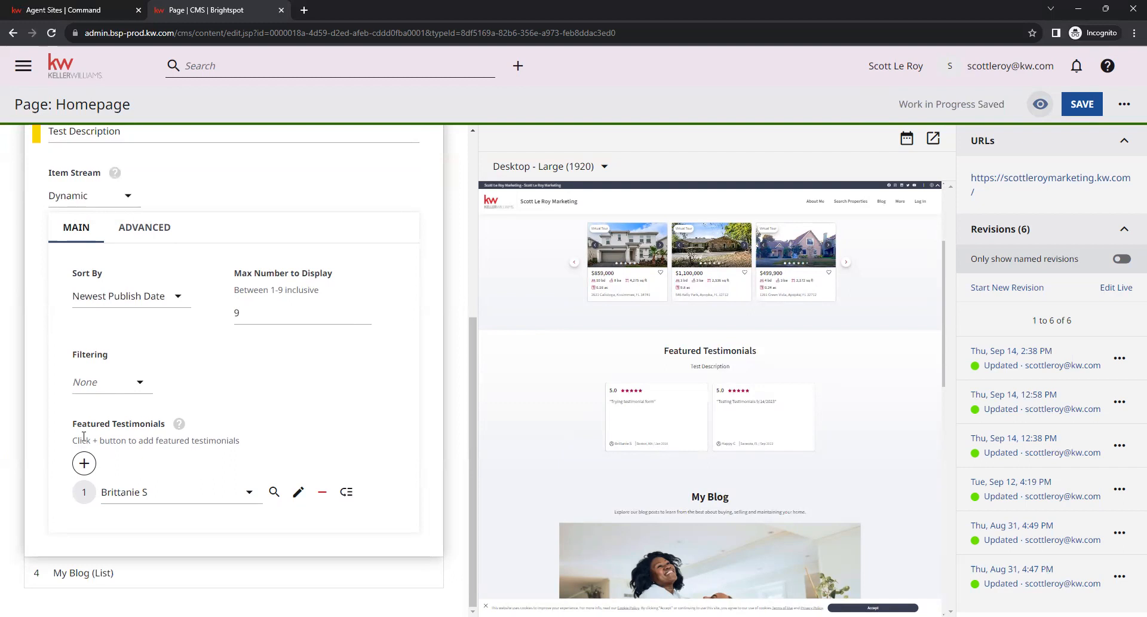
pyautogui.click(83, 462)
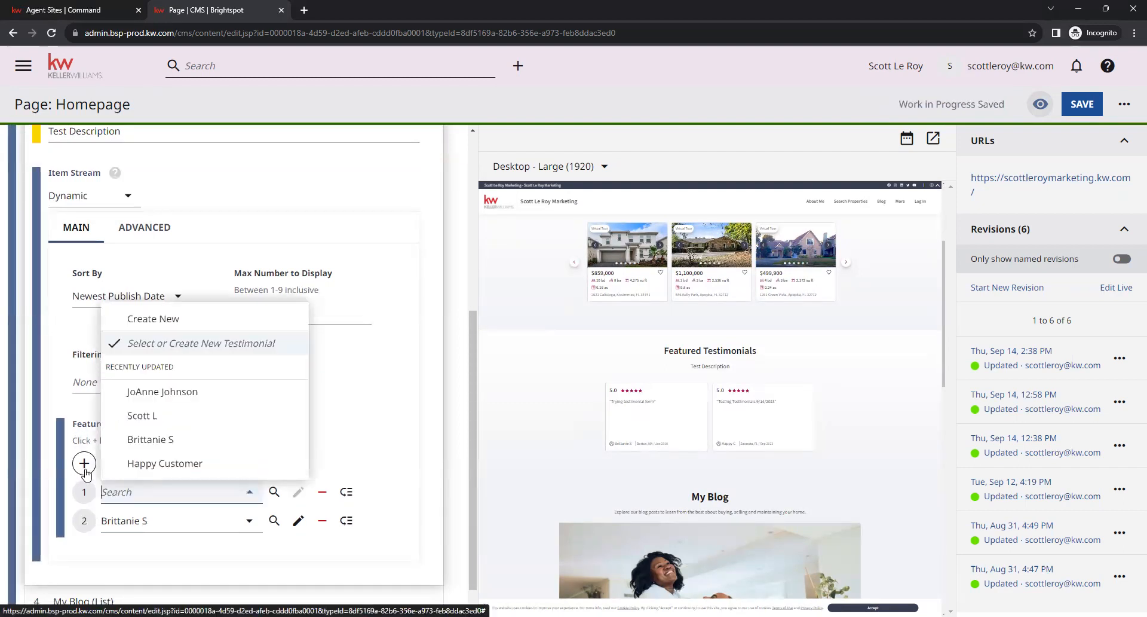
pyautogui.moveTo(169, 443)
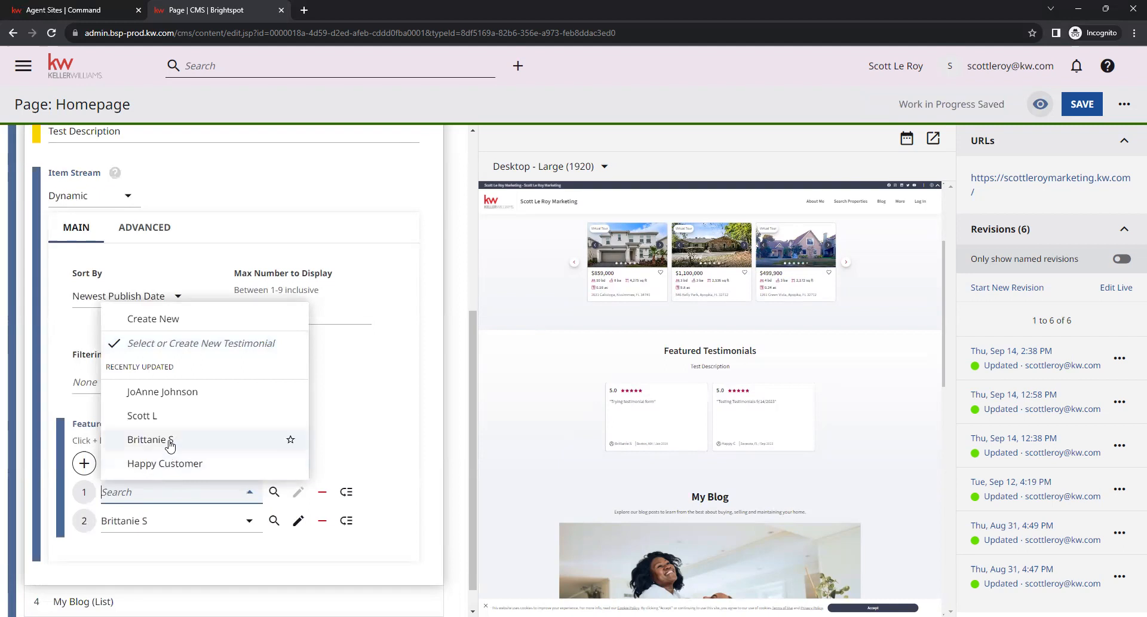
pyautogui.moveTo(165, 463)
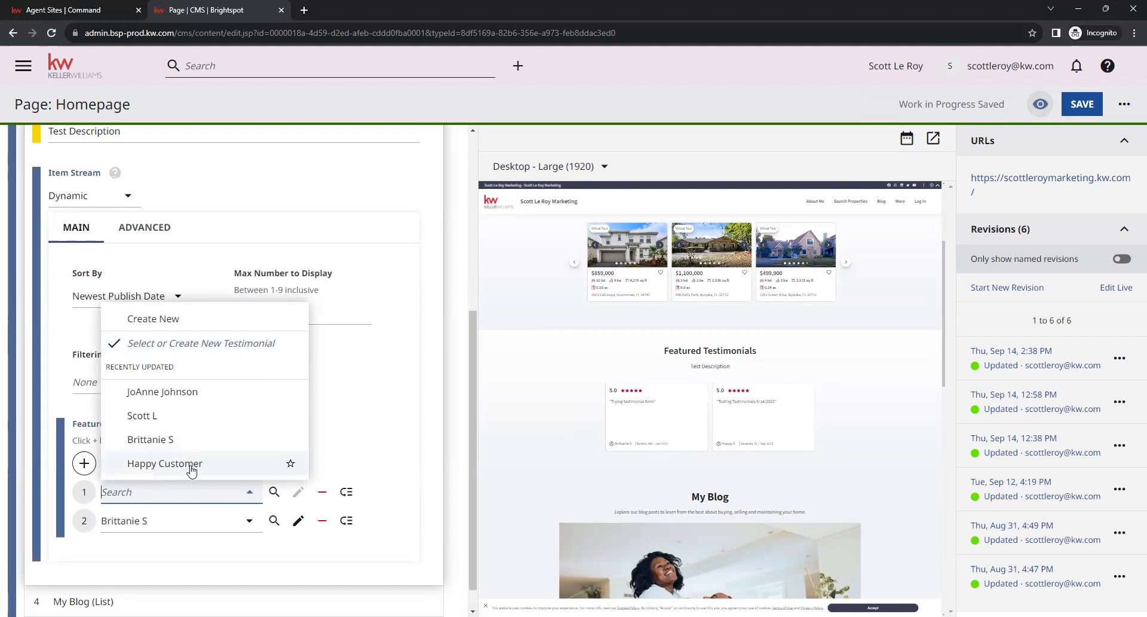
pyautogui.moveTo(216, 390)
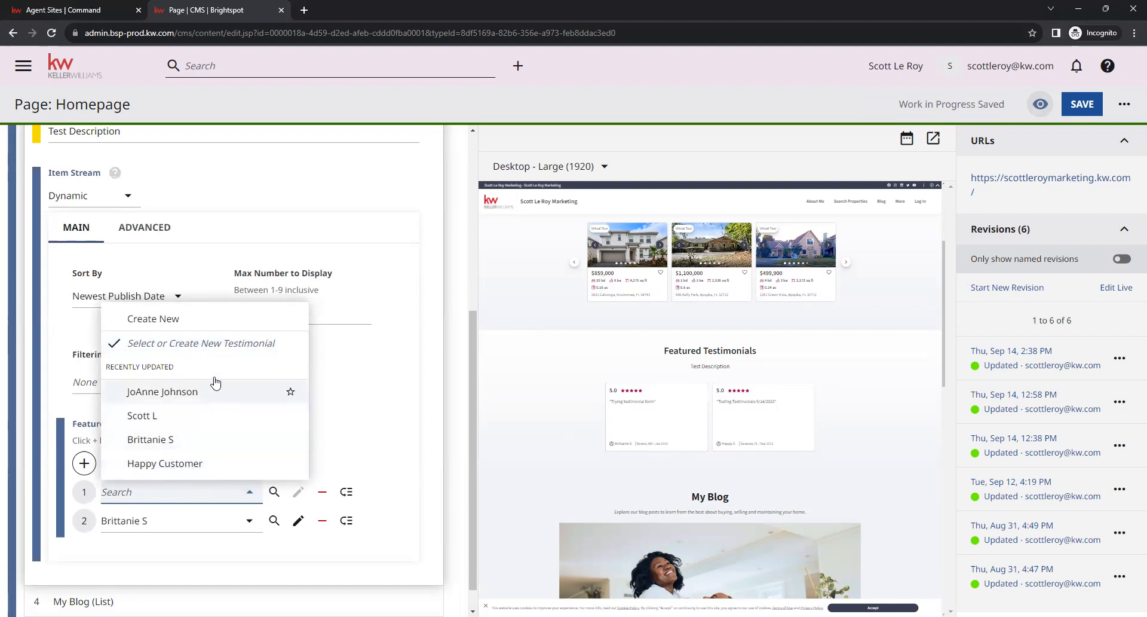
pyautogui.moveTo(153, 318)
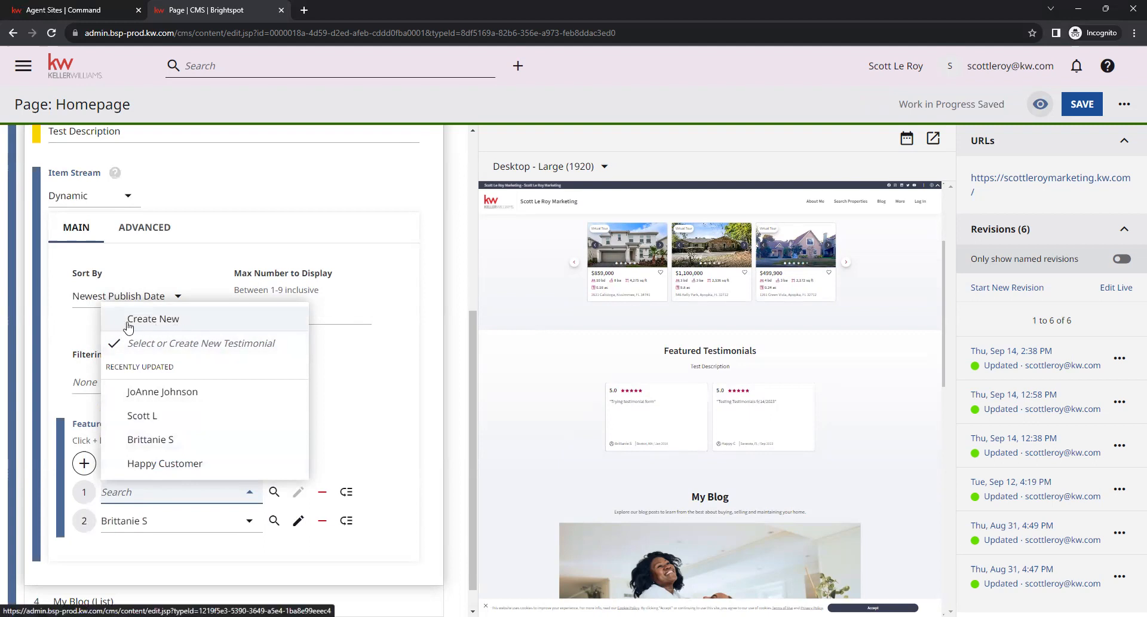
pyautogui.moveTo(241, 324)
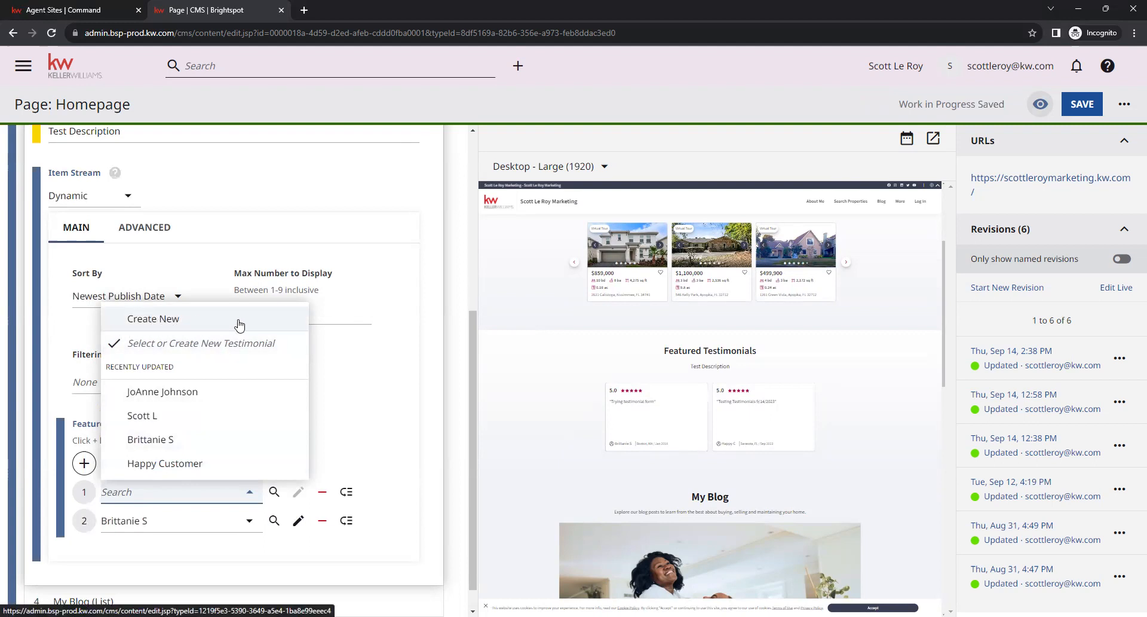
pyautogui.moveTo(271, 323)
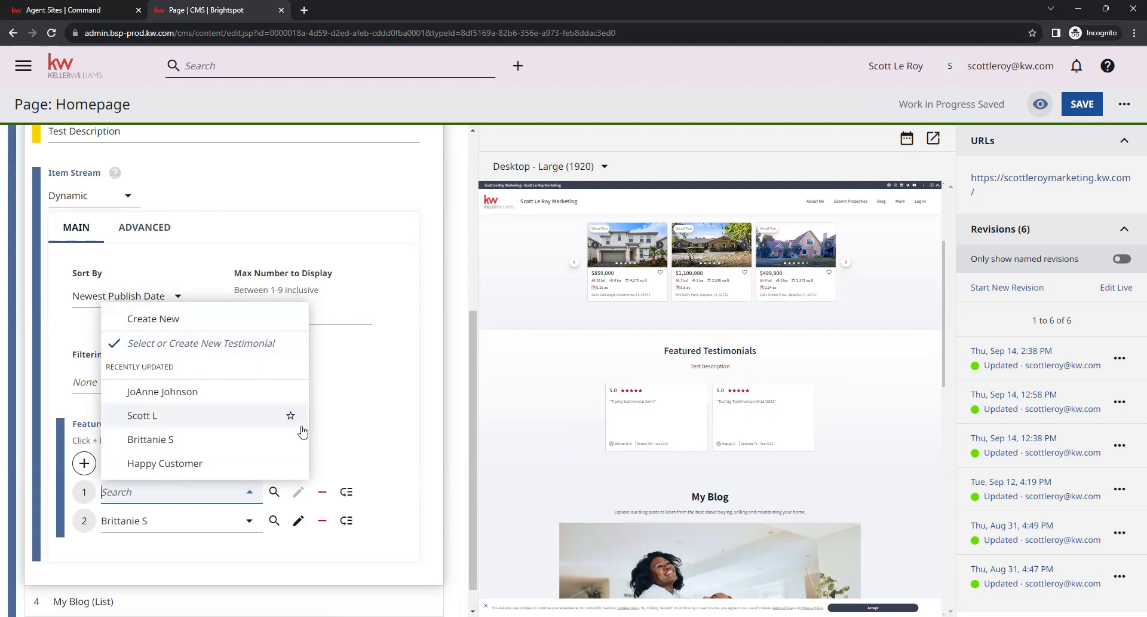
pyautogui.moveTo(154, 419)
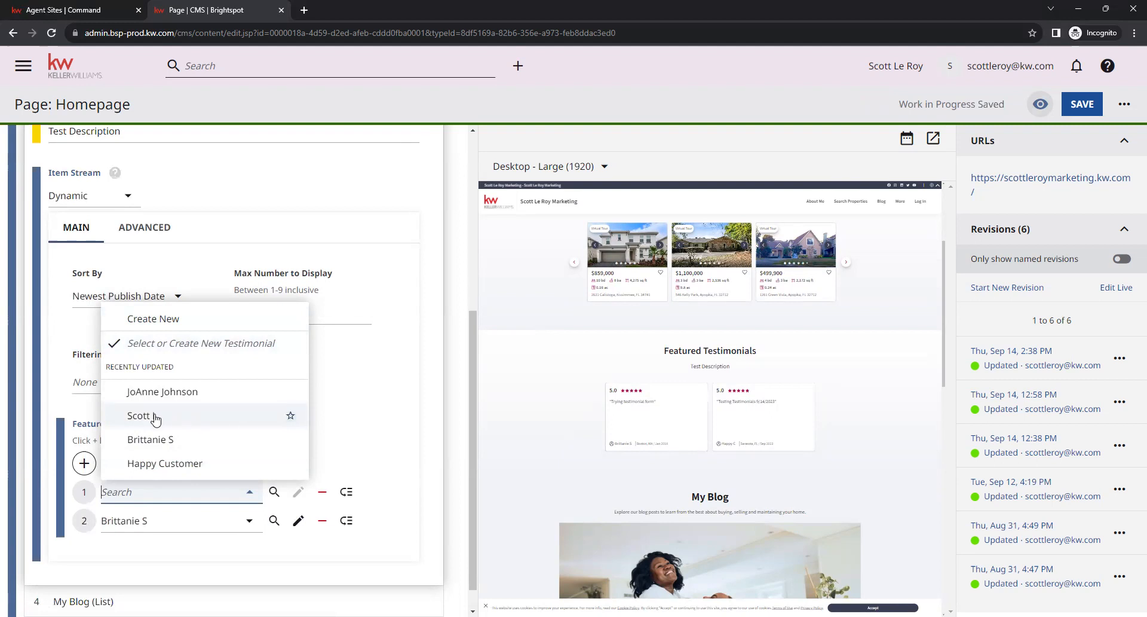
pyautogui.click(139, 415)
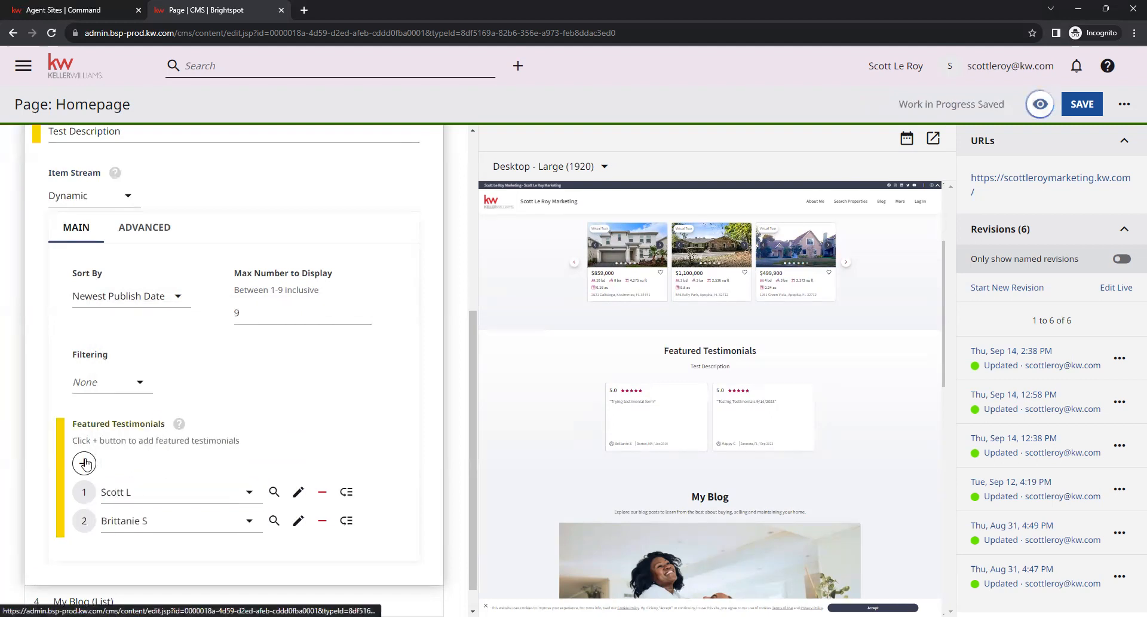
pyautogui.click(84, 462)
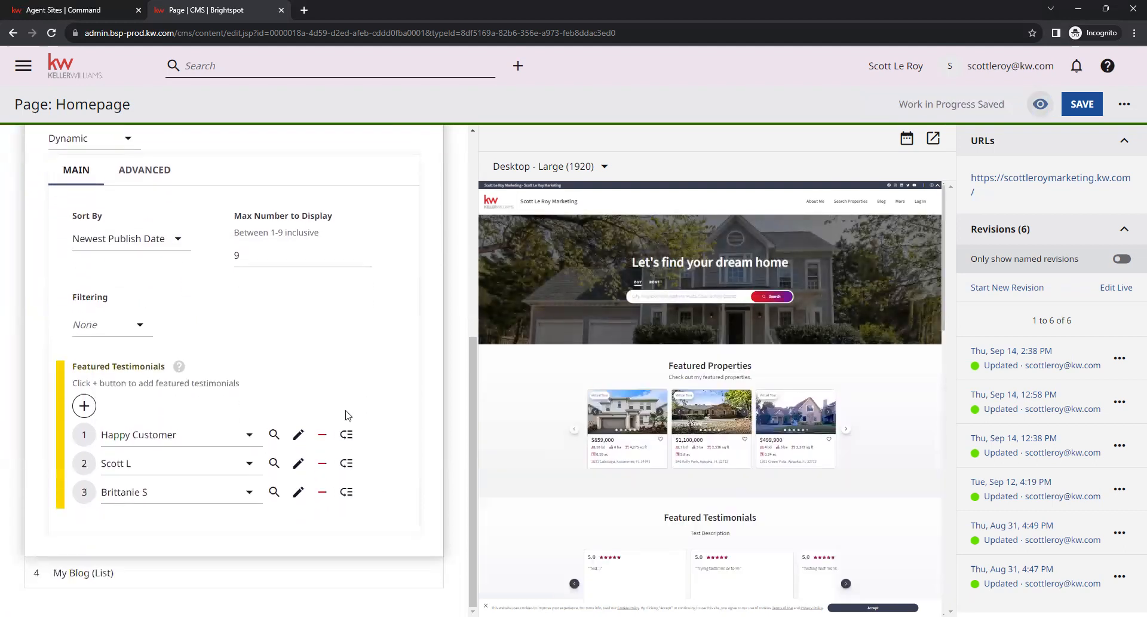
pyautogui.moveTo(347, 434)
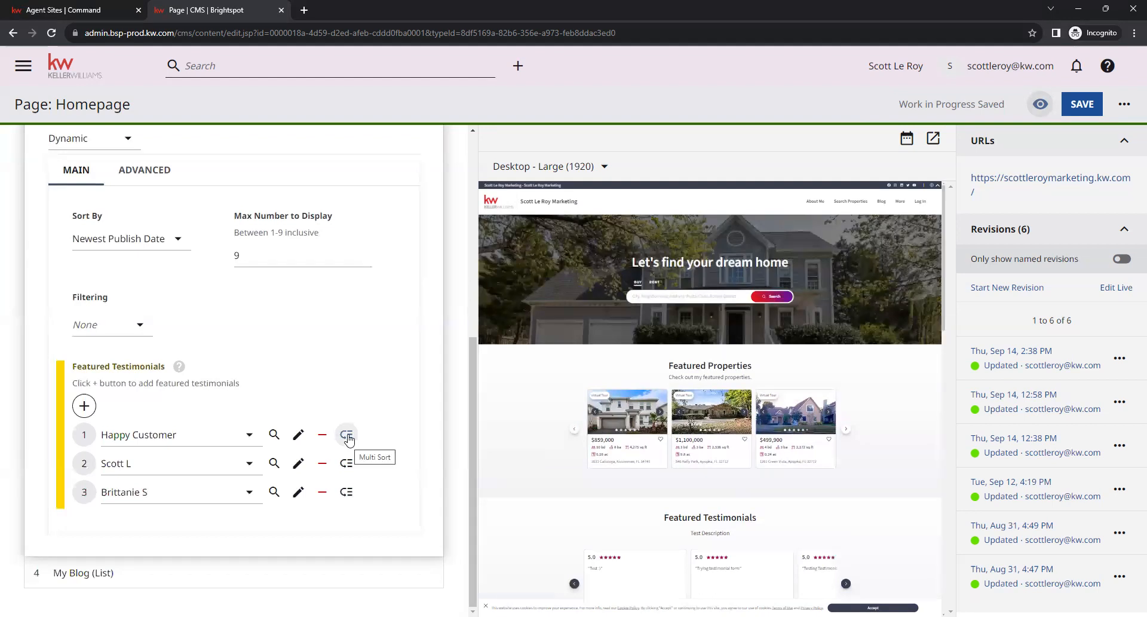
pyautogui.moveTo(347, 435)
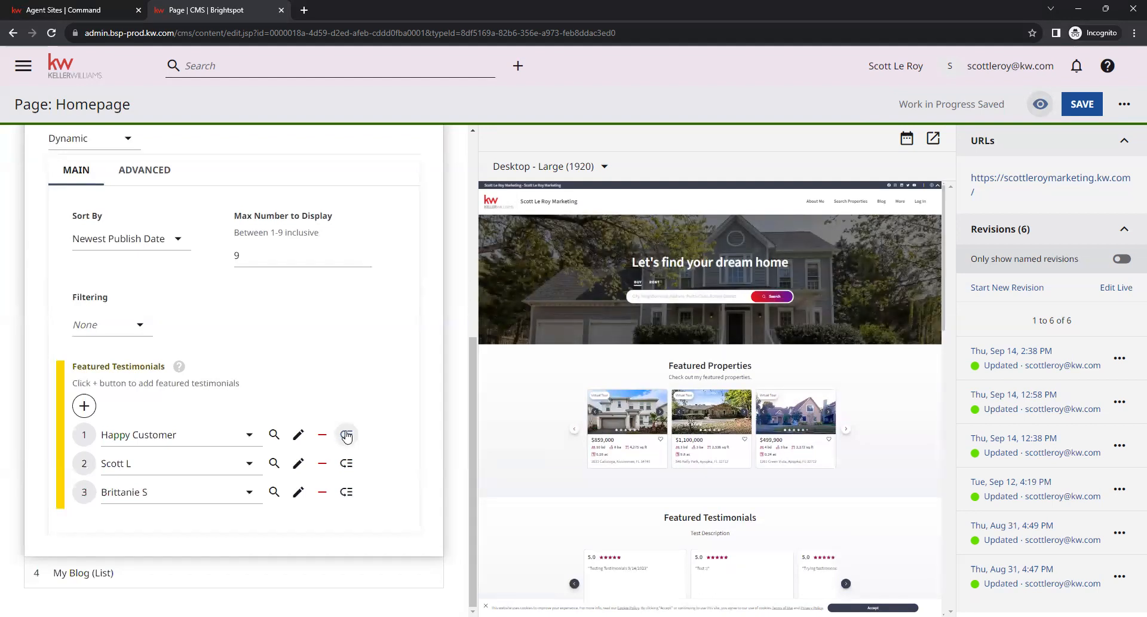
pyautogui.moveTo(347, 435); pyautogui.dragTo(348, 470)
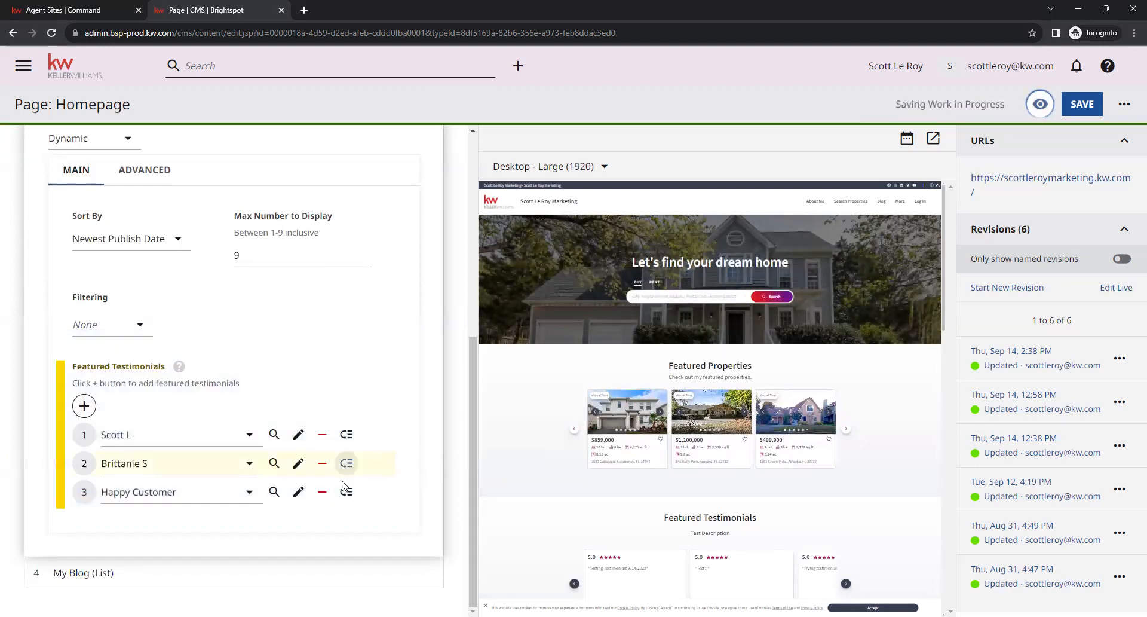
pyautogui.moveTo(347, 523)
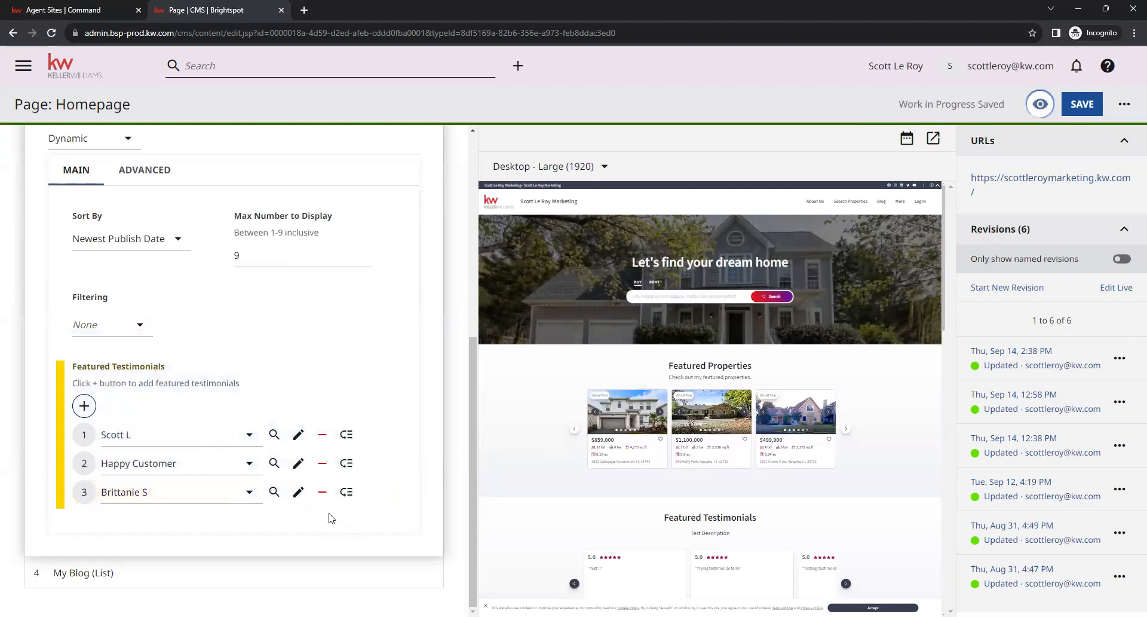
pyautogui.moveTo(409, 422)
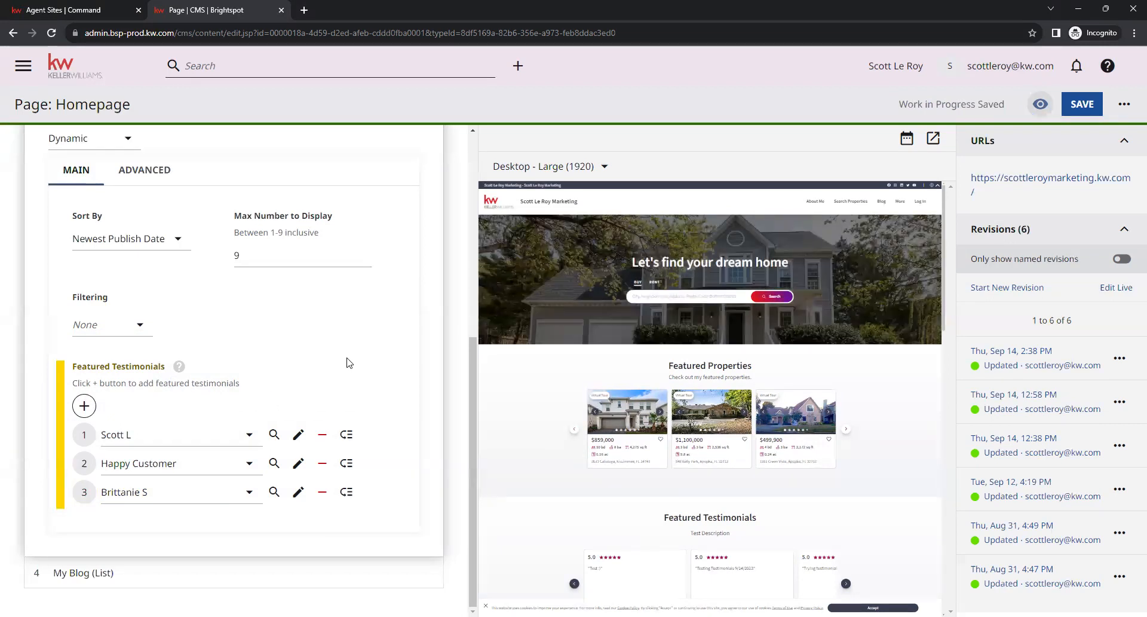
# Step: Add an empty fourth Featured Testimonials slot and dismiss its picker without choosing
pyautogui.click(83, 406)
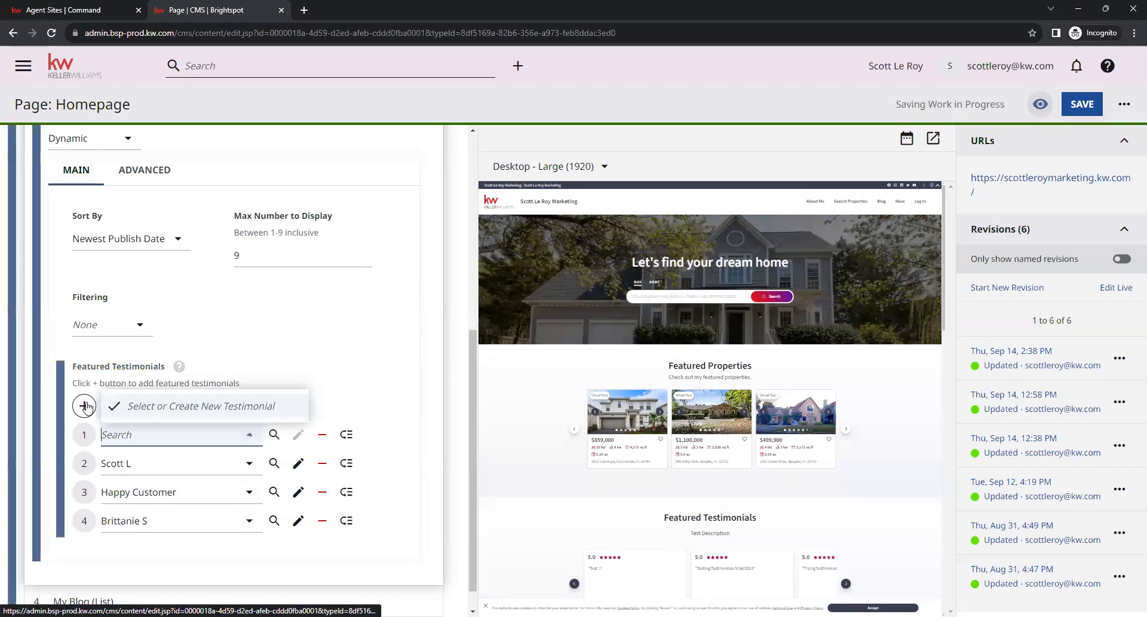
pyautogui.click(84, 405)
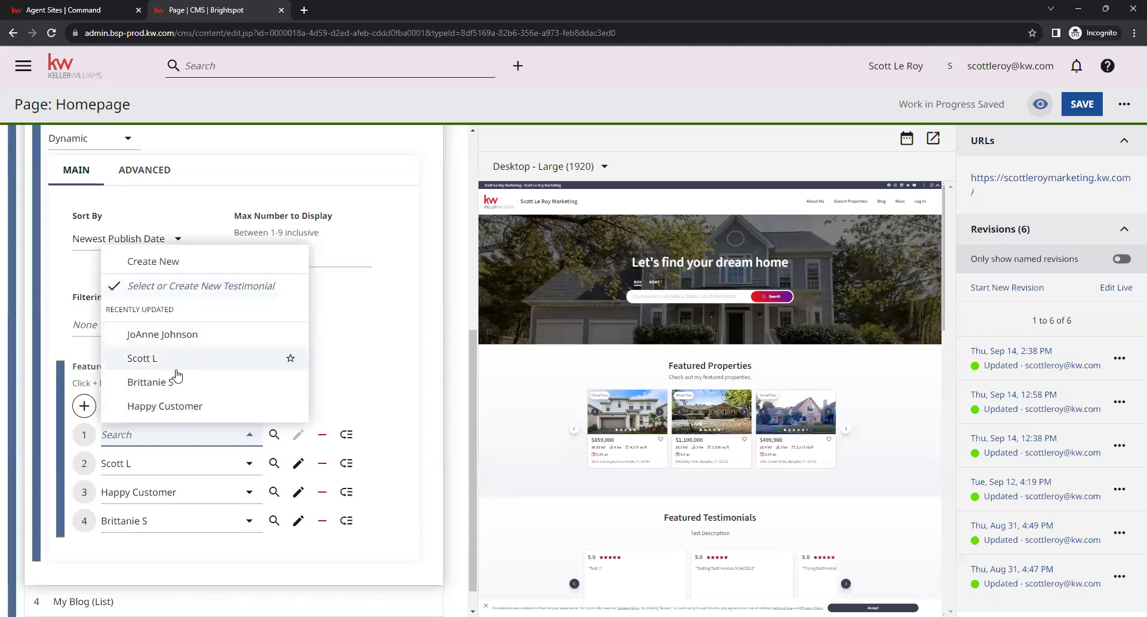
pyautogui.moveTo(356, 349)
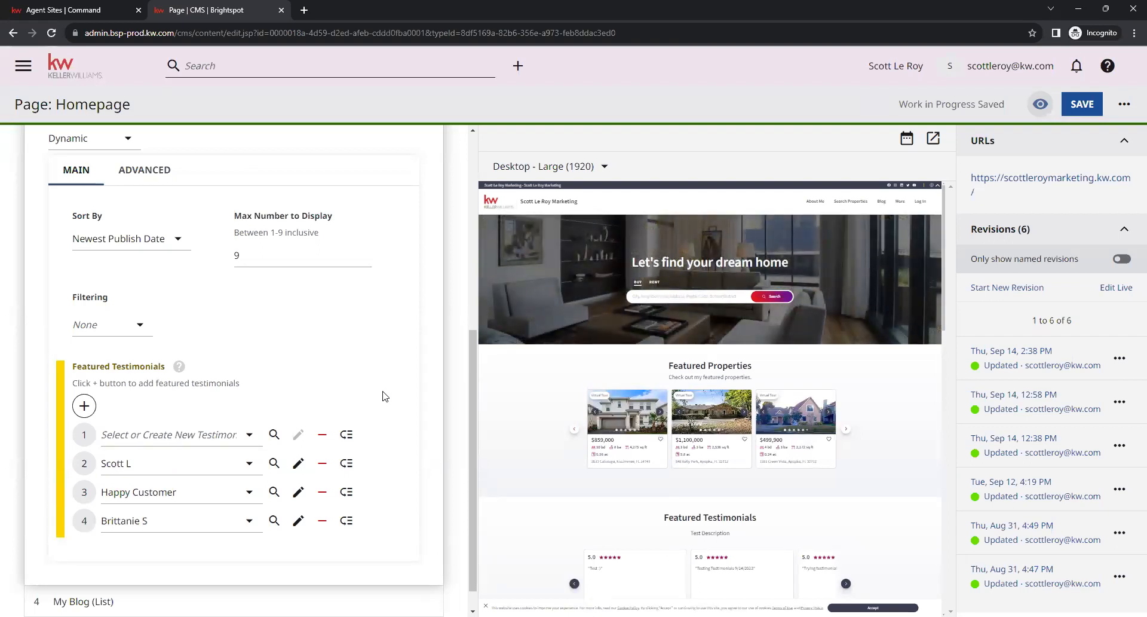
pyautogui.click(1081, 102)
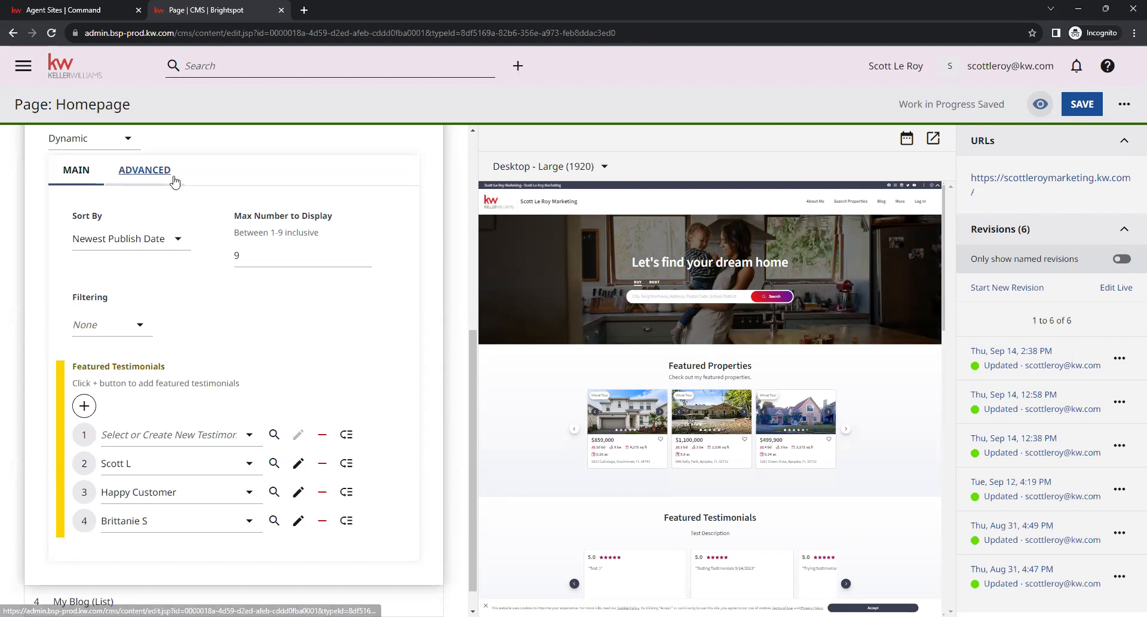
pyautogui.moveTo(65, 10)
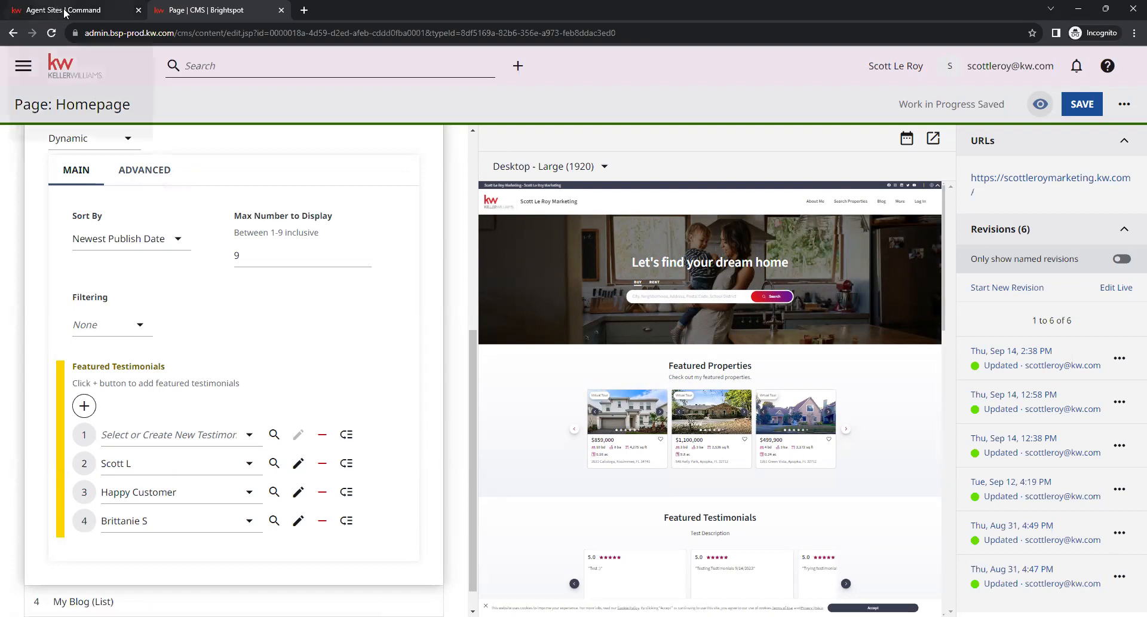
pyautogui.moveTo(73, 9)
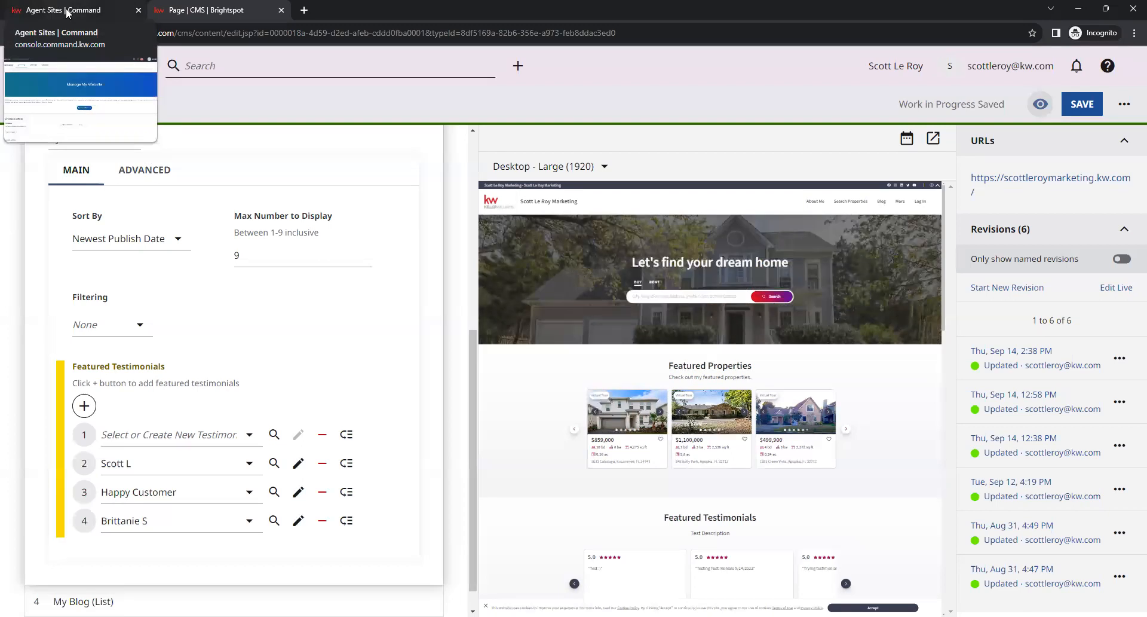
# Step: Switch to the Agent Sites | Command tab showing Consumer My Website
pyautogui.click(59, 9)
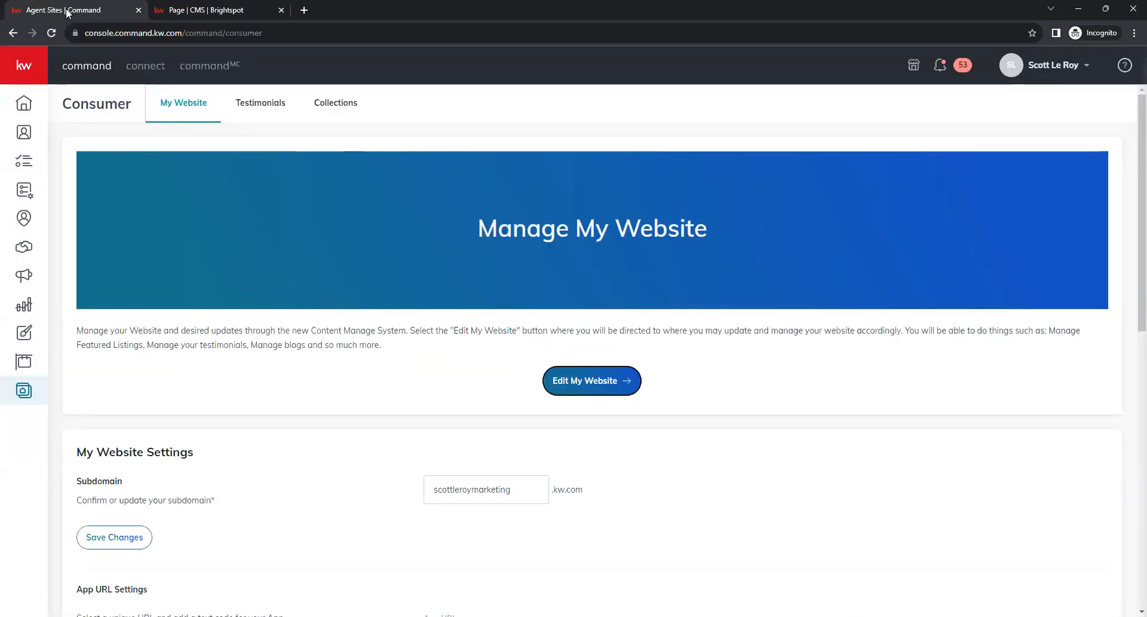
pyautogui.moveTo(141, 181)
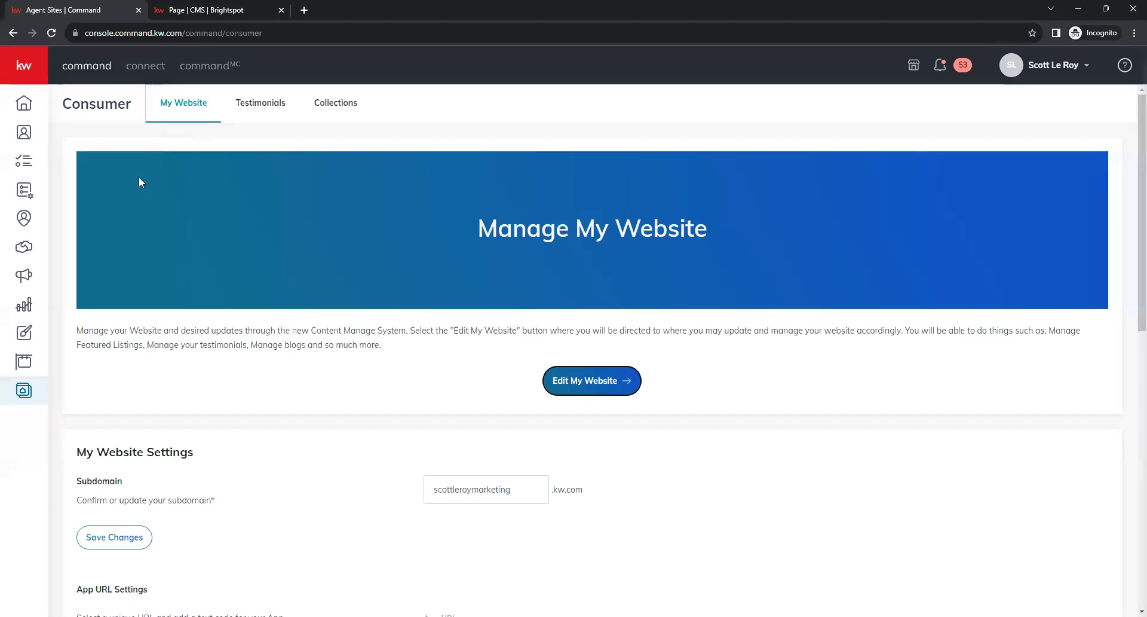
pyautogui.moveTo(219, 121)
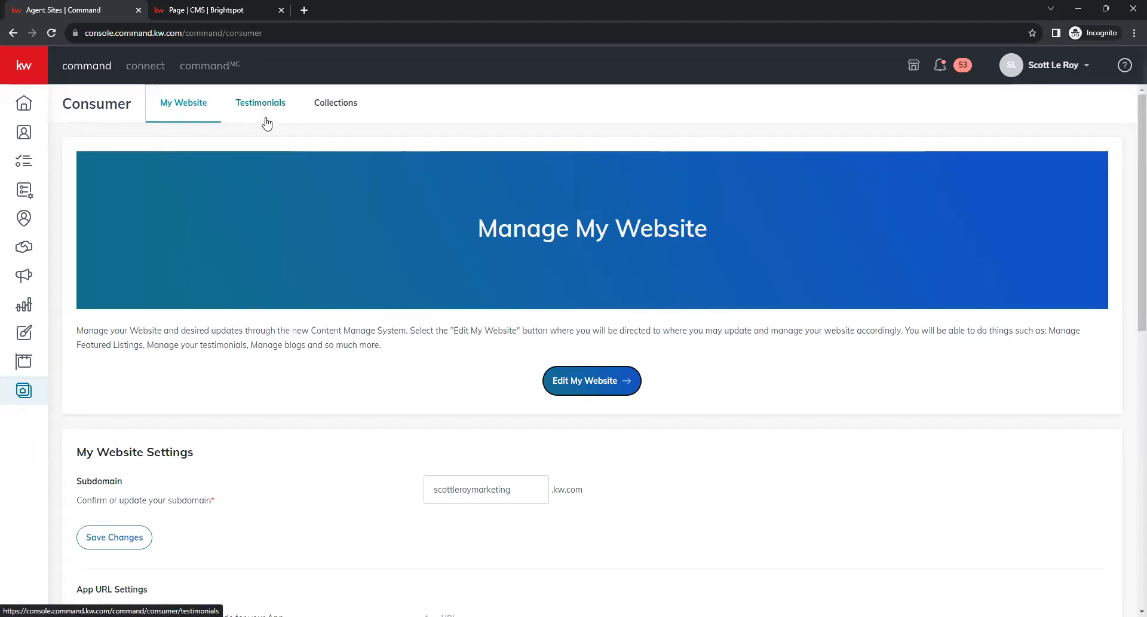
pyautogui.moveTo(213, 91)
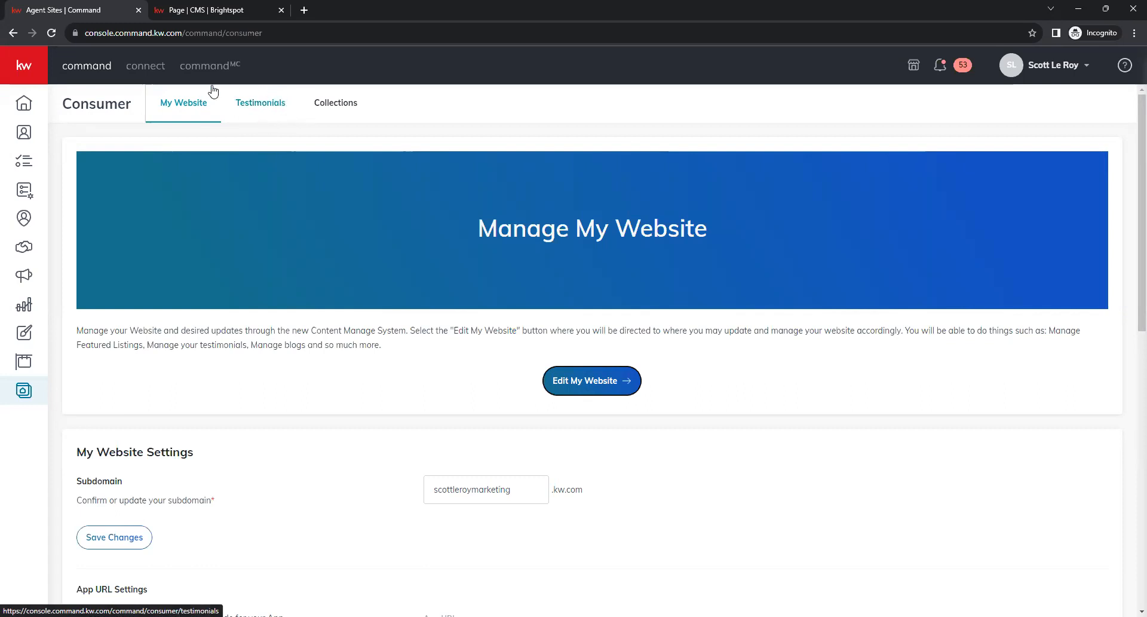
pyautogui.moveTo(264, 123)
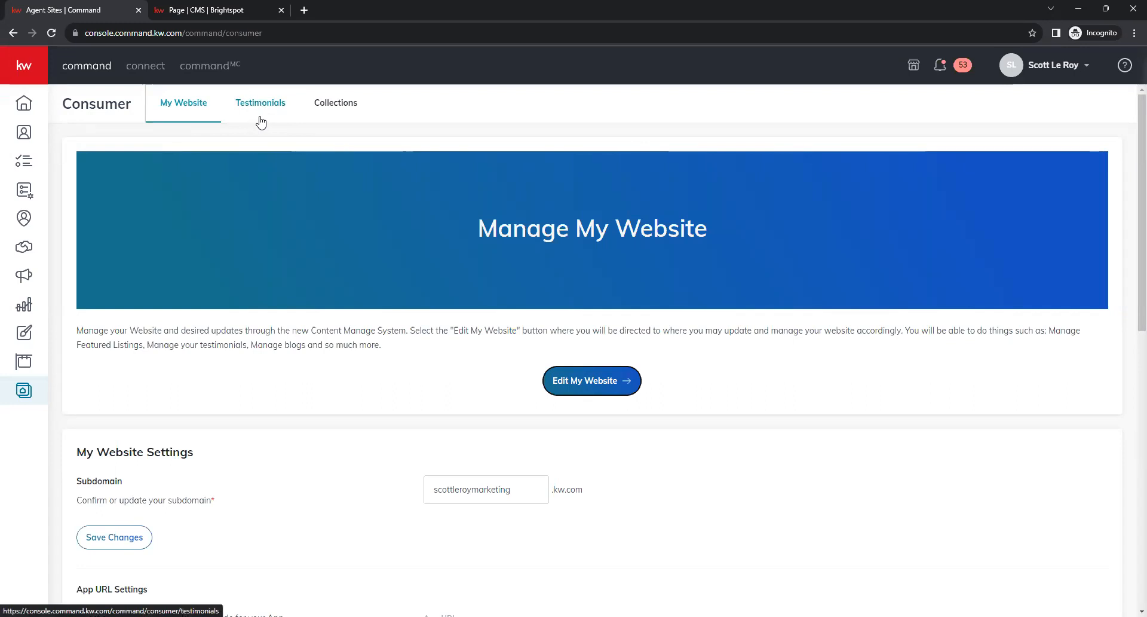
pyautogui.click(260, 103)
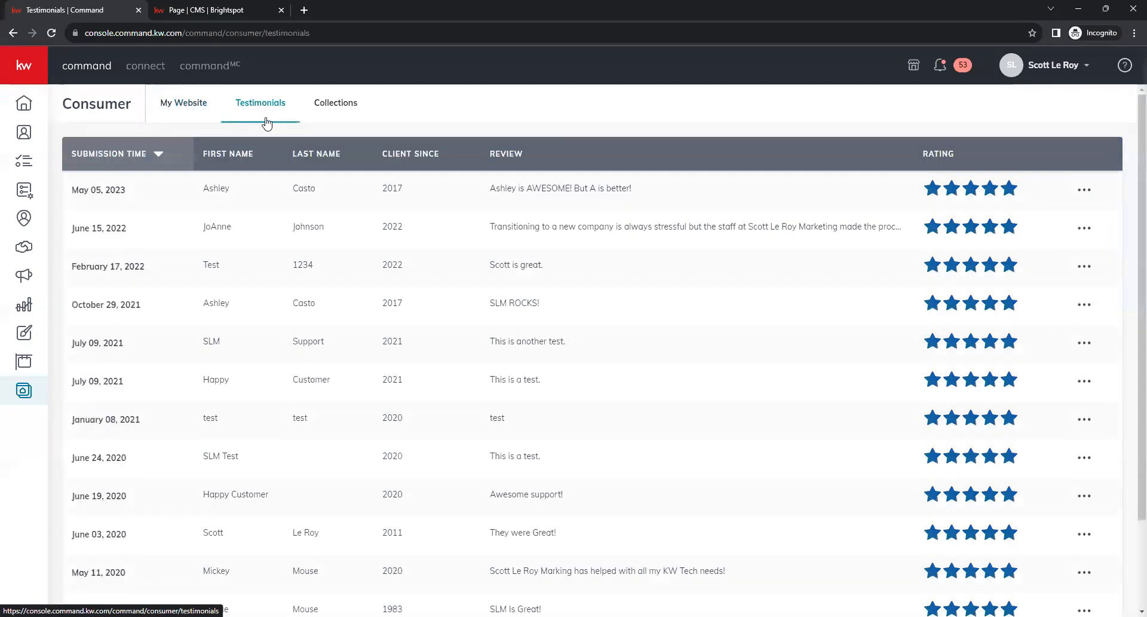
pyautogui.scroll(-3)
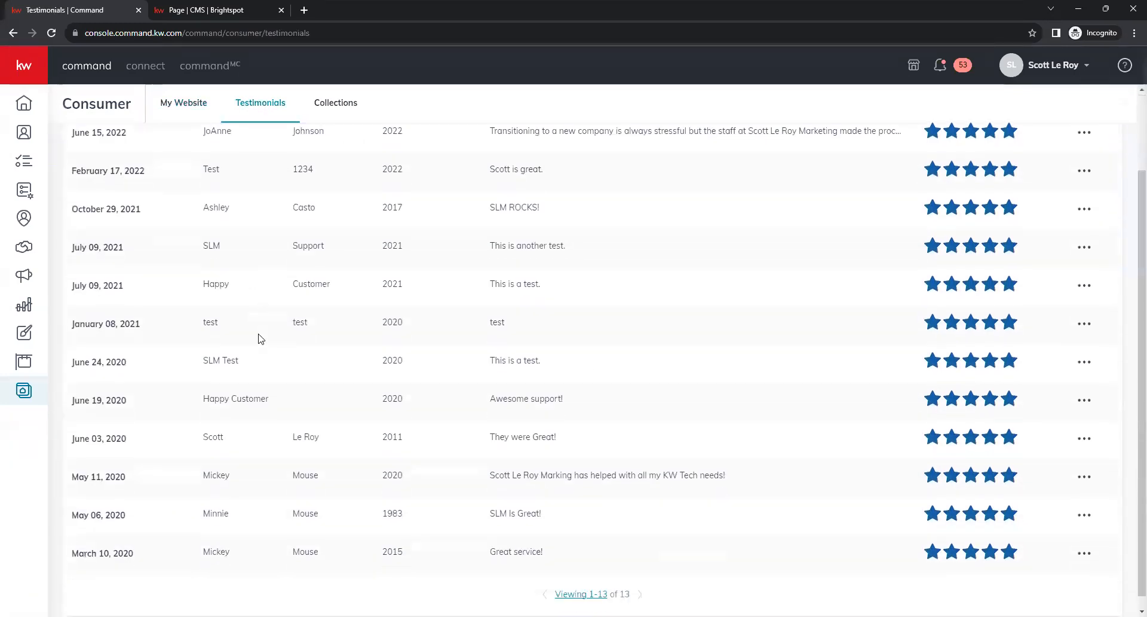
pyautogui.scroll(3)
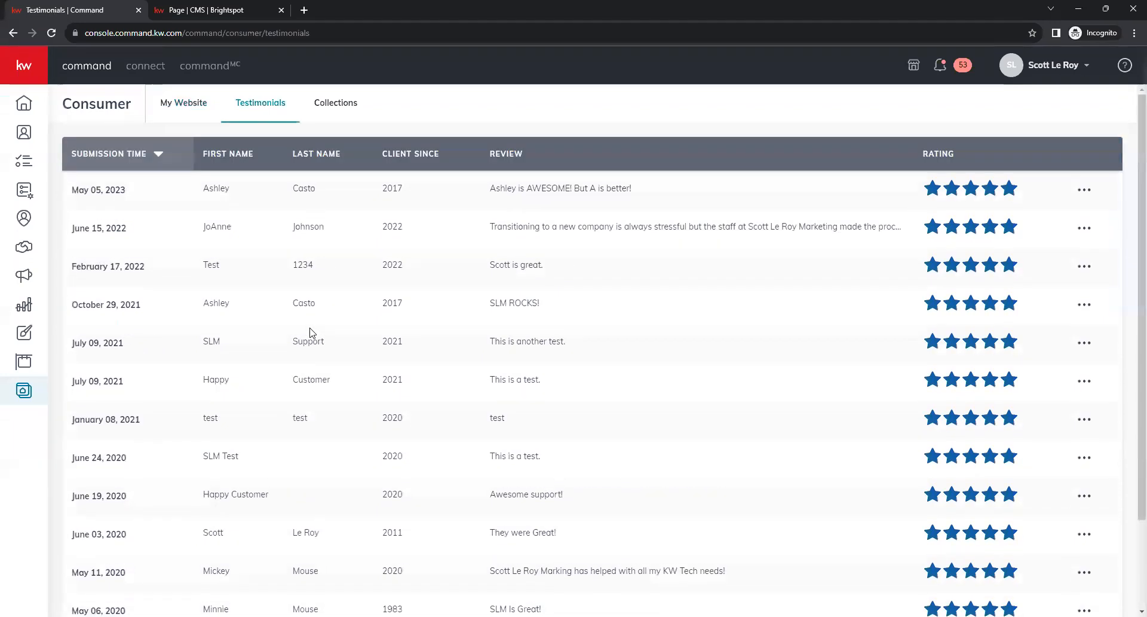
pyautogui.moveTo(123, 188)
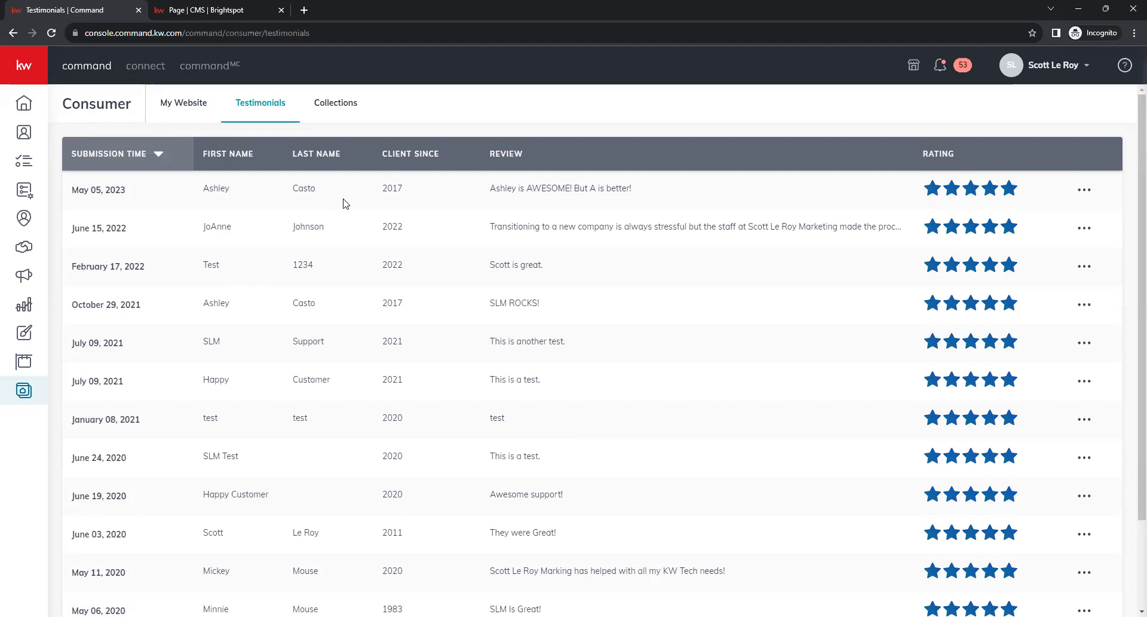
pyautogui.moveTo(419, 192)
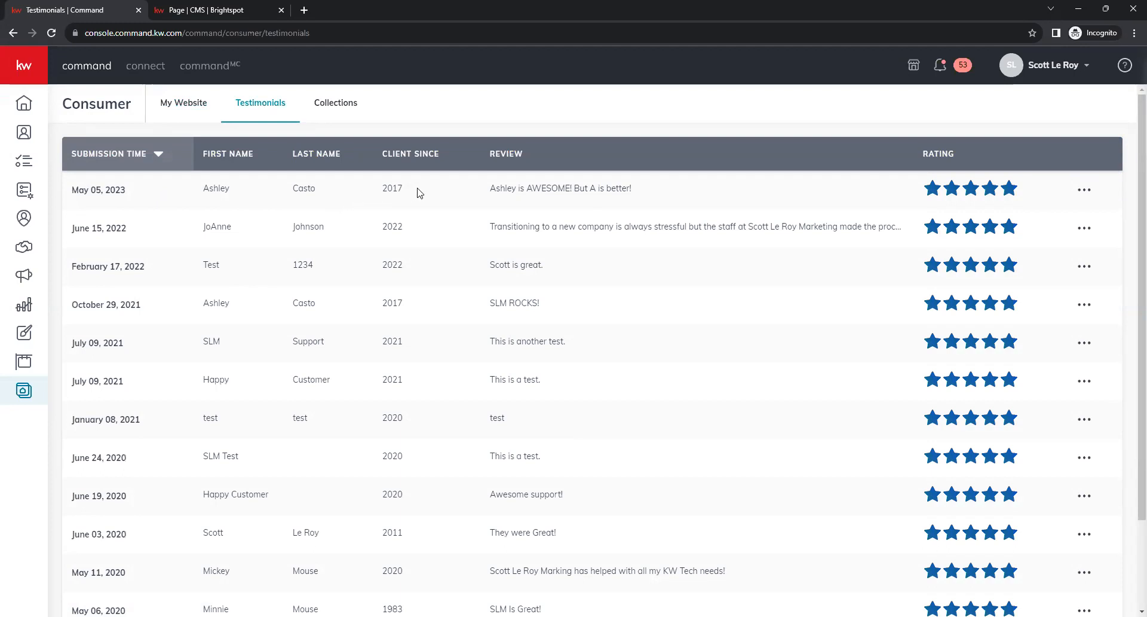
pyautogui.moveTo(531, 188)
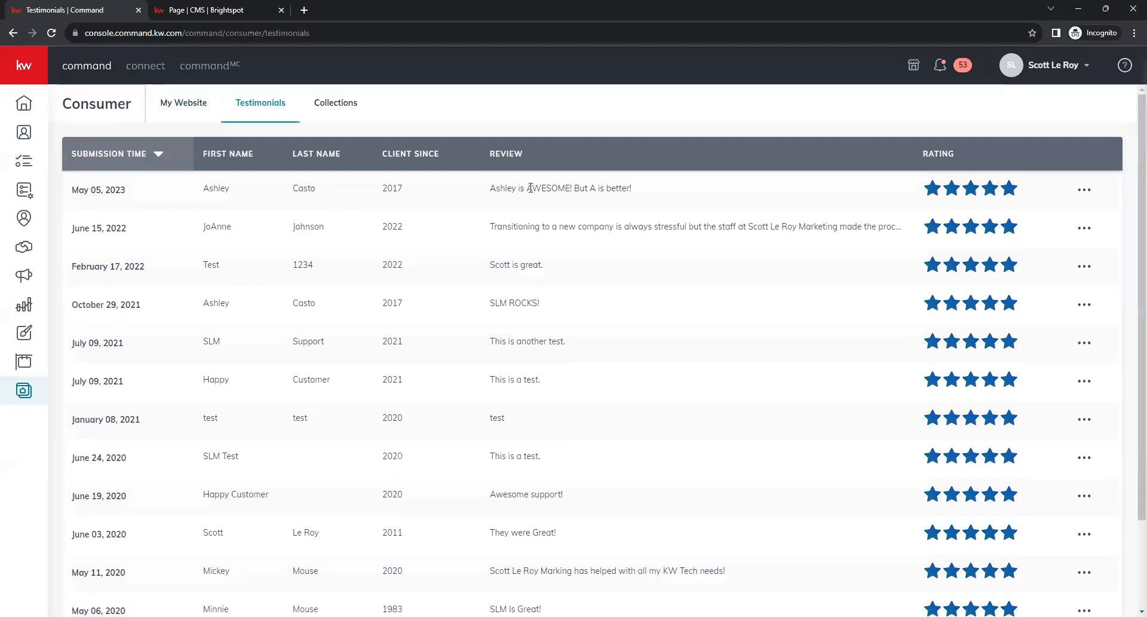
pyautogui.moveTo(1016, 190)
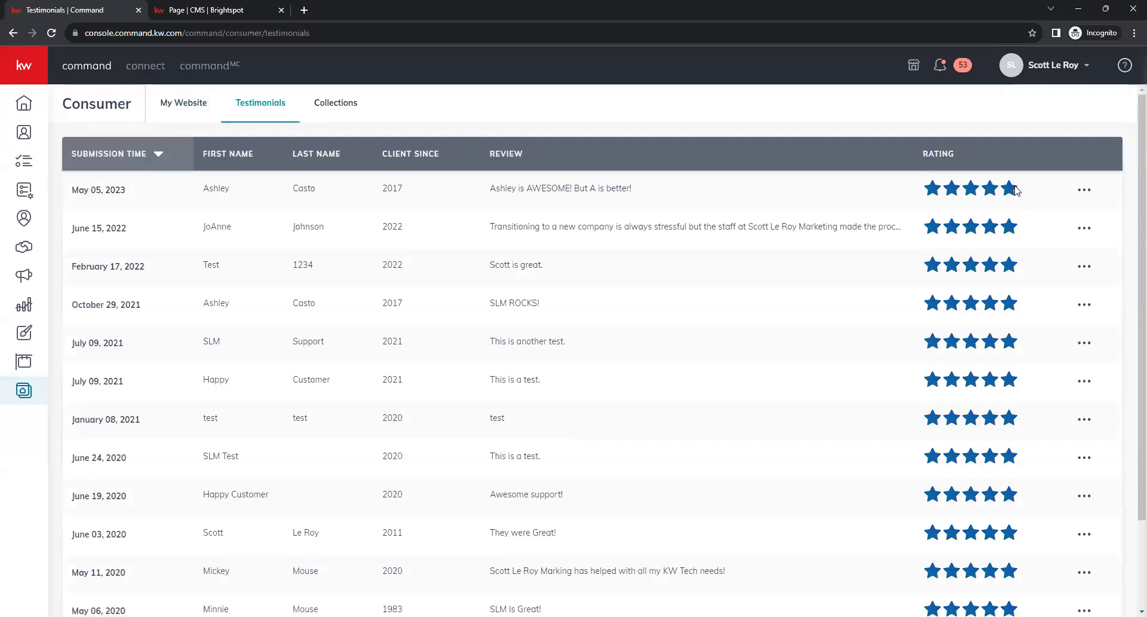
pyautogui.moveTo(784, 311)
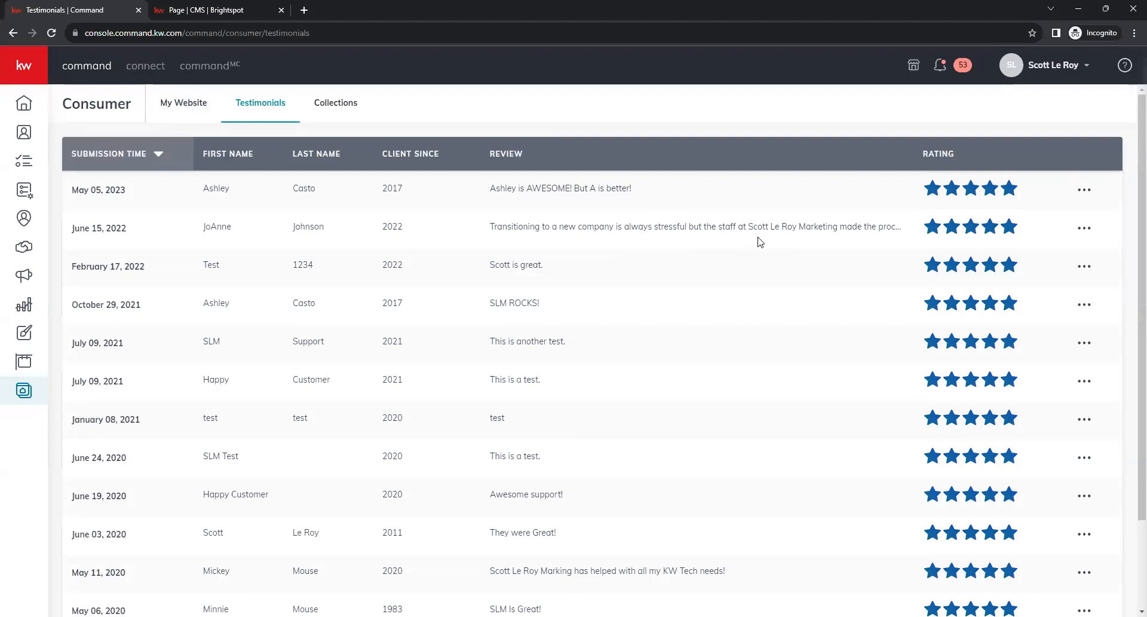
pyautogui.moveTo(1068, 274)
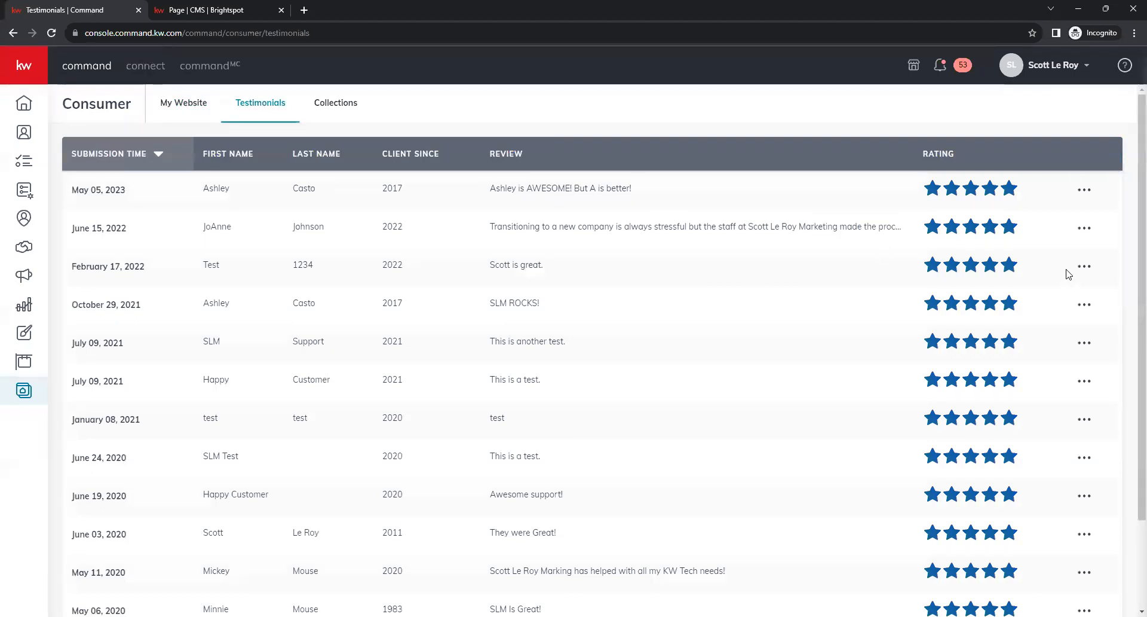
pyautogui.moveTo(1085, 227)
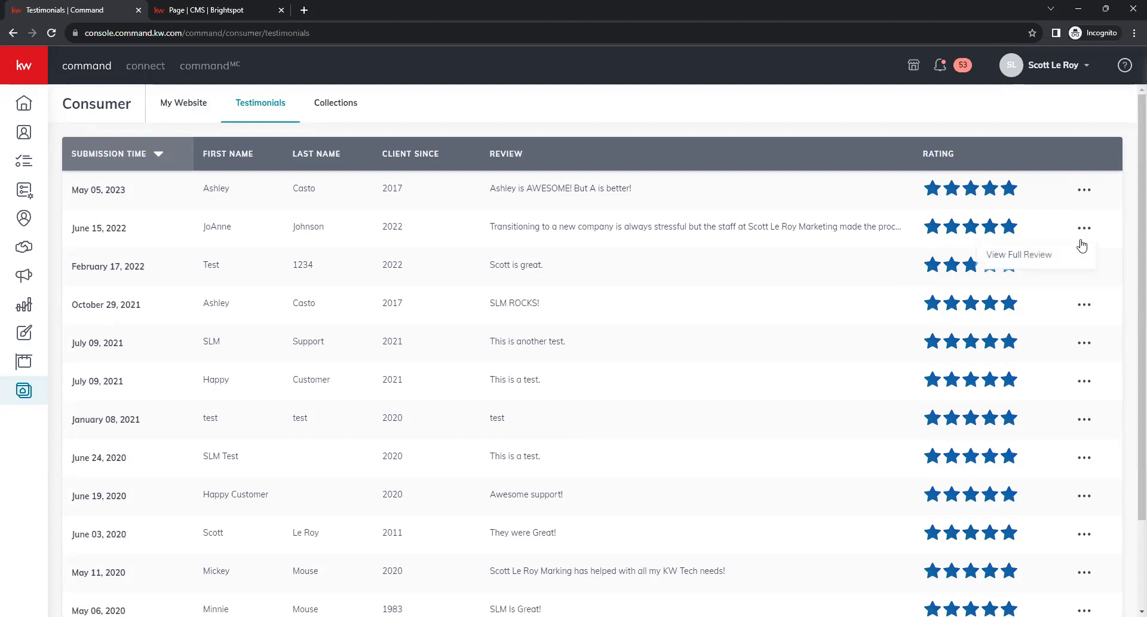
pyautogui.click(1018, 253)
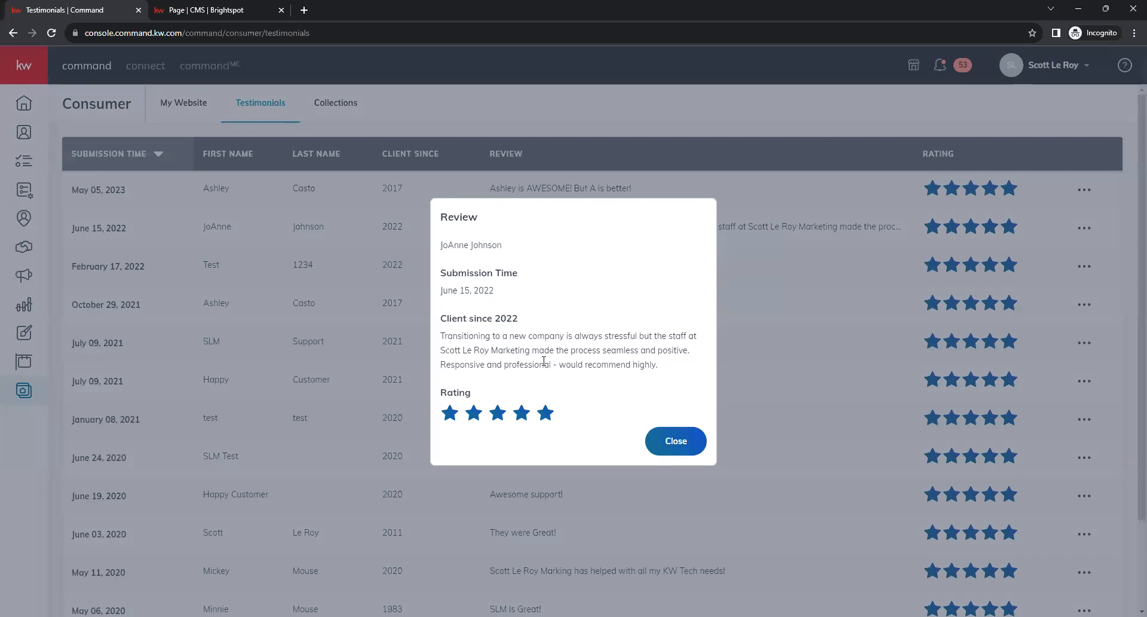
pyautogui.click(674, 440)
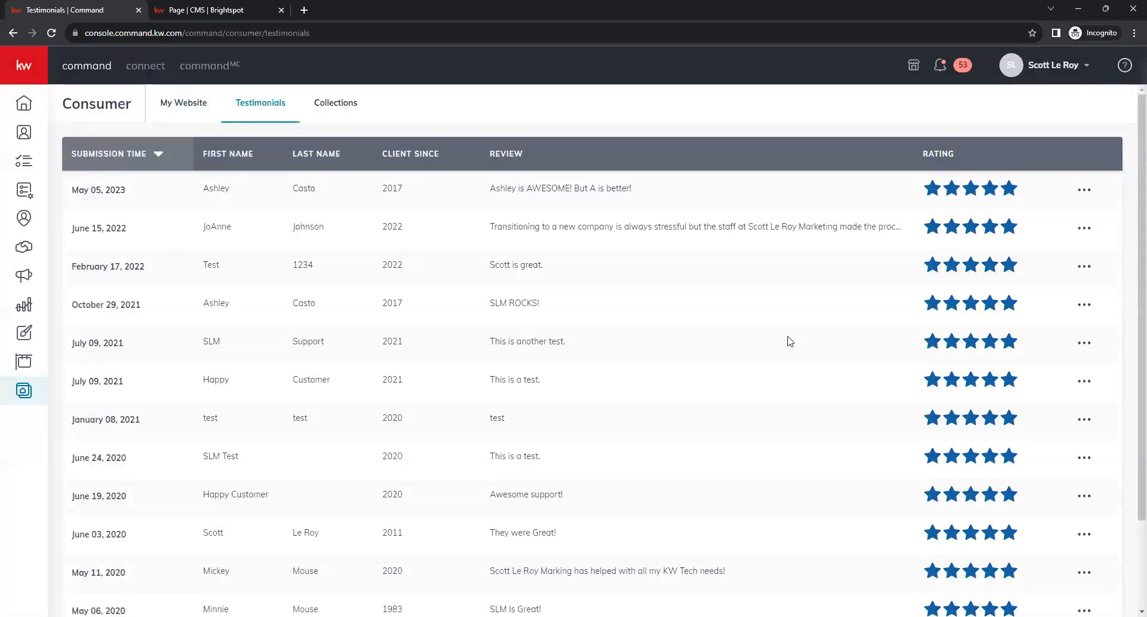
pyautogui.scroll(-3)
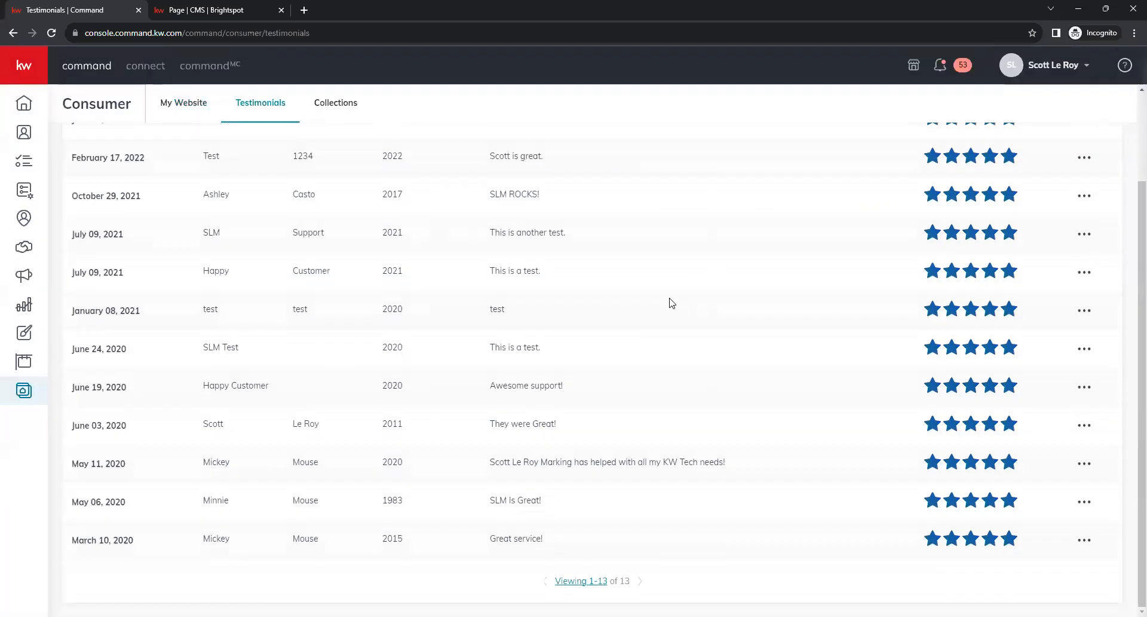
pyautogui.scroll(3)
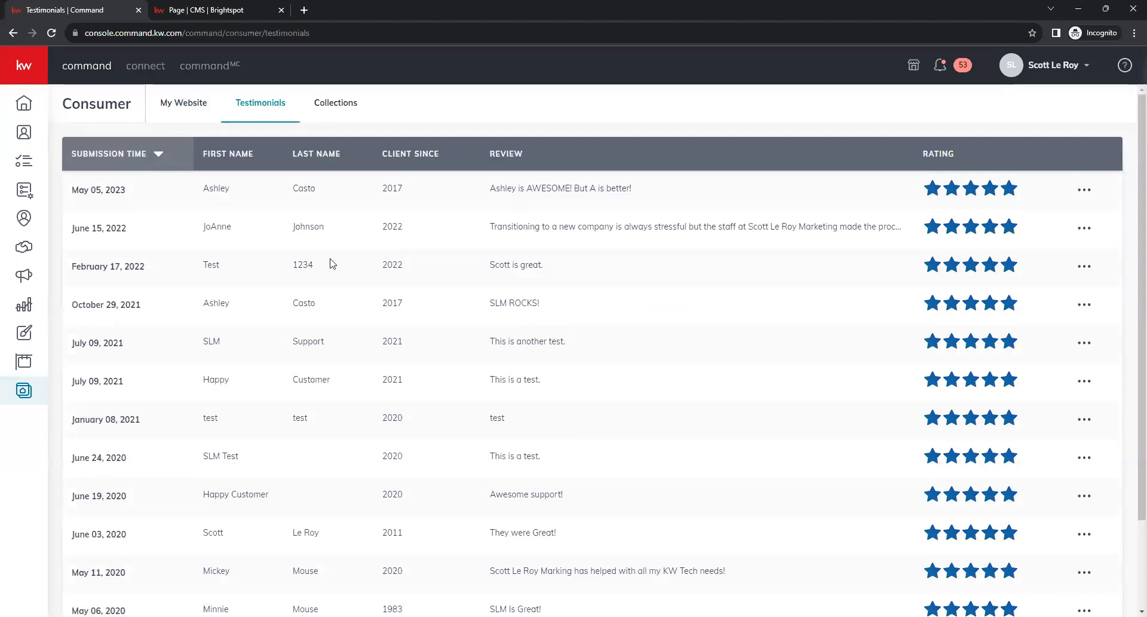
# Step: Return to the Homepage editor and start a new Testimonial item from an added Featured Testimonials slot
pyautogui.click(213, 9)
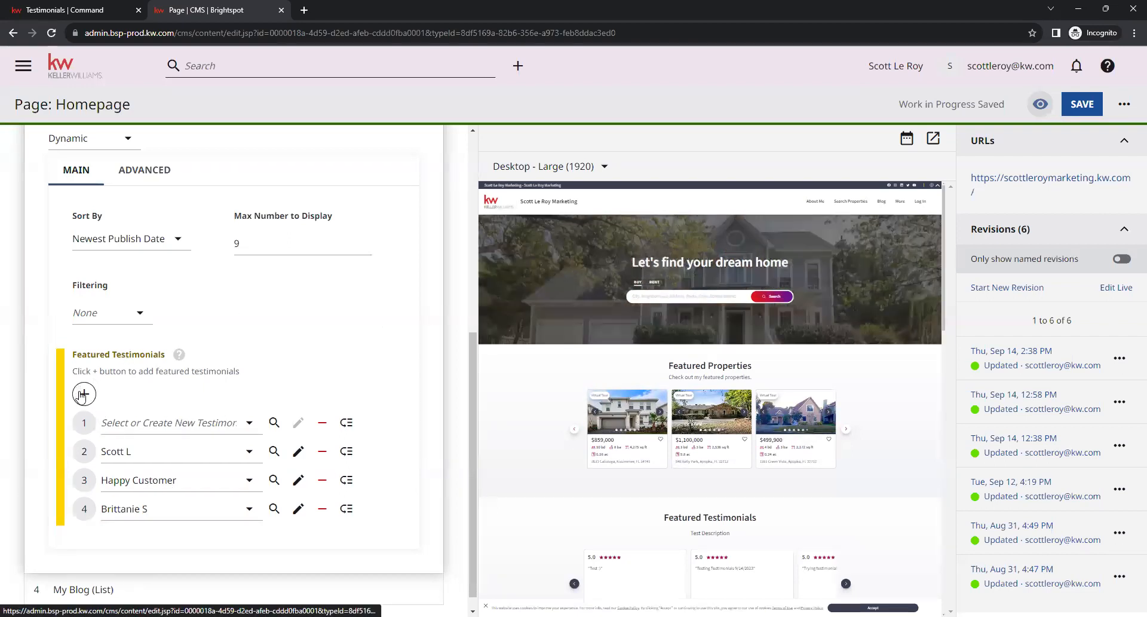
pyautogui.click(84, 393)
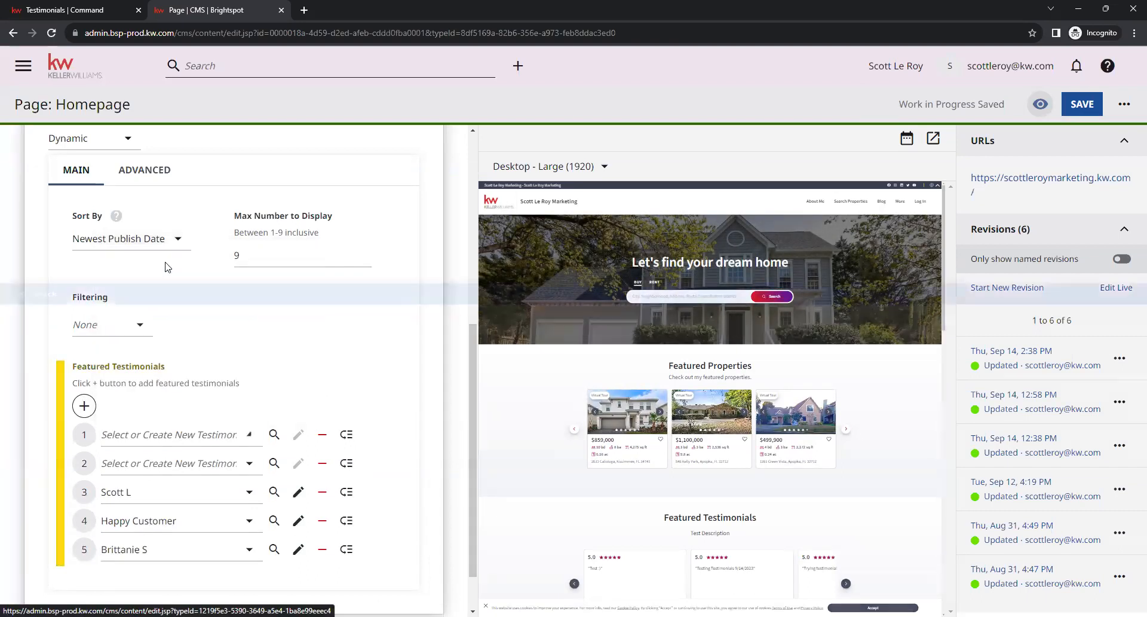
pyautogui.click(84, 405)
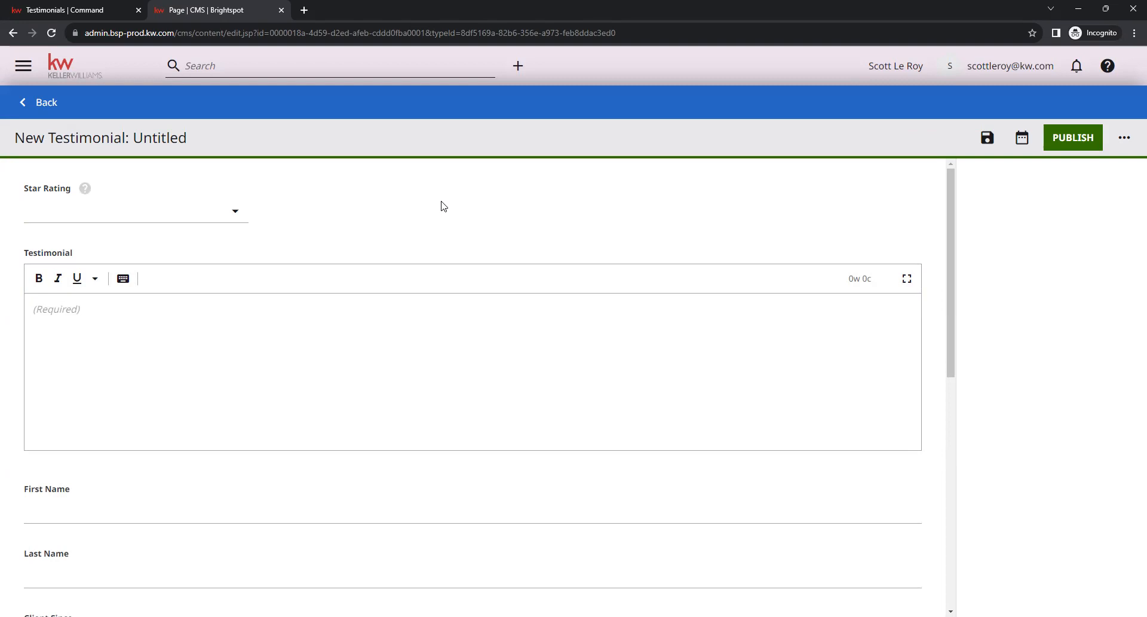
# Step: Give the new testimonial a Star Rating of 5
pyautogui.click(236, 211)
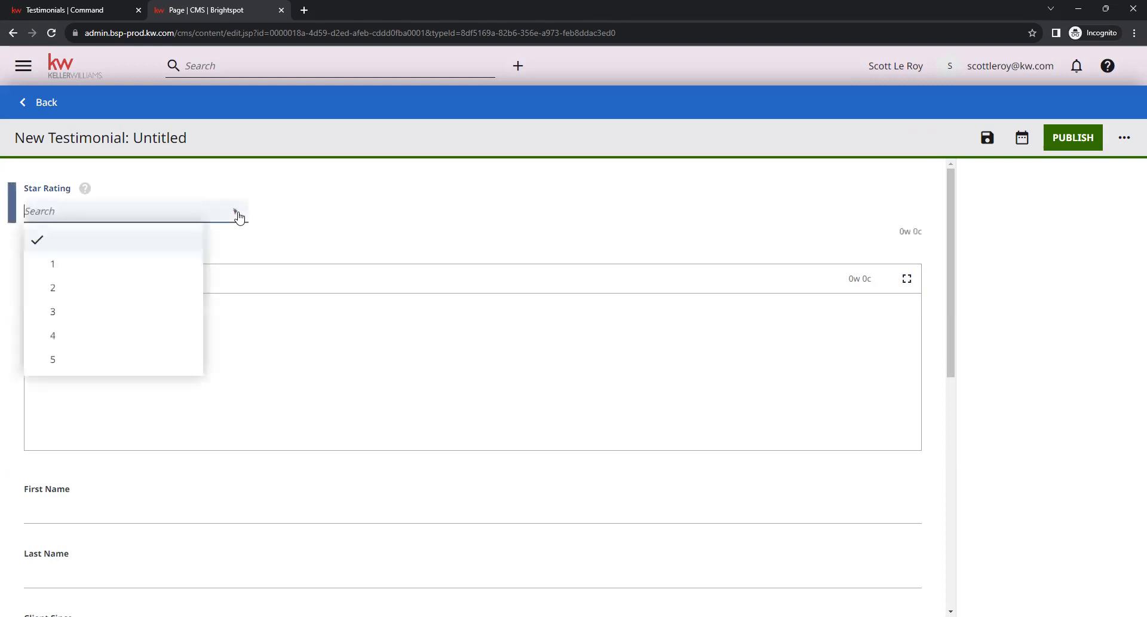
pyautogui.moveTo(235, 212)
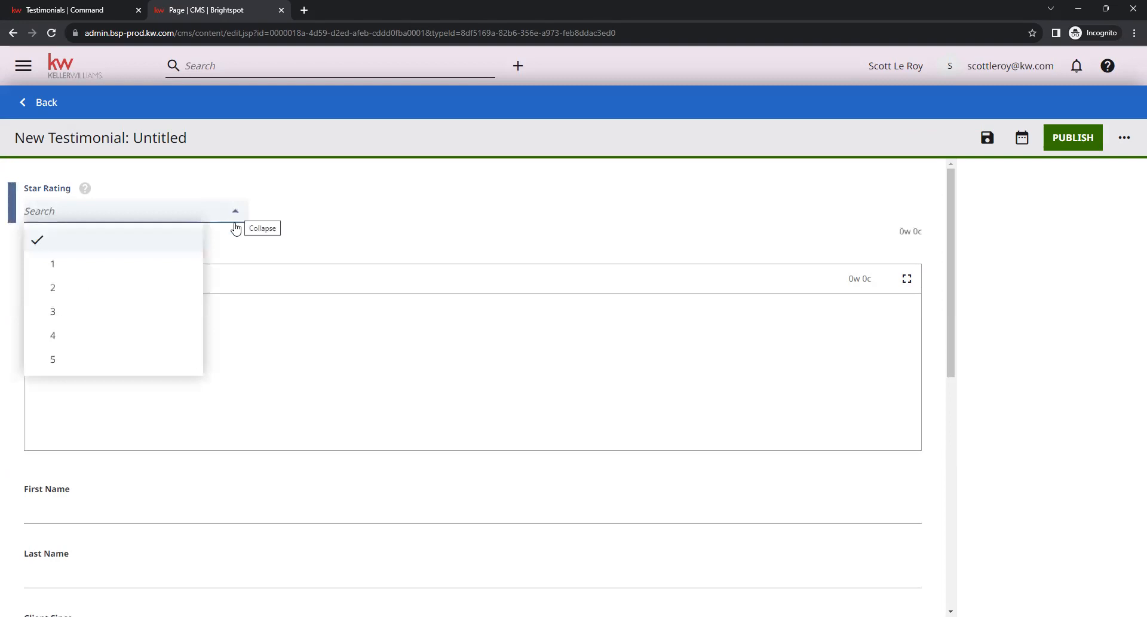
pyautogui.click(53, 359)
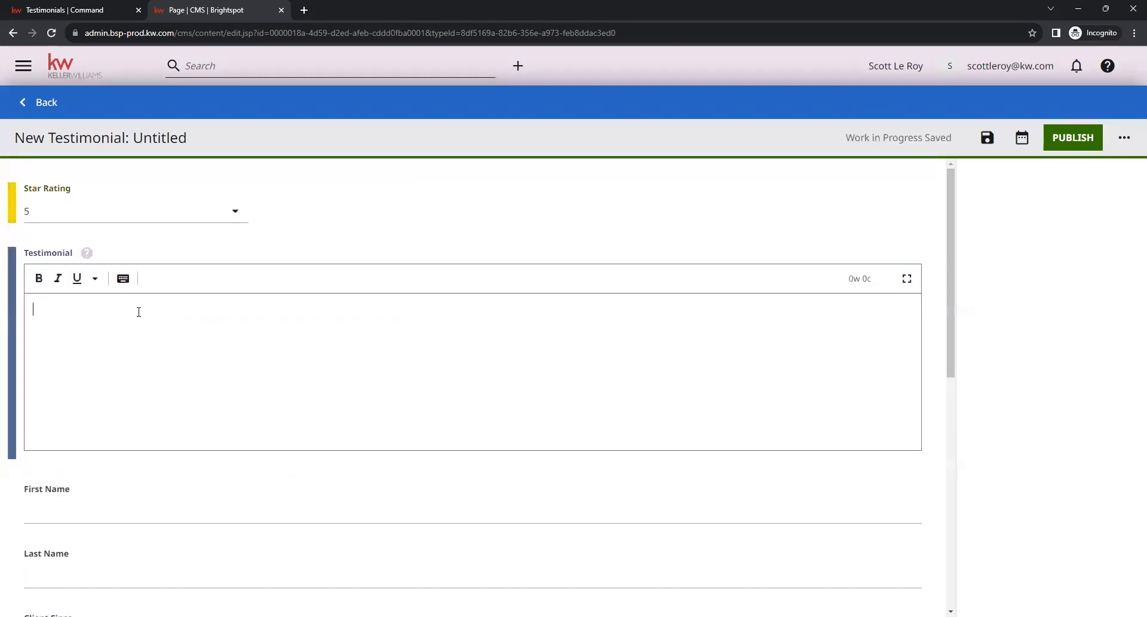
pyautogui.moveTo(113, 367)
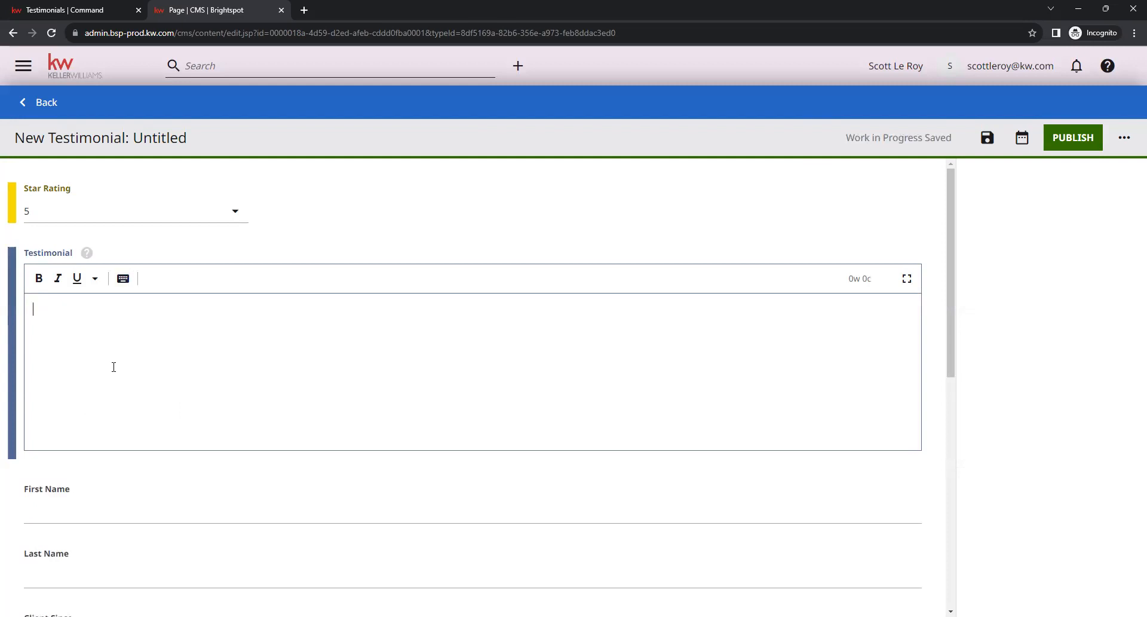
pyautogui.moveTo(262, 327)
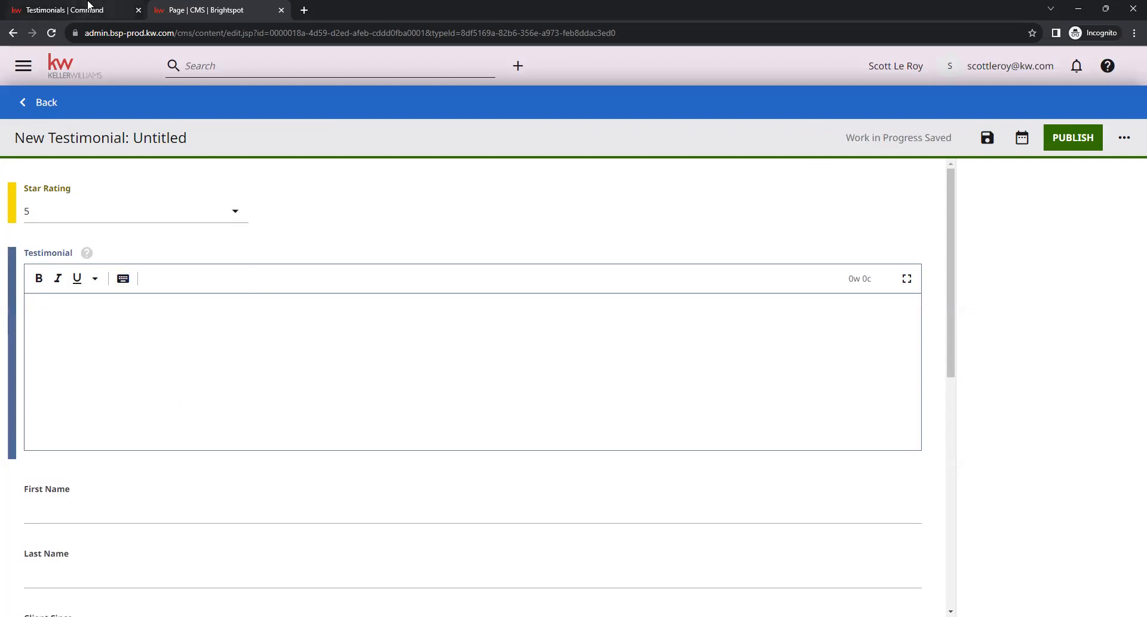
pyautogui.click(69, 10)
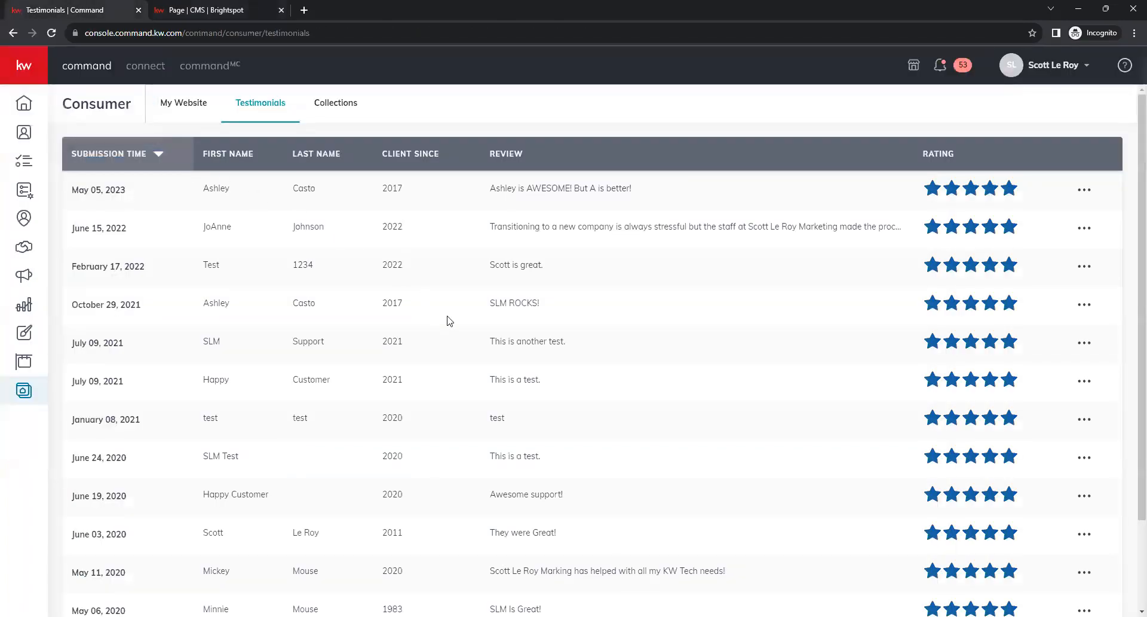
pyautogui.doubleClick(529, 303)
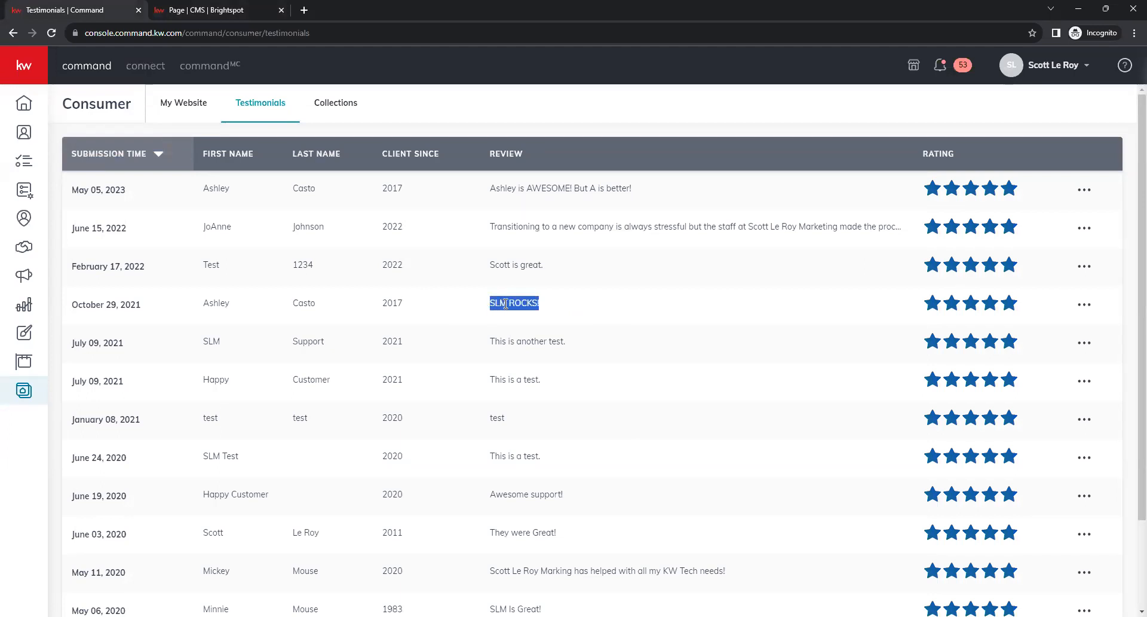
pyautogui.rightClick(513, 302)
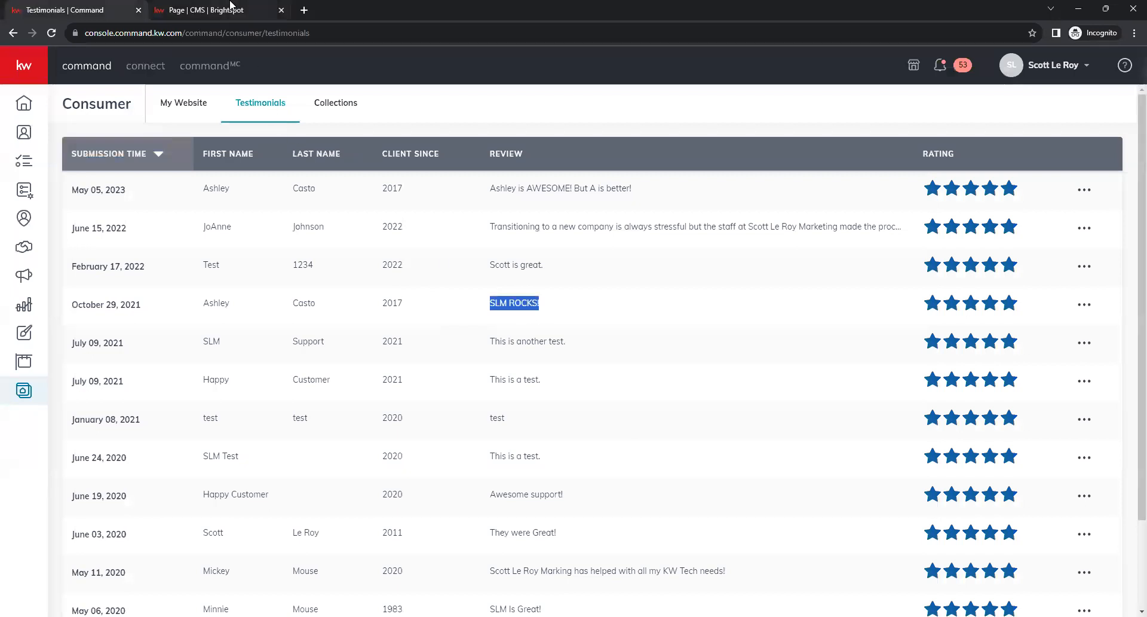
pyautogui.click(212, 9)
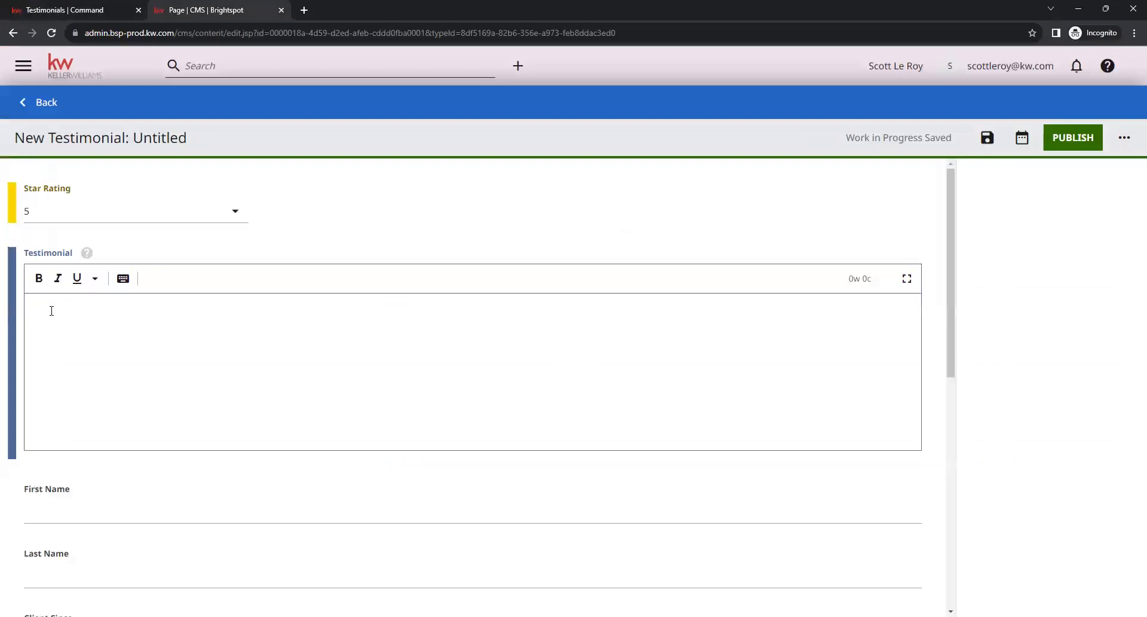
pyautogui.write('SLM ROCKS!')
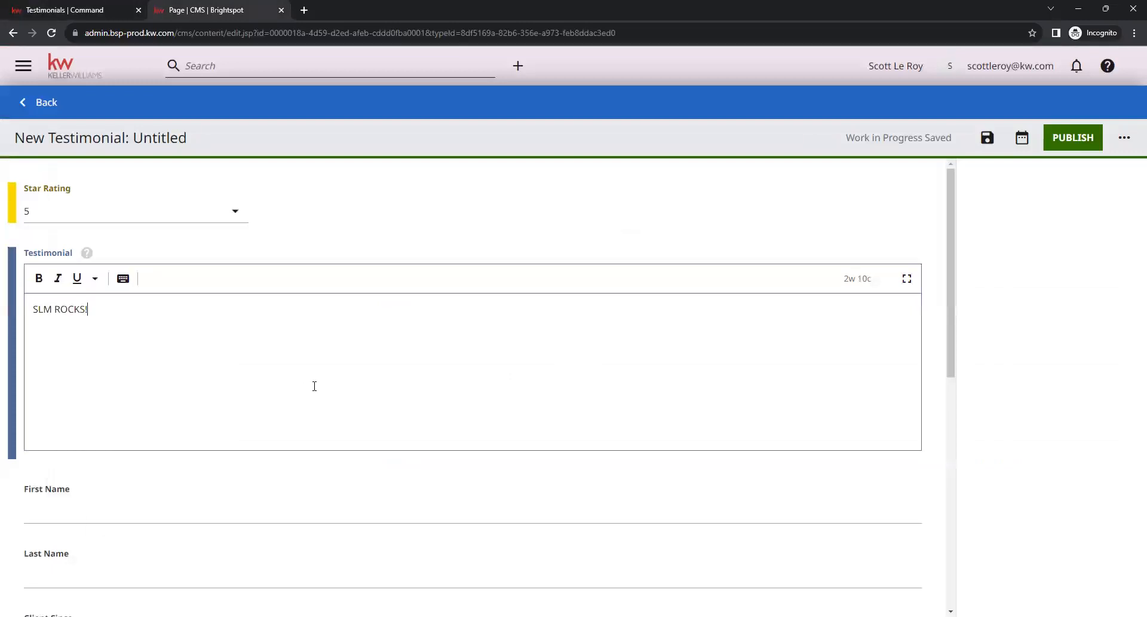
pyautogui.moveTo(257, 392)
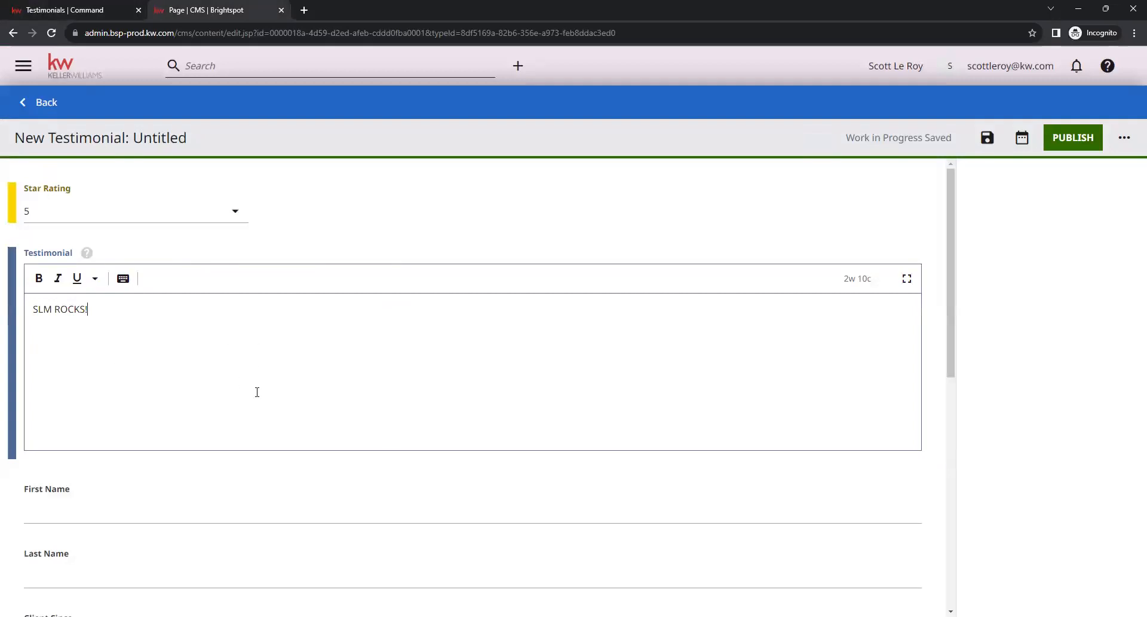
# Step: Copy the reviewer's first name Ashley from KW Command into the First Name field
pyautogui.scroll(-3)
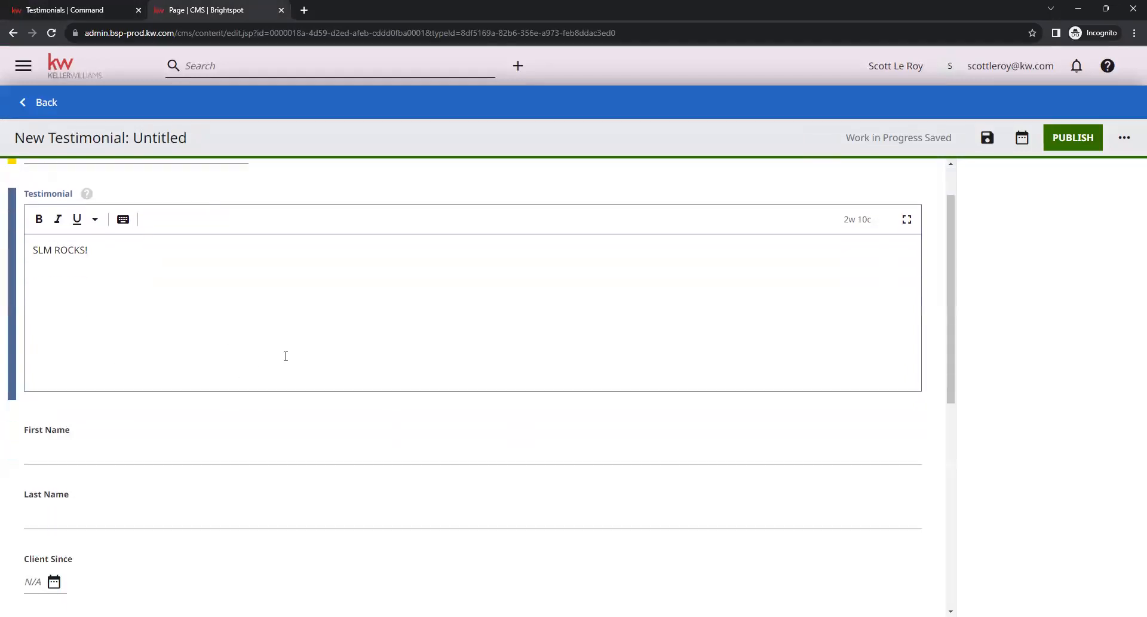
pyautogui.scroll(-3)
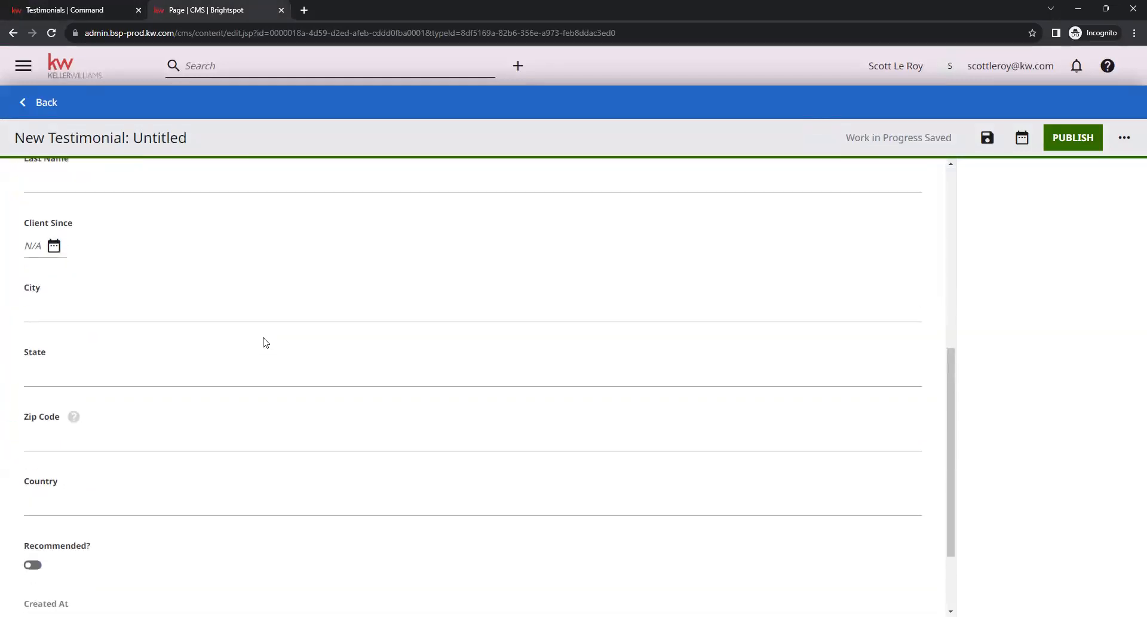
pyautogui.scroll(3)
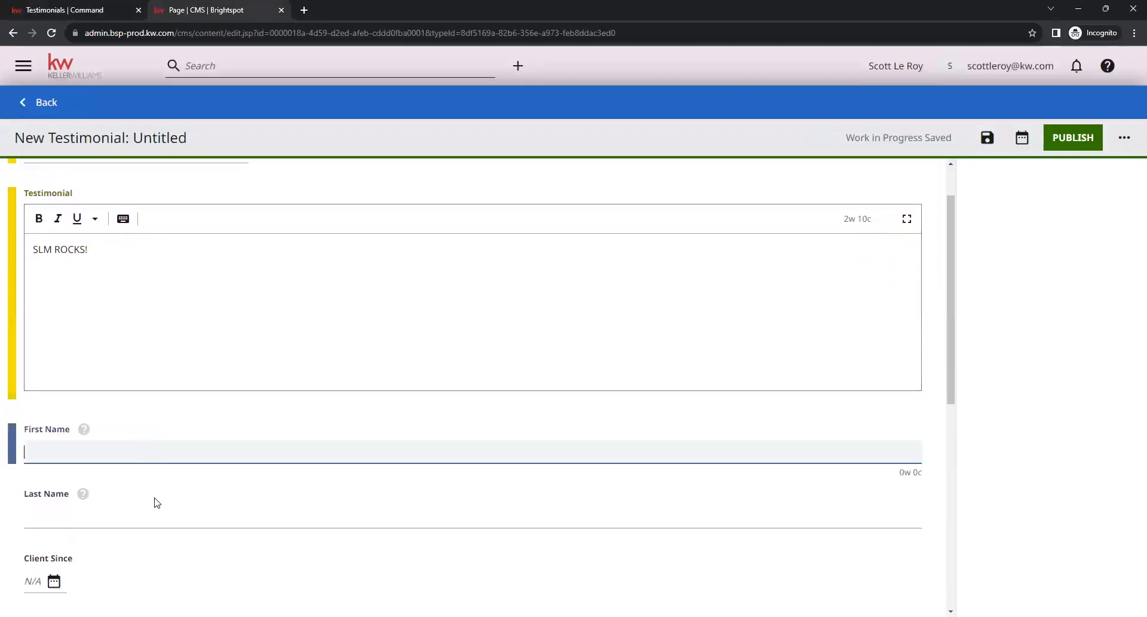
pyautogui.scroll(-3)
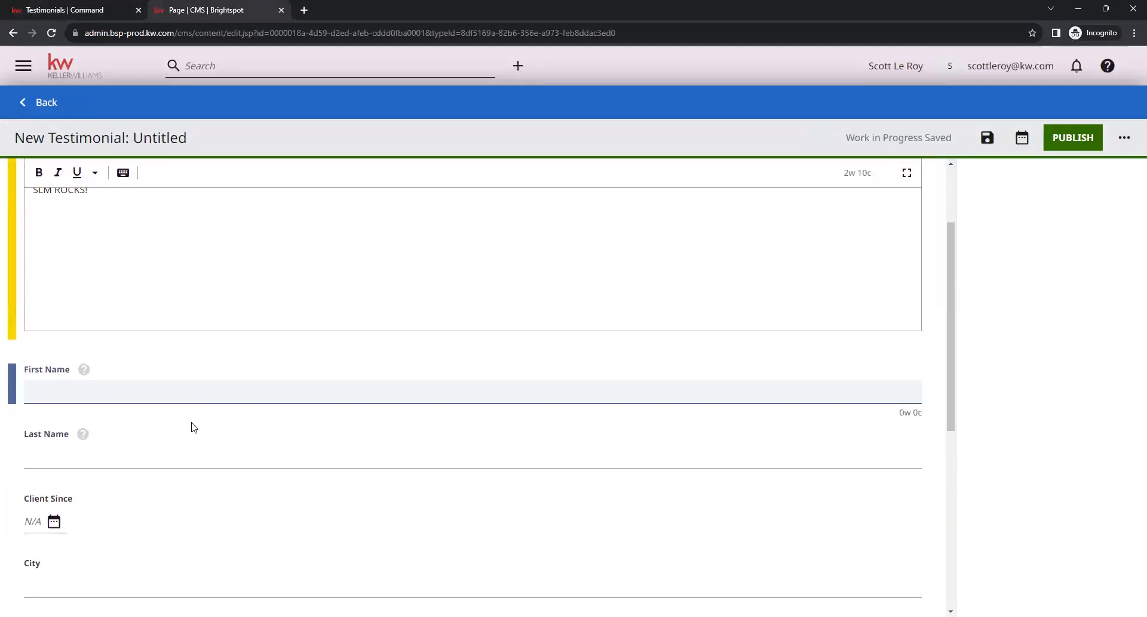
pyautogui.moveTo(73, 10)
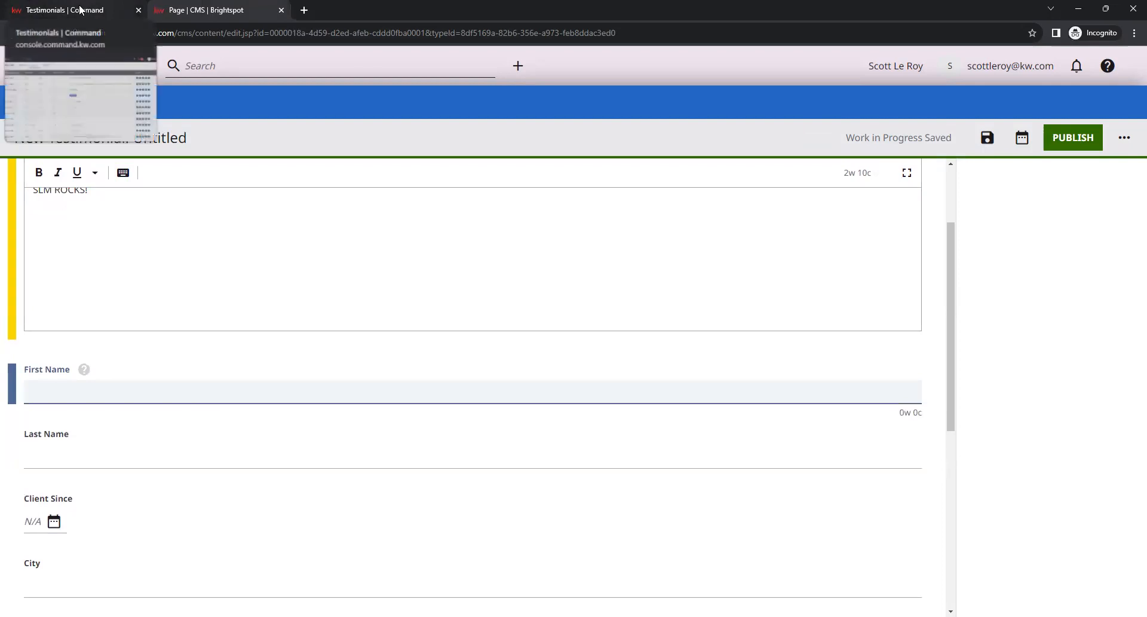
pyautogui.click(66, 9)
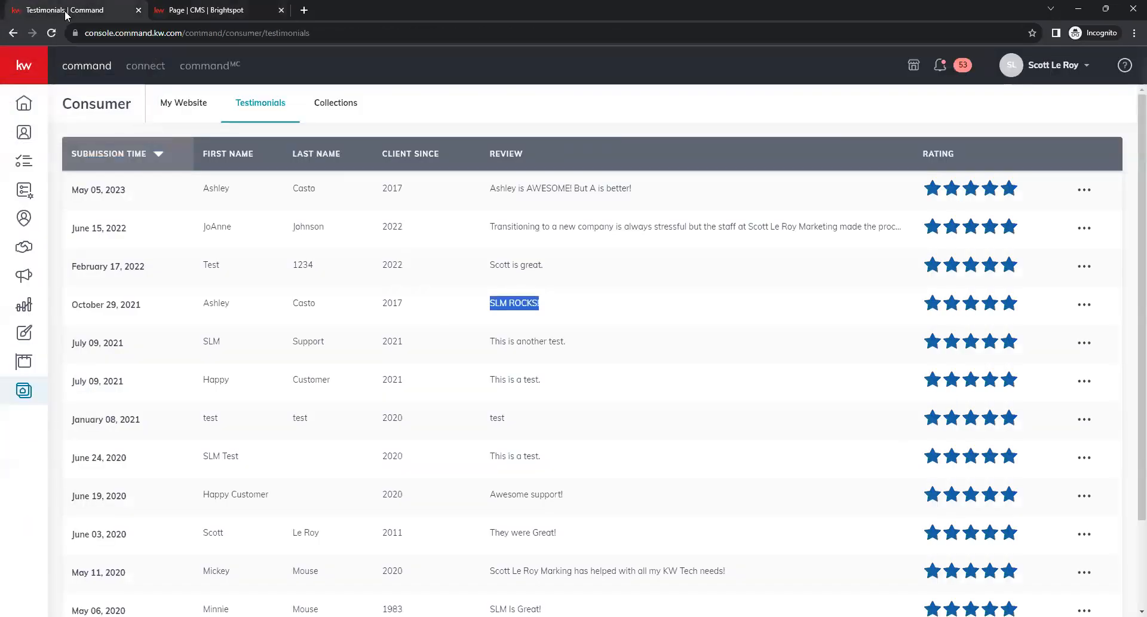
pyautogui.moveTo(221, 306)
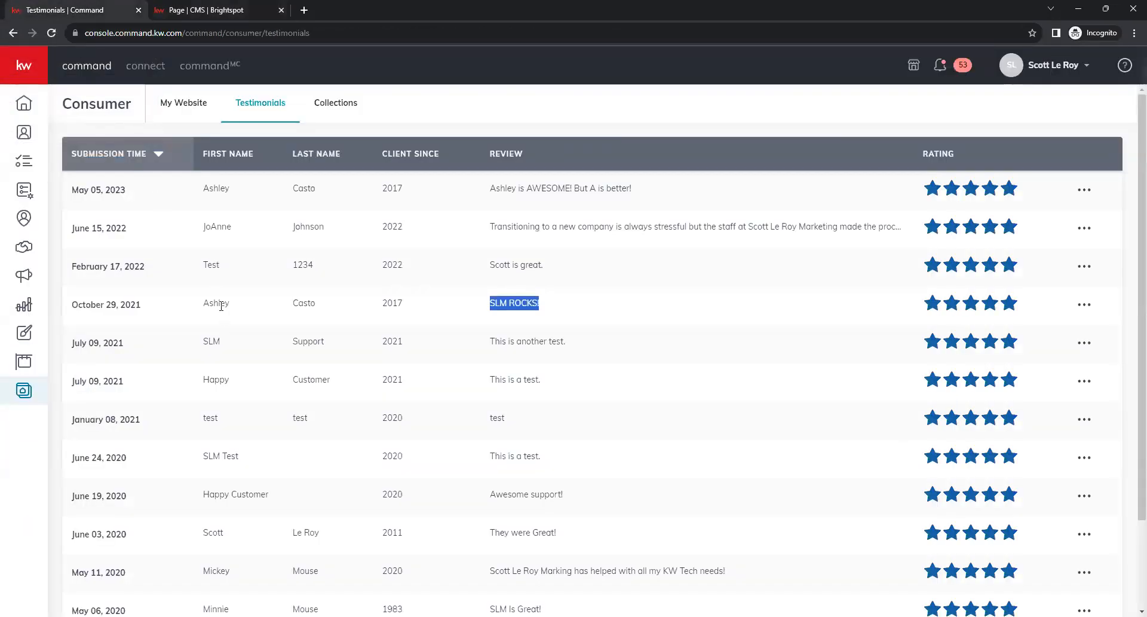
pyautogui.click(183, 275)
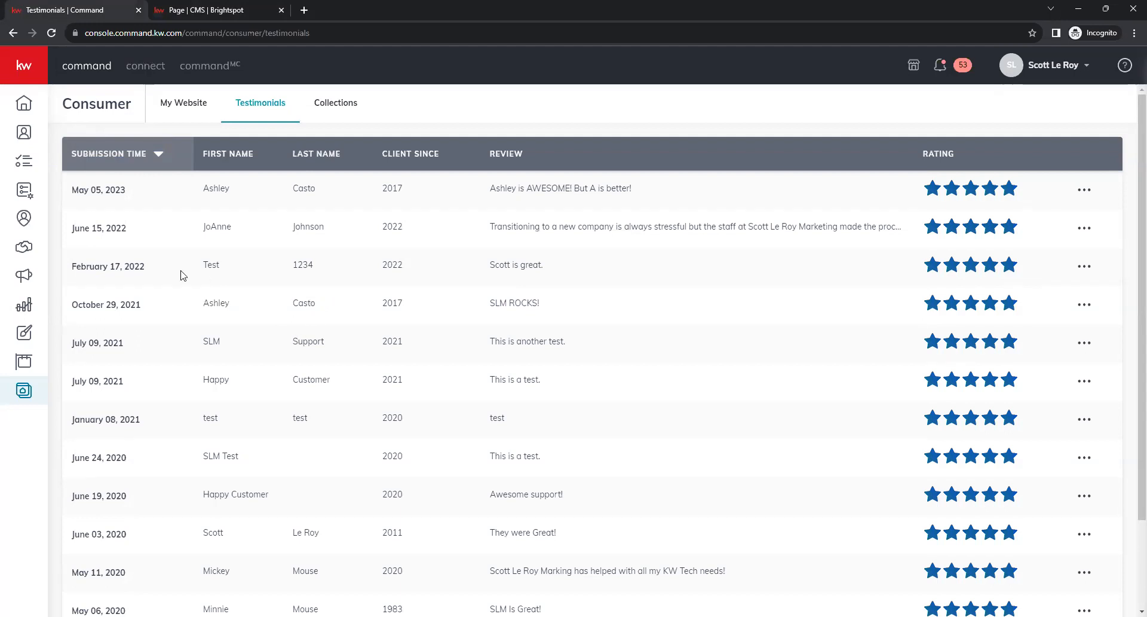
pyautogui.doubleClick(216, 303)
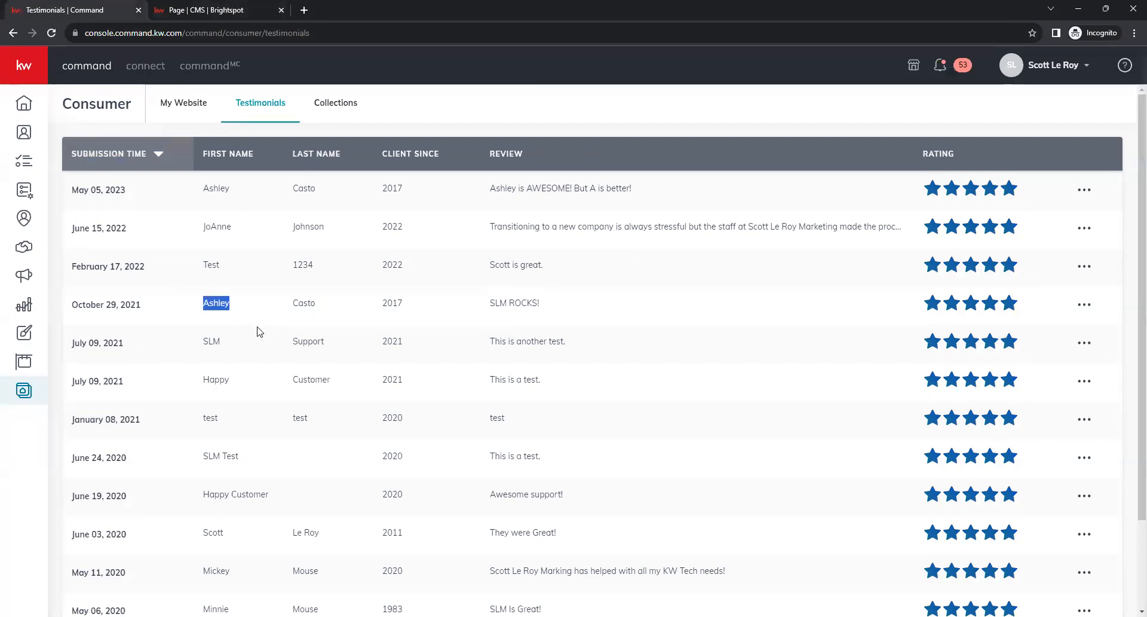
pyautogui.click(277, 328)
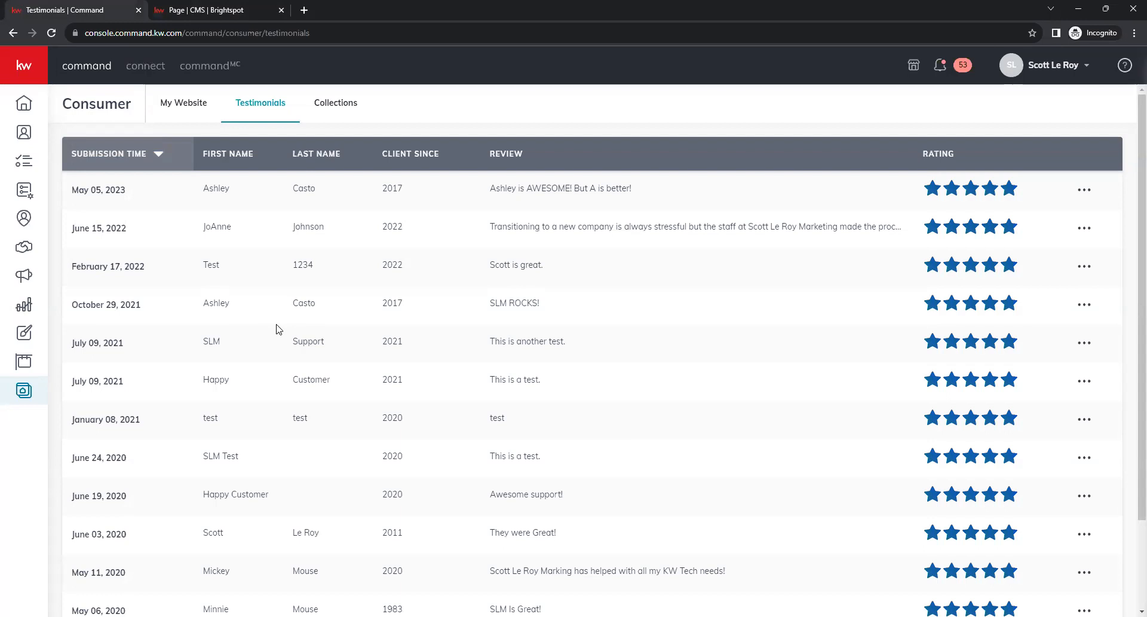
pyautogui.moveTo(293, 269)
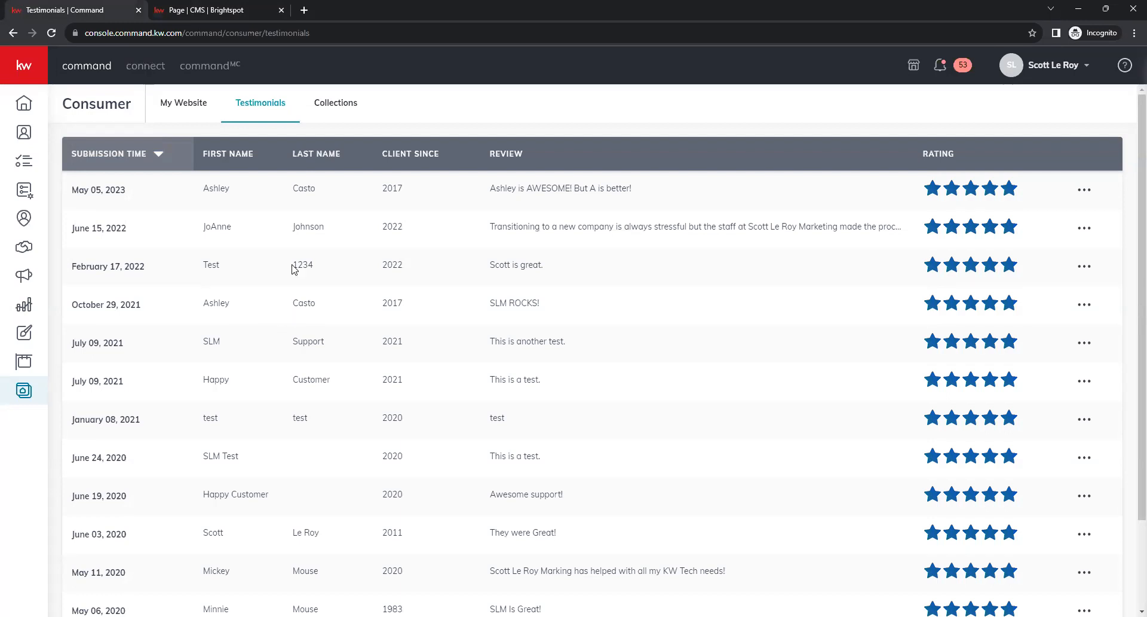
pyautogui.moveTo(230, 302)
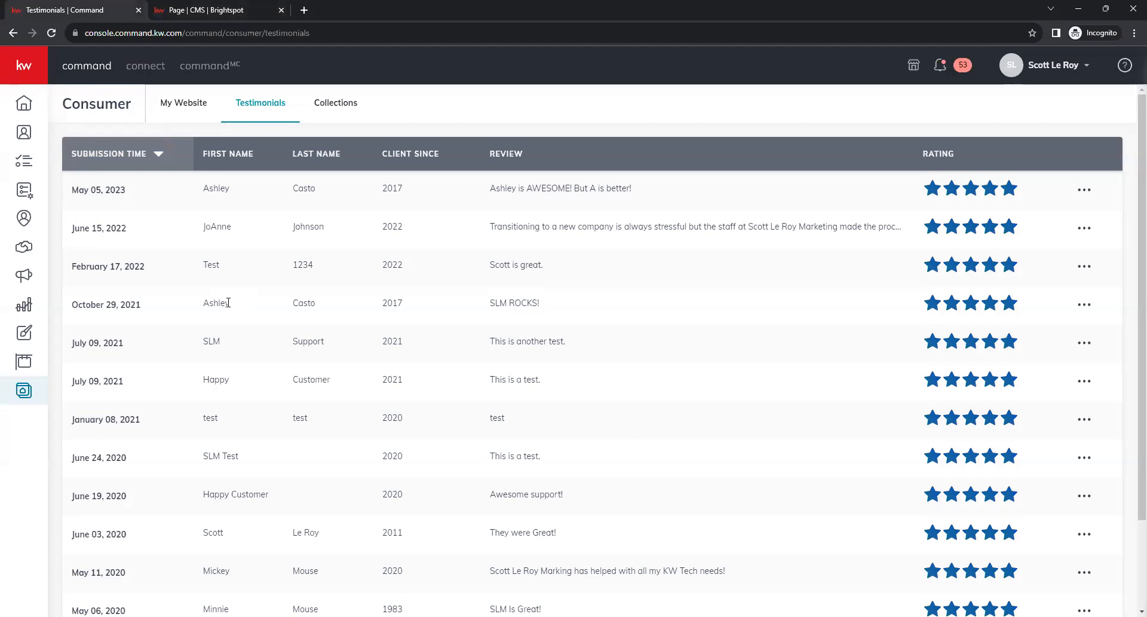
pyautogui.doubleClick(216, 302)
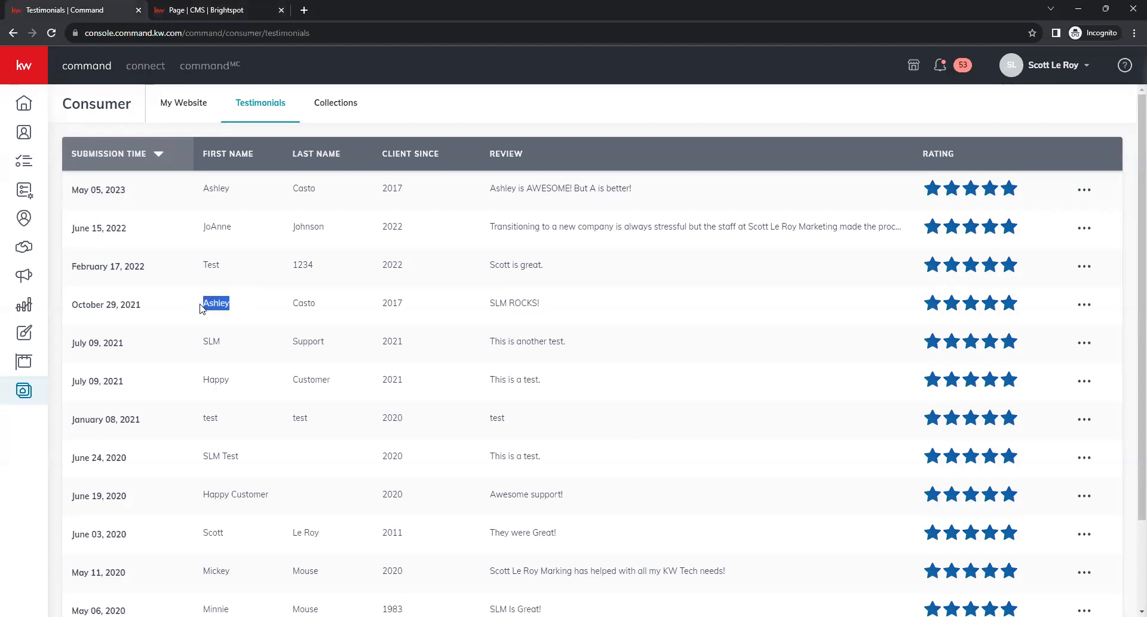
pyautogui.moveTo(250, 145)
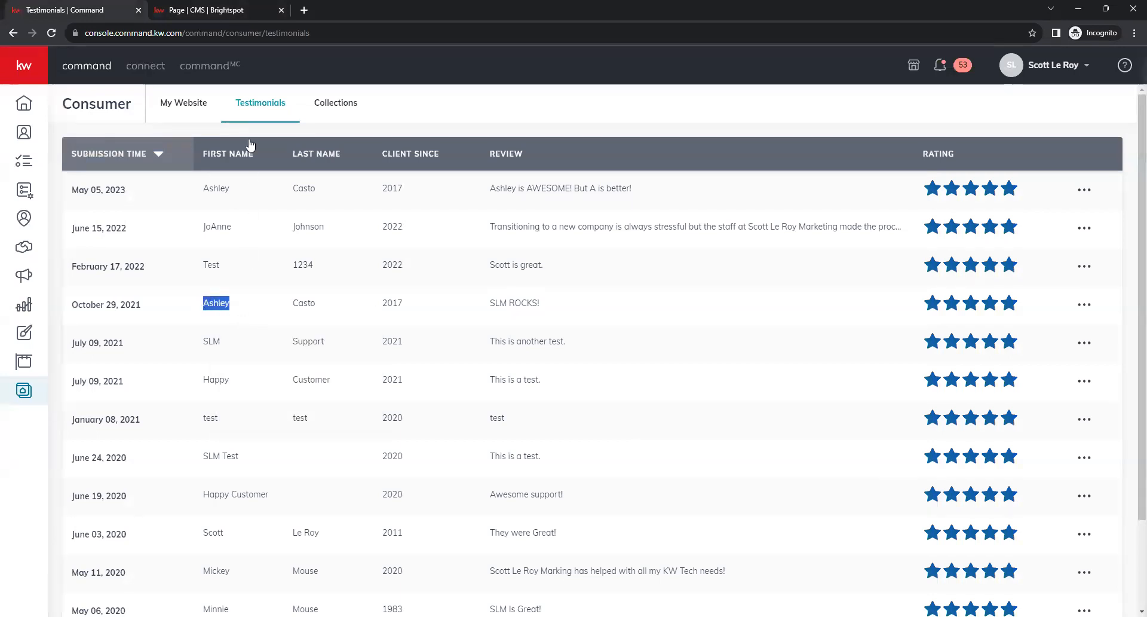
pyautogui.click(216, 10)
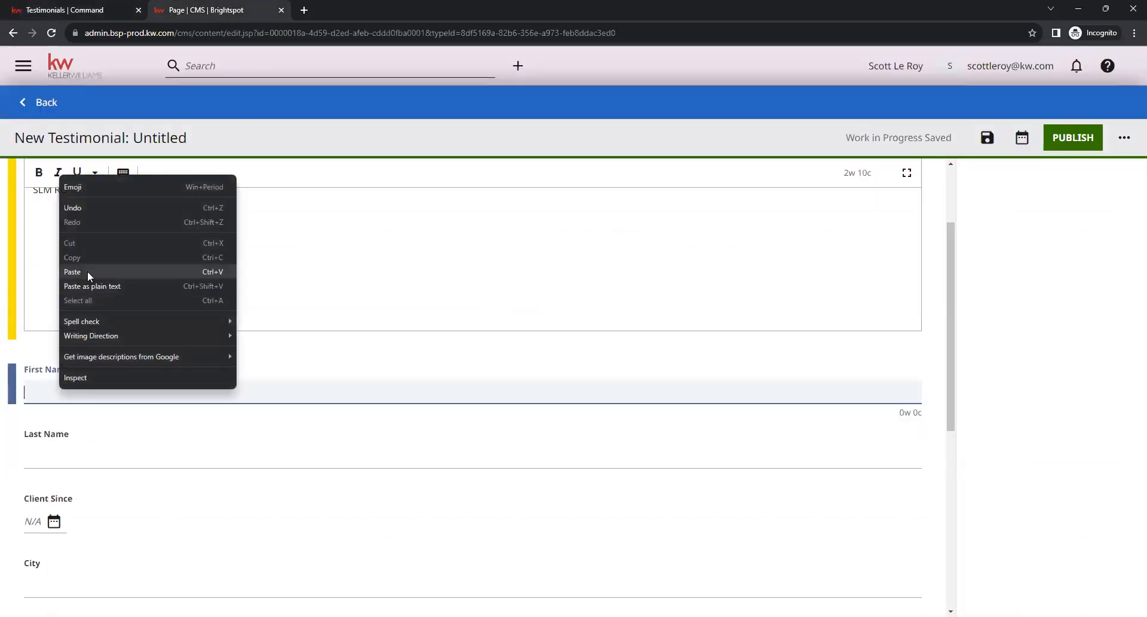
pyautogui.click(73, 272)
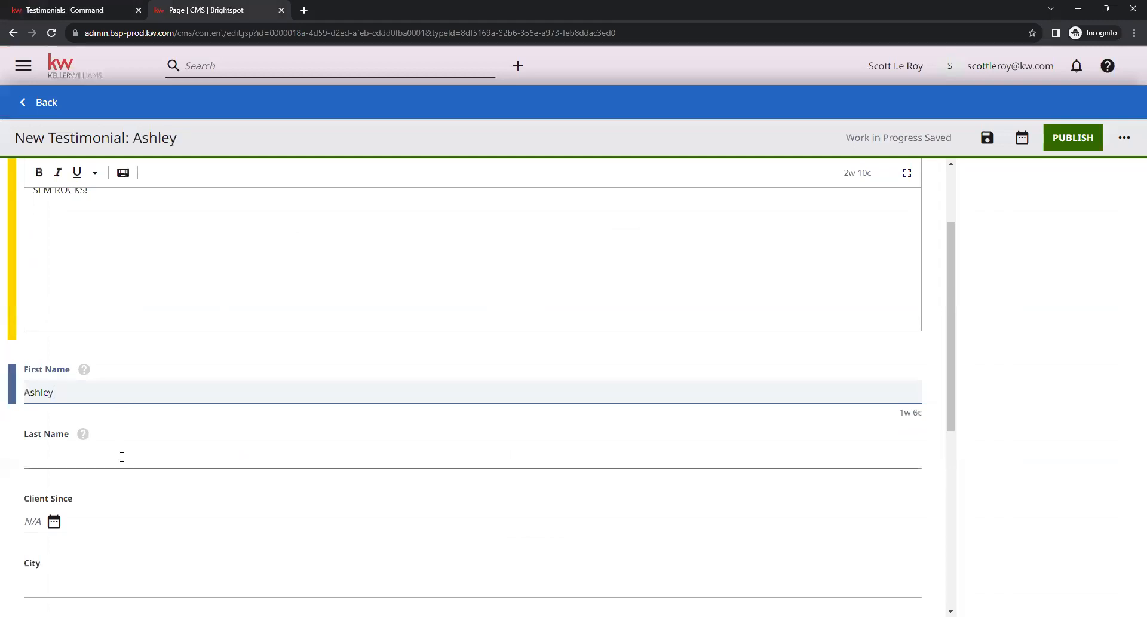
# Step: Enter Casto in the Last Name field
pyautogui.click(473, 456)
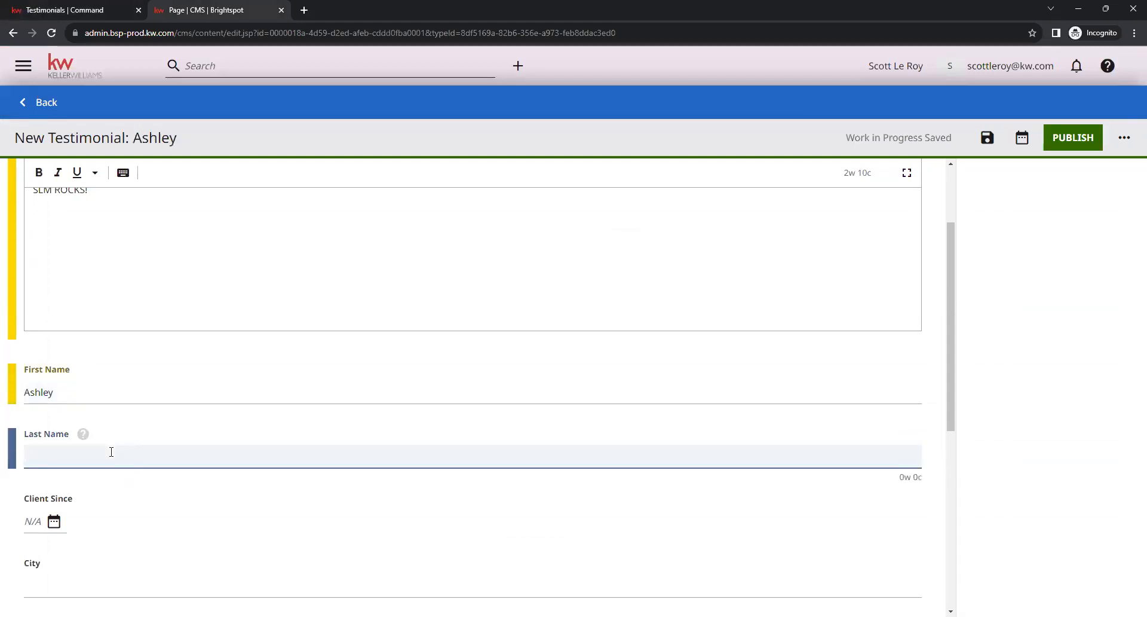
pyautogui.write('Cas')
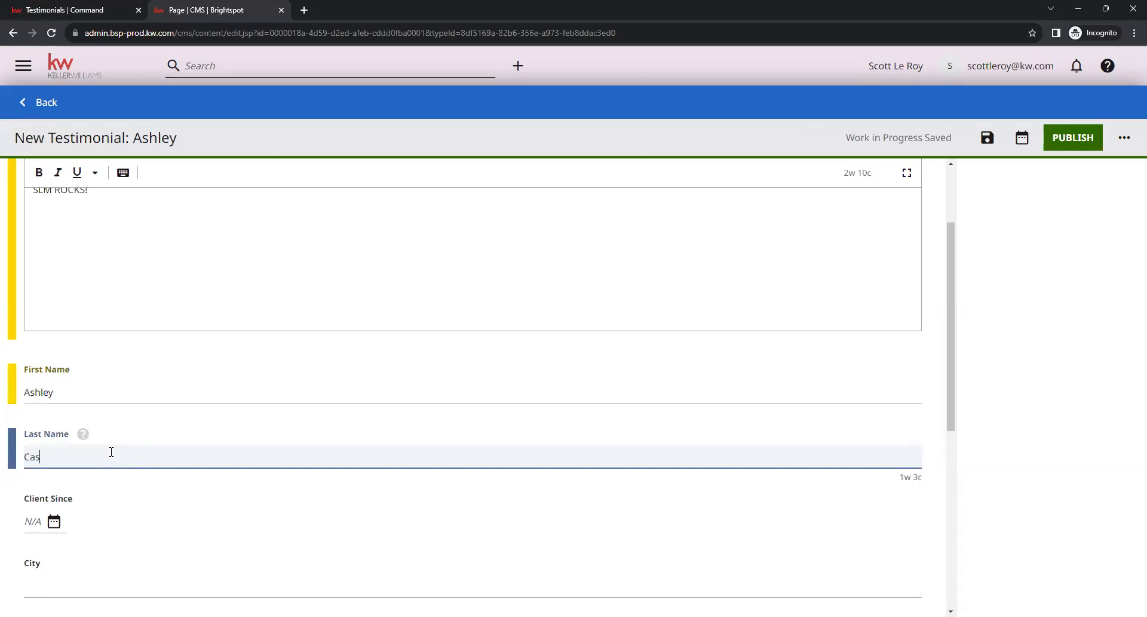
pyautogui.write('to')
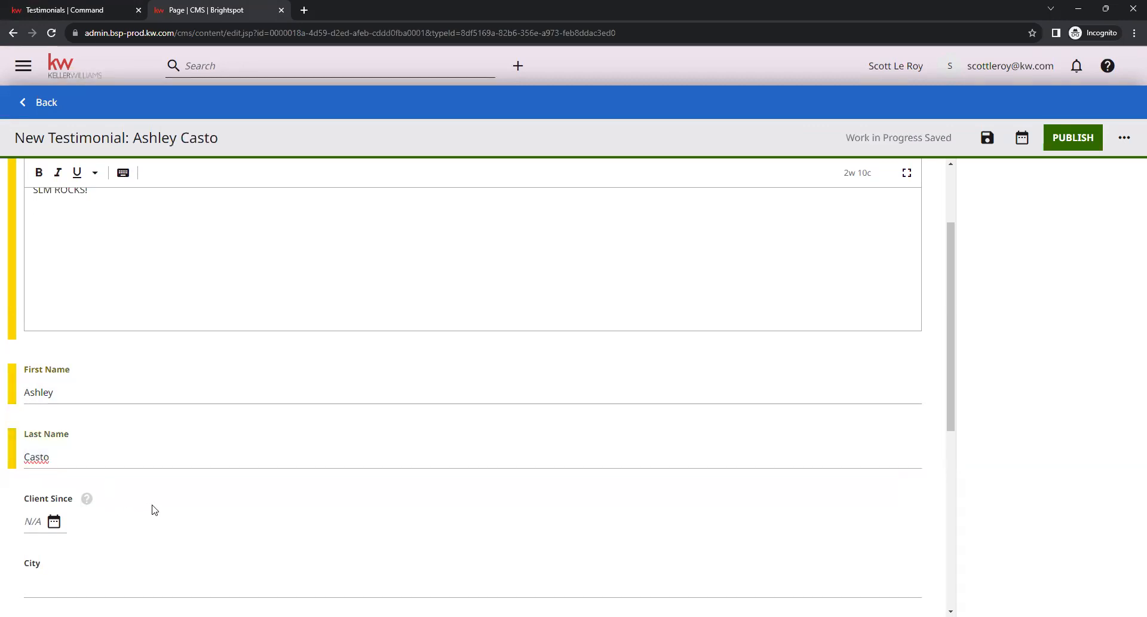
pyautogui.scroll(-3)
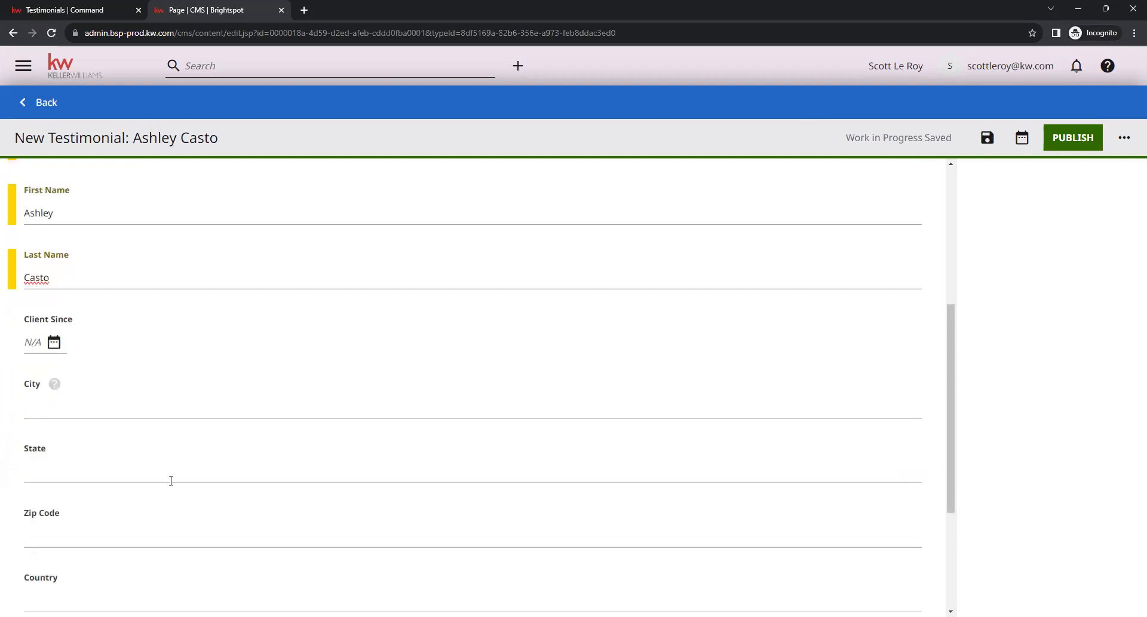
pyautogui.moveTo(54, 341)
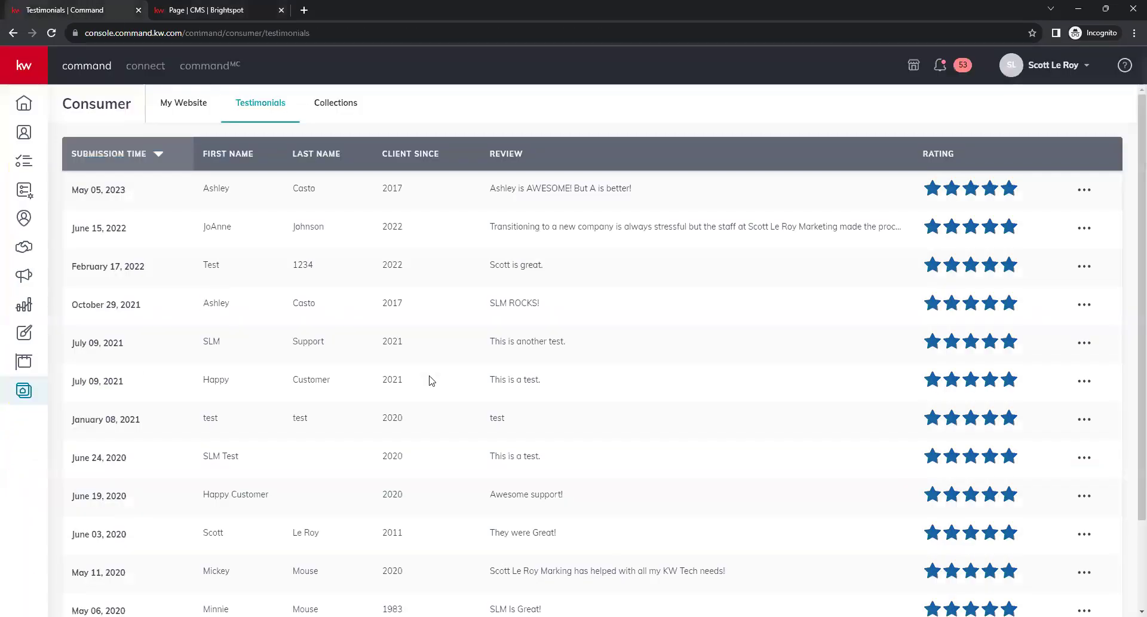
pyautogui.moveTo(383, 309)
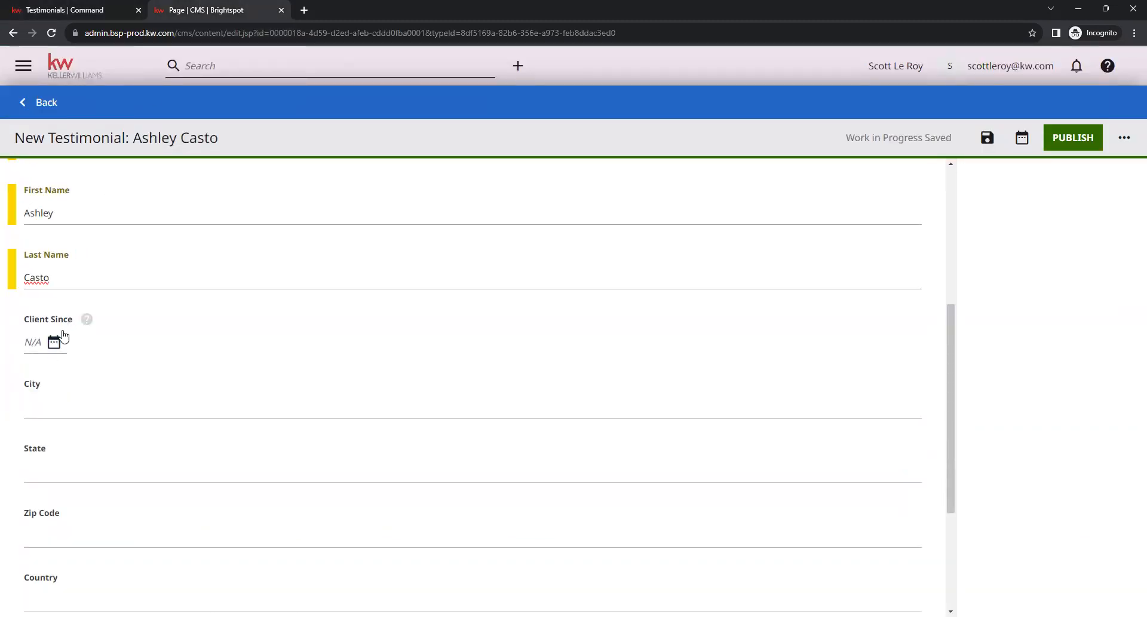
# Step: Set Client Since to June 13, 2017 via the calendar picker
pyautogui.click(54, 341)
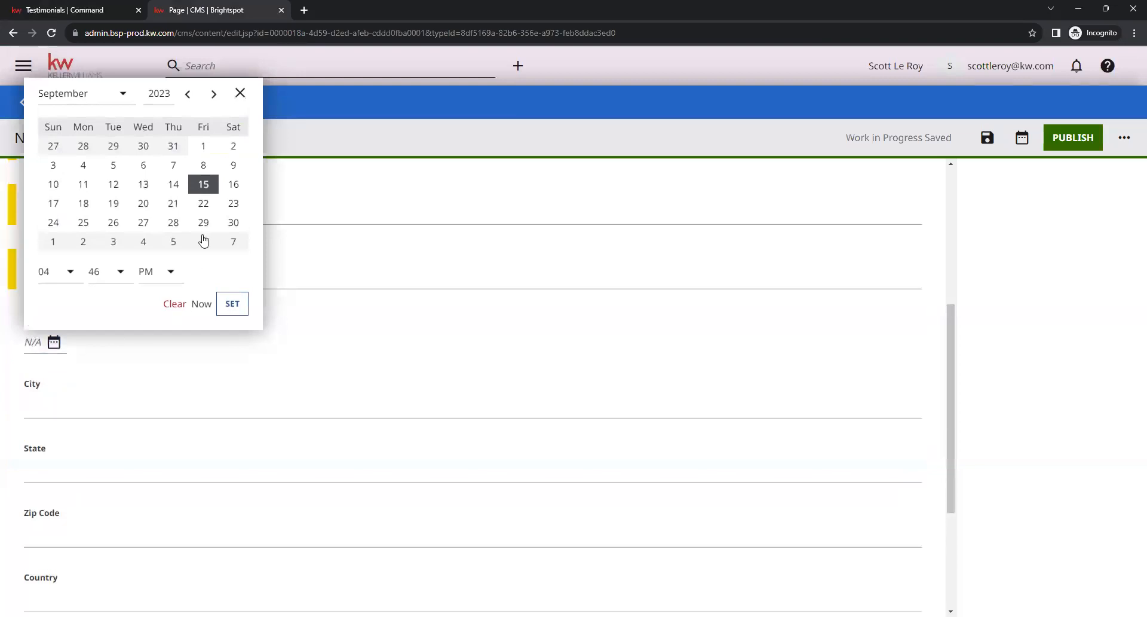
pyautogui.moveTo(154, 210)
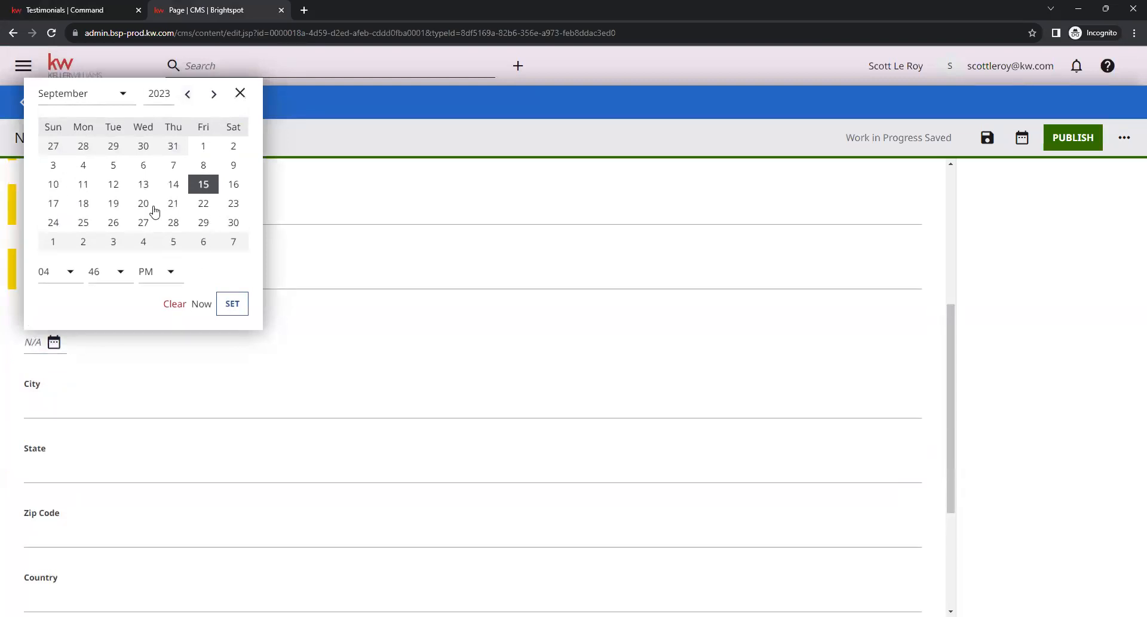
pyautogui.moveTo(174, 111)
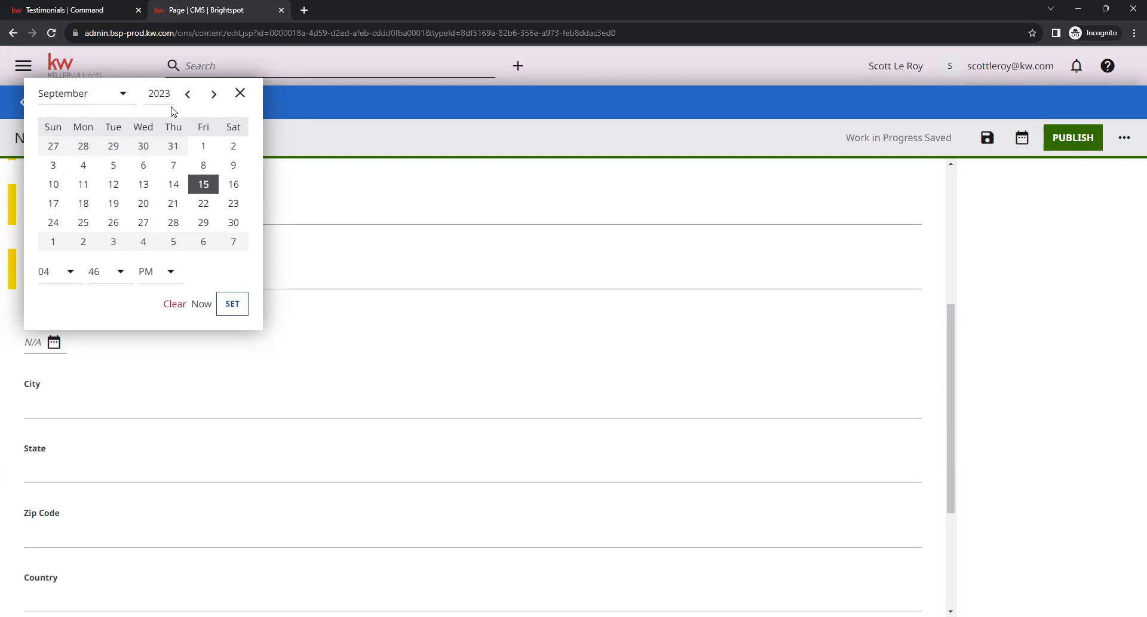
pyautogui.click(159, 94)
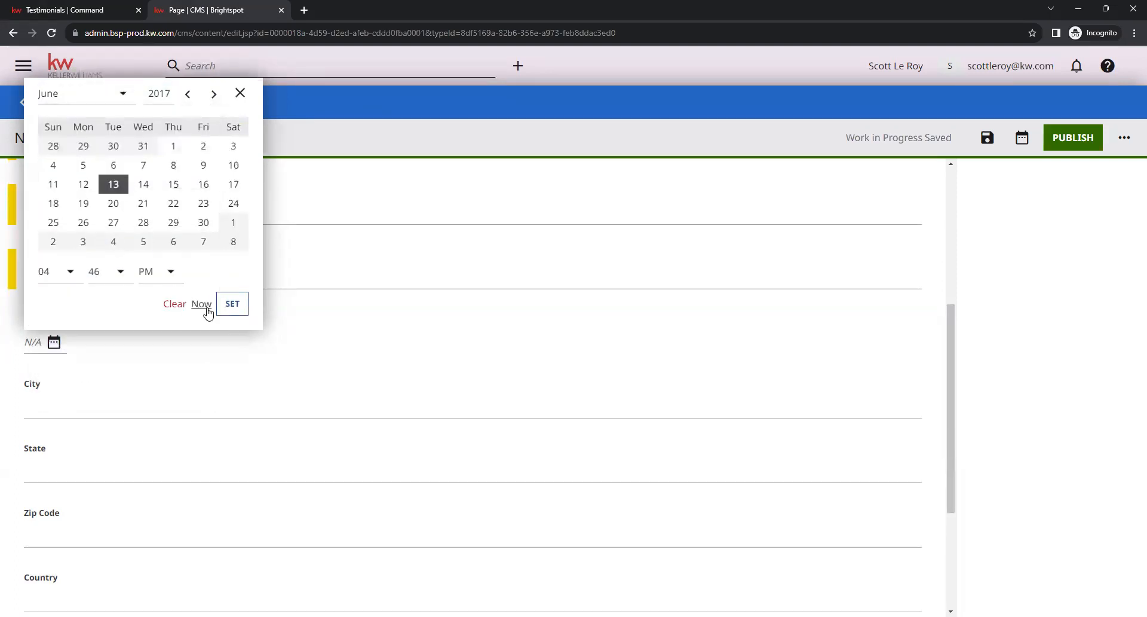
pyautogui.click(232, 303)
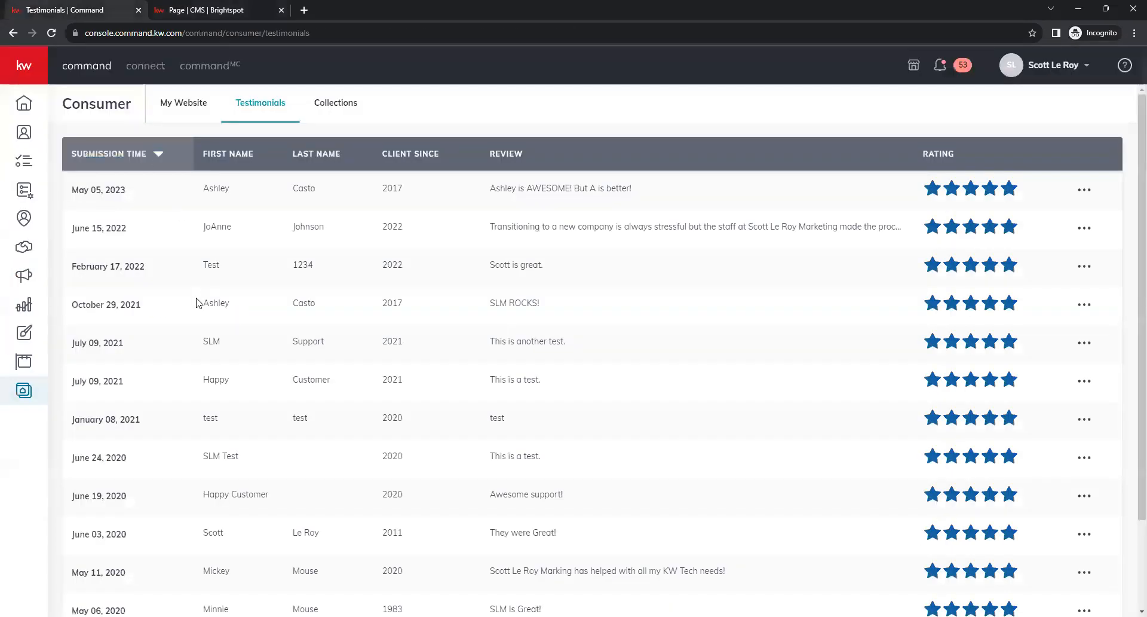
pyautogui.moveTo(149, 184)
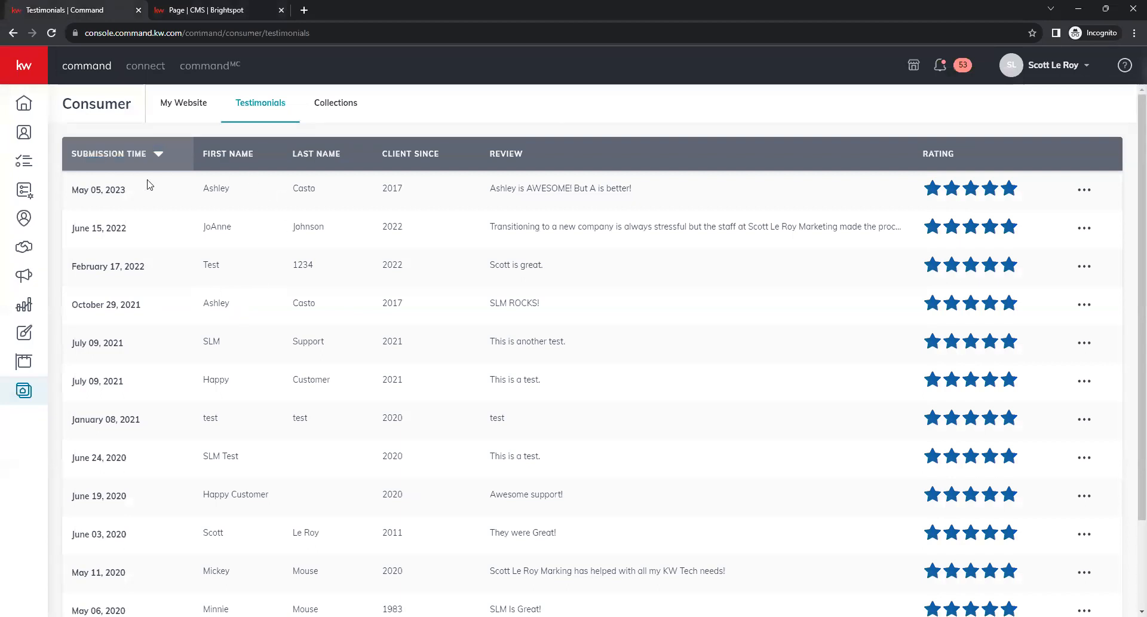
pyautogui.moveTo(329, 315)
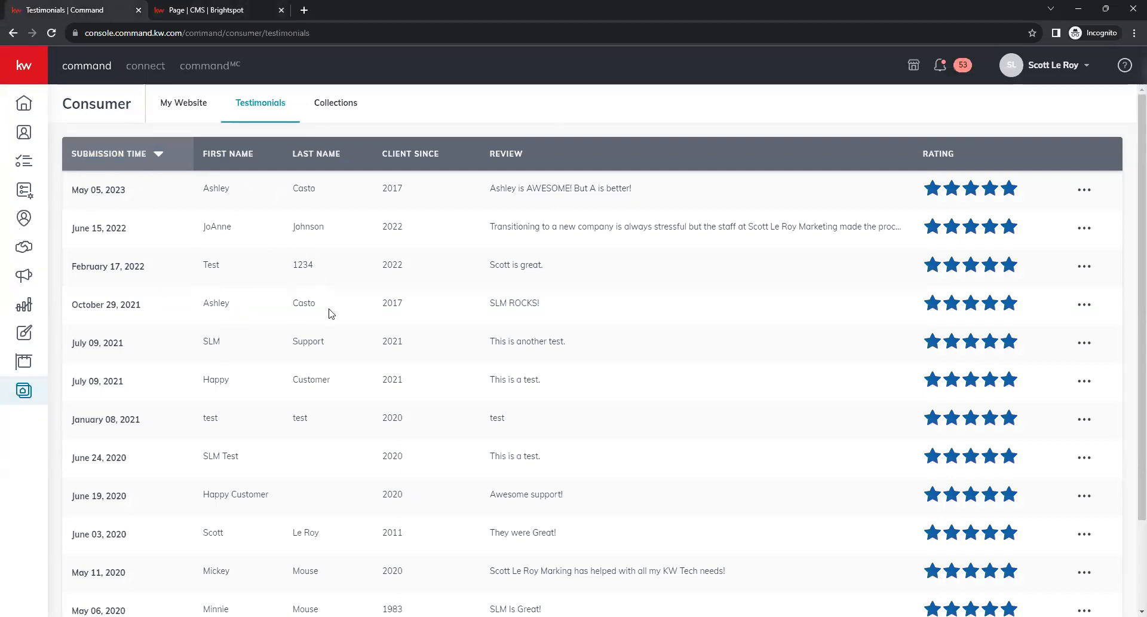
pyautogui.moveTo(294, 275)
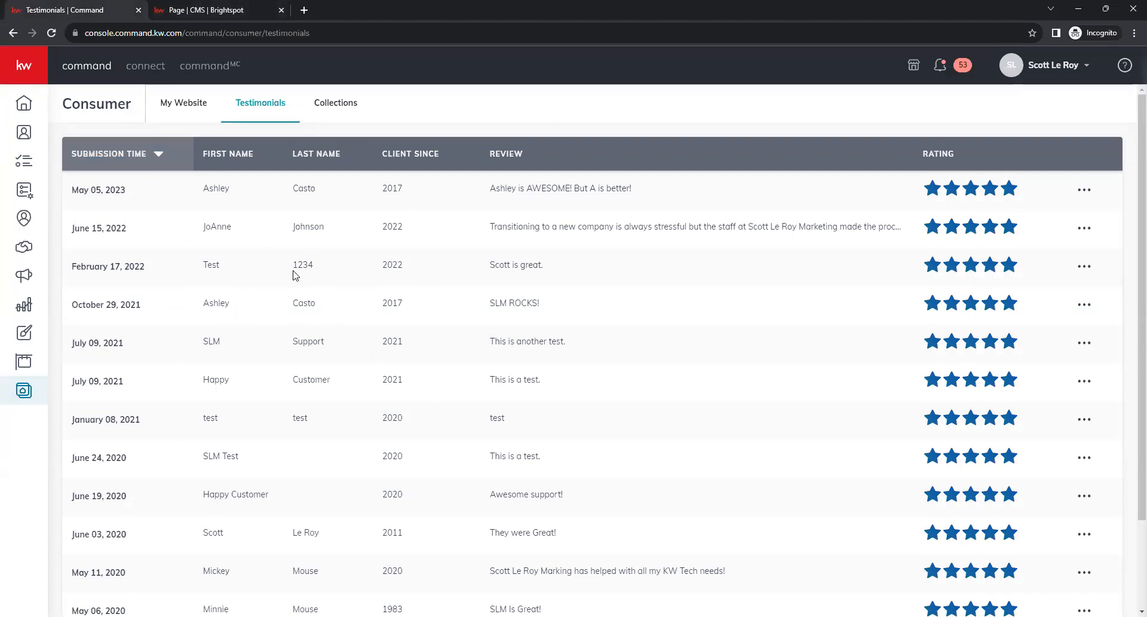
# Step: Check the February 17, 2022 submission date in KW Command and return to the testimonial editor
pyautogui.doubleClick(108, 266)
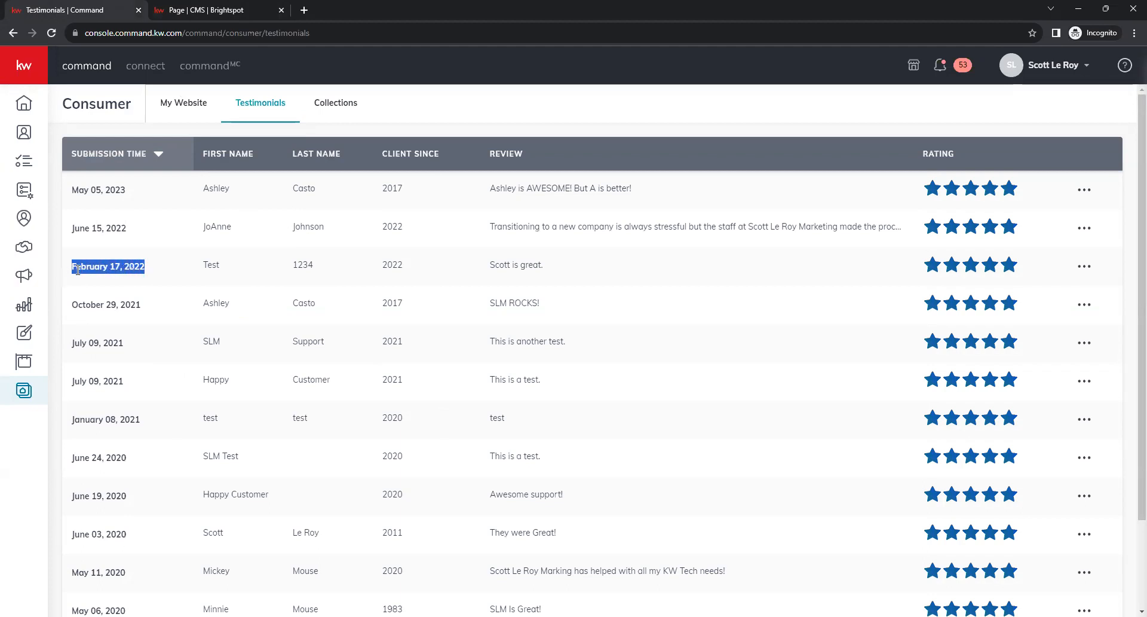
pyautogui.click(141, 287)
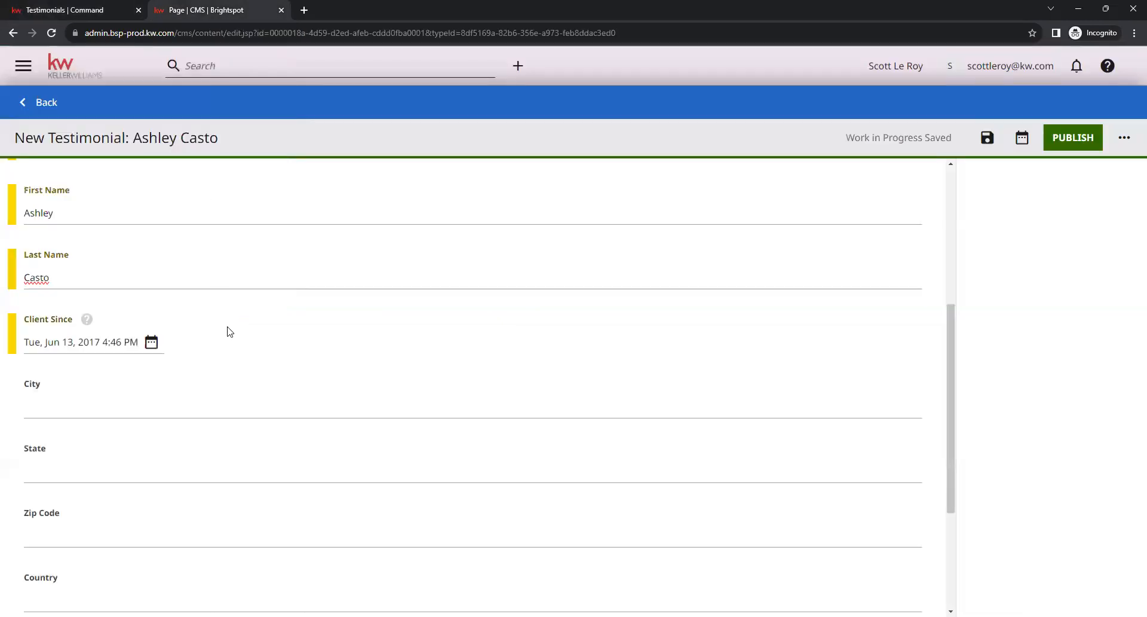
pyautogui.scroll(-3)
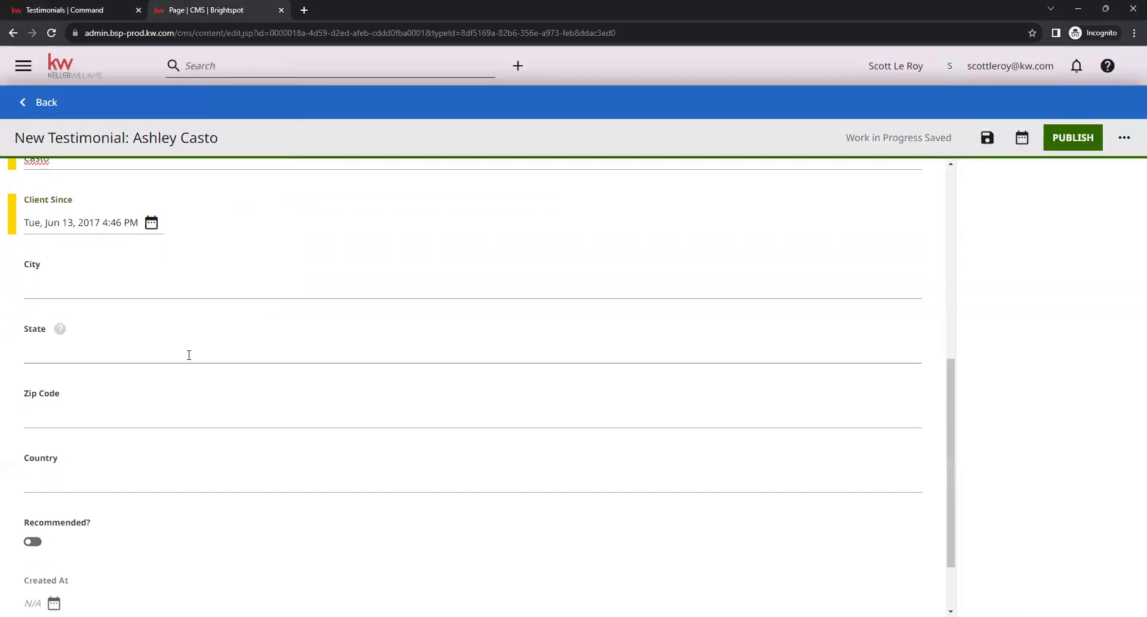
pyautogui.moveTo(132, 317)
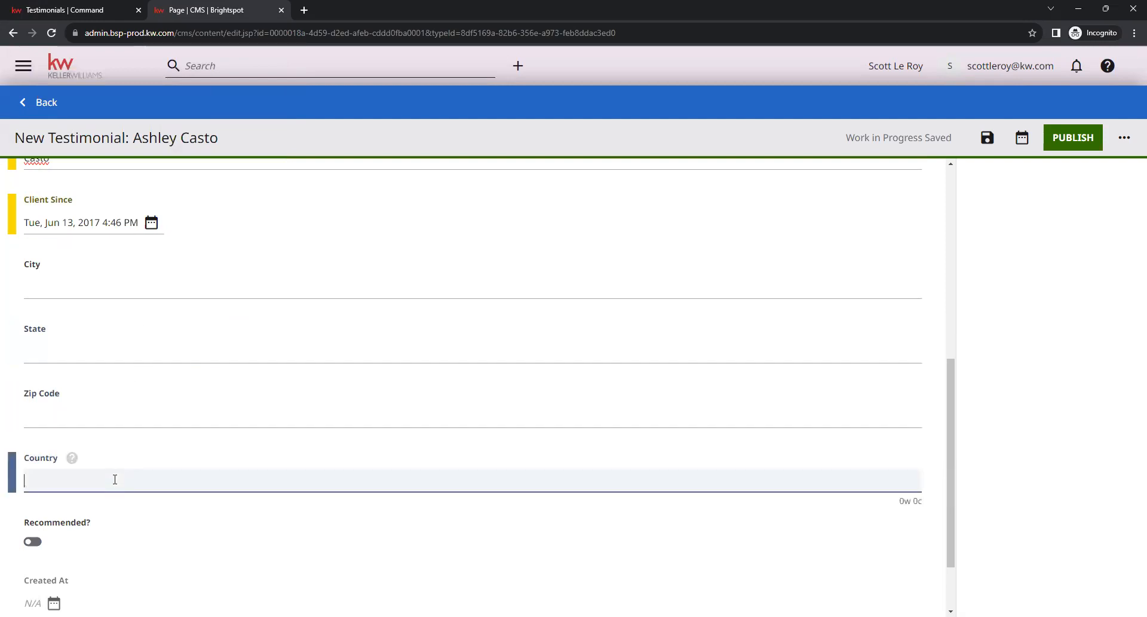
pyautogui.moveTo(413, 229)
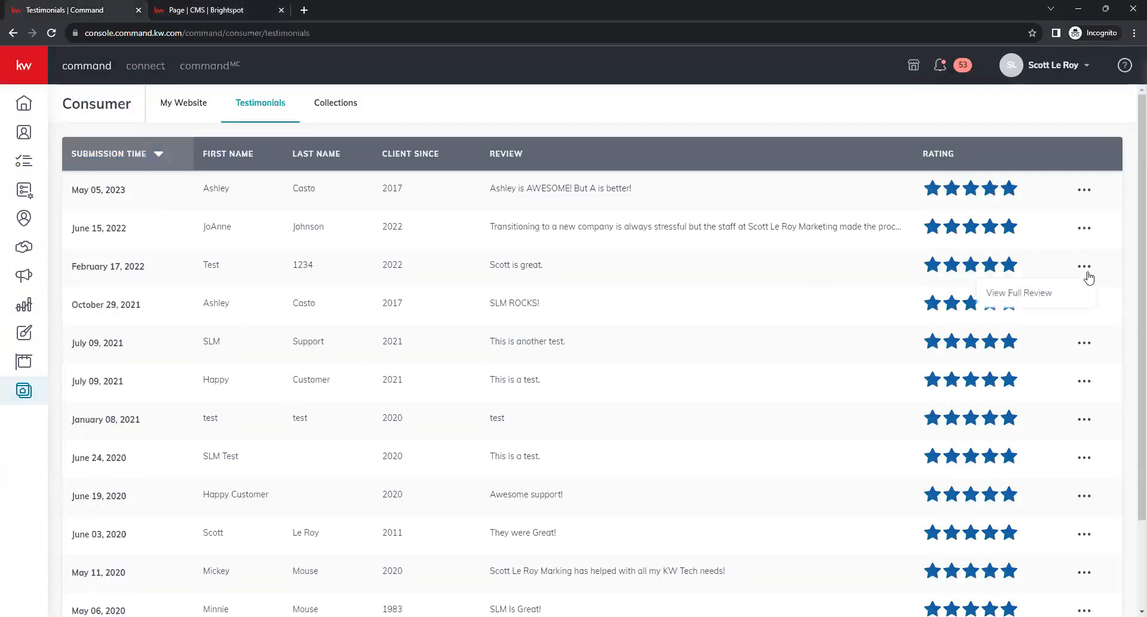
pyautogui.click(1019, 293)
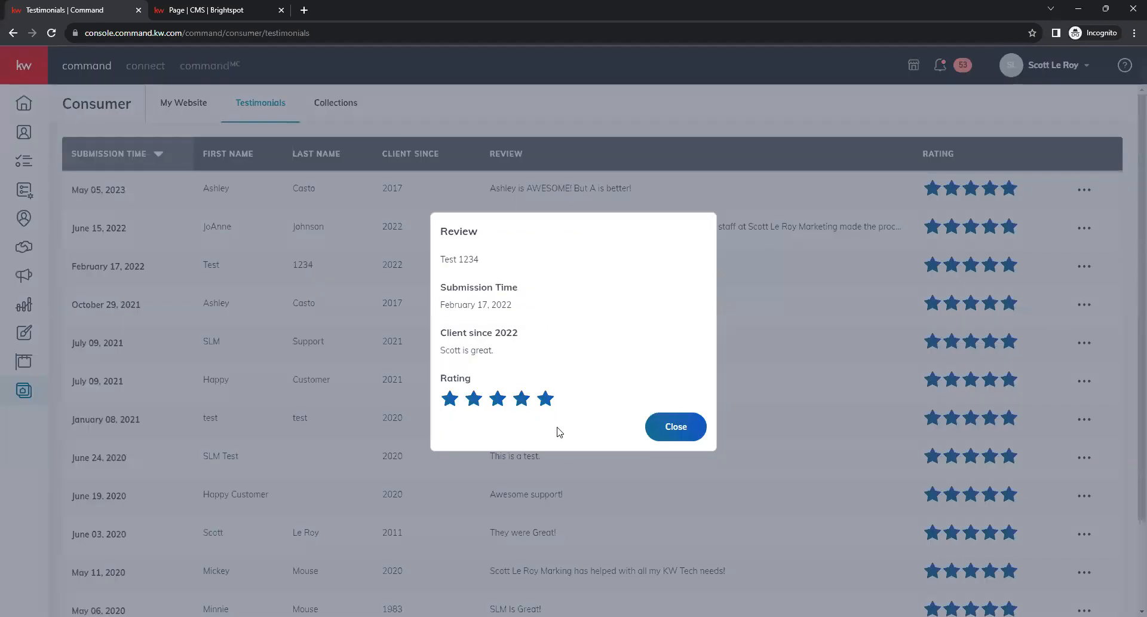
pyautogui.click(220, 11)
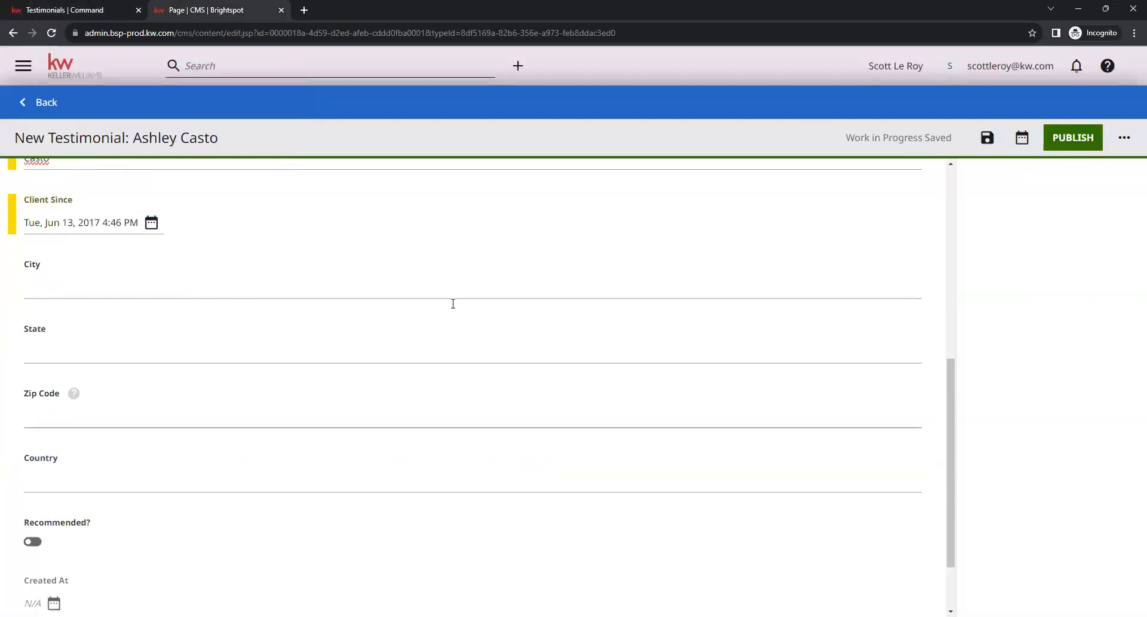
pyautogui.moveTo(204, 541)
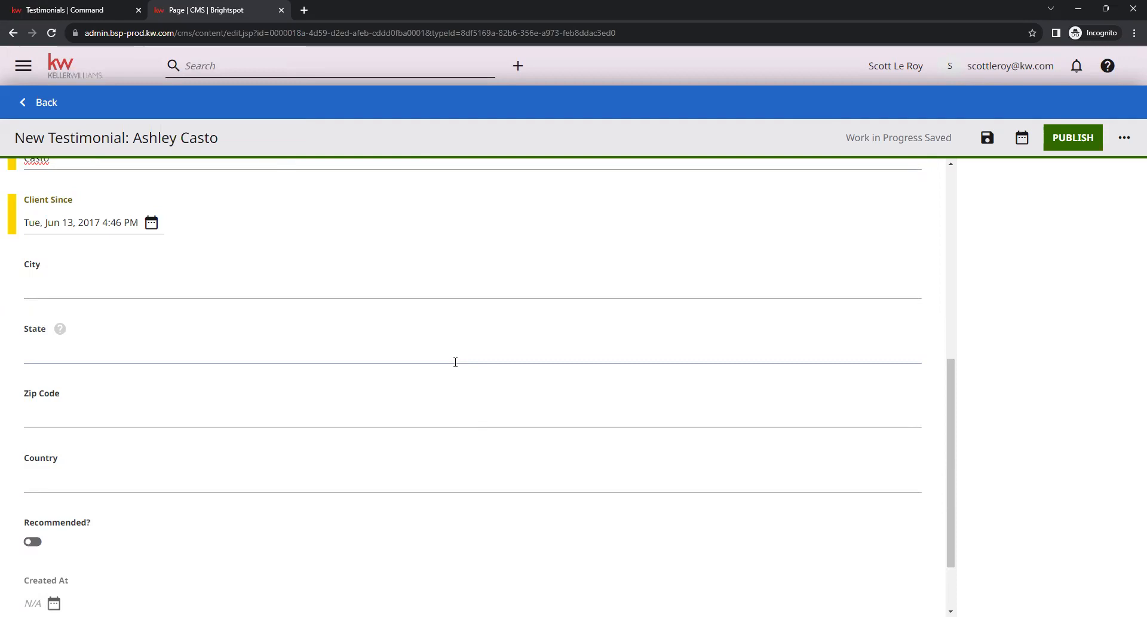
pyautogui.scroll(3)
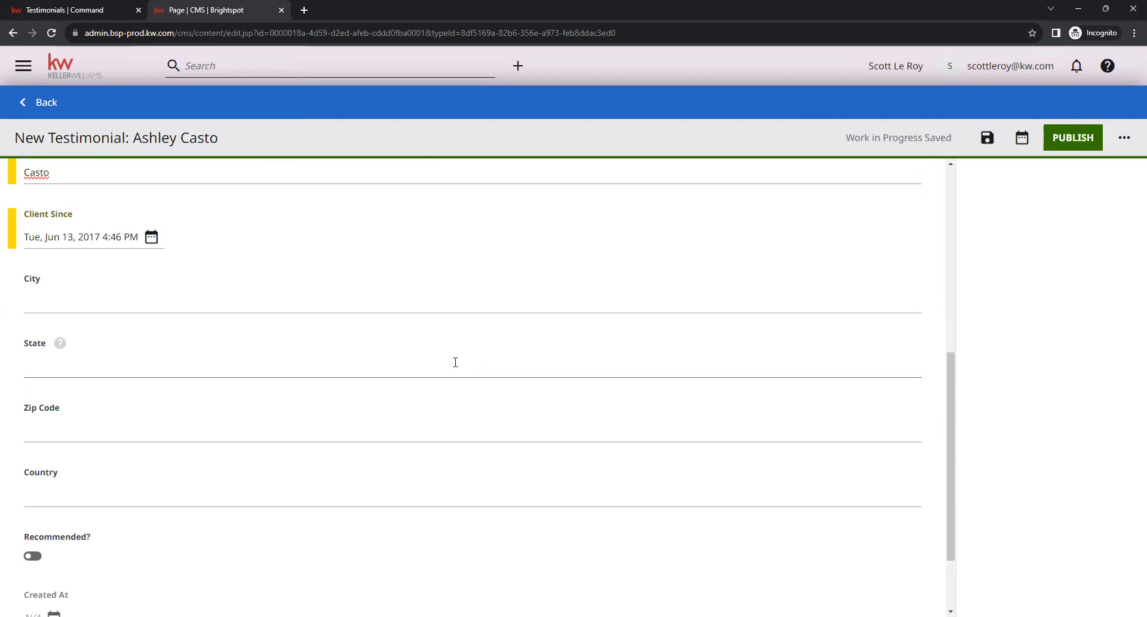
pyautogui.scroll(3)
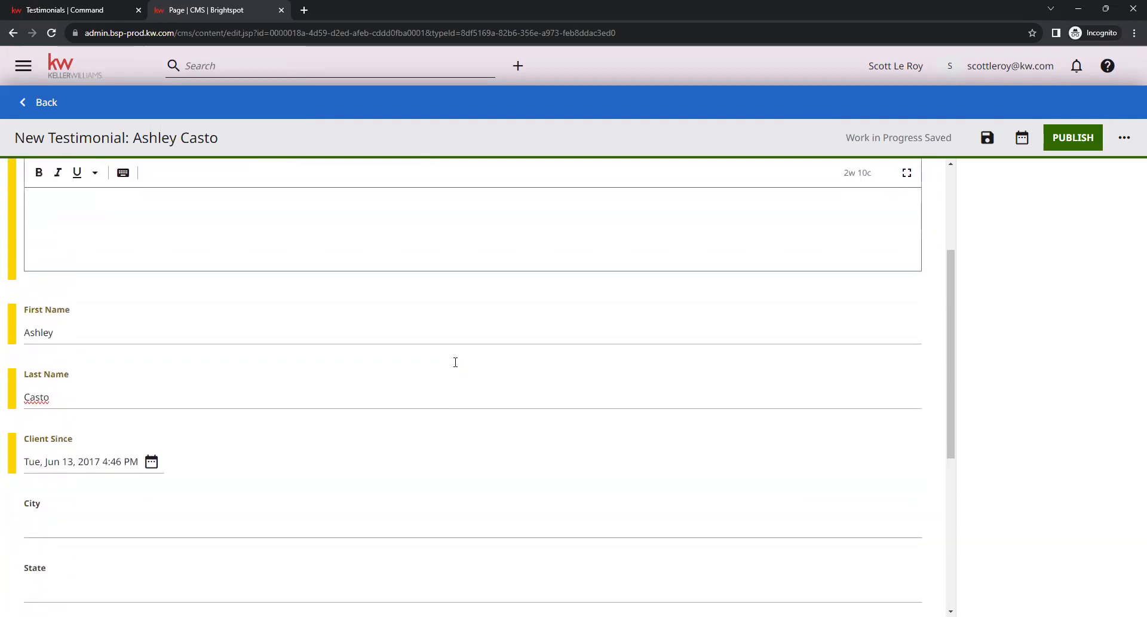
pyautogui.scroll(3)
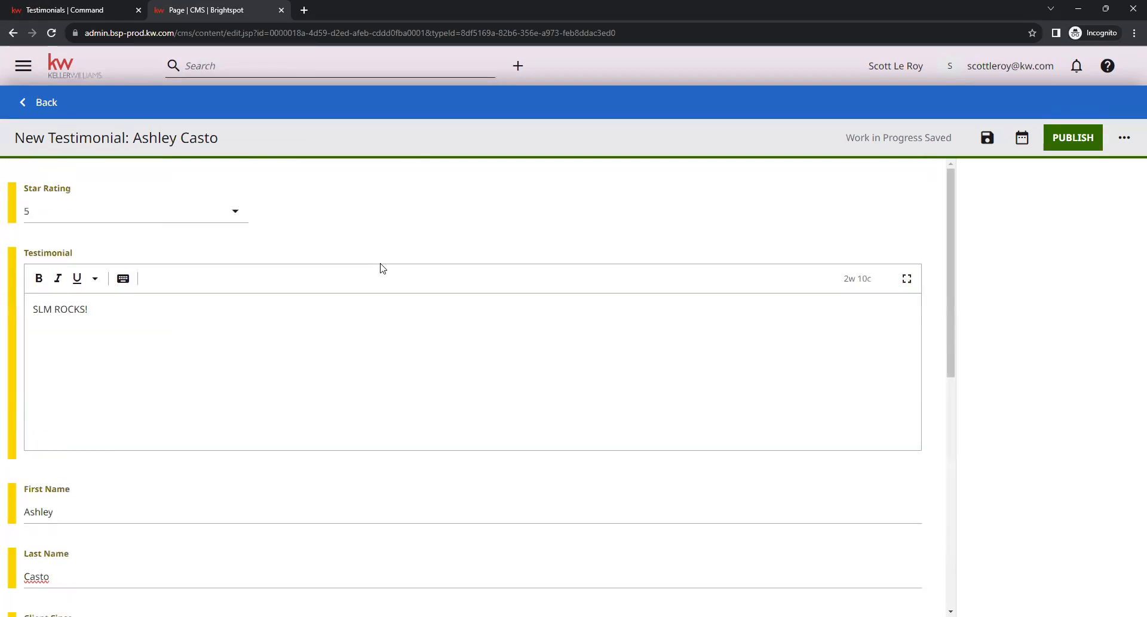
pyautogui.scroll(-3)
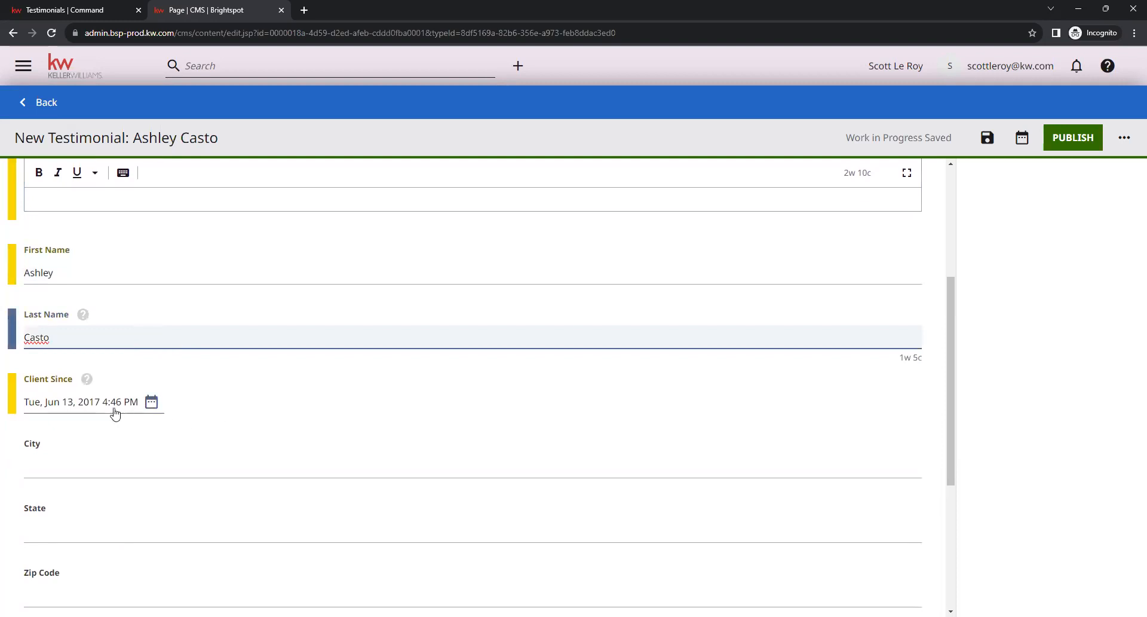
pyautogui.scroll(-3)
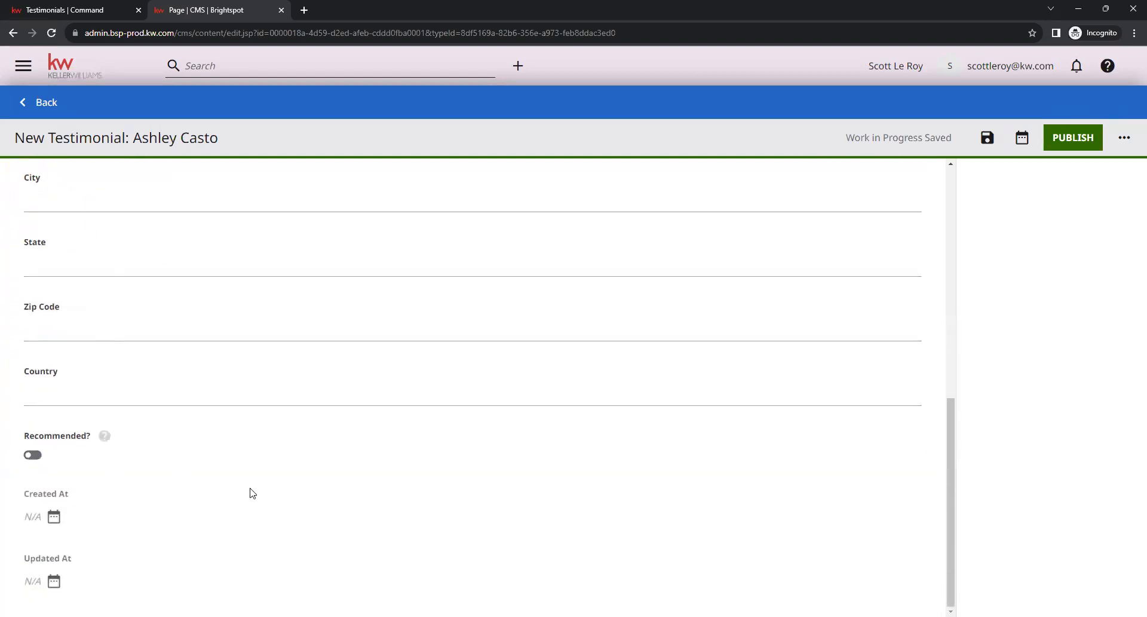
pyautogui.scroll(3)
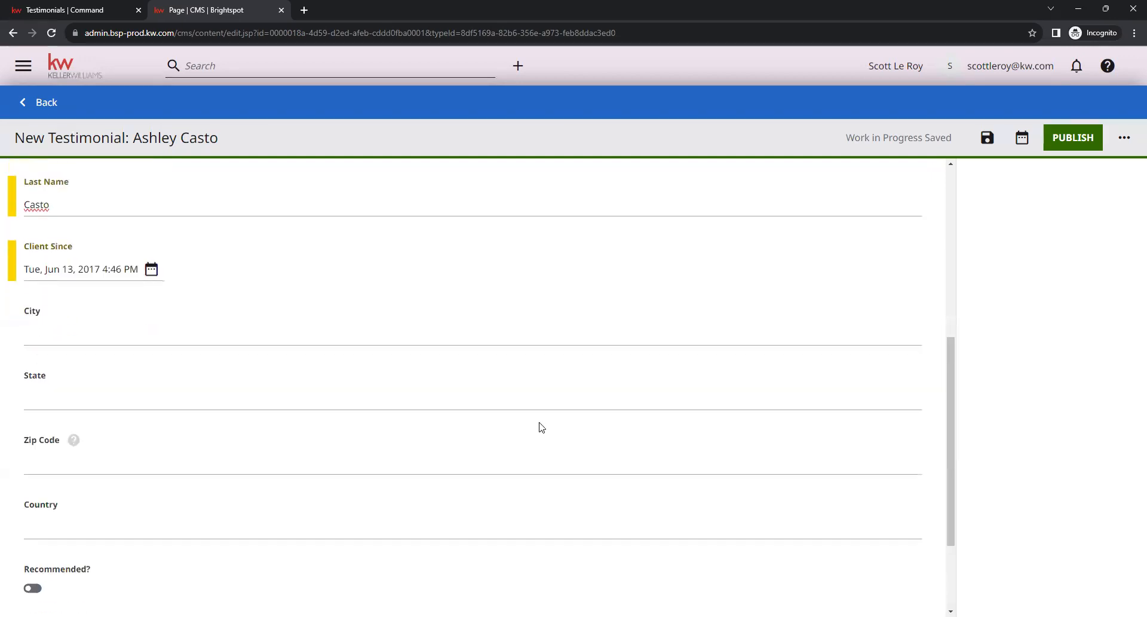
pyautogui.scroll(3)
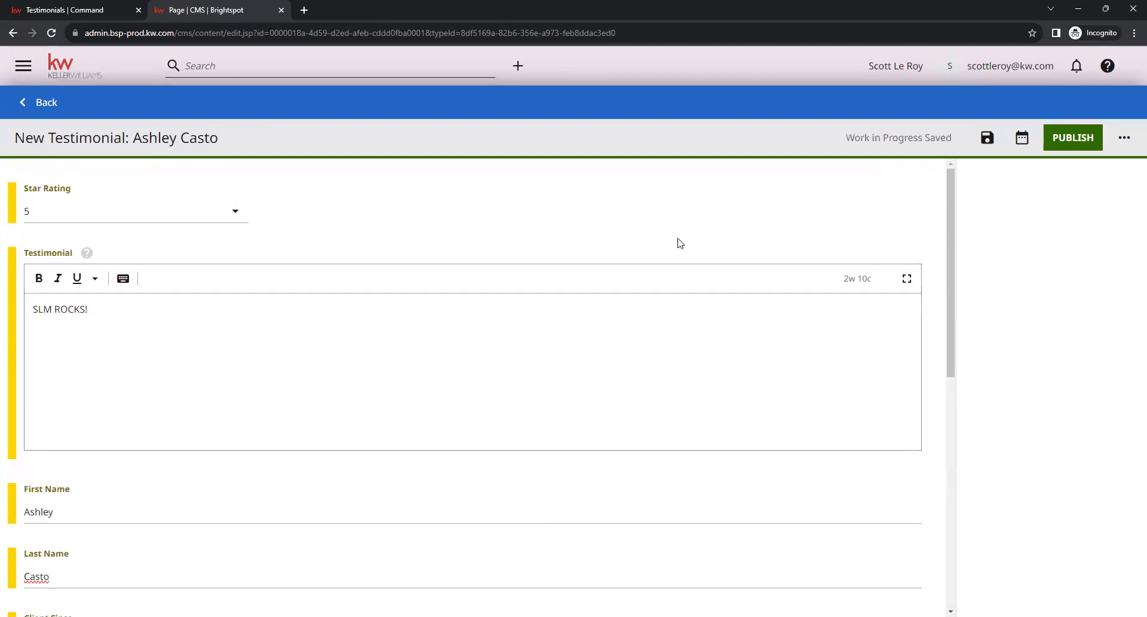
pyautogui.moveTo(1073, 138)
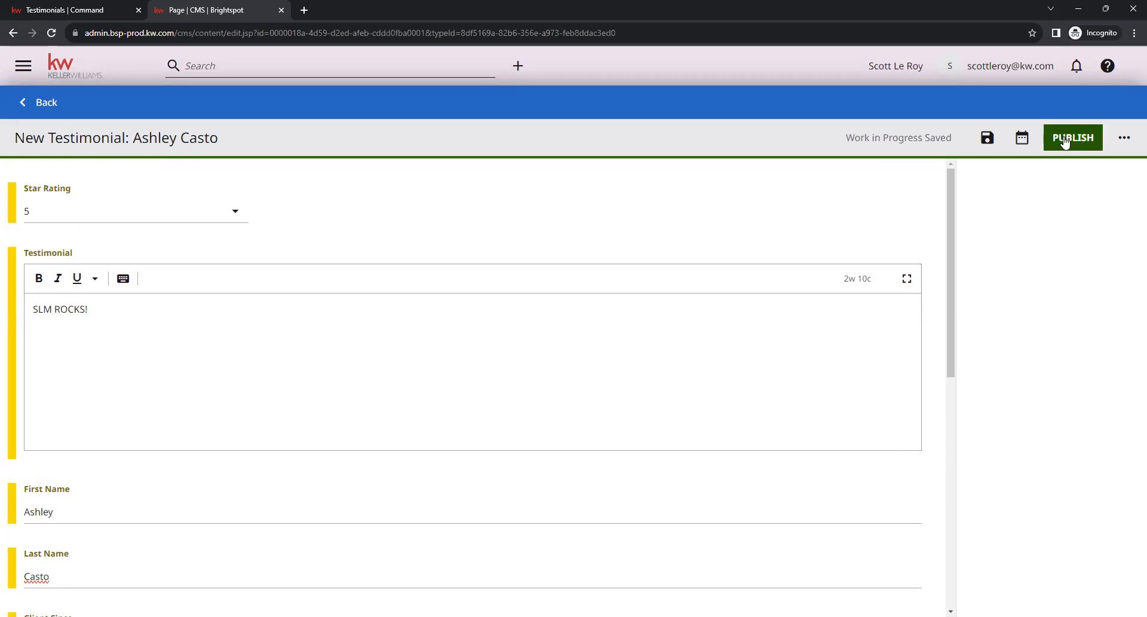
pyautogui.click(1073, 137)
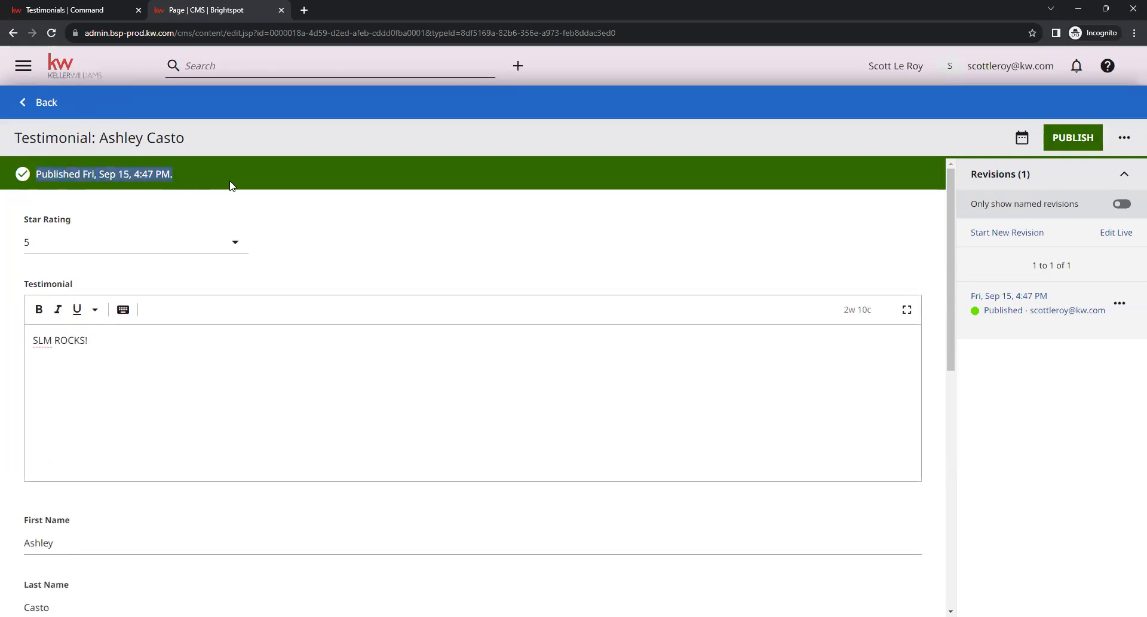
pyautogui.moveTo(374, 249)
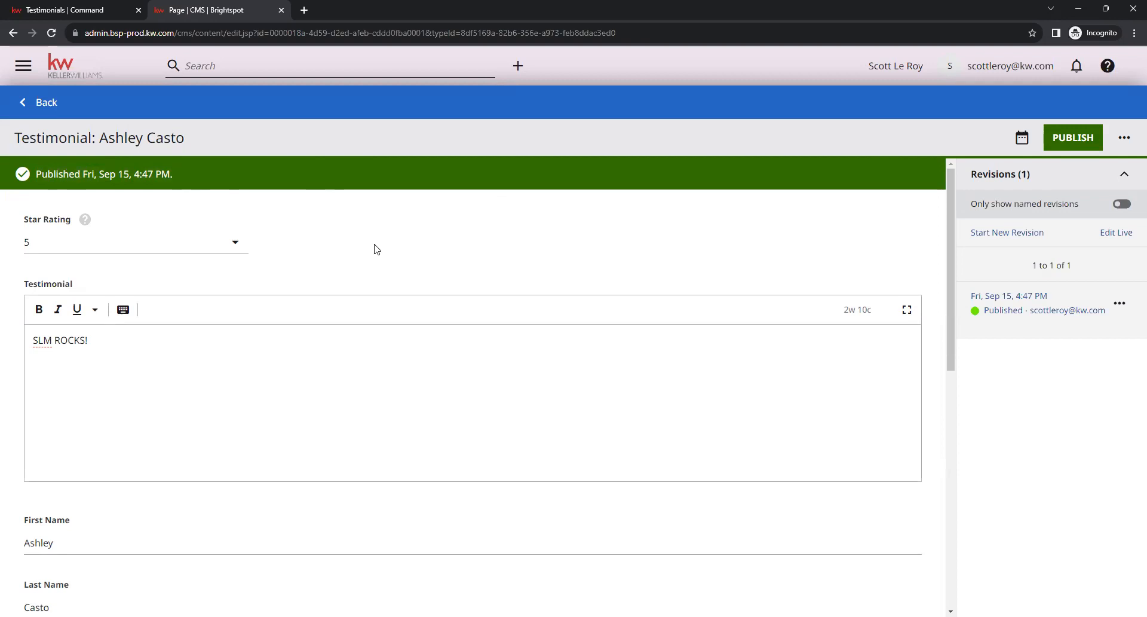
pyautogui.moveTo(41, 107)
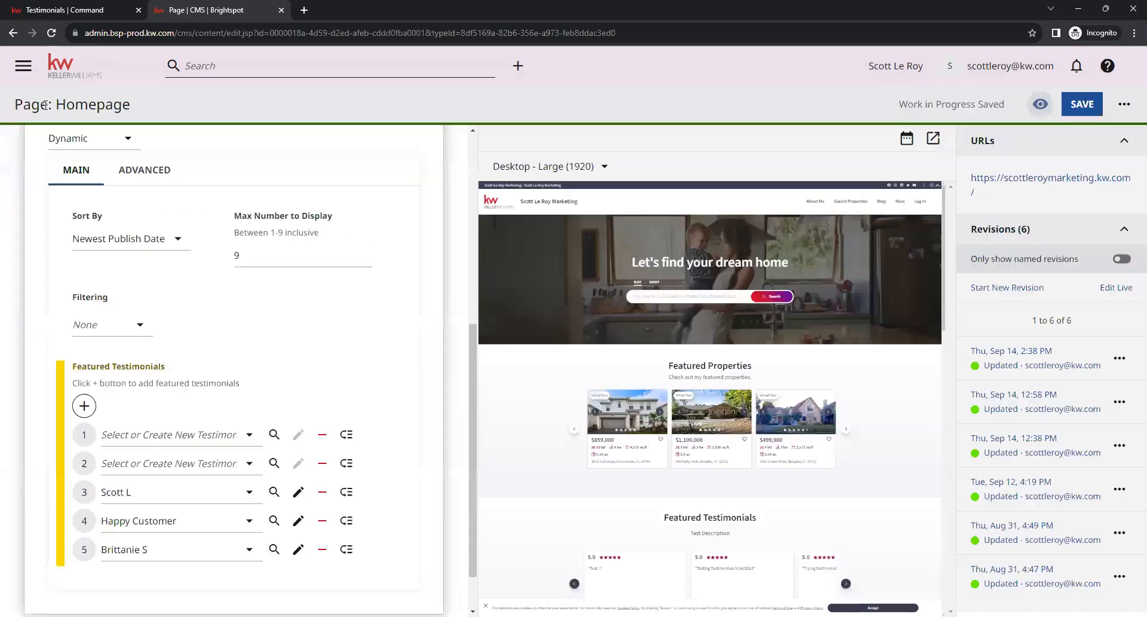
pyautogui.moveTo(196, 283)
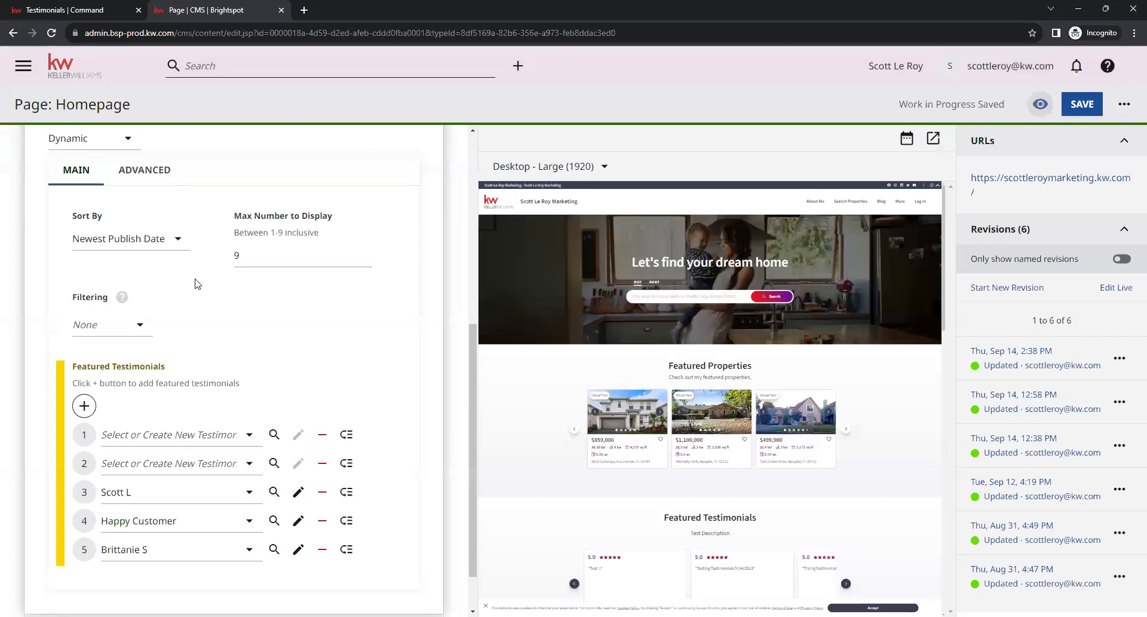
pyautogui.scroll(-3)
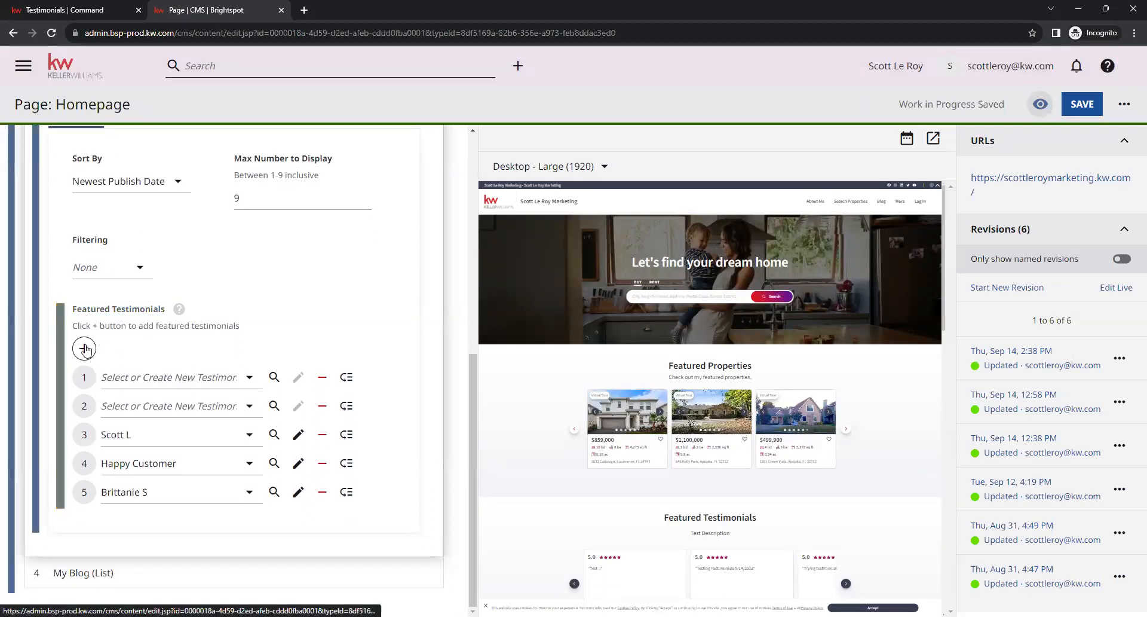
pyautogui.click(83, 348)
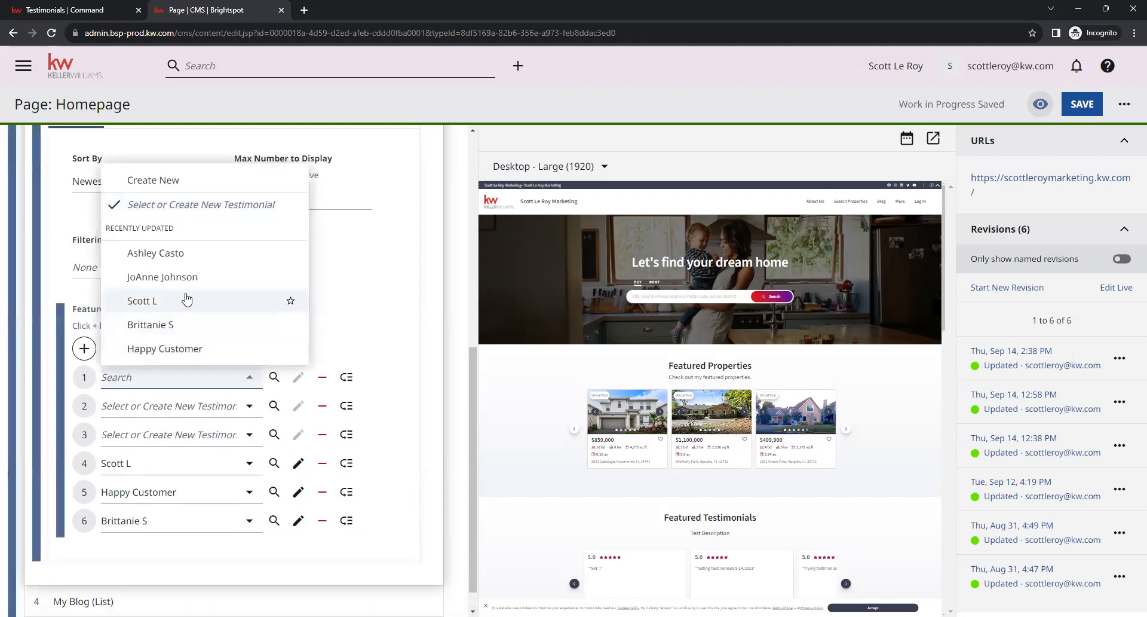
pyautogui.moveTo(201, 252)
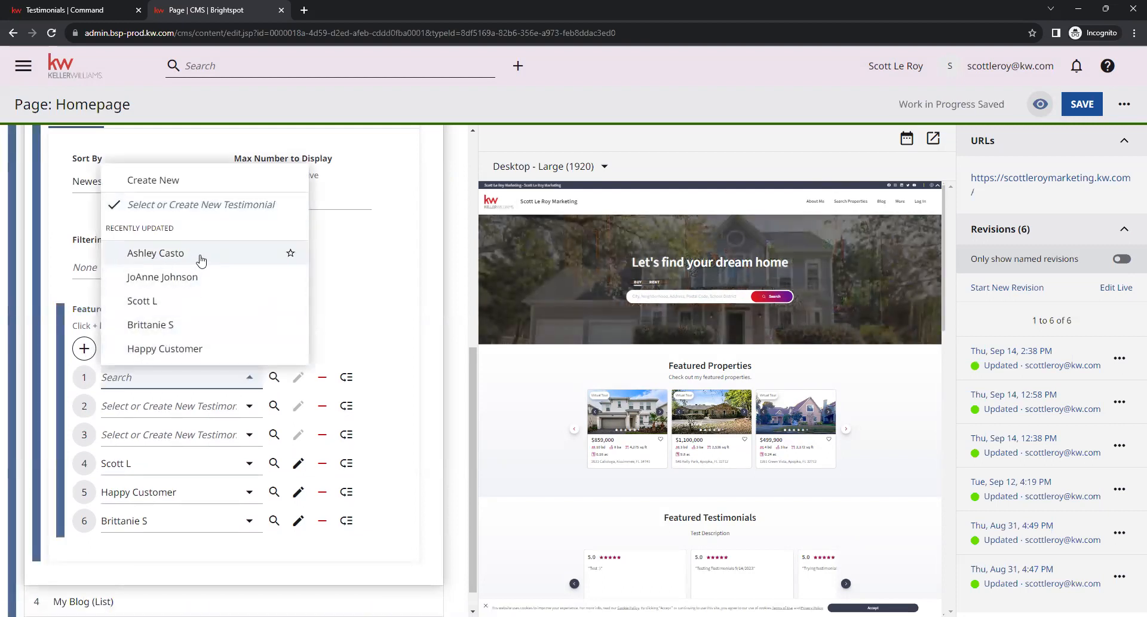
pyautogui.click(155, 252)
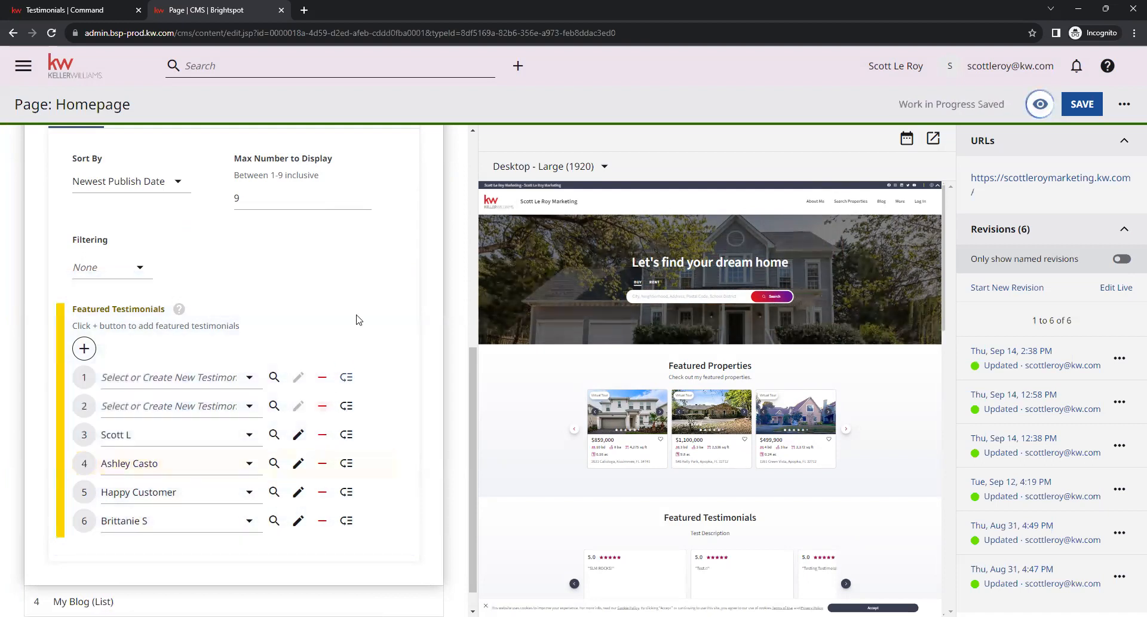
pyautogui.moveTo(340, 348)
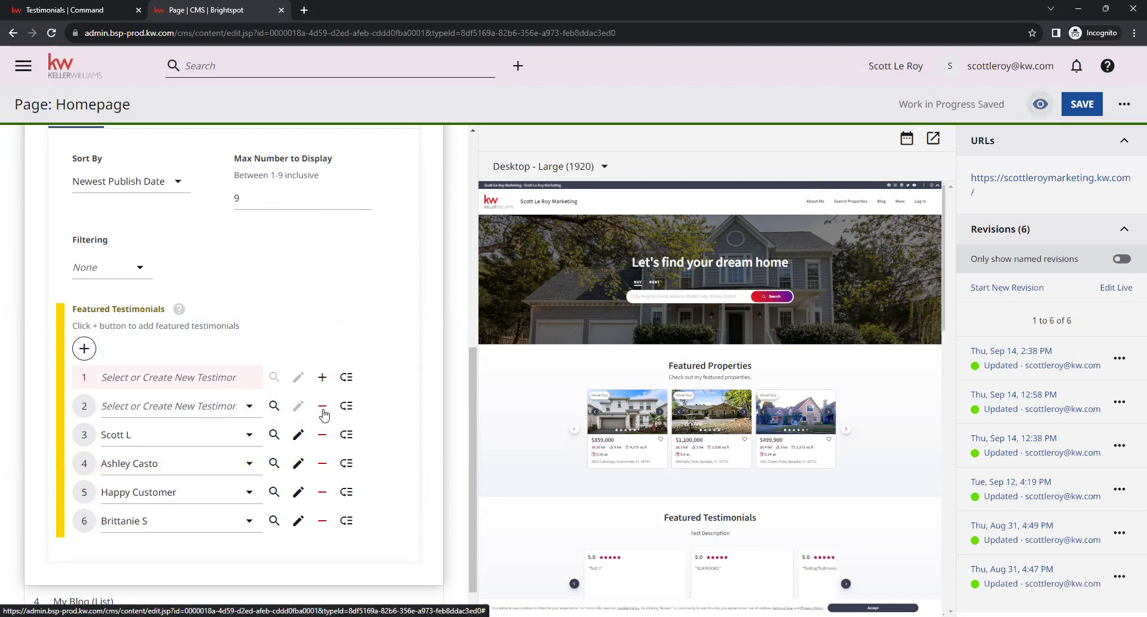
# Step: Remove the empty second featured testimonial slot and review the testimonial cards in the preview
pyautogui.click(322, 407)
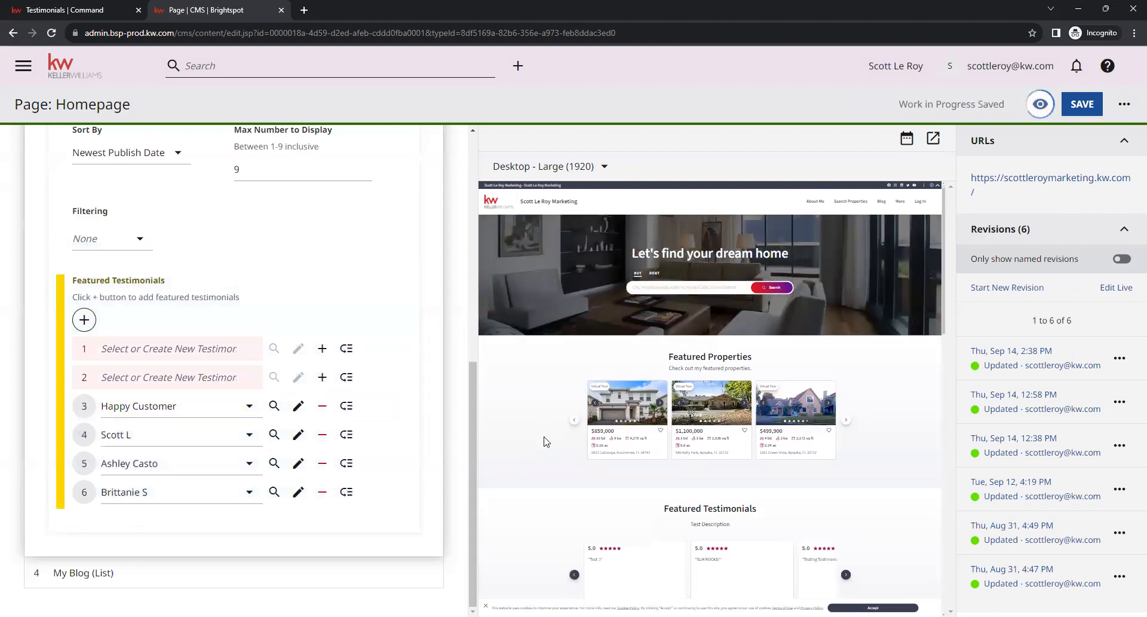
pyautogui.scroll(-3)
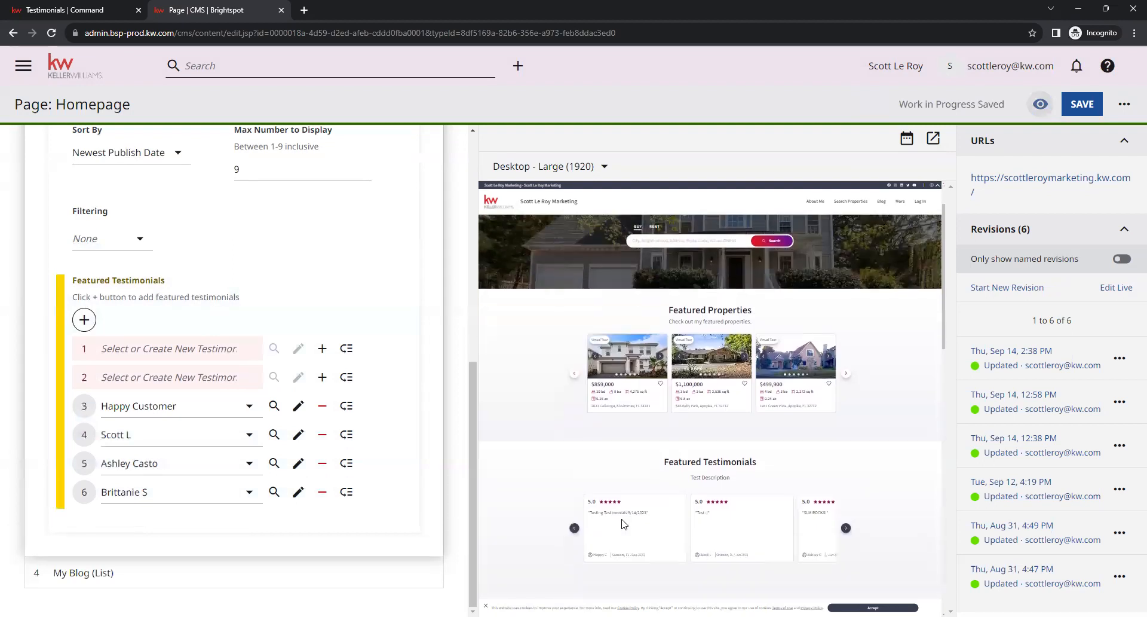
pyautogui.scroll(-3)
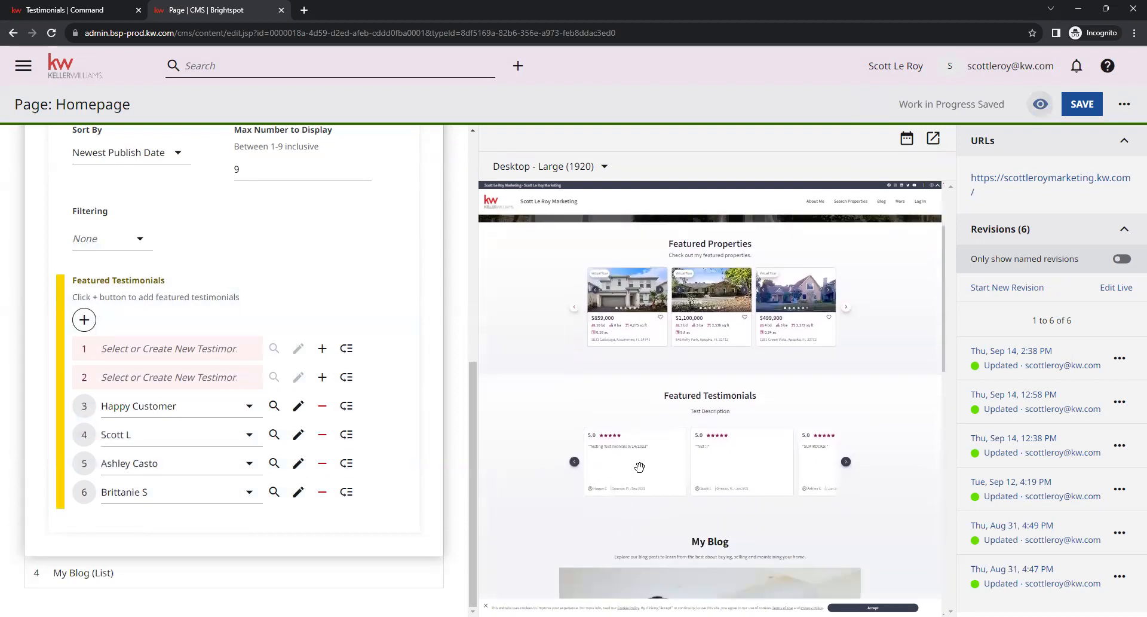
pyautogui.scroll(3)
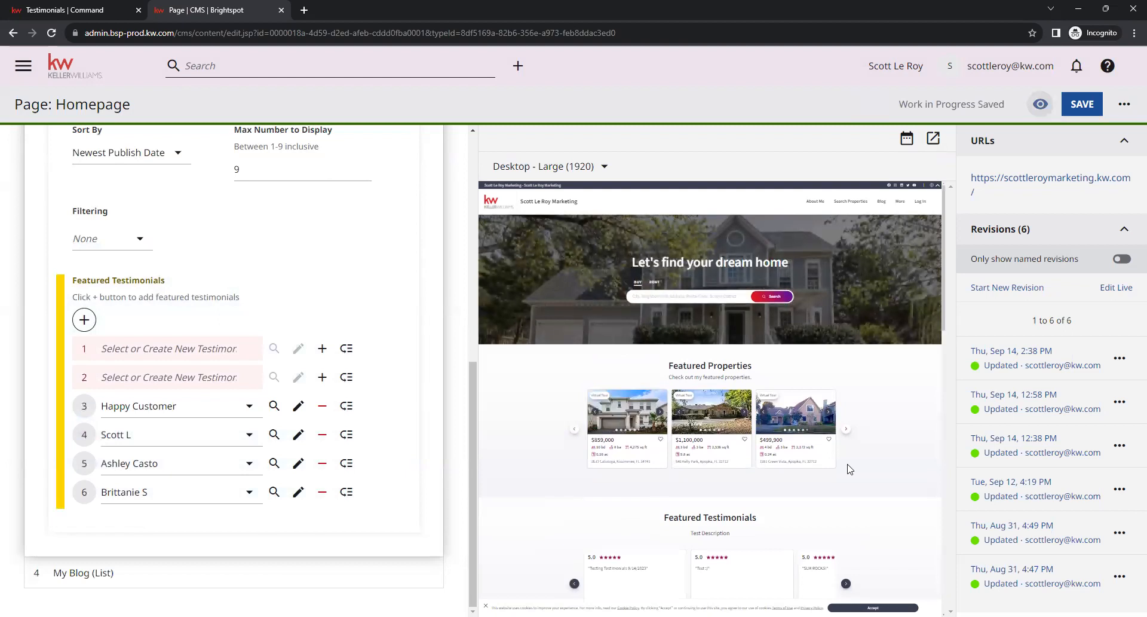
pyautogui.scroll(-3)
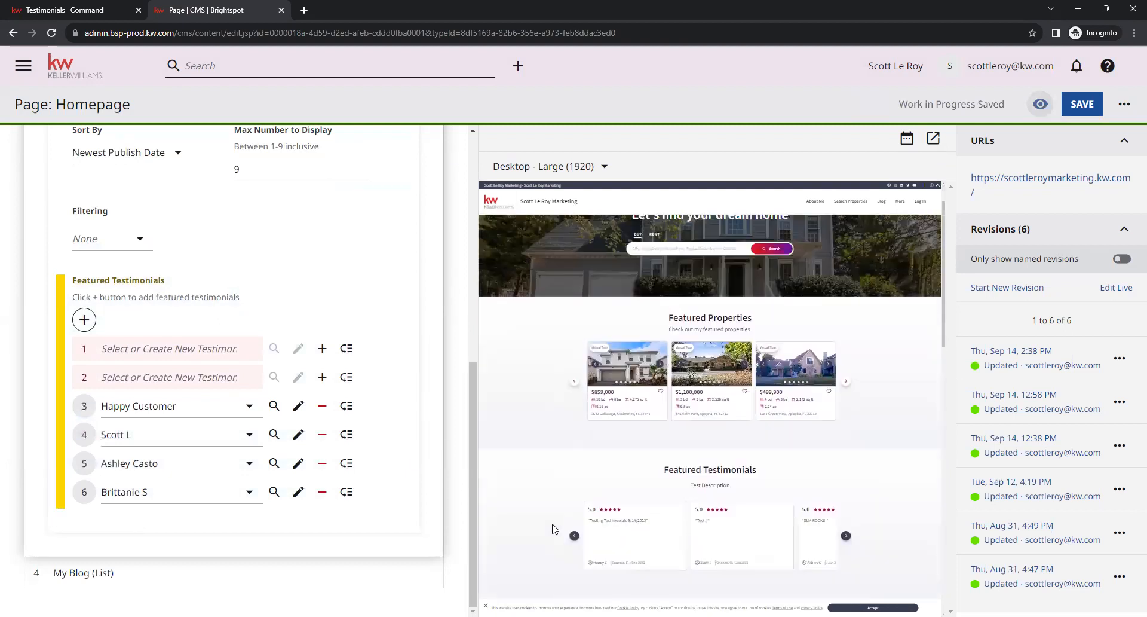
pyautogui.scroll(3)
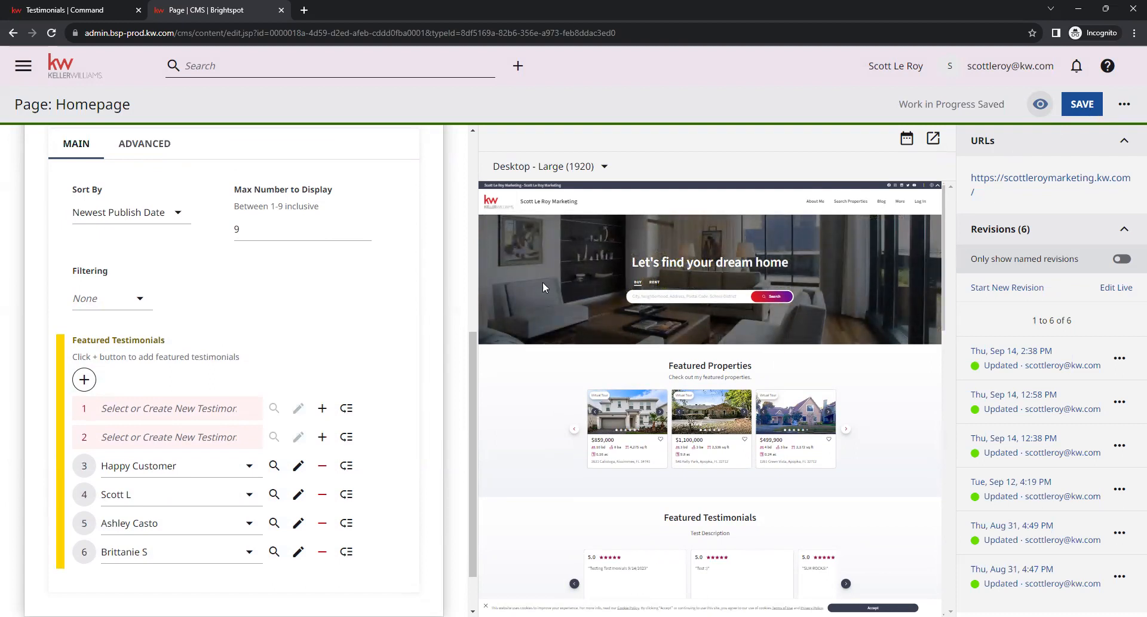
# Step: From the CMS dashboard, open the live website via the 'Check out your website here' link
pyautogui.scroll(3)
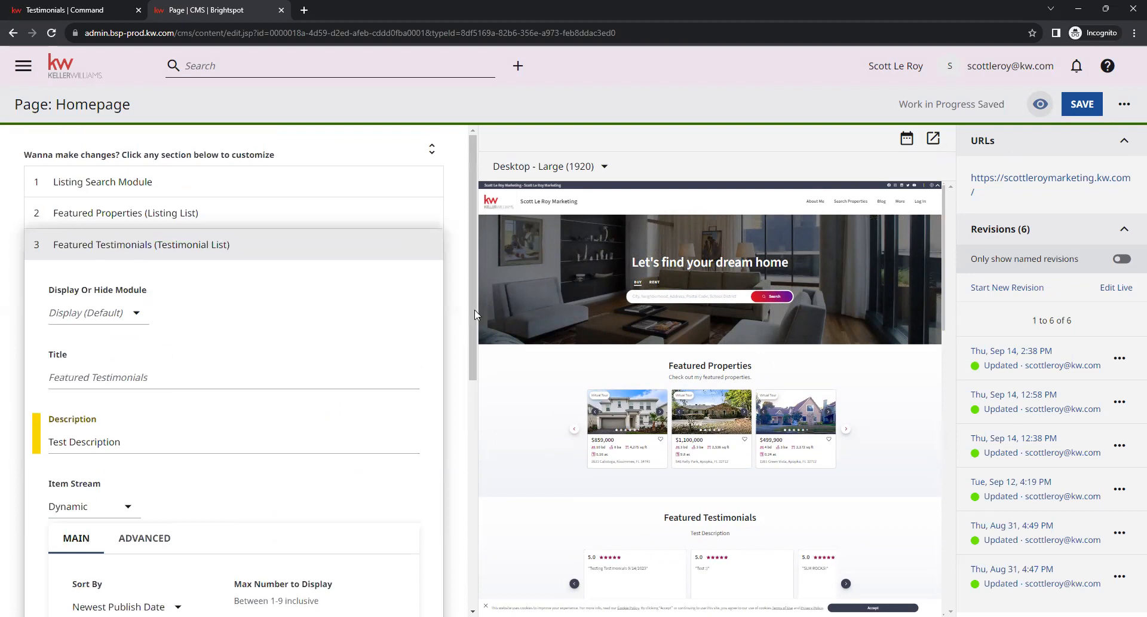
pyautogui.moveTo(464, 155)
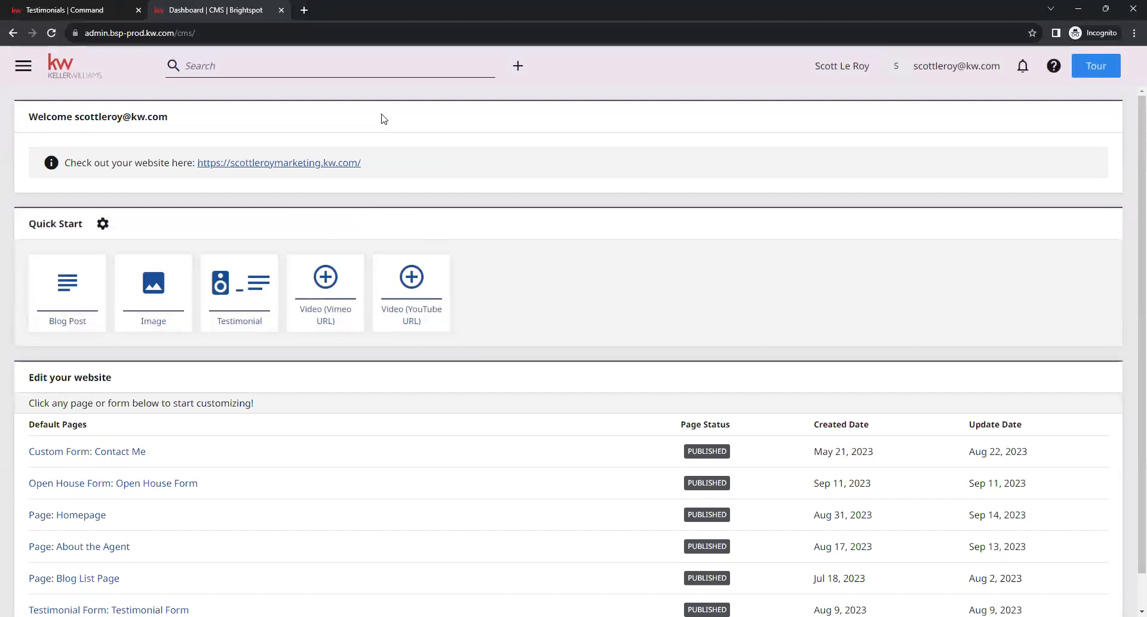
pyautogui.moveTo(279, 162)
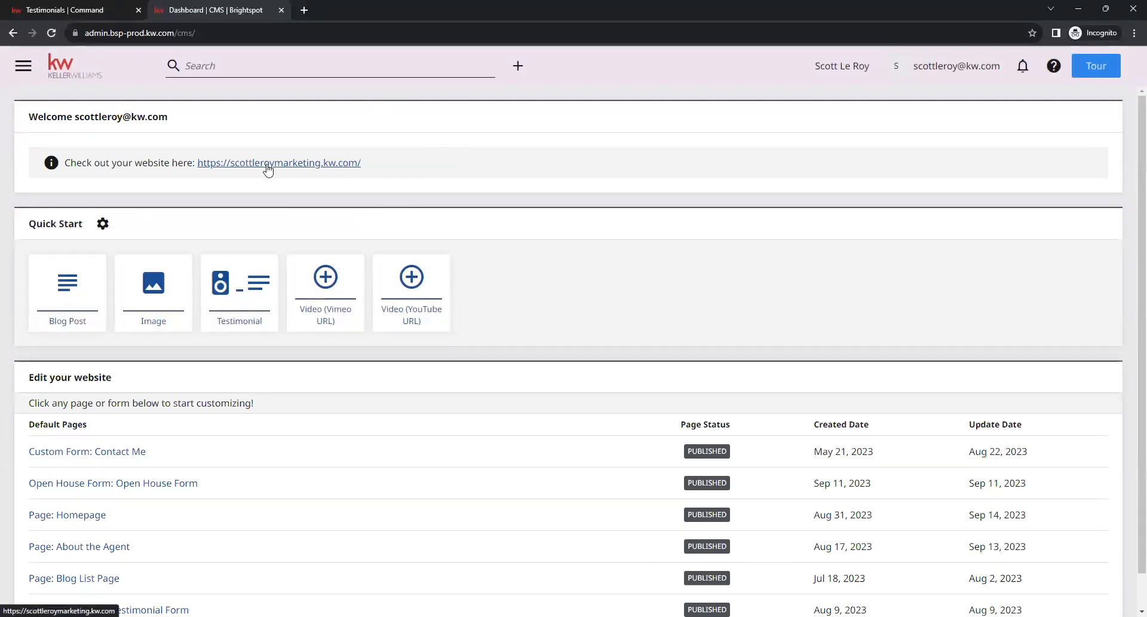
pyautogui.moveTo(181, 163)
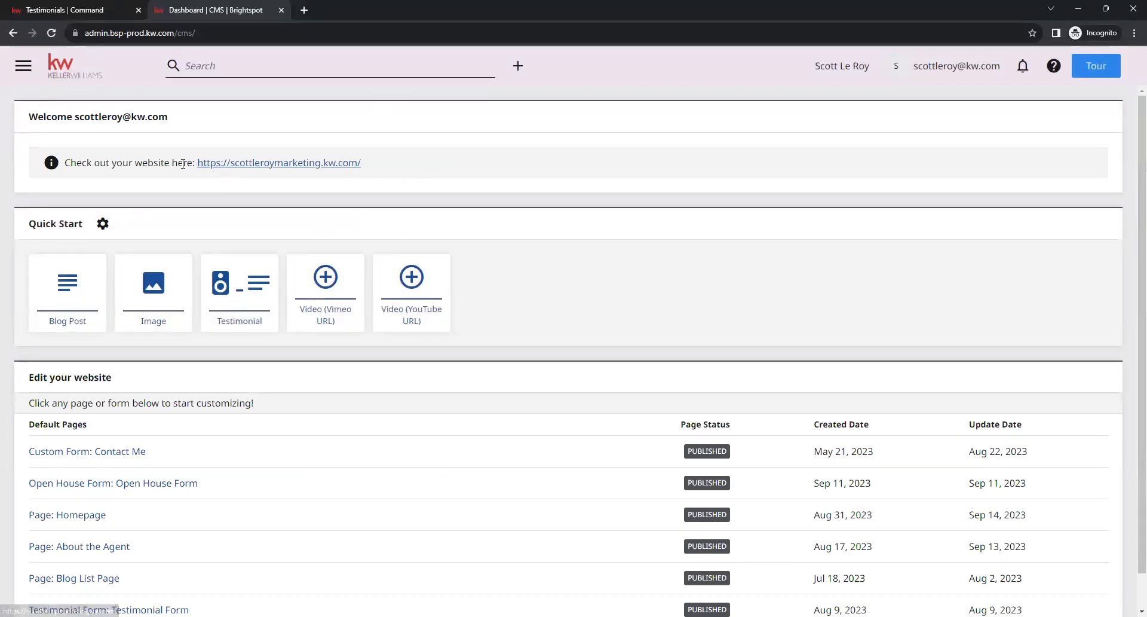
pyautogui.click(278, 163)
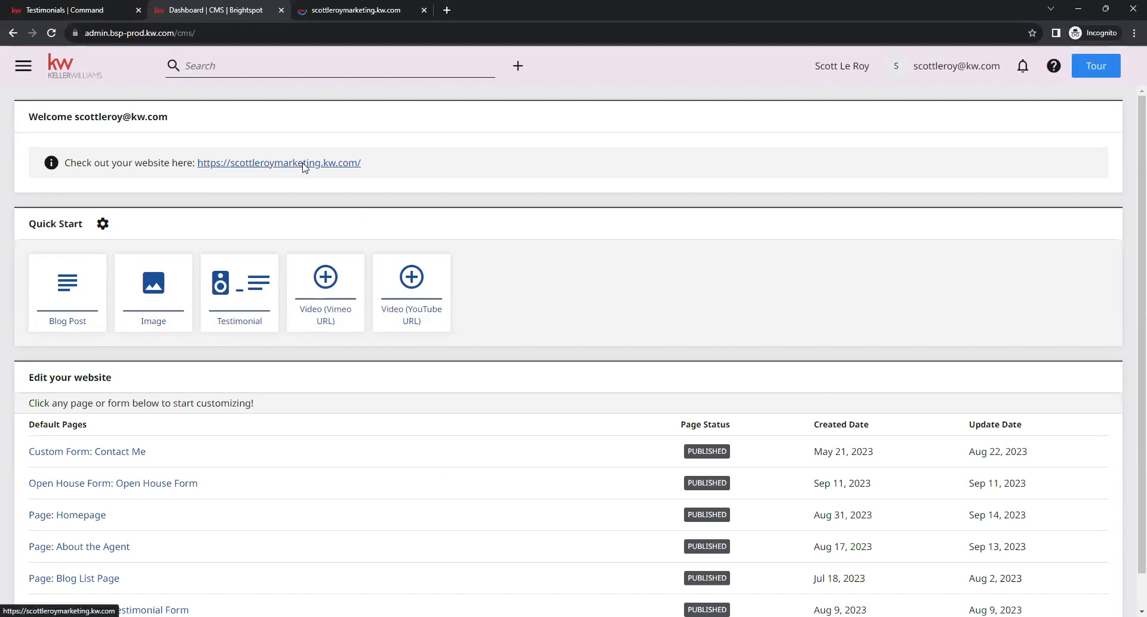
# Step: On the live site tab, go to Leave a Review under the More navigation menu
pyautogui.click(358, 10)
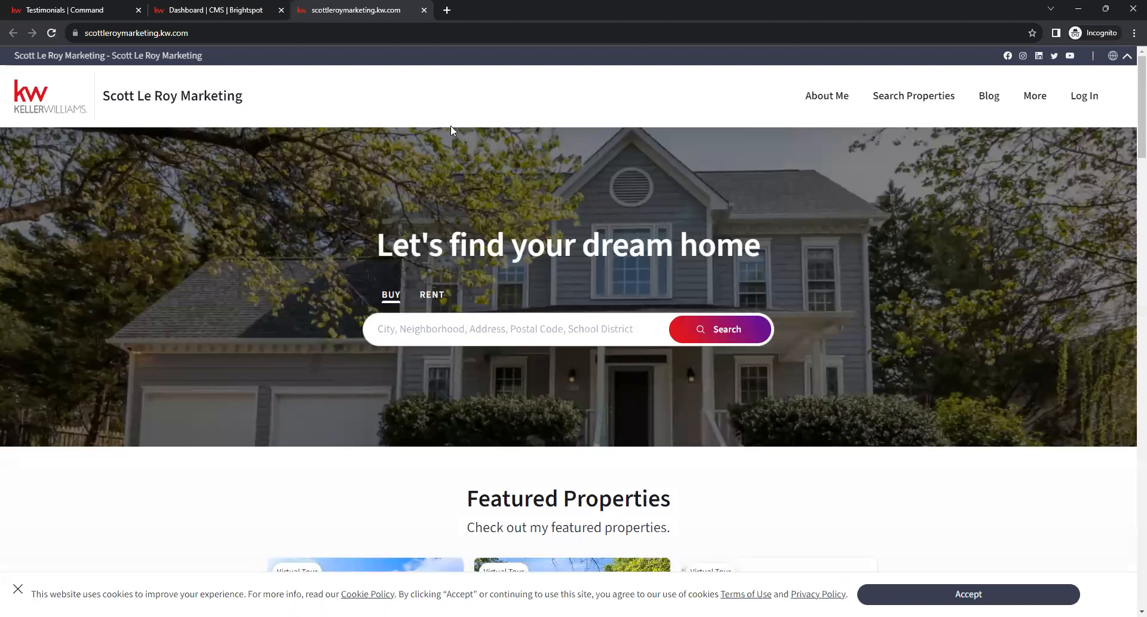
pyautogui.moveTo(928, 204)
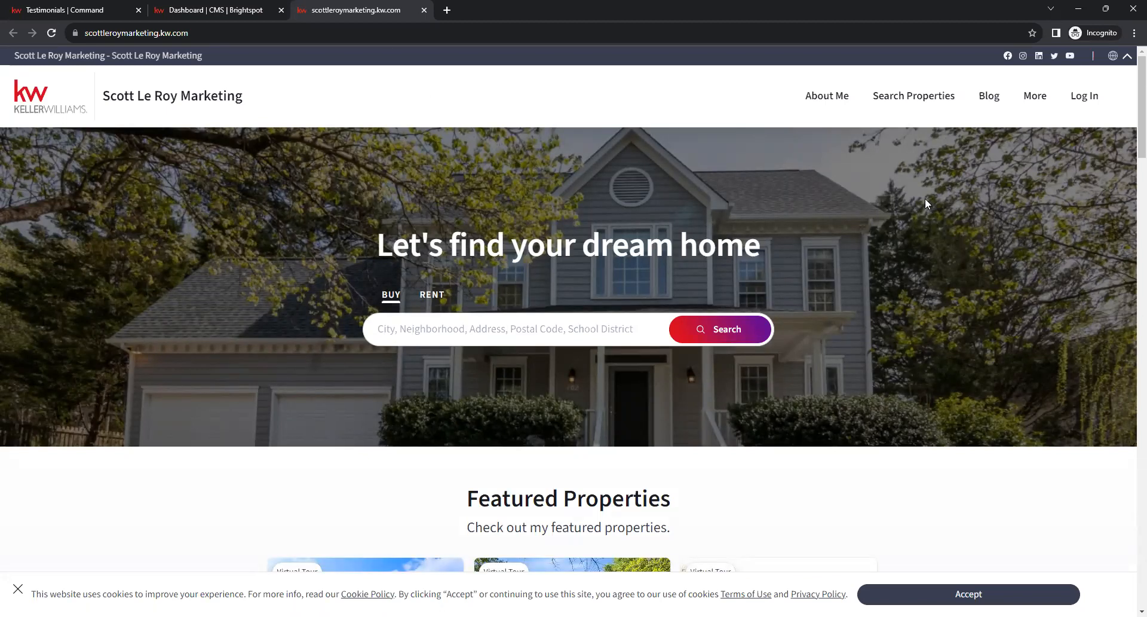
pyautogui.moveTo(1037, 126)
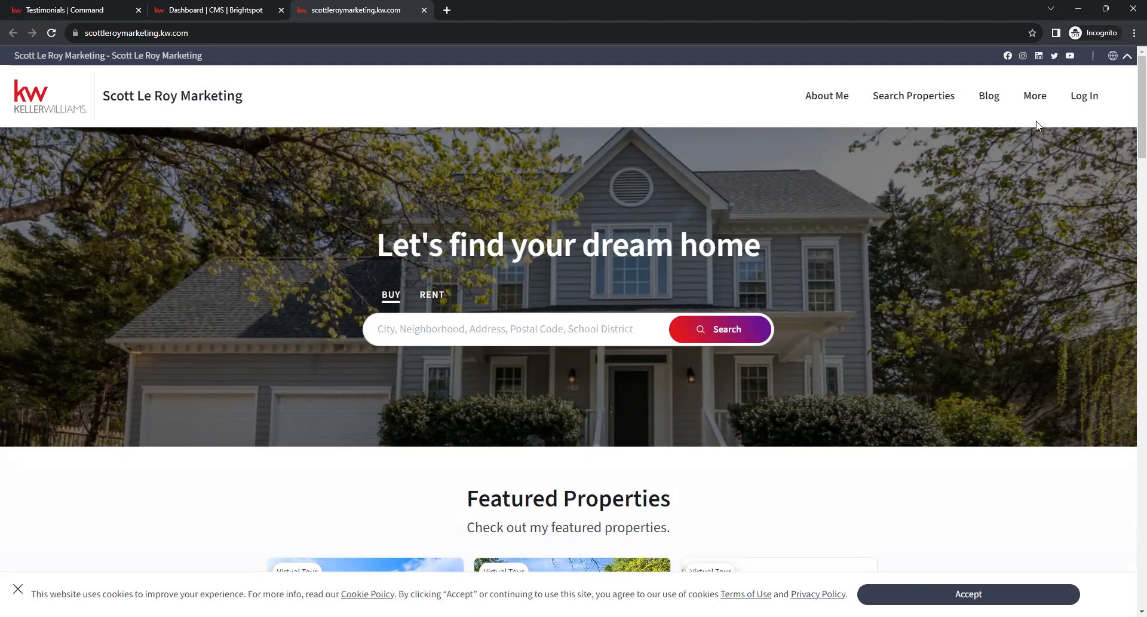
pyautogui.click(1035, 96)
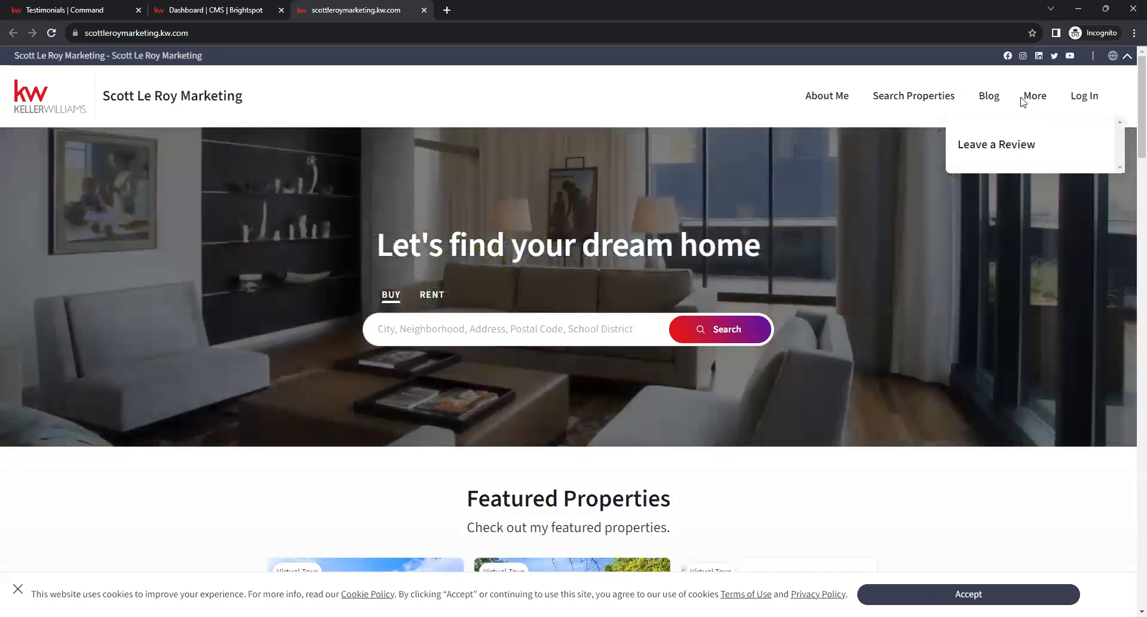
pyautogui.moveTo(1027, 100)
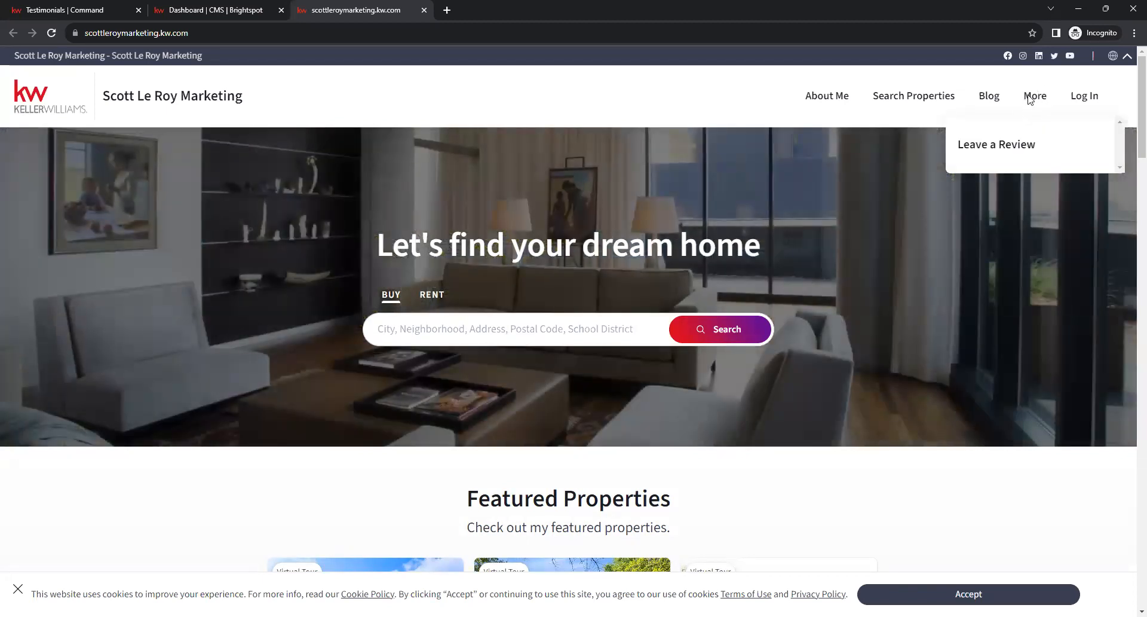
pyautogui.moveTo(1037, 111)
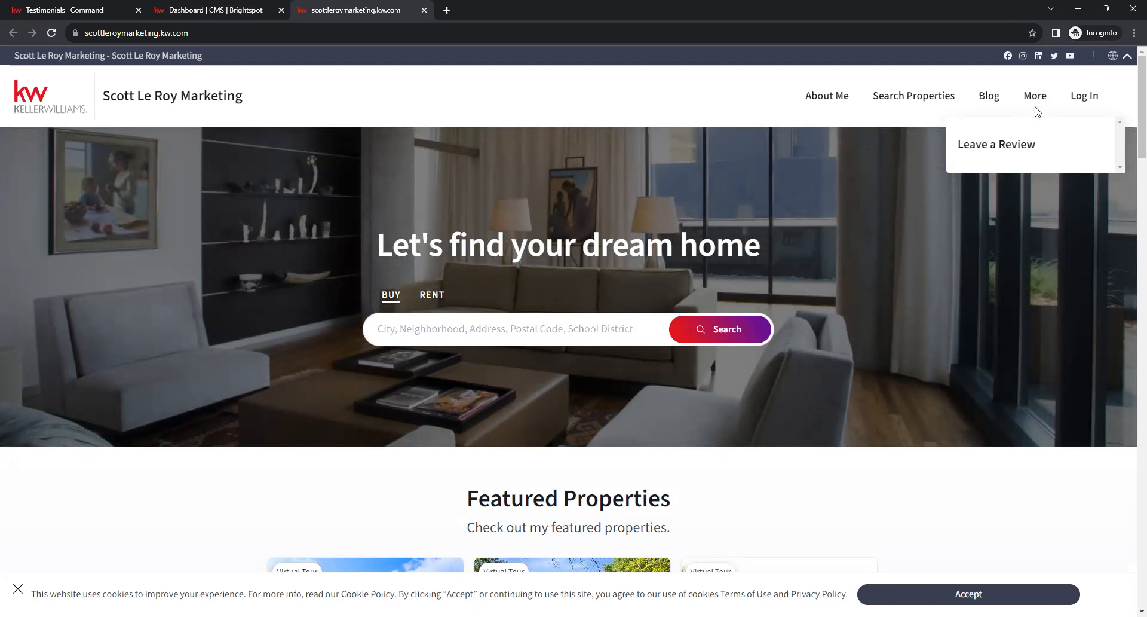
pyautogui.moveTo(1015, 145)
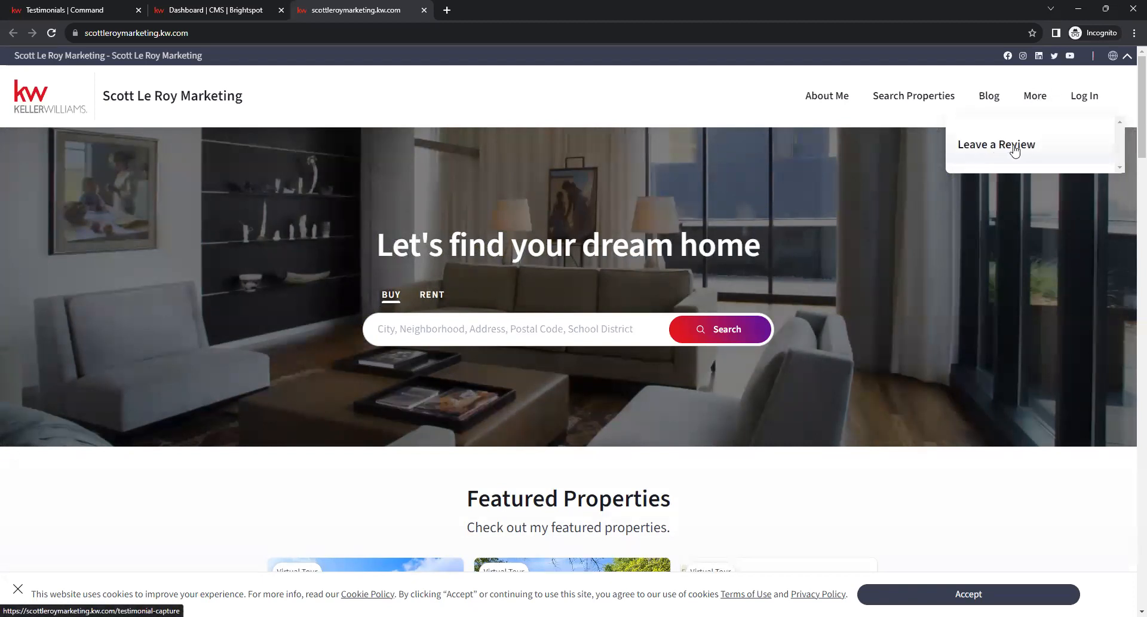
pyautogui.click(997, 145)
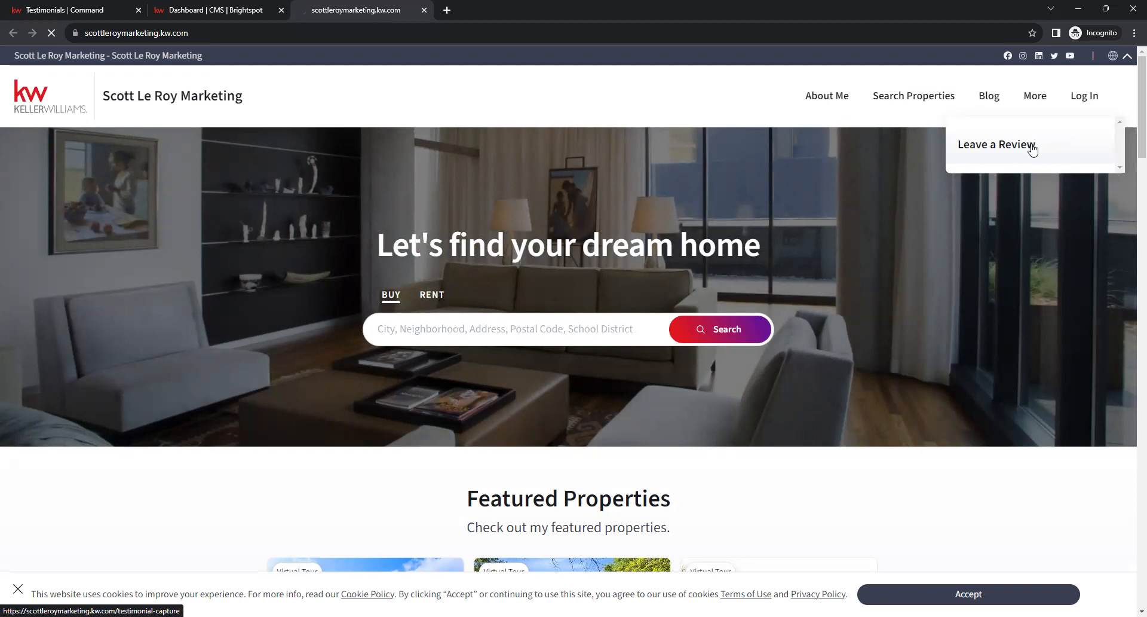
pyautogui.click(997, 145)
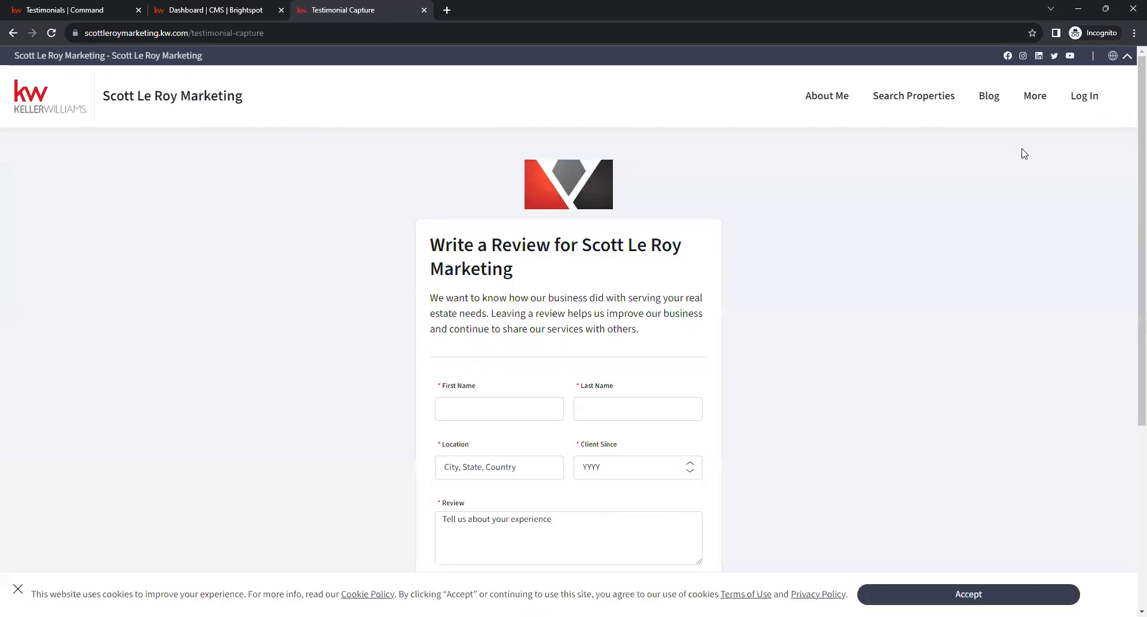
pyautogui.moveTo(680, 341)
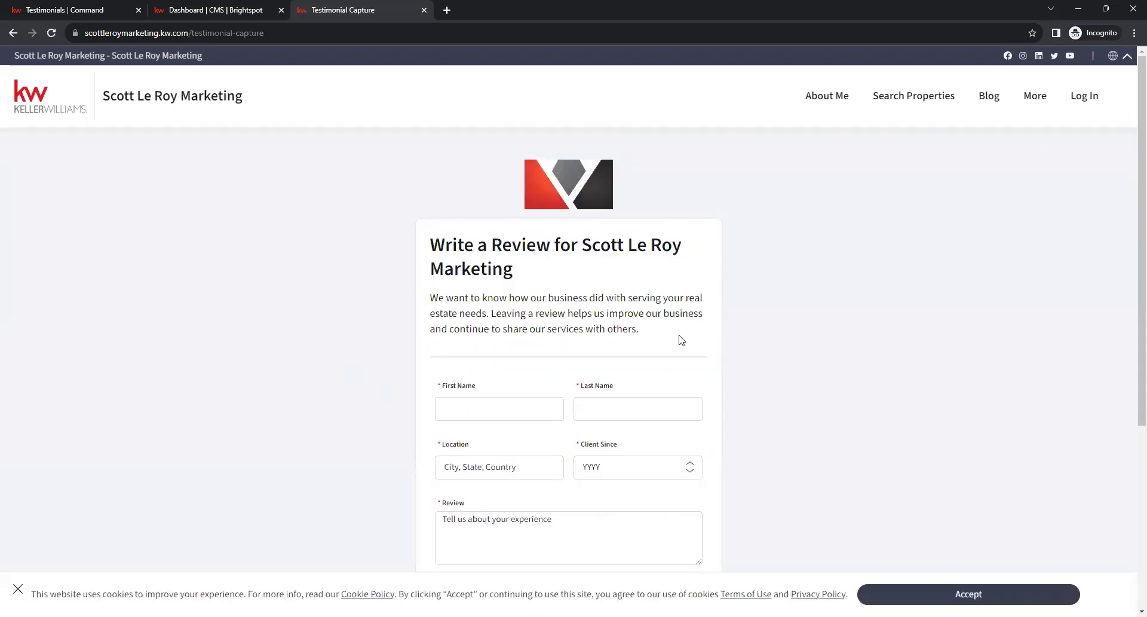
pyautogui.scroll(-3)
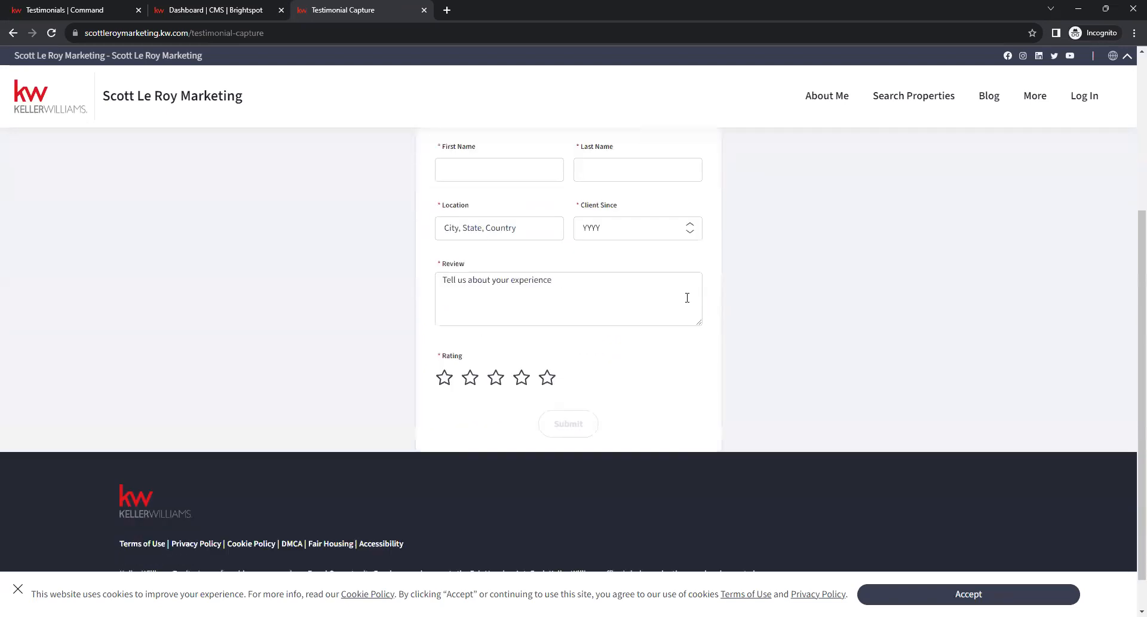
pyautogui.scroll(3)
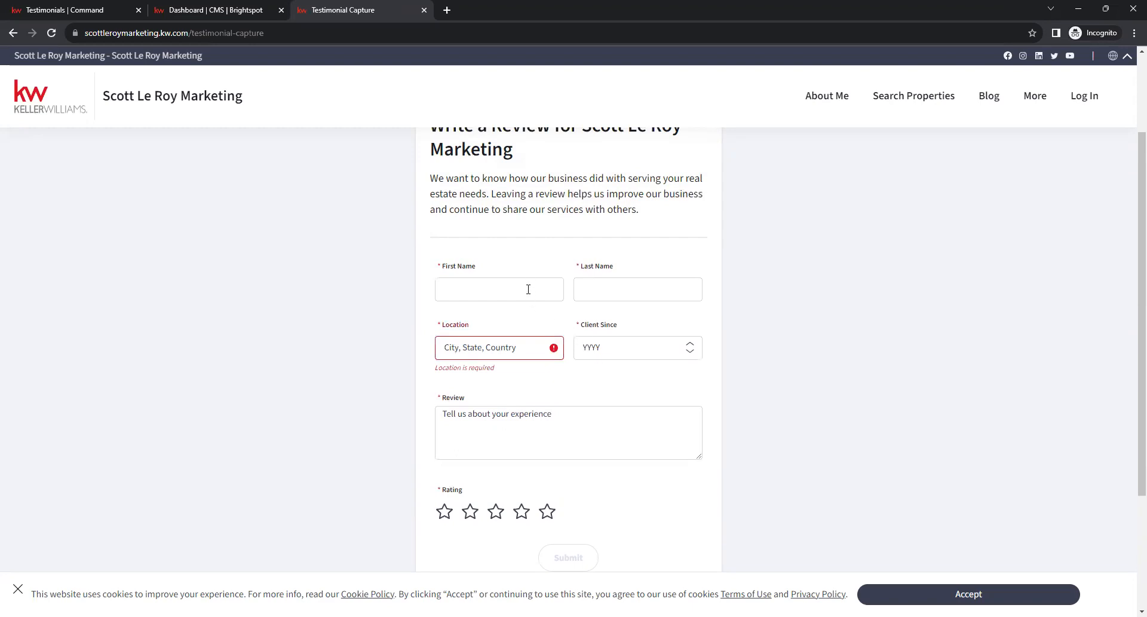
pyautogui.write('Scott')
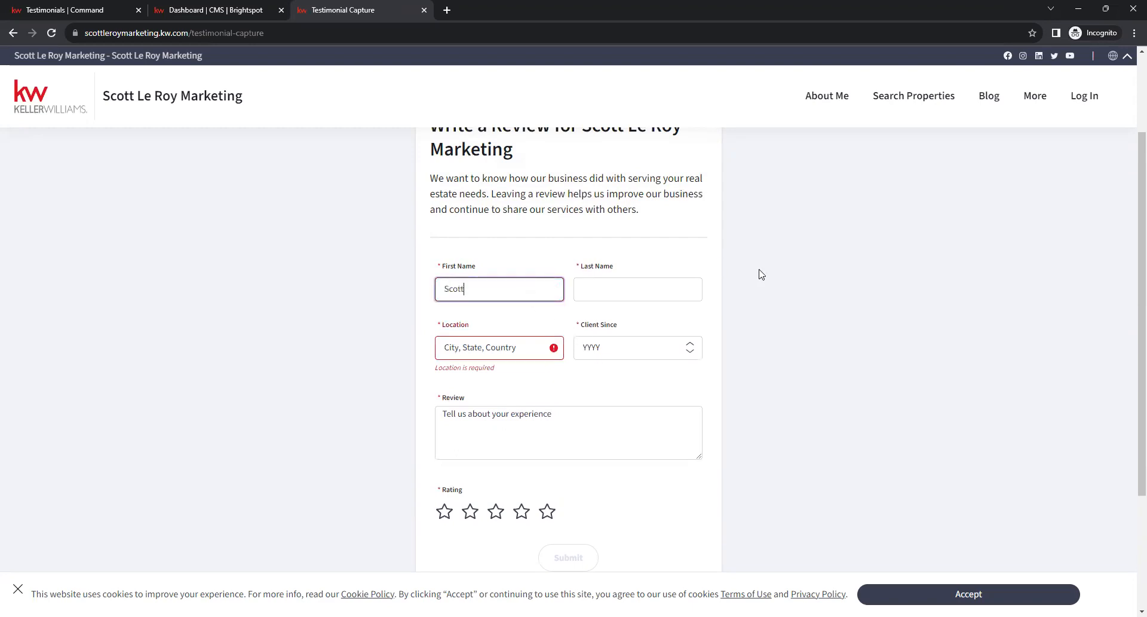
pyautogui.write('Le Roy')
pyautogui.click(499, 347)
pyautogui.write('Orland')
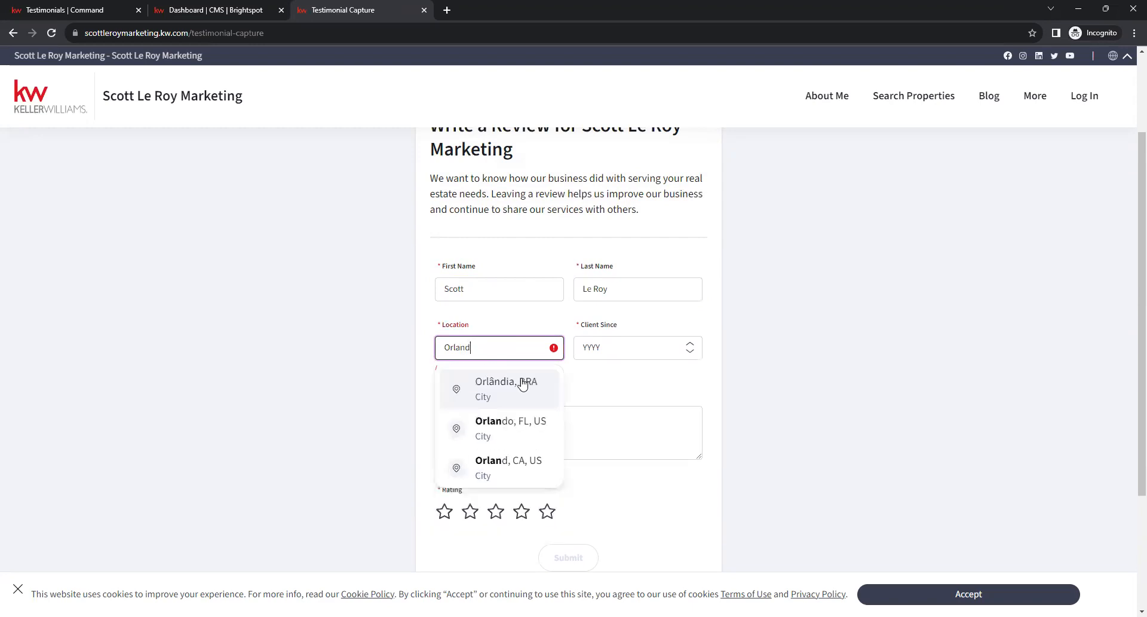
pyautogui.write('o')
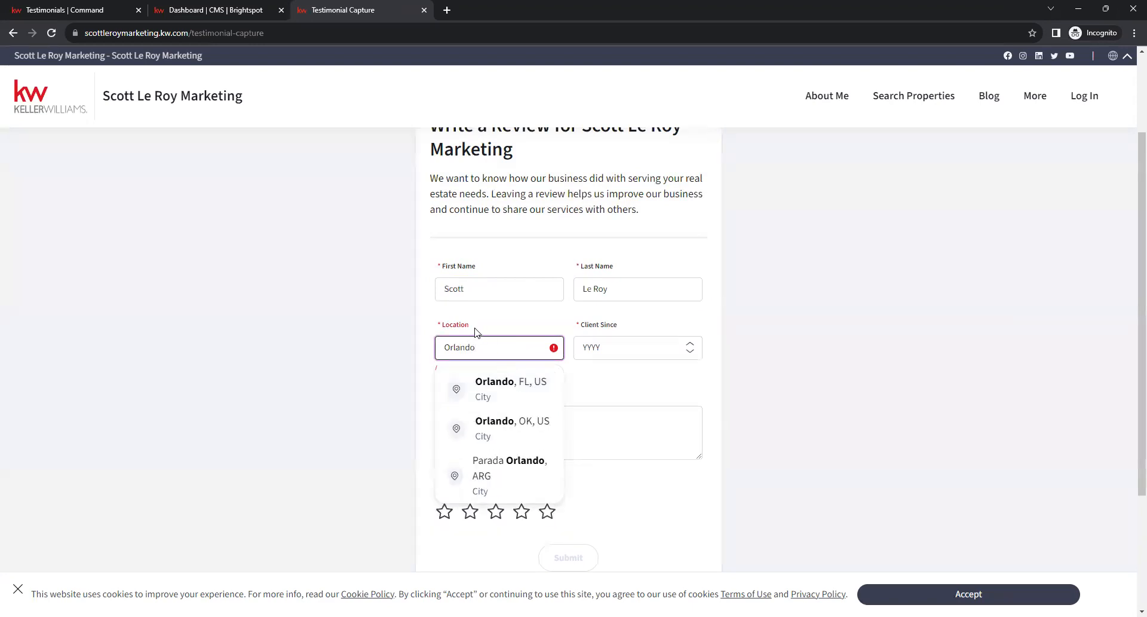
pyautogui.moveTo(469, 512)
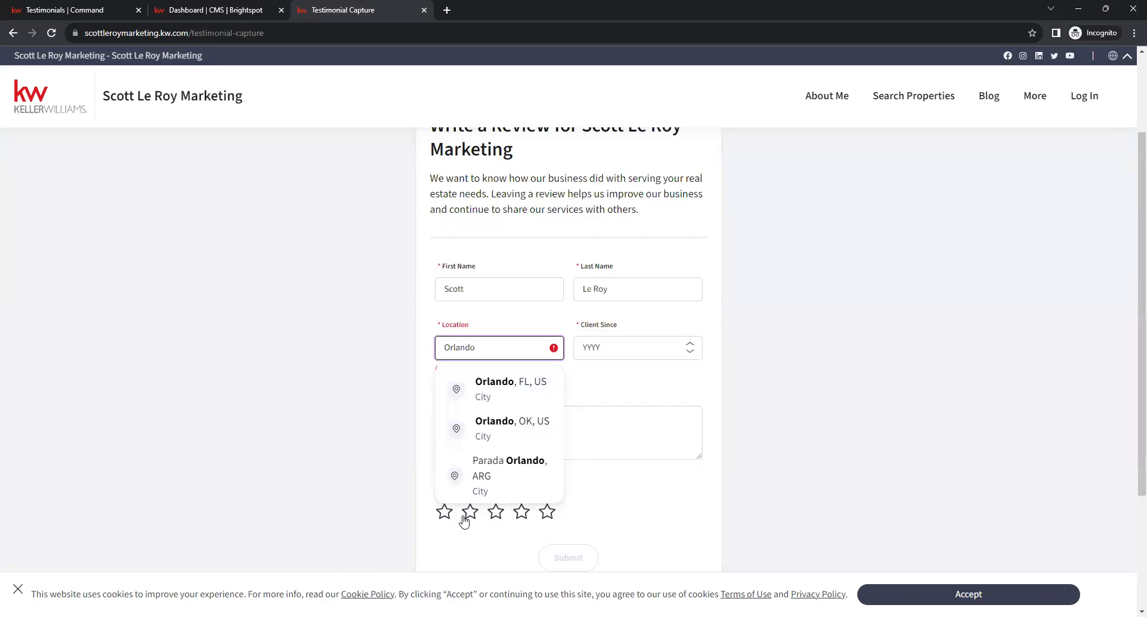
pyautogui.click(501, 389)
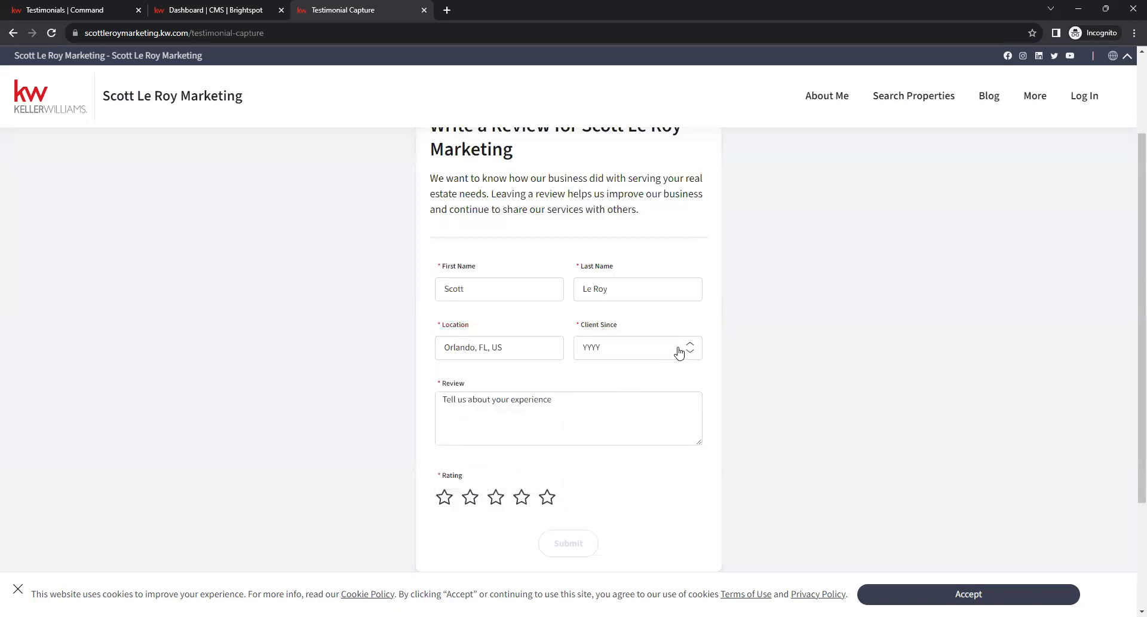
pyautogui.click(637, 346)
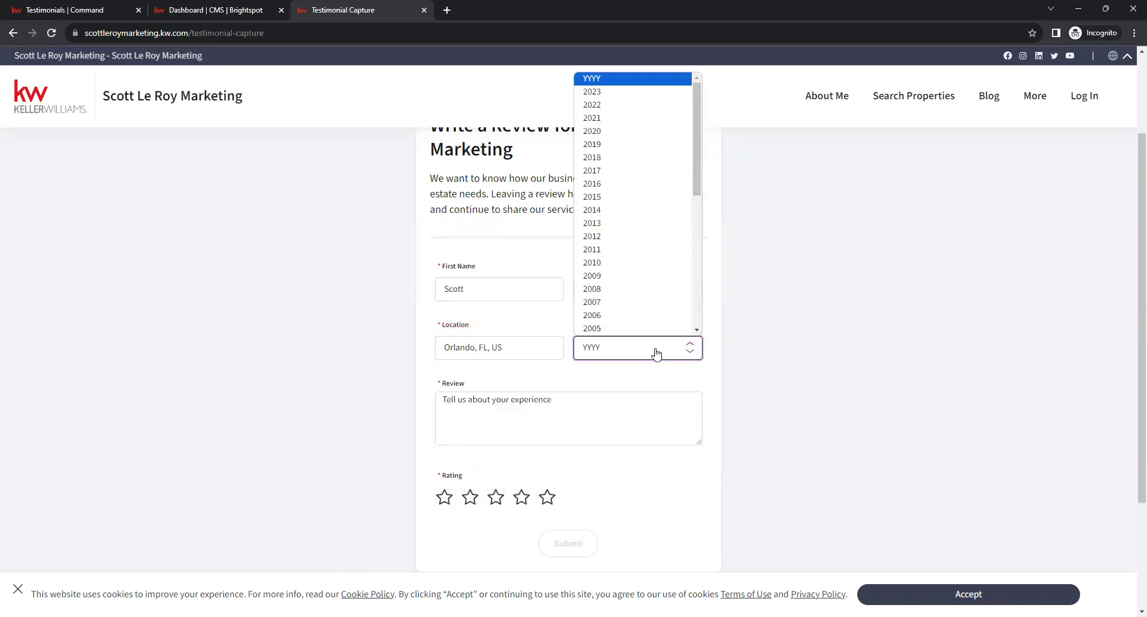
pyautogui.moveTo(634, 105)
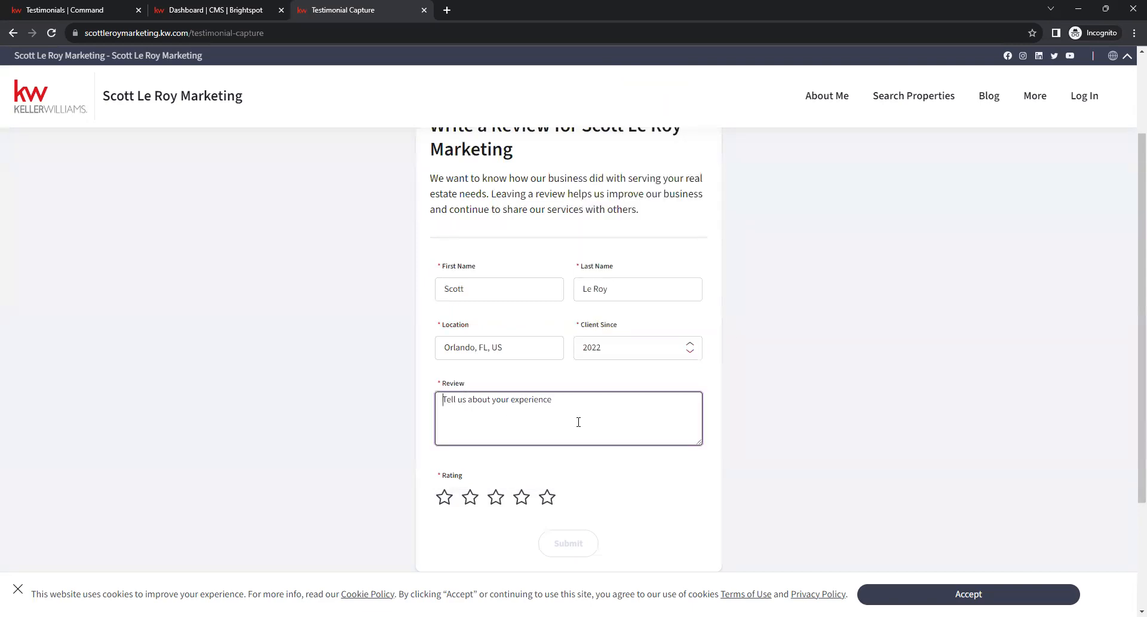
pyautogui.moveTo(463, 419)
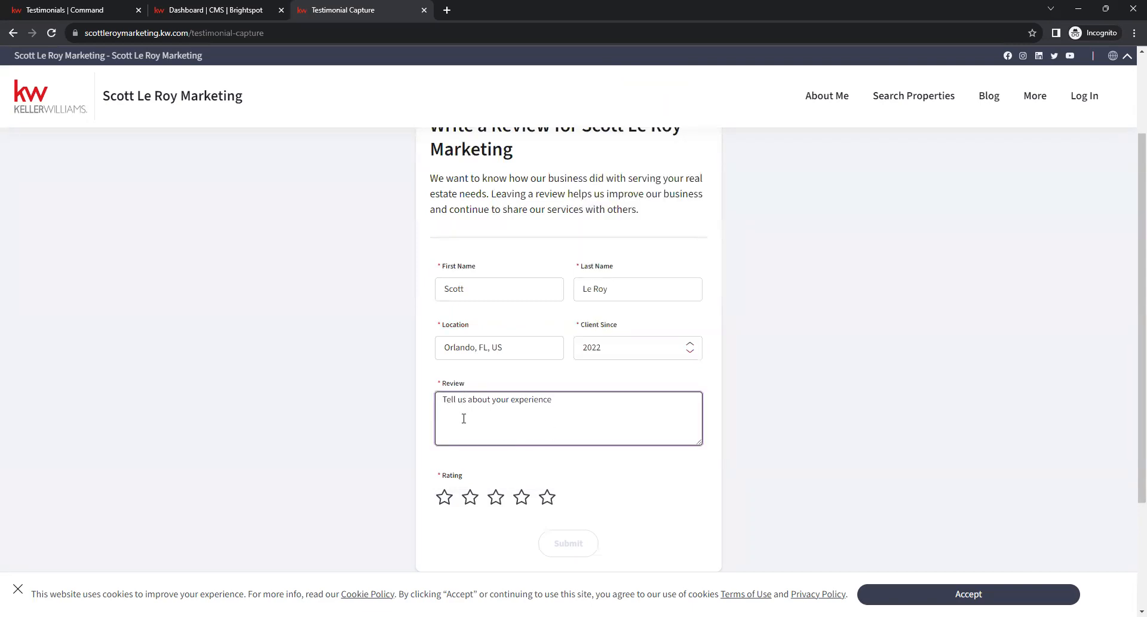
# Step: Enter the review "Test Review! :)" and give it a five-star rating
pyautogui.write('Test Rev')
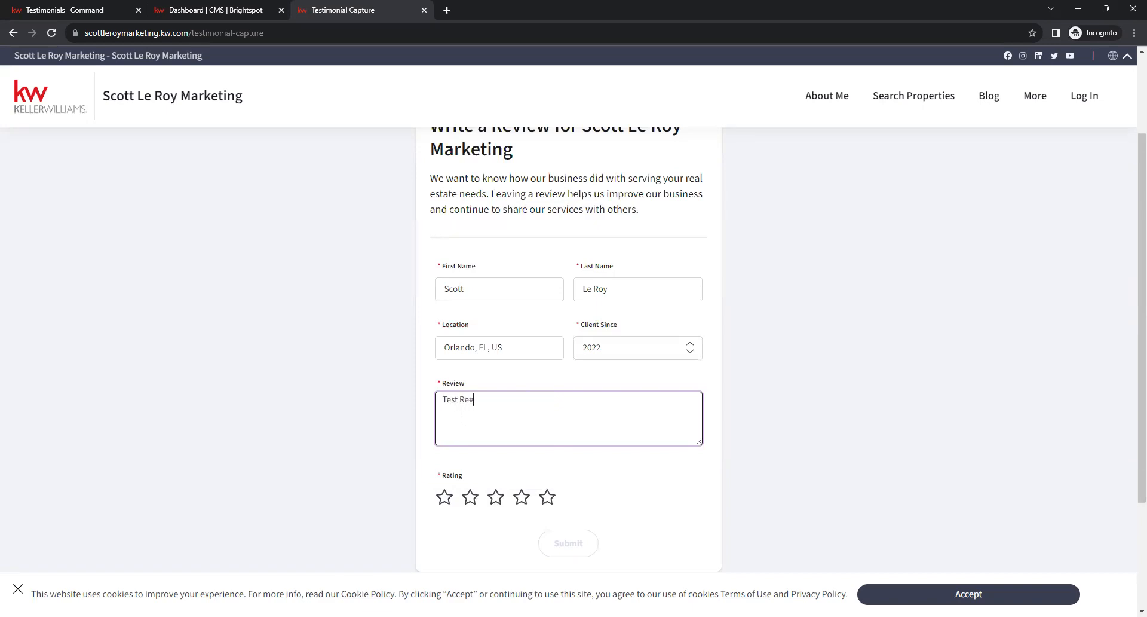
pyautogui.write('iew! :)')
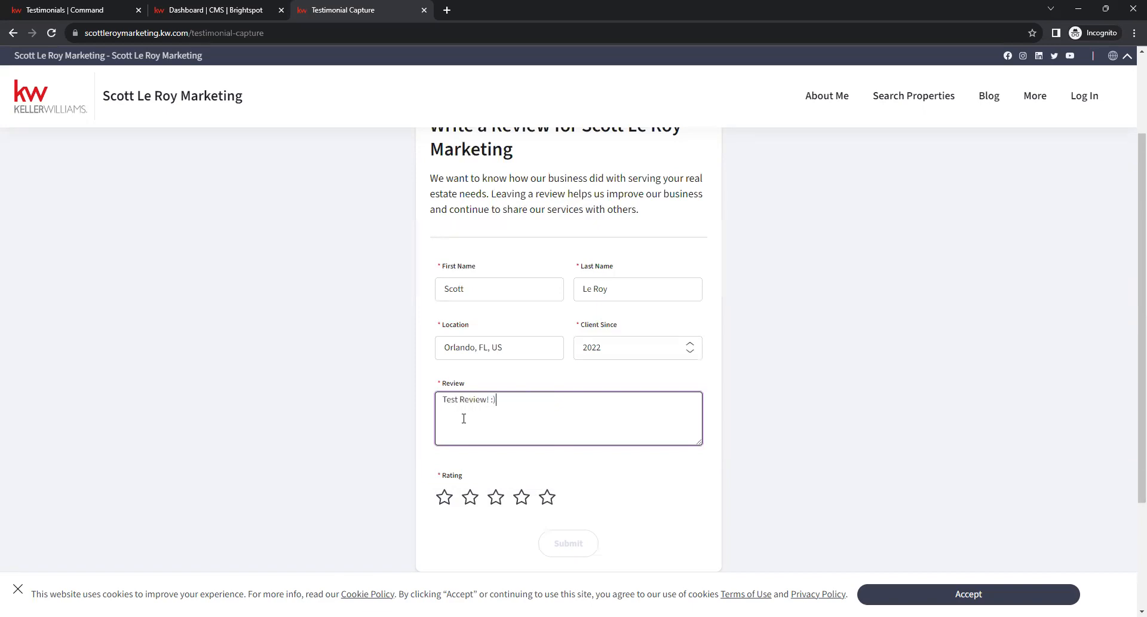
pyautogui.click(503, 457)
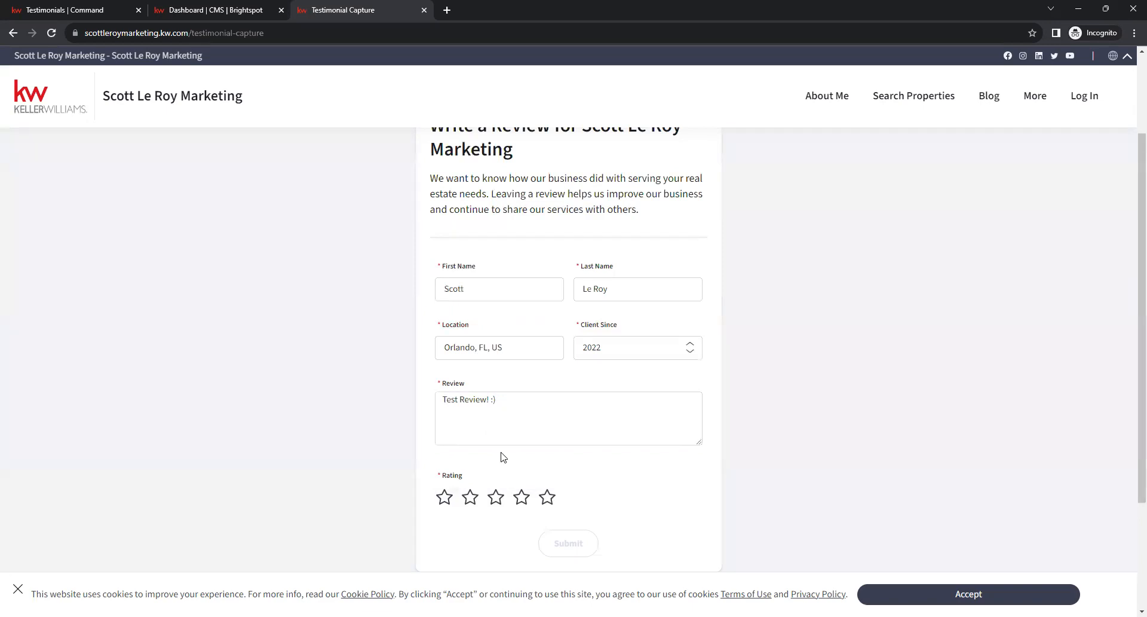
pyautogui.moveTo(547, 498)
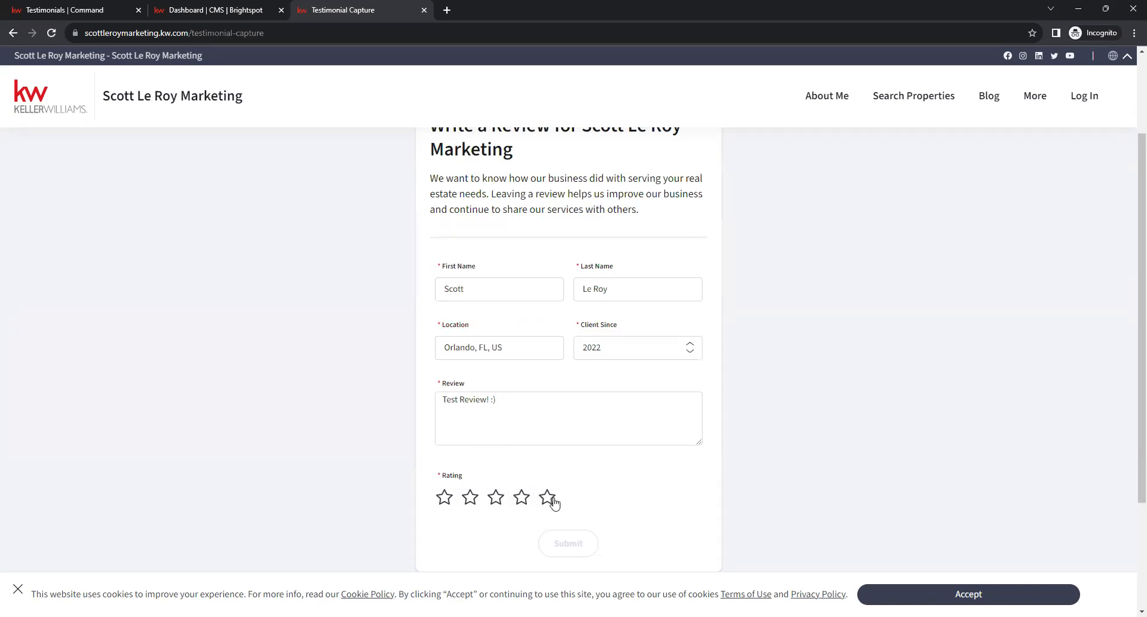
pyautogui.click(547, 498)
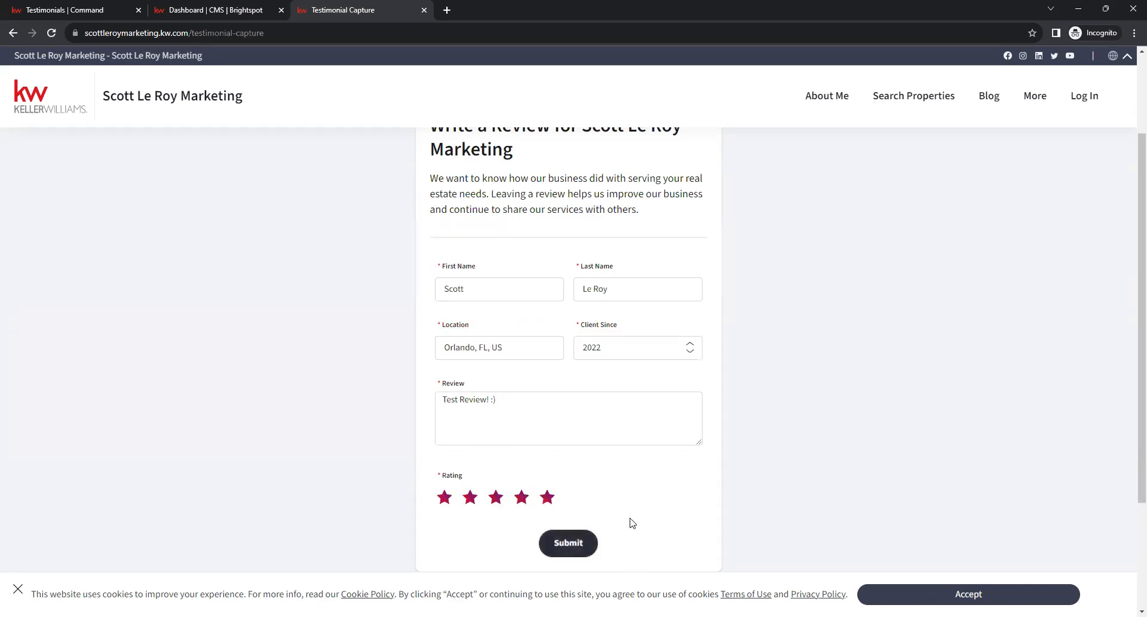
pyautogui.scroll(-3)
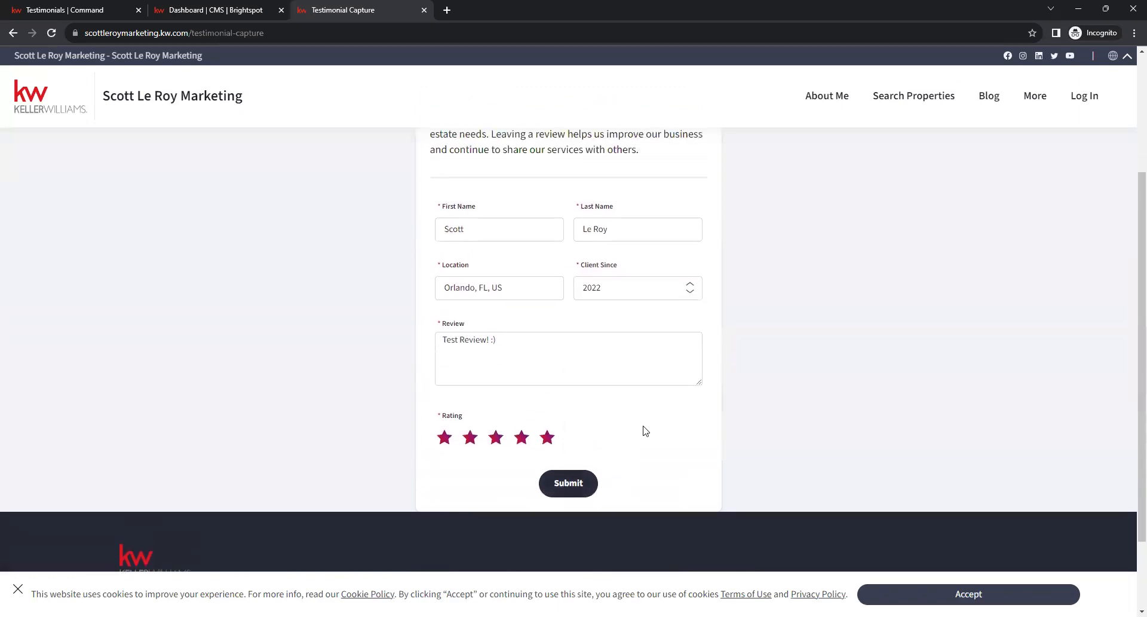
pyautogui.moveTo(423, 298)
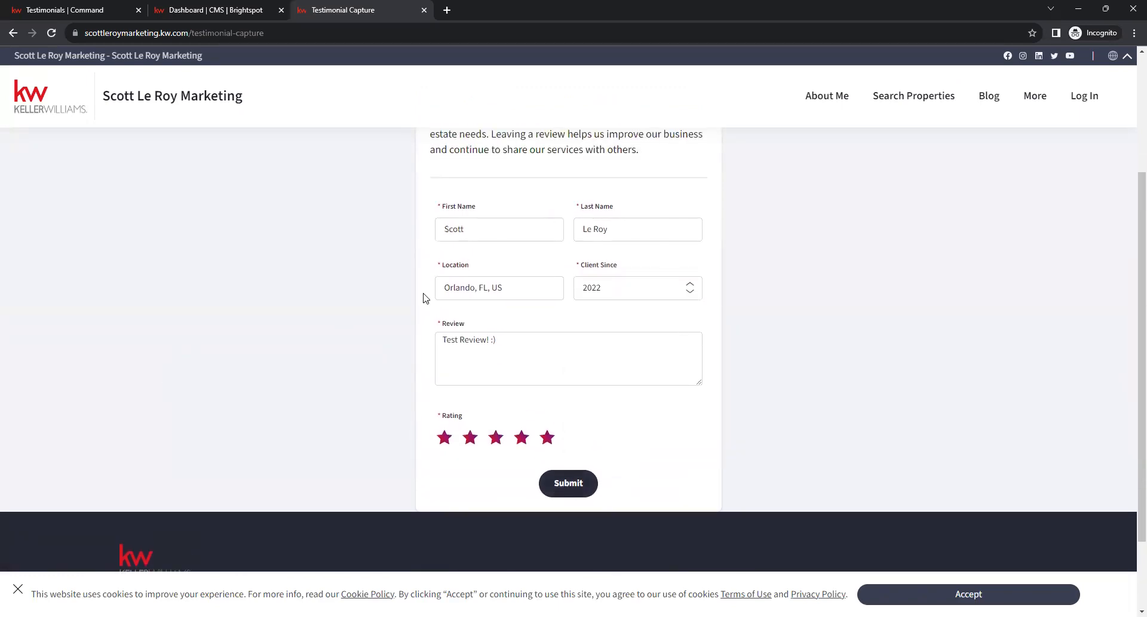
pyautogui.moveTo(503, 485)
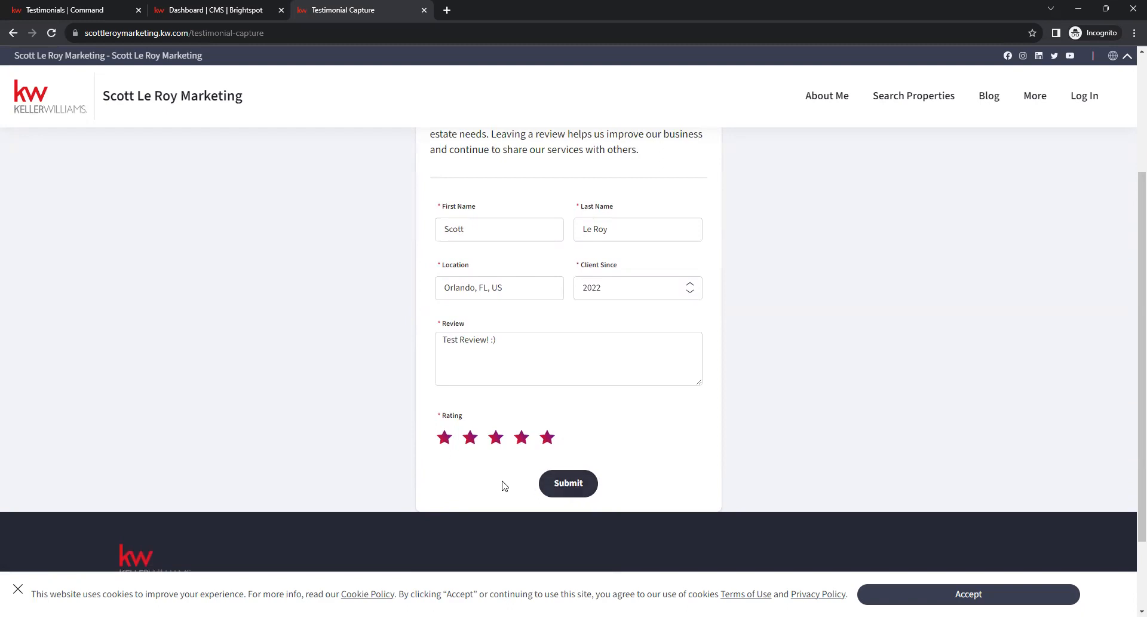
pyautogui.moveTo(568, 486)
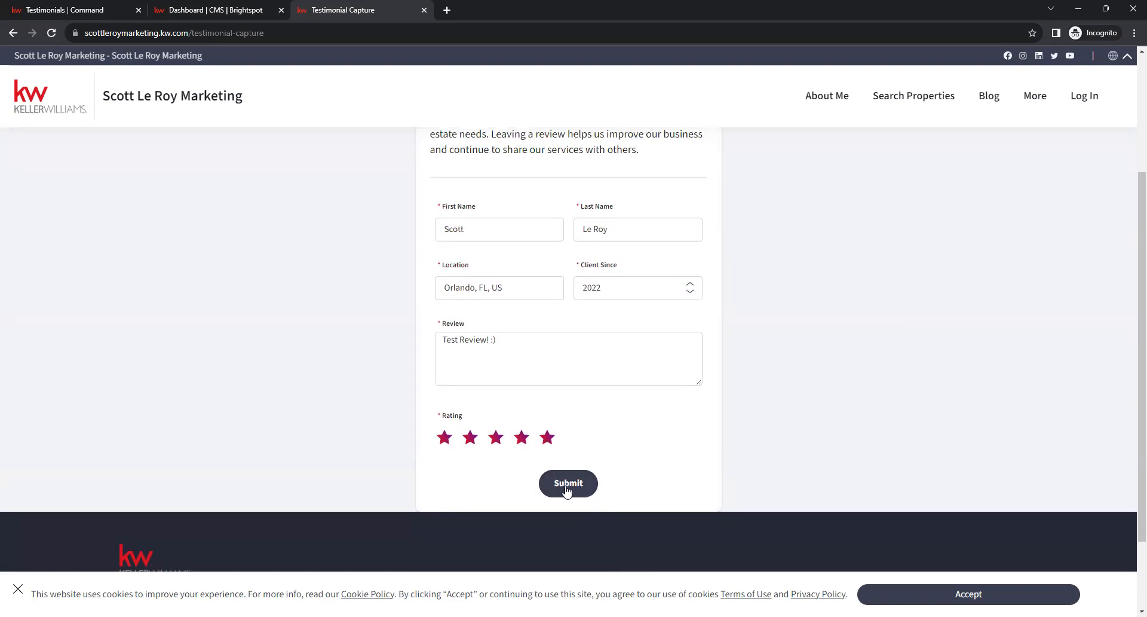
# Step: Submit the test review and reach the 'Thank you for your feedback!' confirmation
pyautogui.click(568, 482)
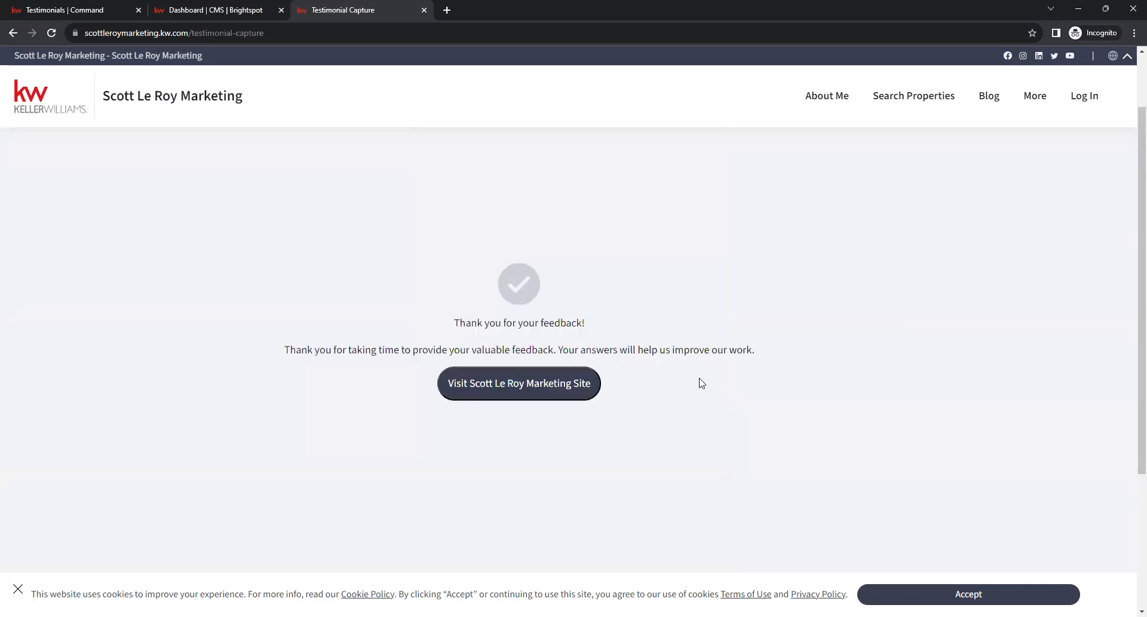
pyautogui.moveTo(429, 319)
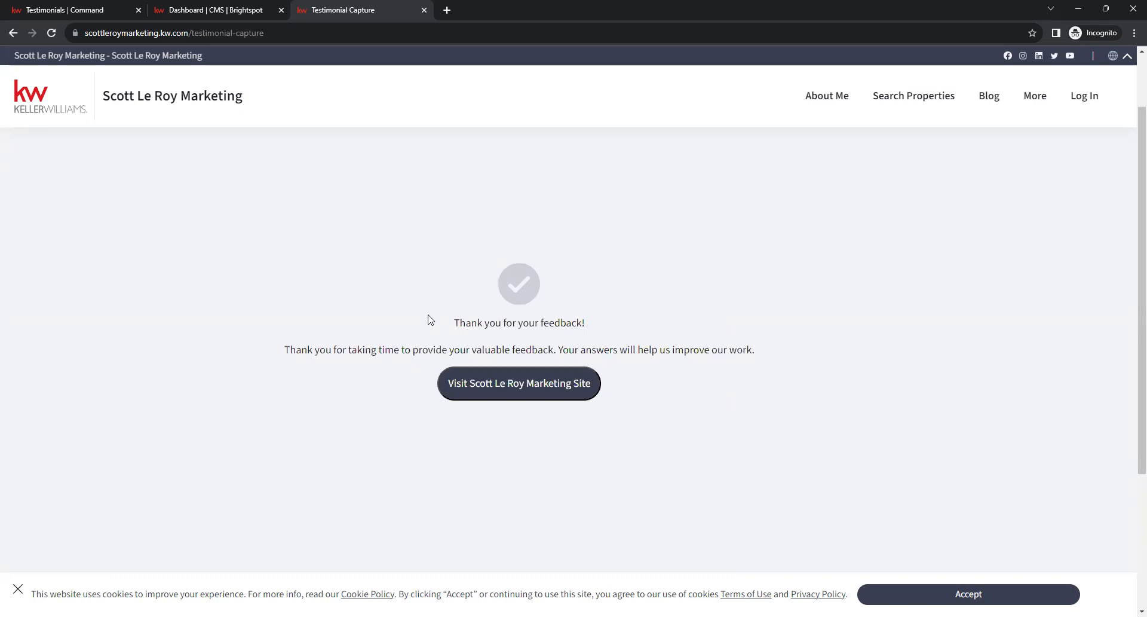
pyautogui.moveTo(777, 344)
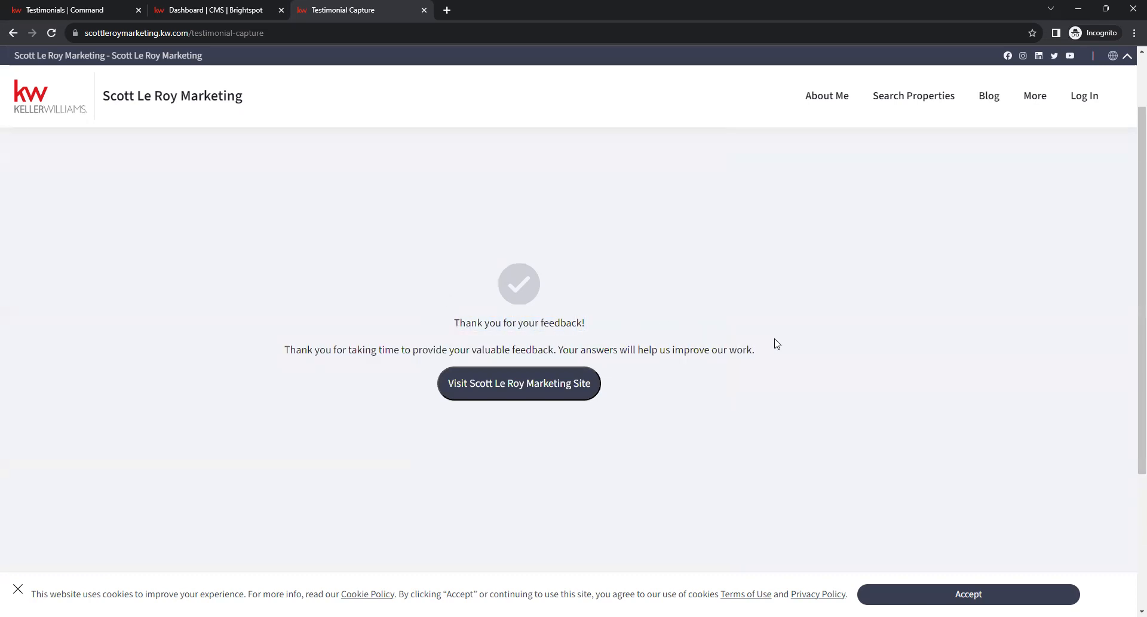
pyautogui.moveTo(227, 21)
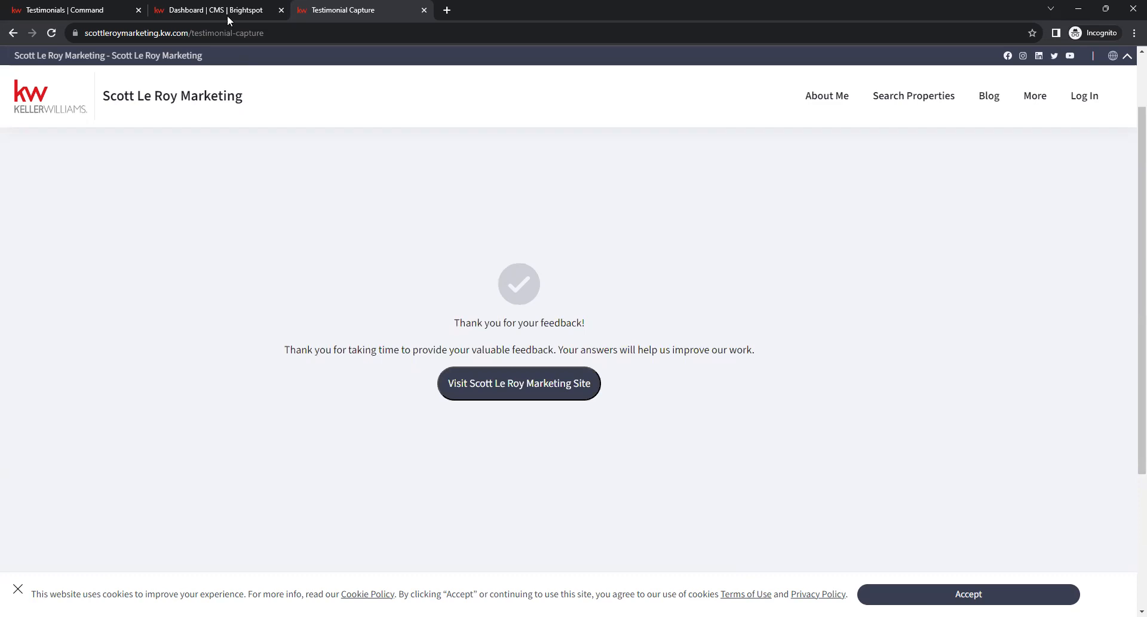
# Step: Return to the Brightspot dashboard and start opening the Homepage page for editing
pyautogui.click(213, 9)
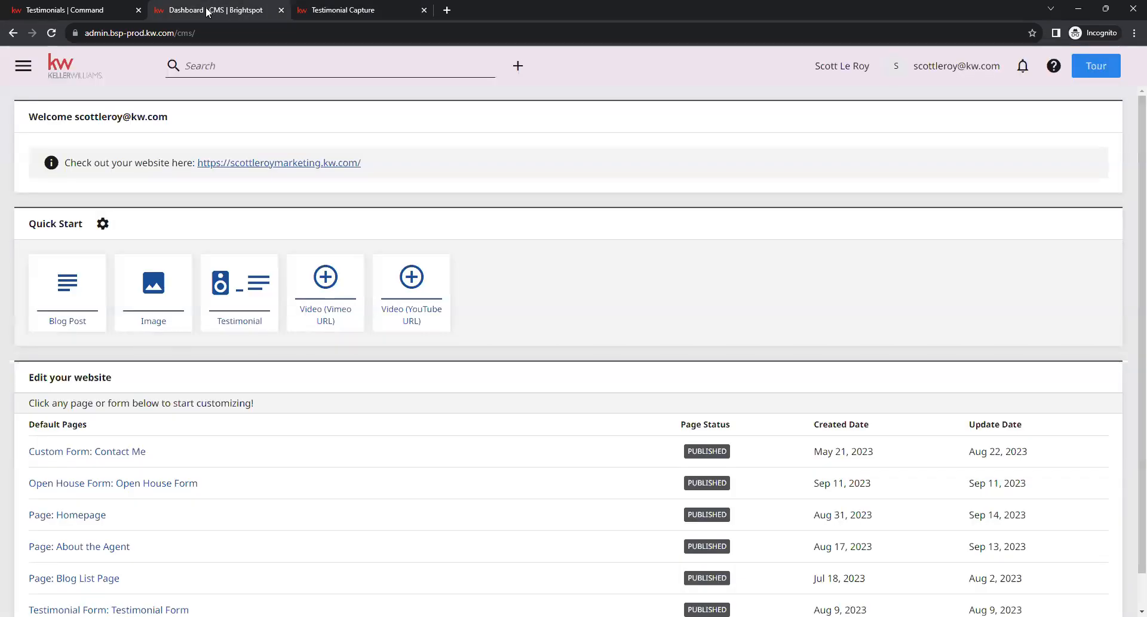
pyautogui.moveTo(66, 515)
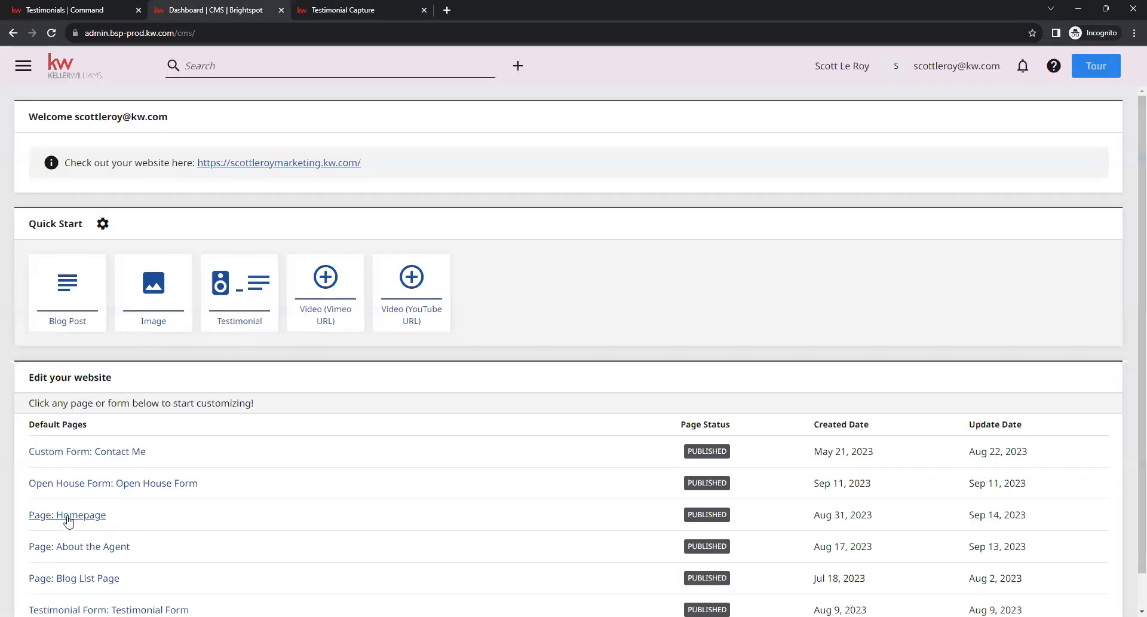
pyautogui.moveTo(76, 522)
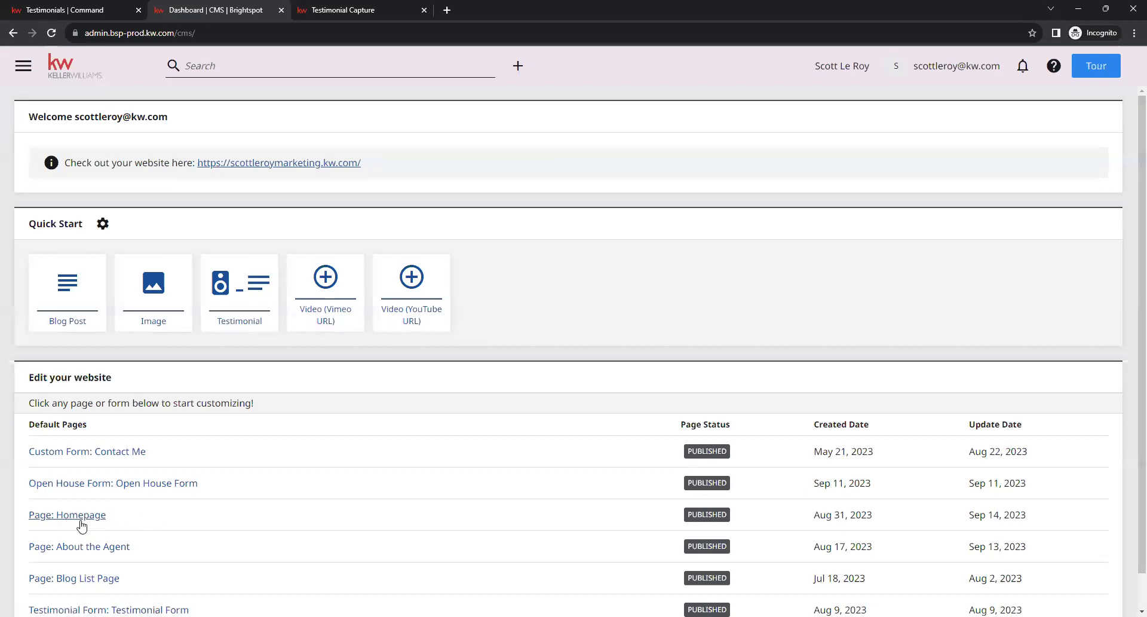
pyautogui.click(67, 514)
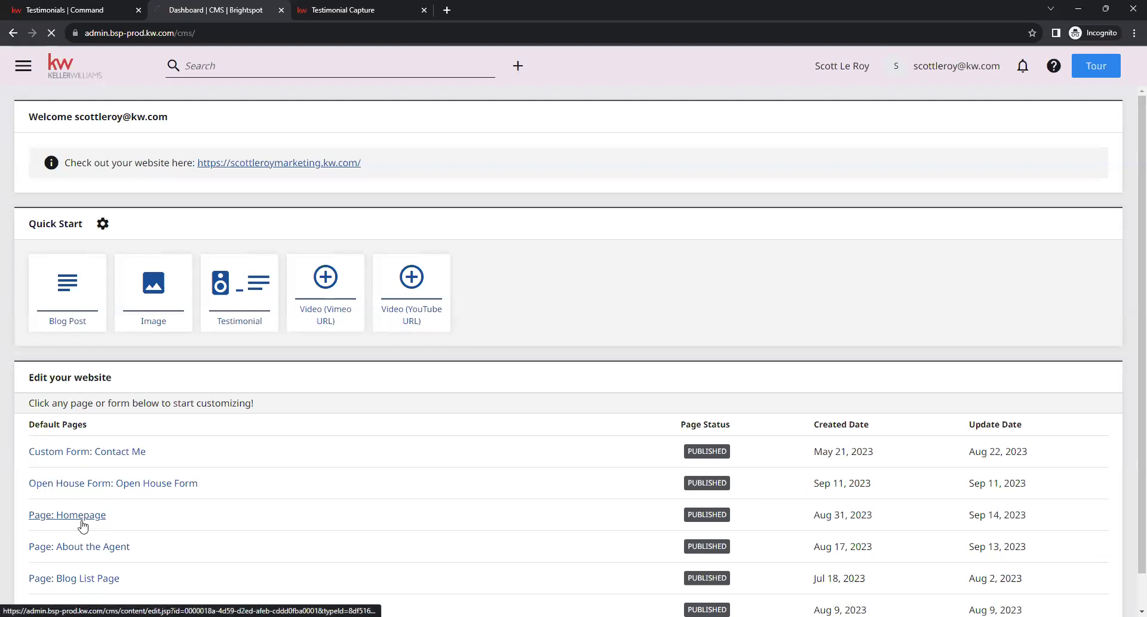
# Step: Reopen the Homepage editor, restoring the Sep 15 work in progress beside the live preview
pyautogui.click(67, 514)
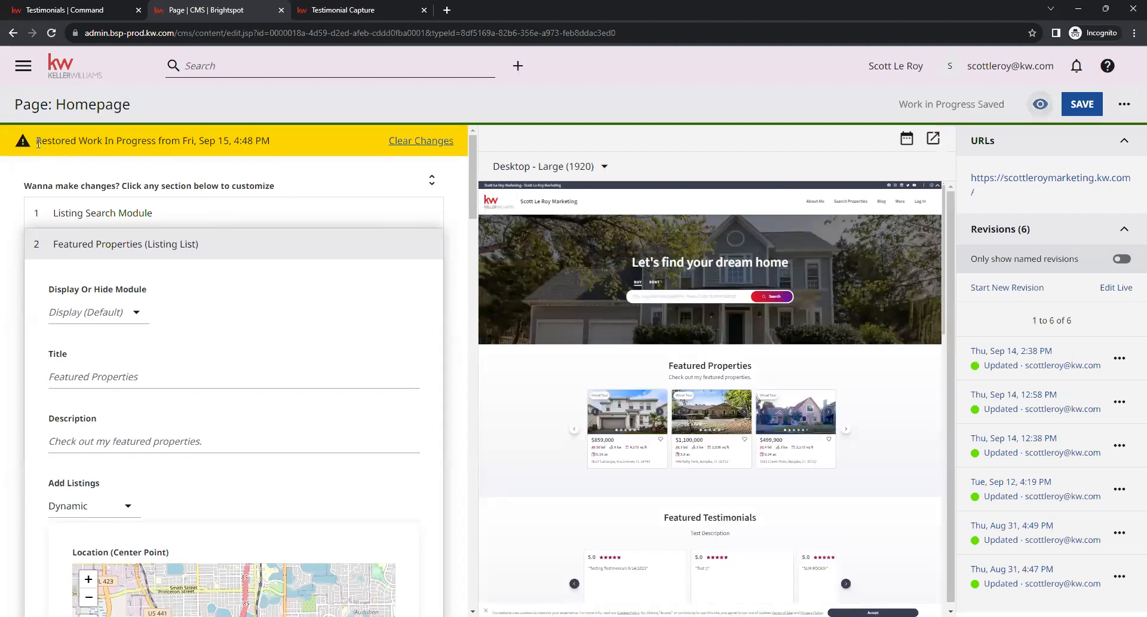
pyautogui.moveTo(318, 156)
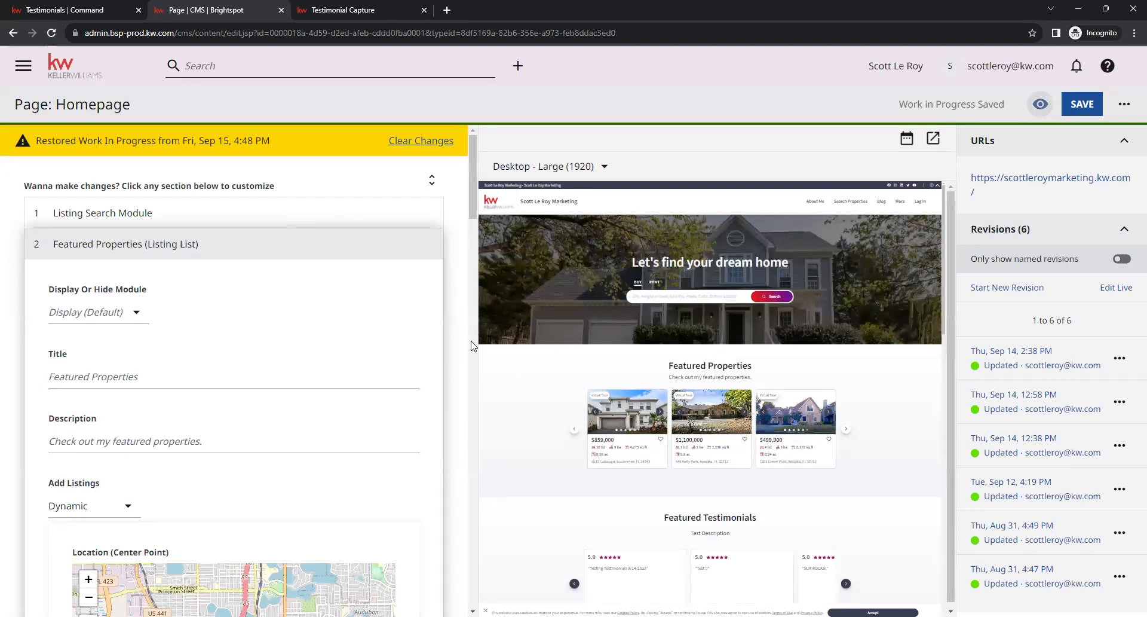
pyautogui.moveTo(421, 217)
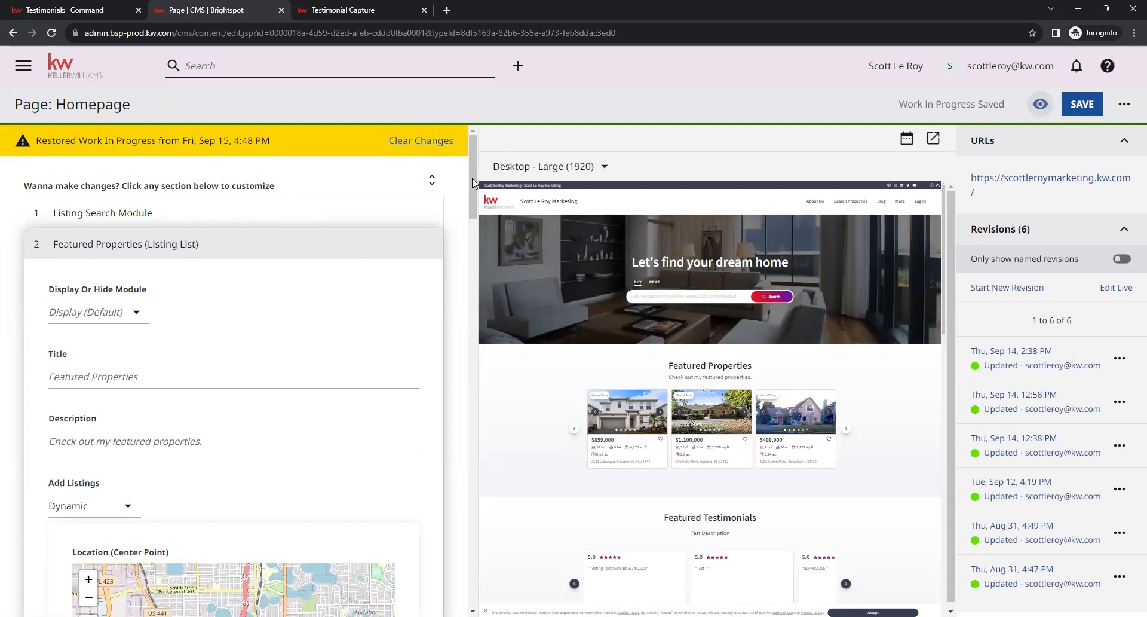
pyautogui.scroll(-3)
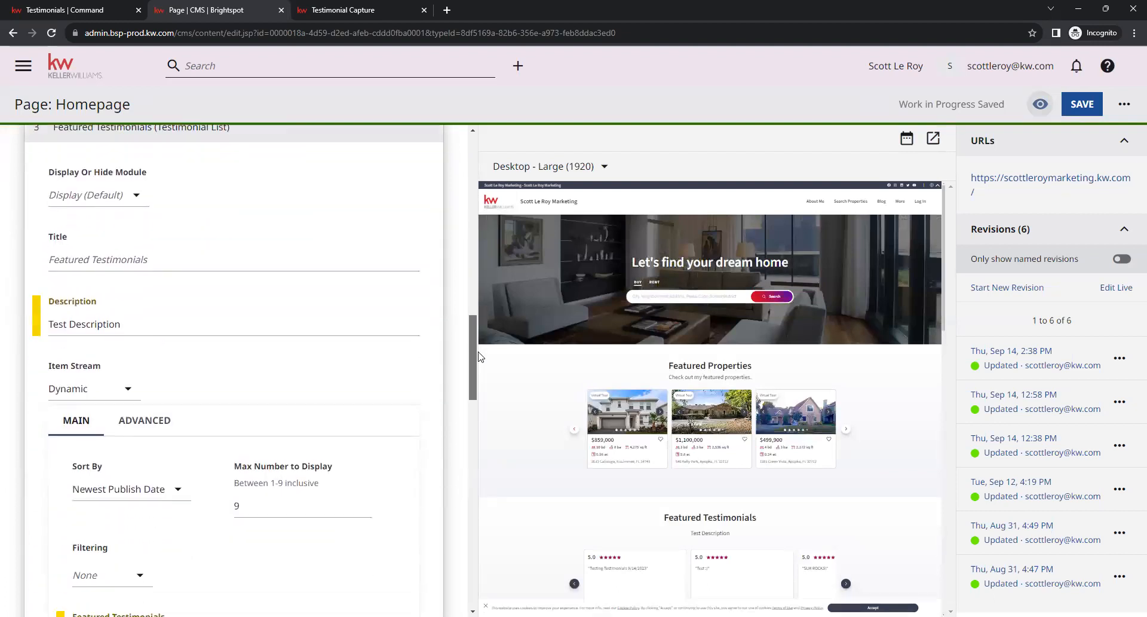
pyautogui.scroll(-3)
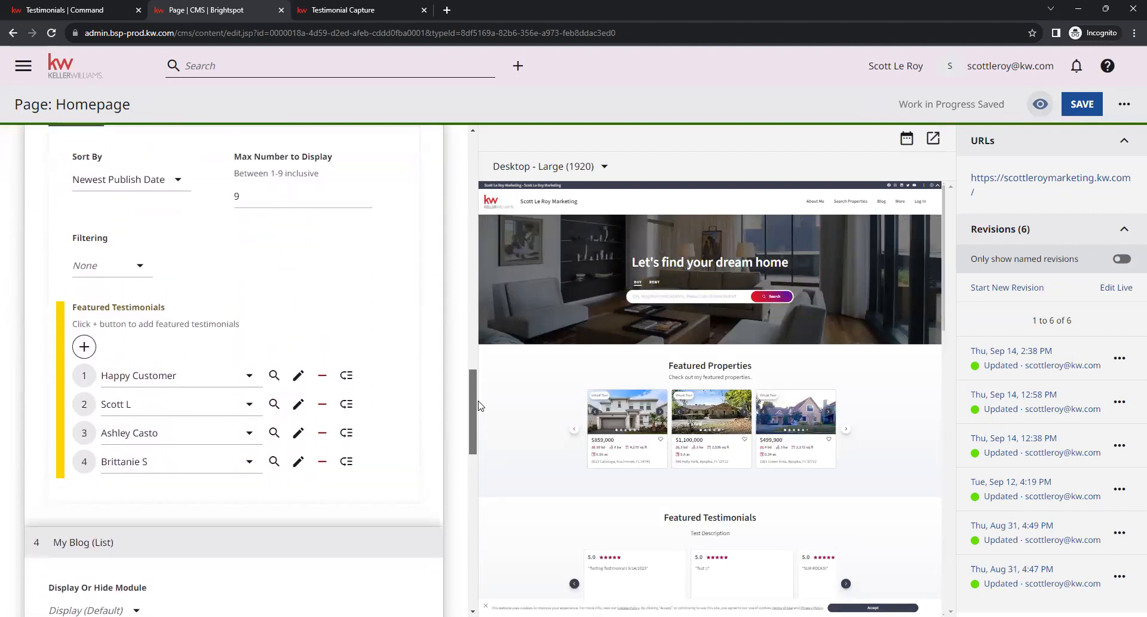
pyautogui.click(84, 346)
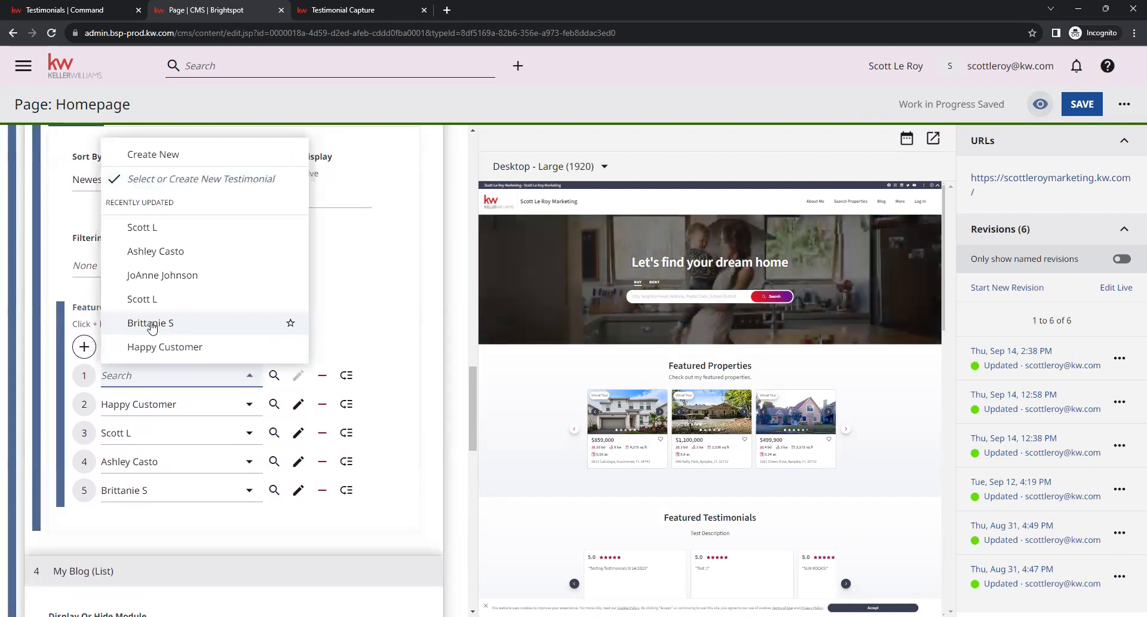
pyautogui.moveTo(212, 227)
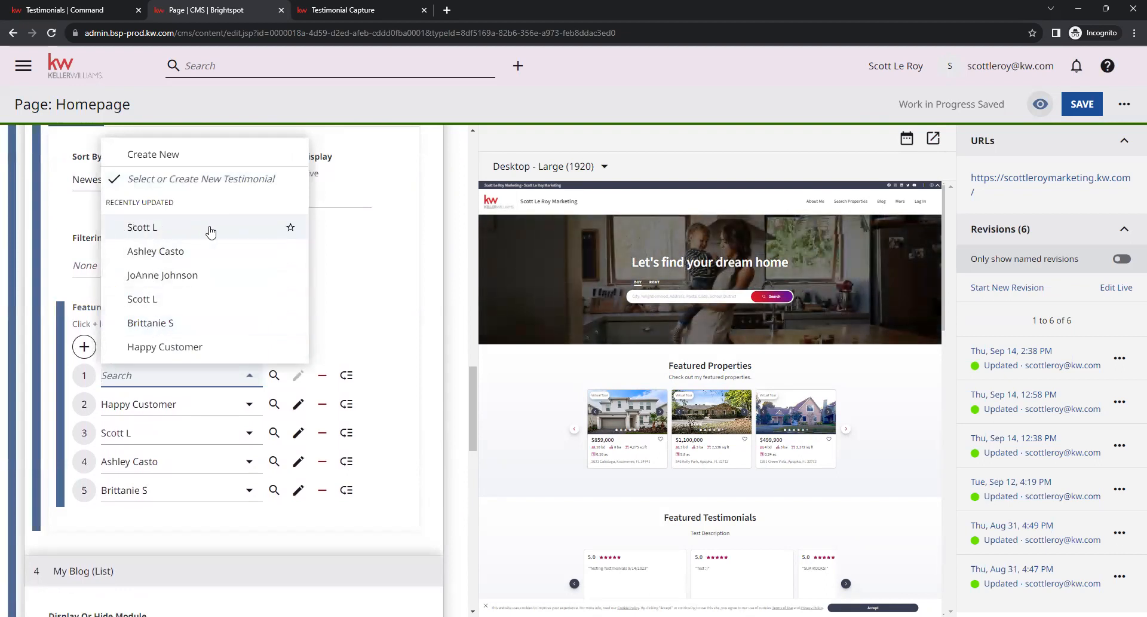
pyautogui.click(143, 227)
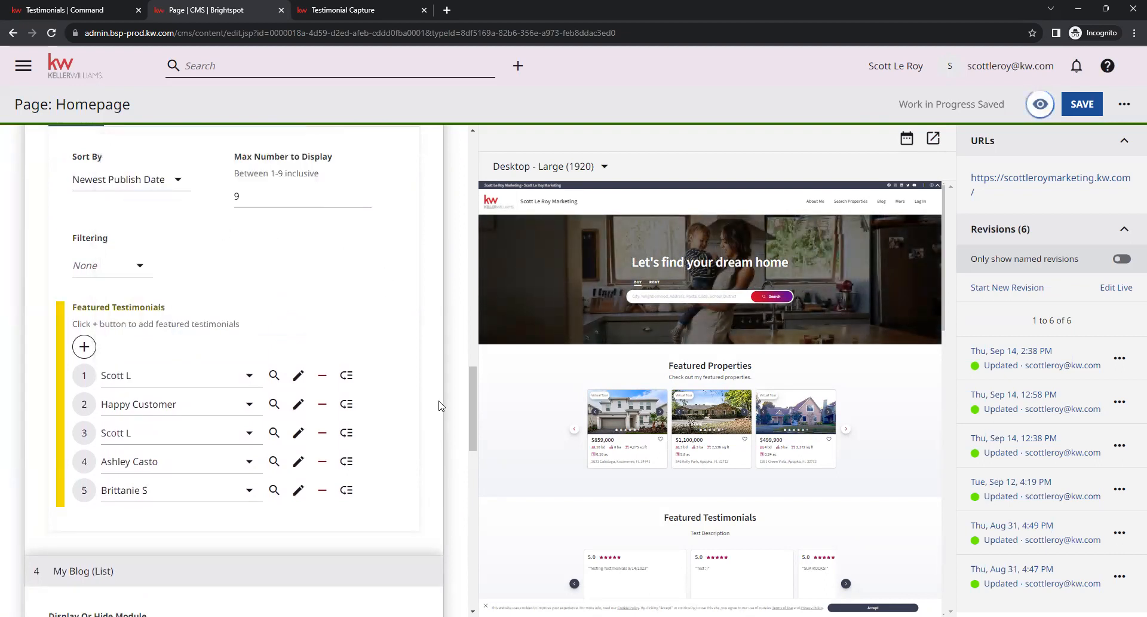